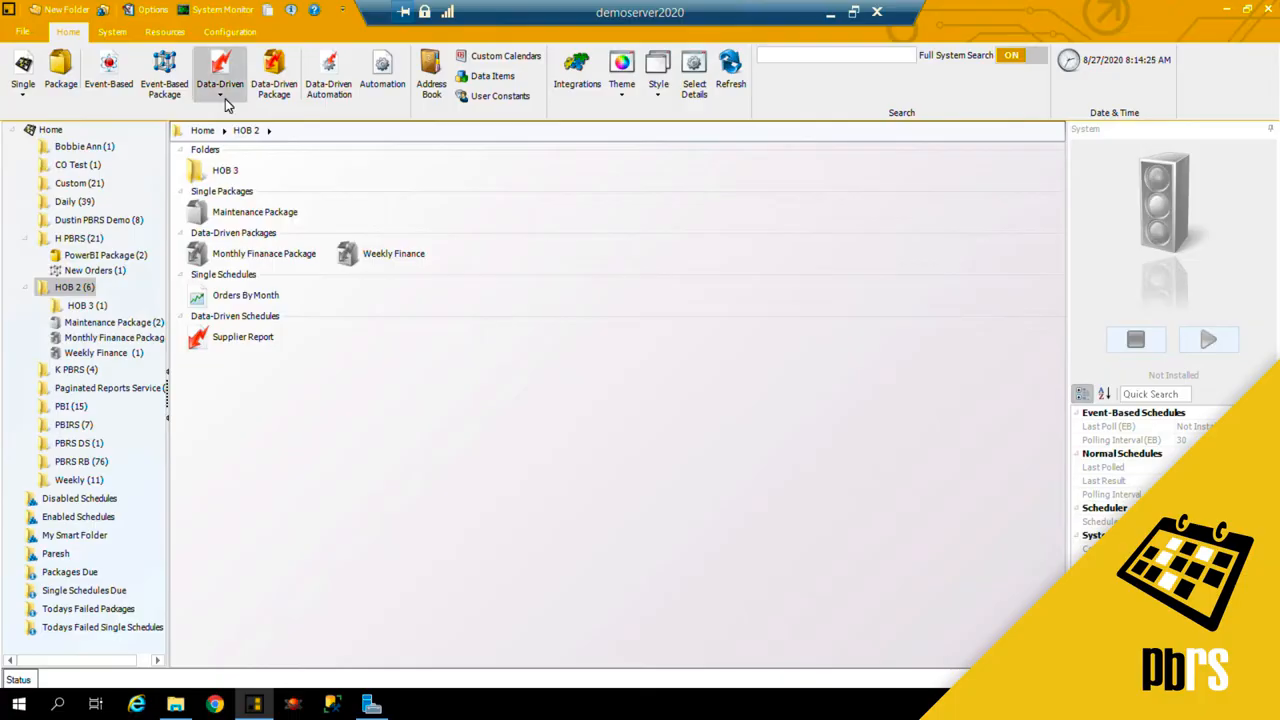
Step: Begin a new data-driven schedule and connect to the SQL-RD Samples data source with saved credentials
{"action": "left_click", "coordinate": [218, 96]}
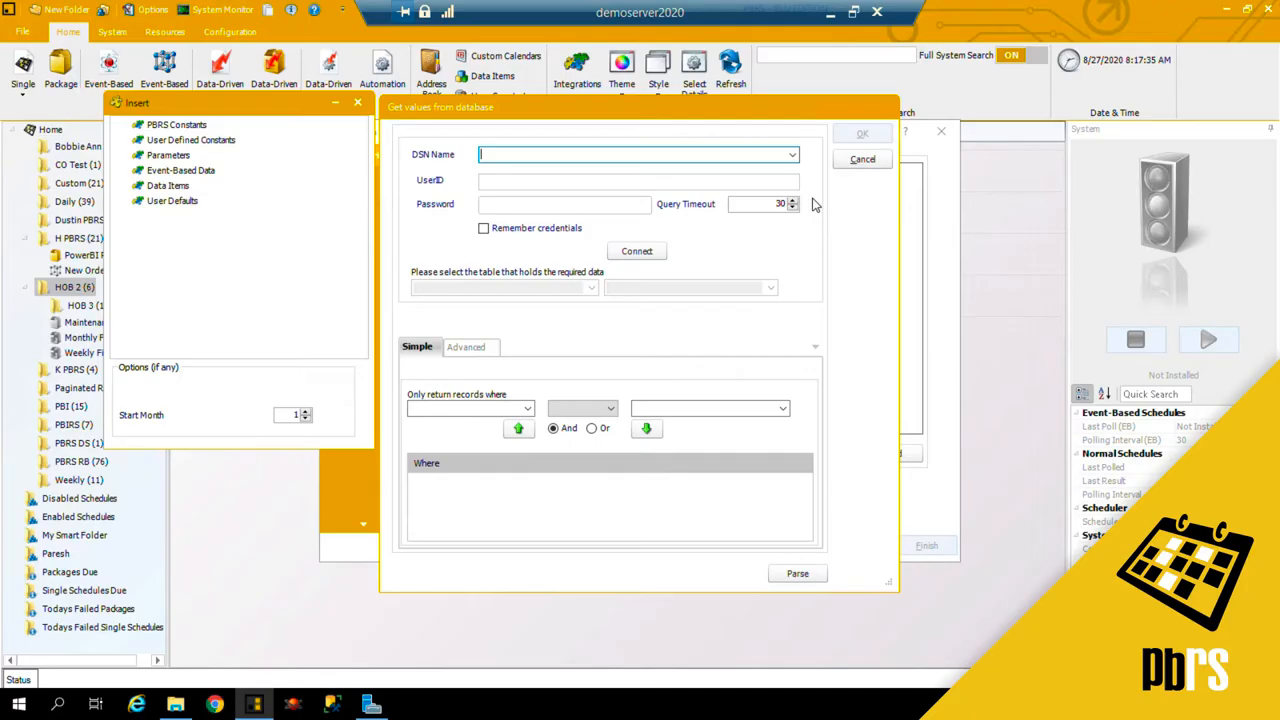
{"action": "left_click", "coordinate": [790, 154]}
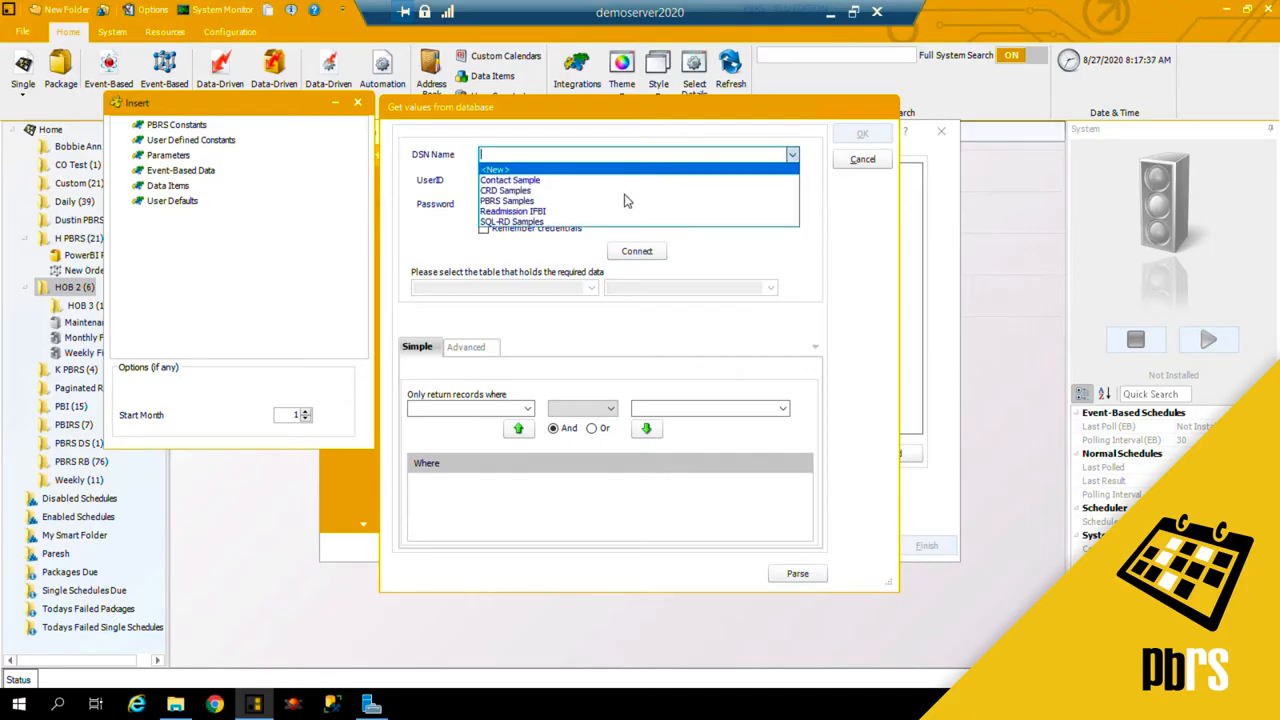
{"action": "left_click", "coordinate": [518, 220]}
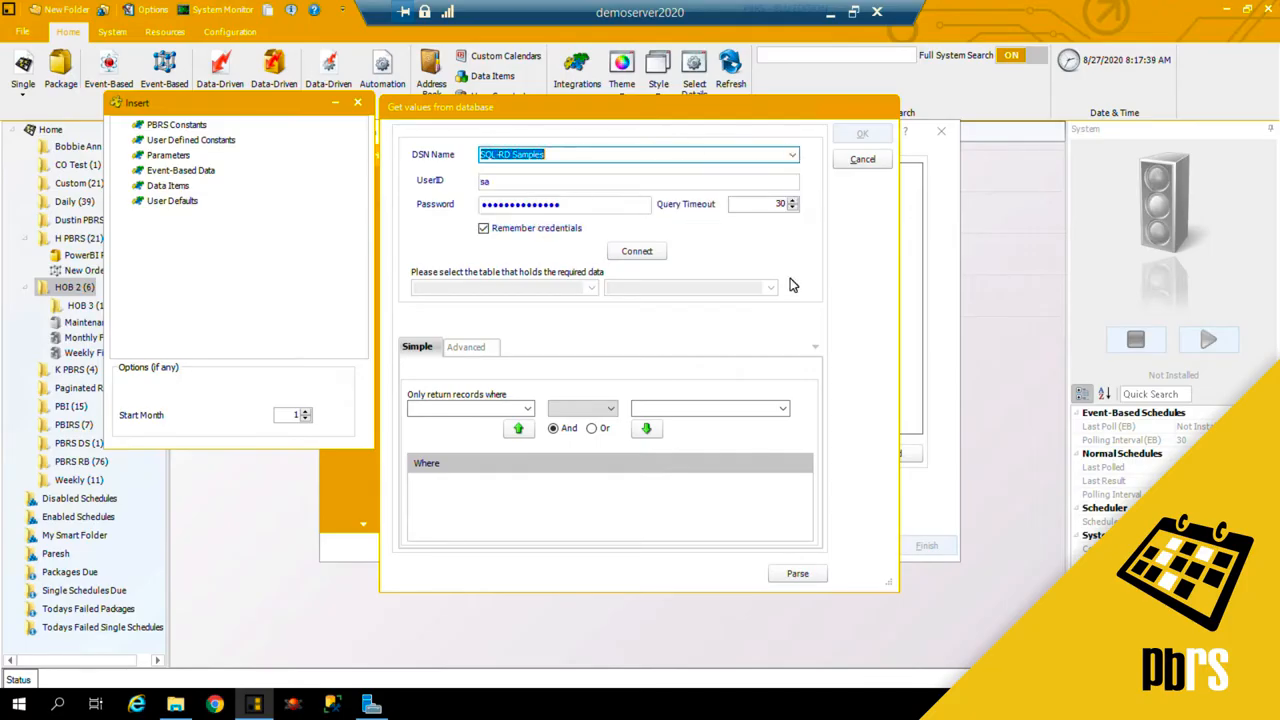
{"action": "mouse_move", "coordinate": [444, 228]}
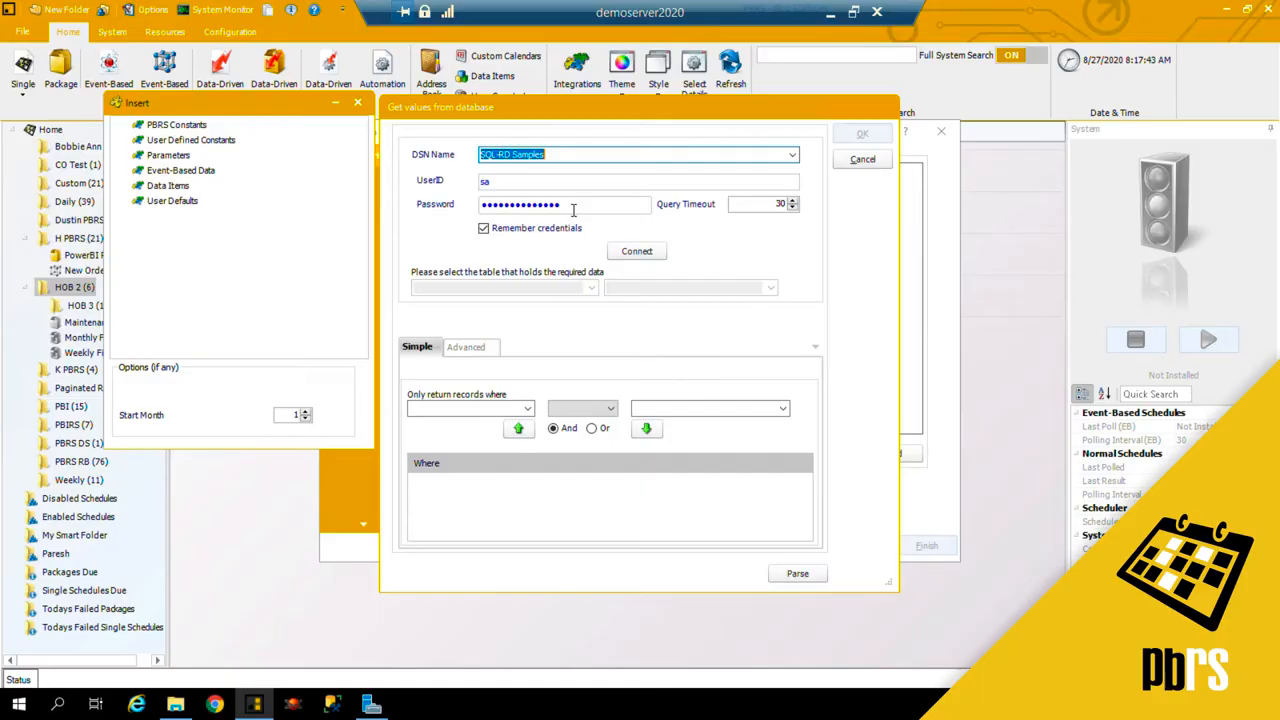
{"action": "left_click", "coordinate": [636, 252]}
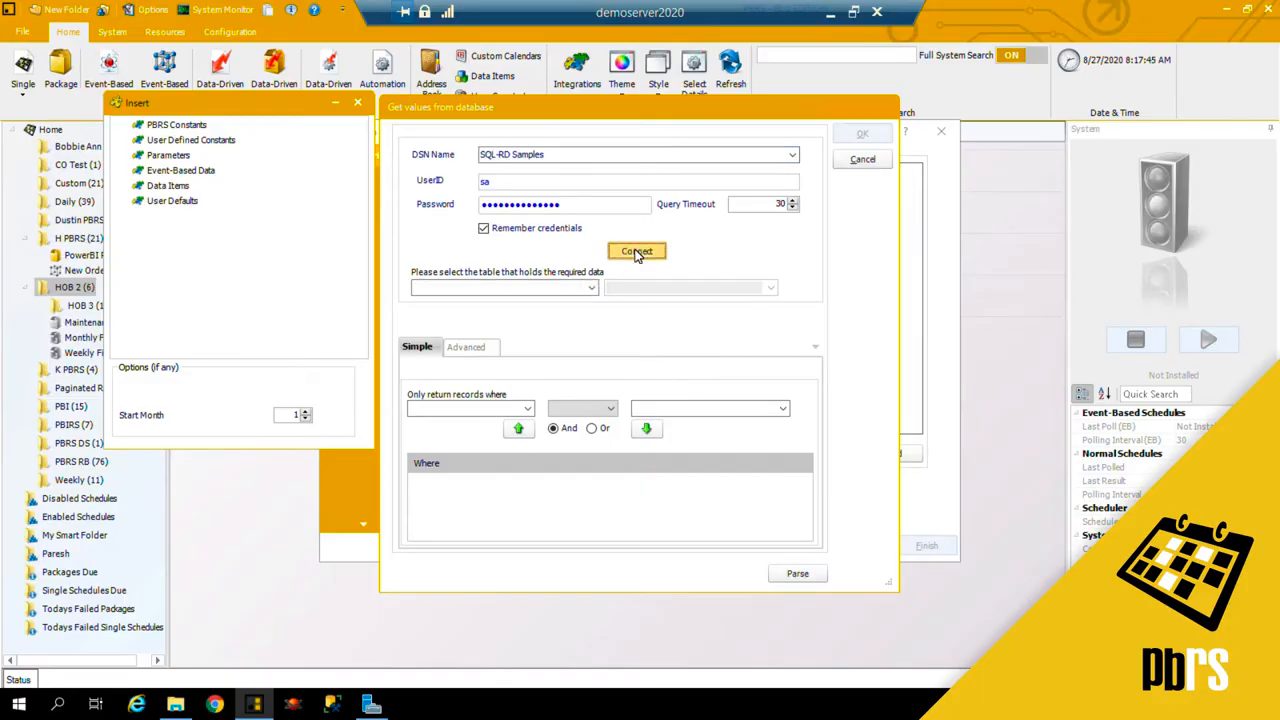
Step: Read the schedule's data from the Suppliers table
{"action": "left_click", "coordinate": [636, 252]}
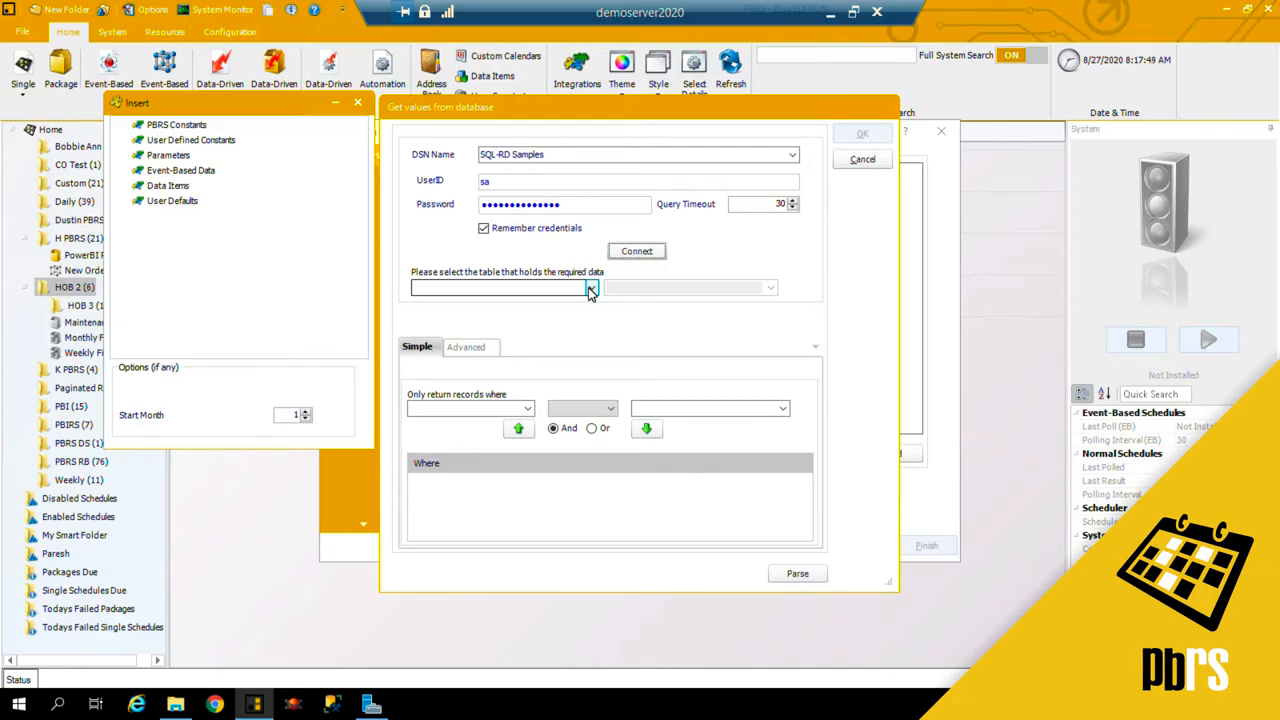
{"action": "left_click", "coordinate": [590, 288]}
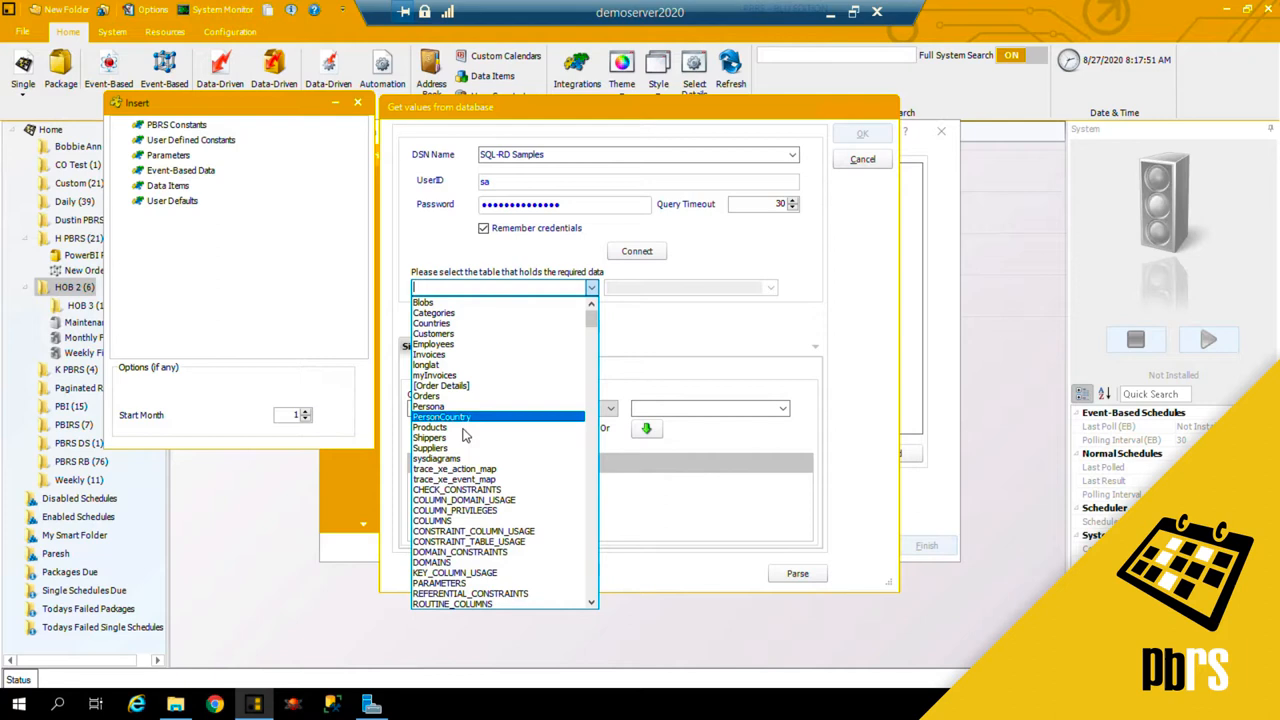
{"action": "left_click", "coordinate": [428, 448]}
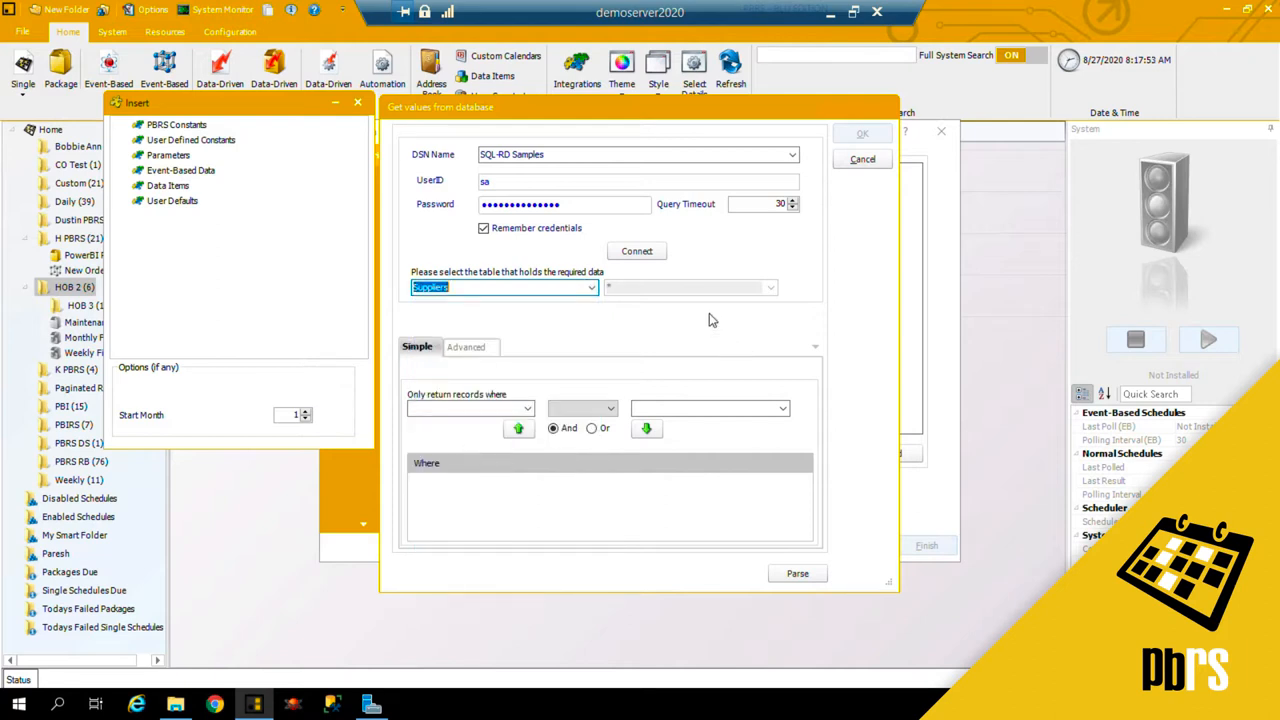
{"action": "mouse_move", "coordinate": [536, 408]}
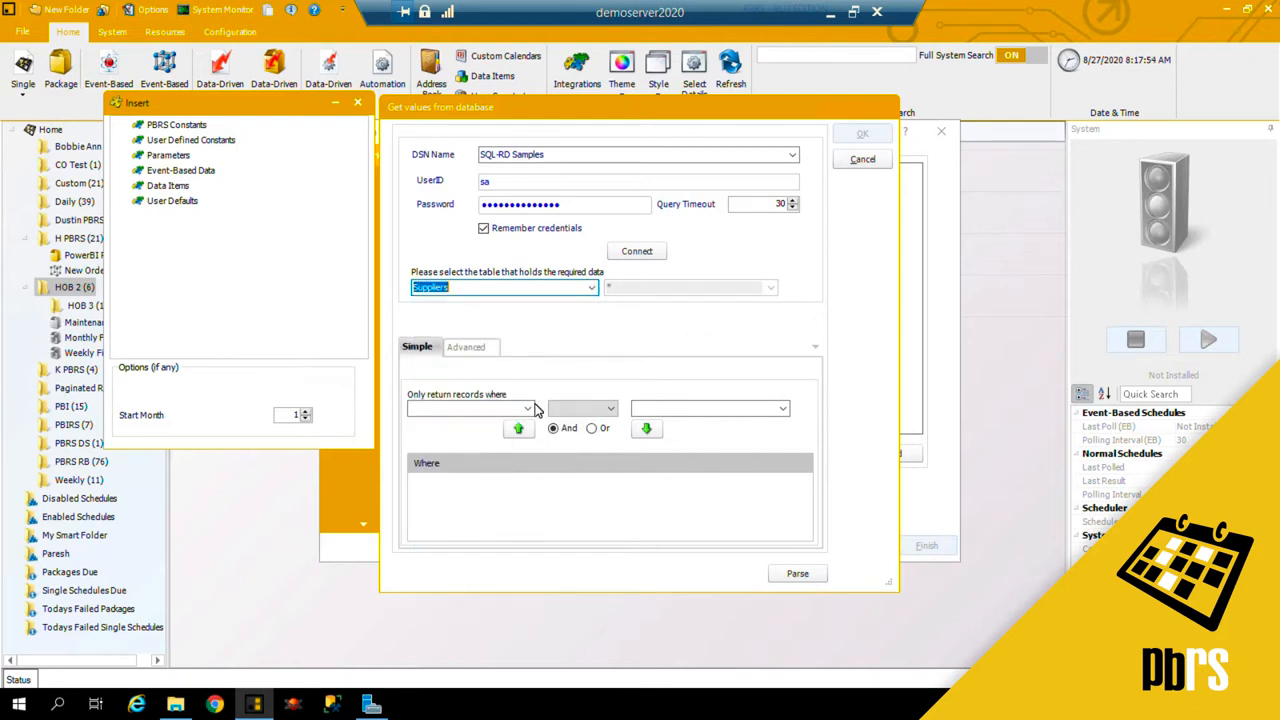
Step: Filter rows where SupplierID equals 1 or SupplierID contains 2
{"action": "left_click", "coordinate": [524, 408]}
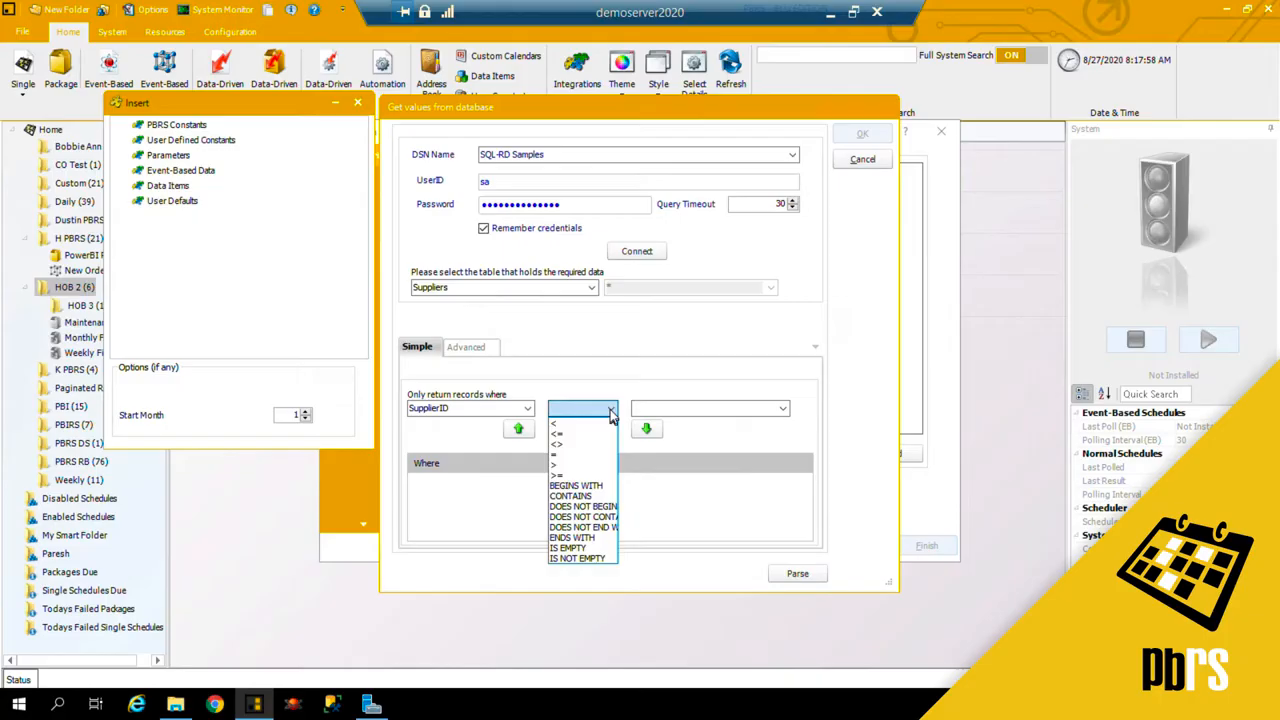
{"action": "left_click", "coordinate": [554, 458]}
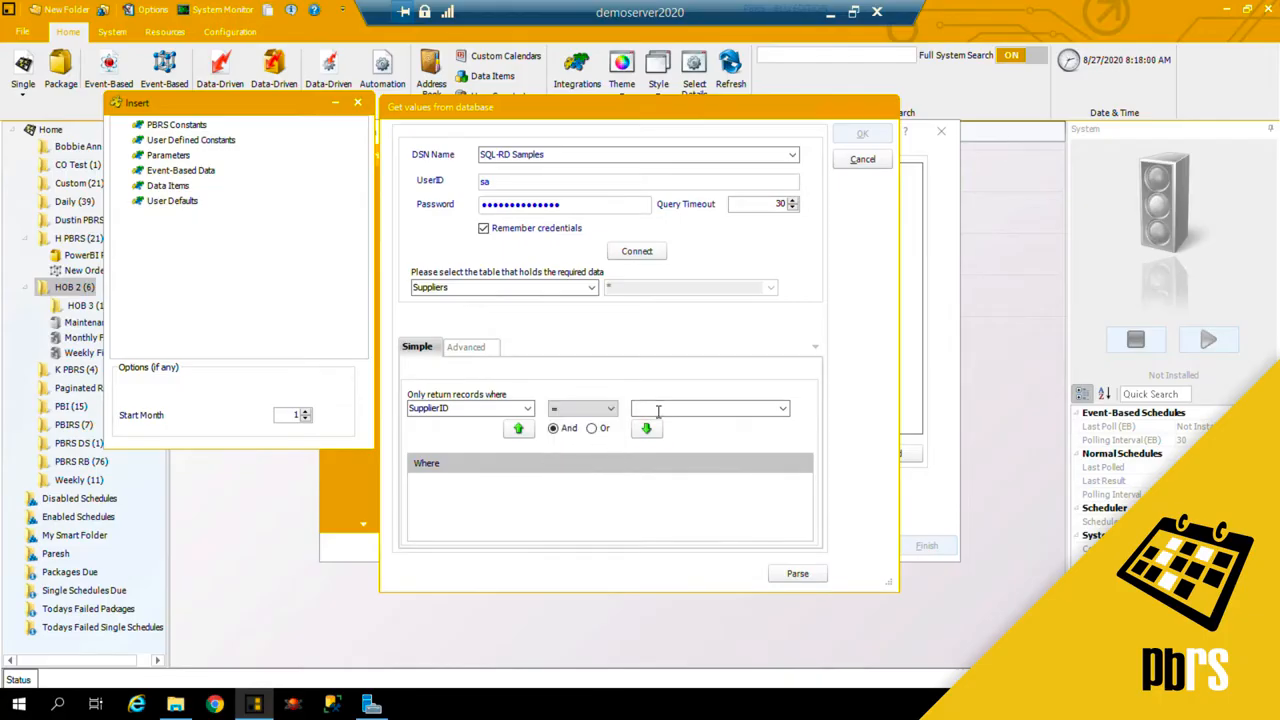
{"action": "type", "text": "1"}
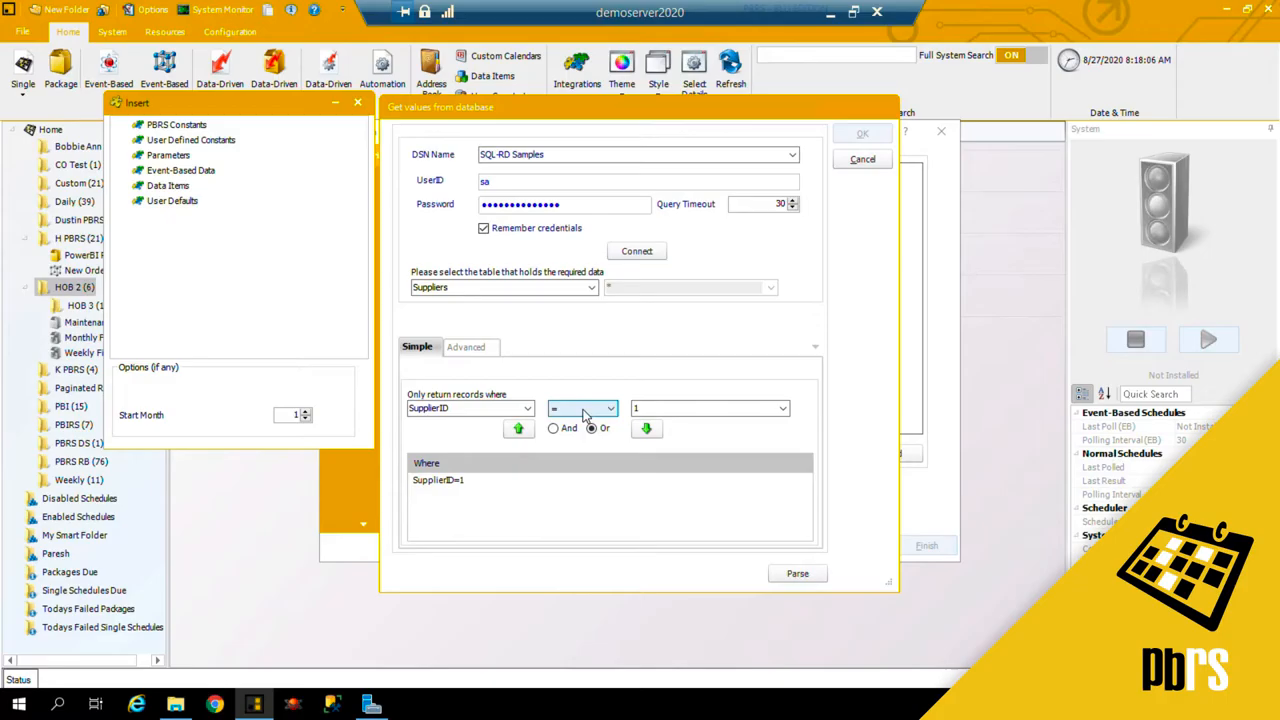
{"action": "left_click", "coordinate": [608, 408]}
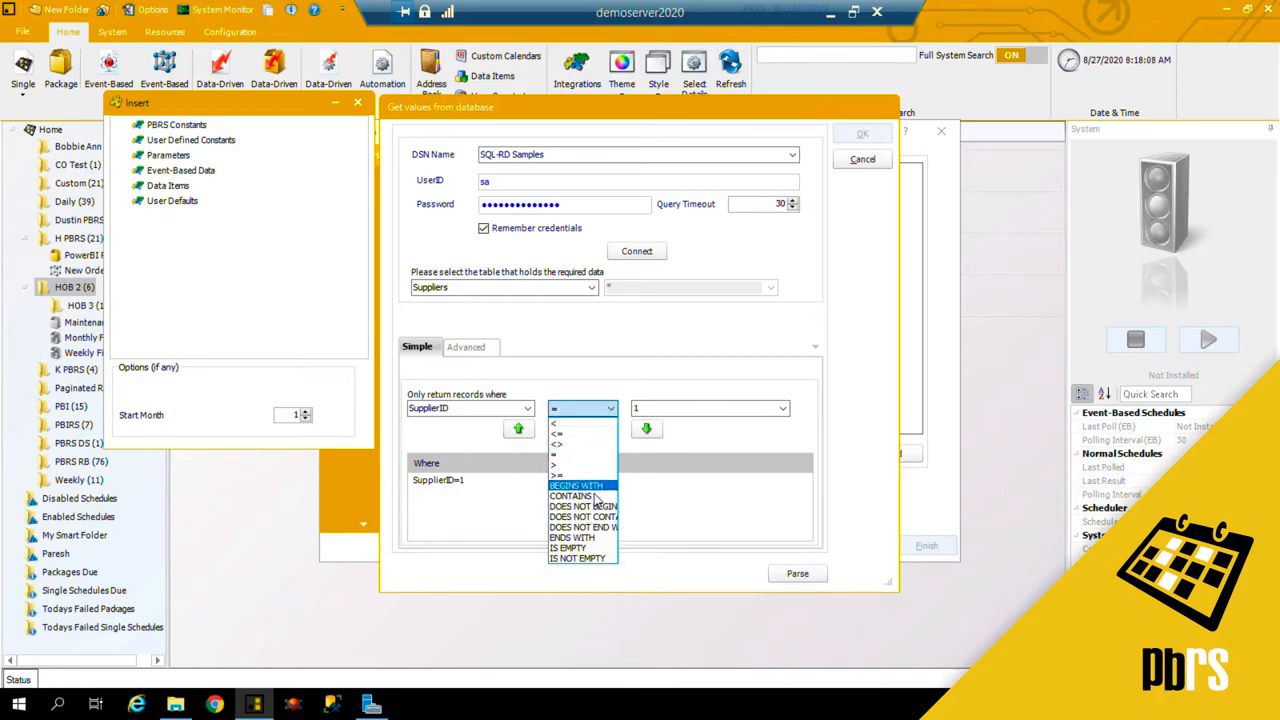
{"action": "left_click", "coordinate": [572, 496]}
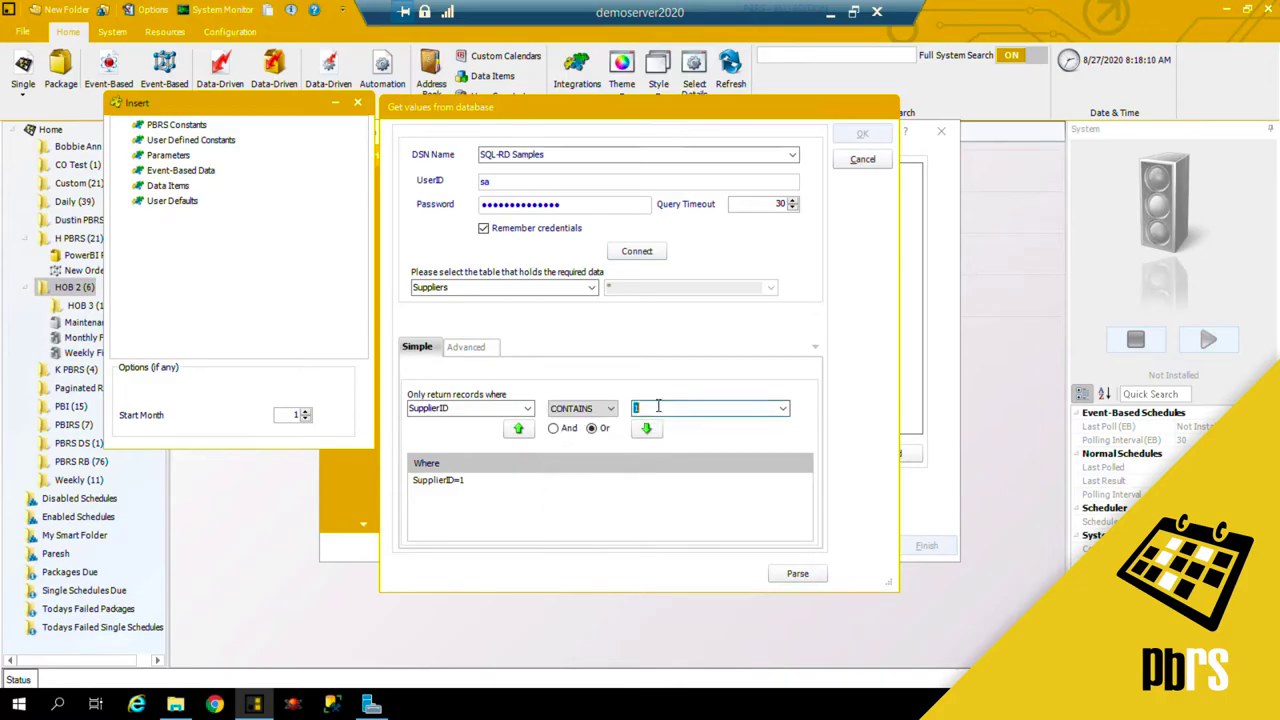
{"action": "type", "text": "2"}
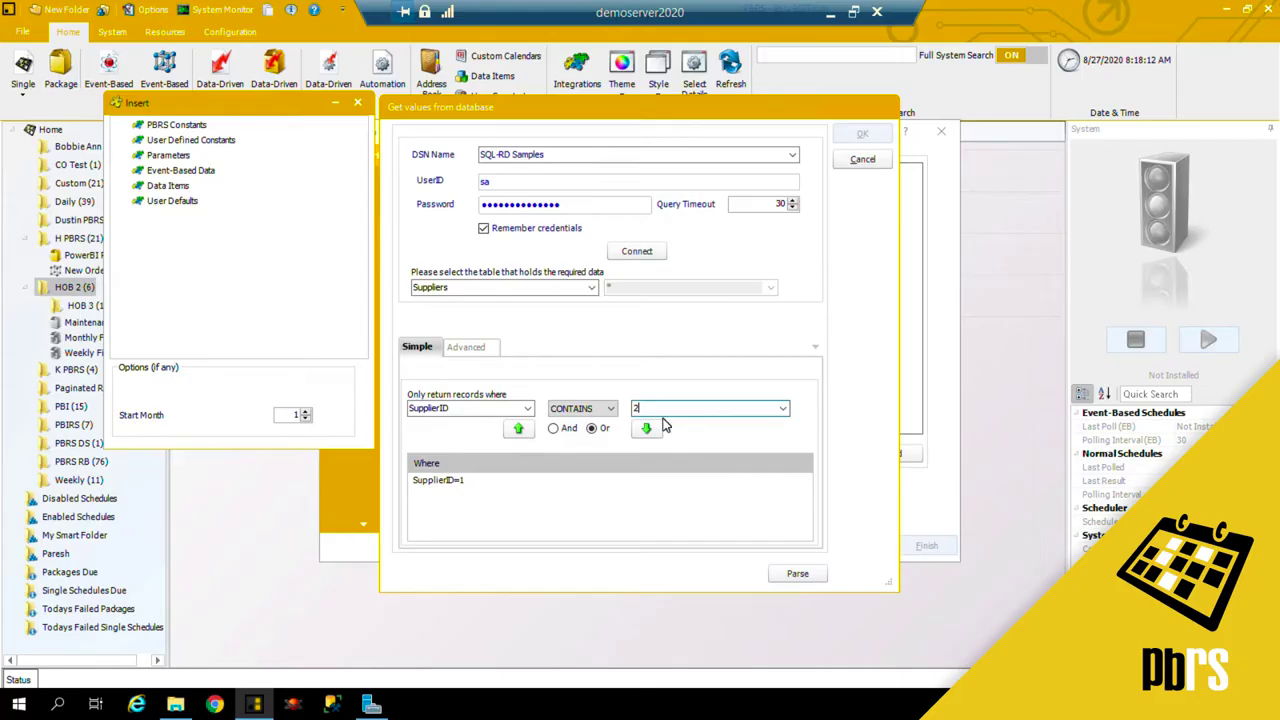
{"action": "left_click", "coordinate": [646, 428]}
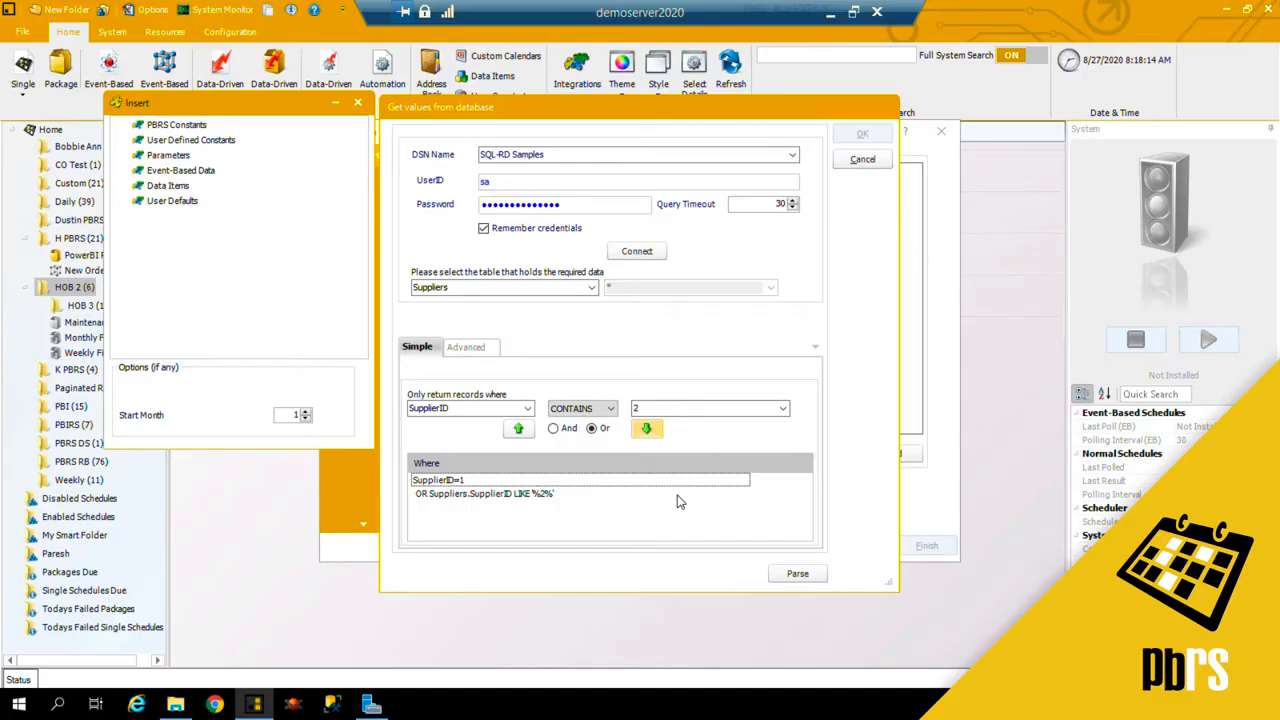
Step: Parse the Suppliers query, preview its result rows, and accept it as the selection criteria
{"action": "left_click", "coordinate": [796, 572]}
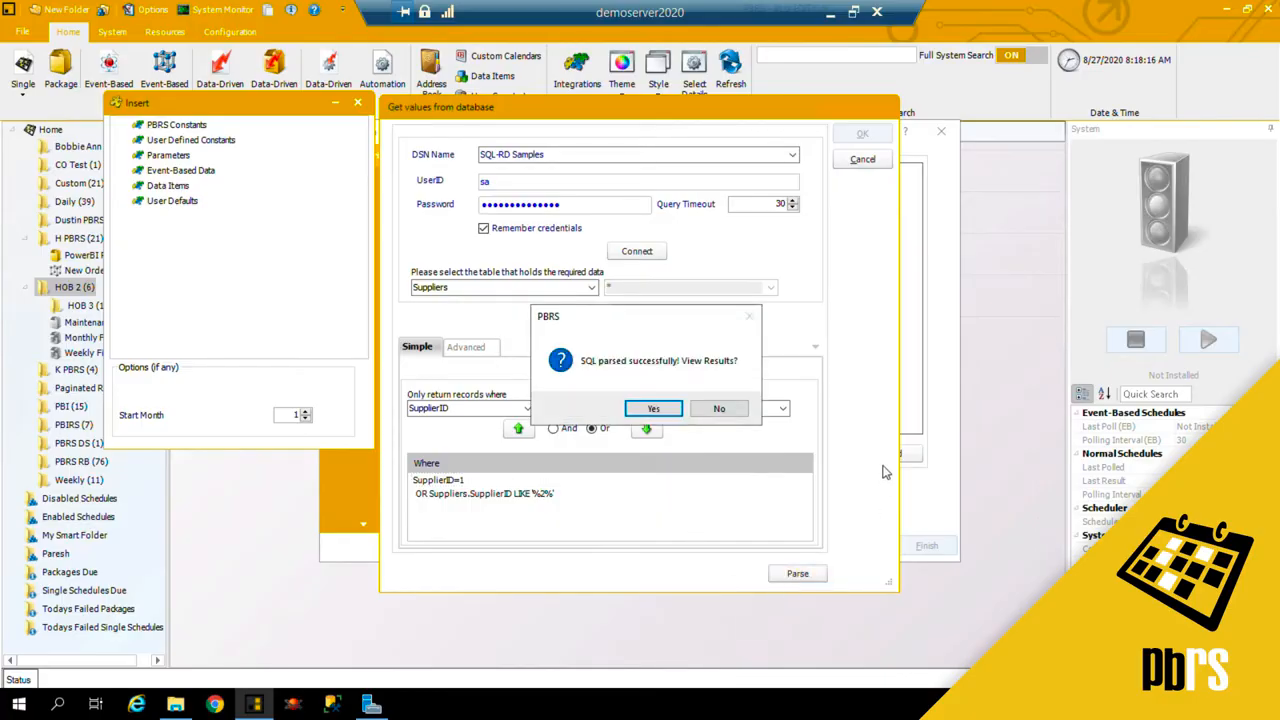
{"action": "left_click", "coordinate": [652, 408]}
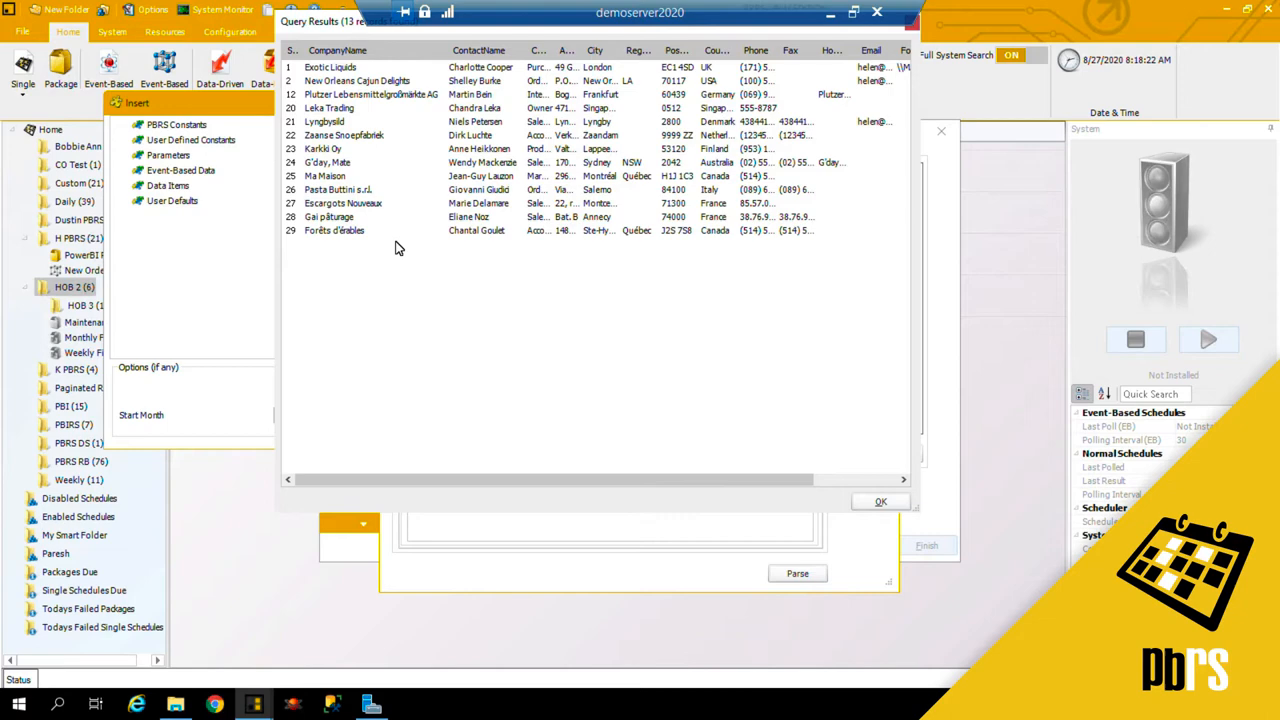
{"action": "left_click", "coordinate": [880, 500]}
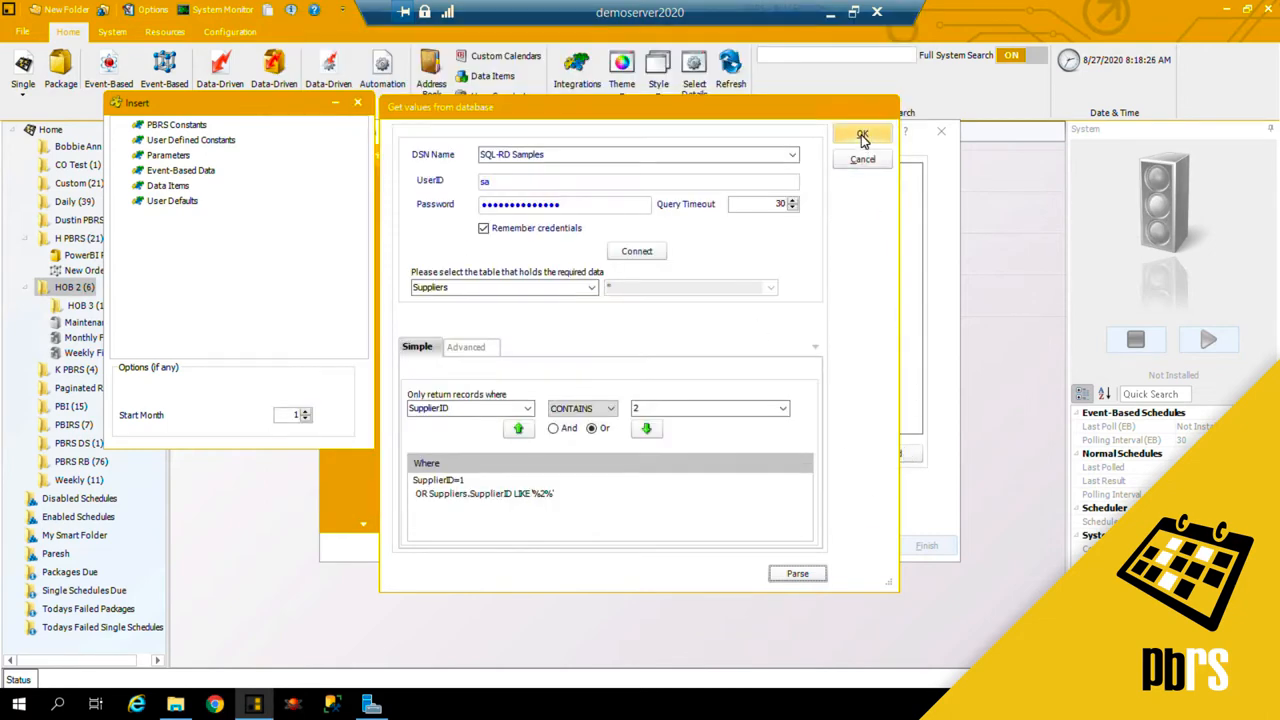
{"action": "left_click", "coordinate": [860, 136]}
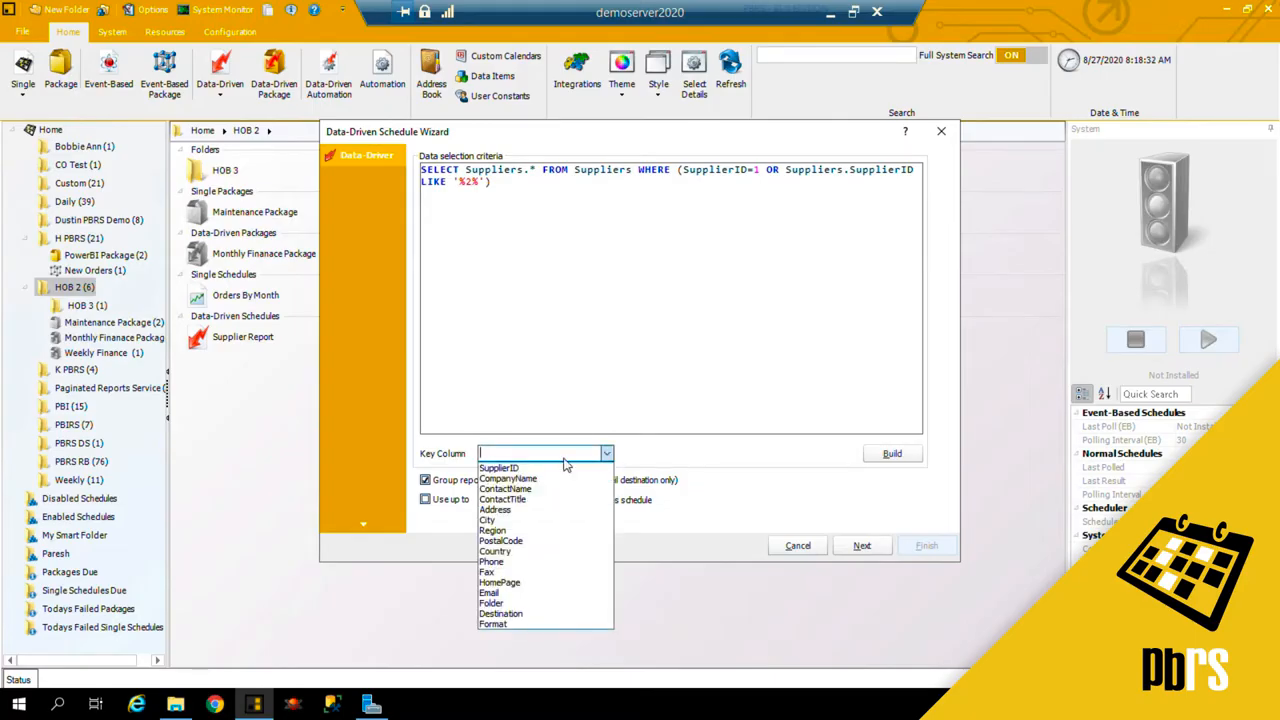
Step: Make SupplierID the key column and advance to the general details step
{"action": "left_click", "coordinate": [500, 468]}
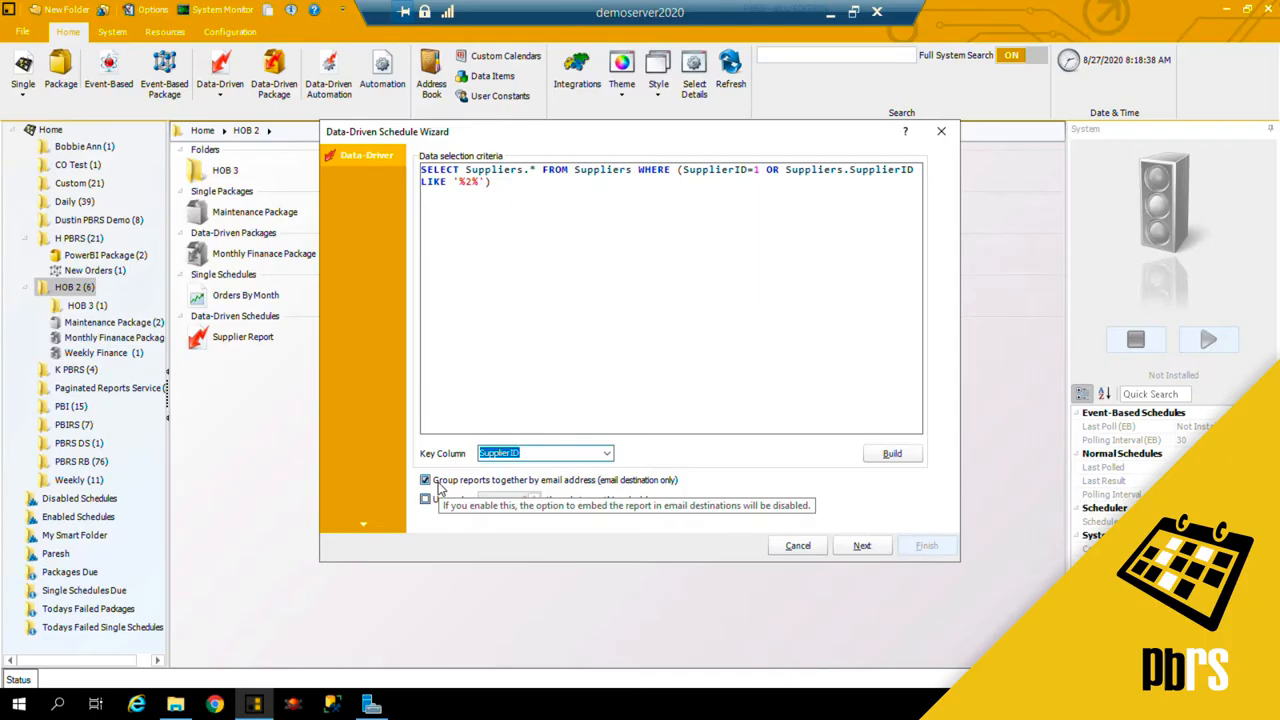
{"action": "mouse_move", "coordinate": [610, 492]}
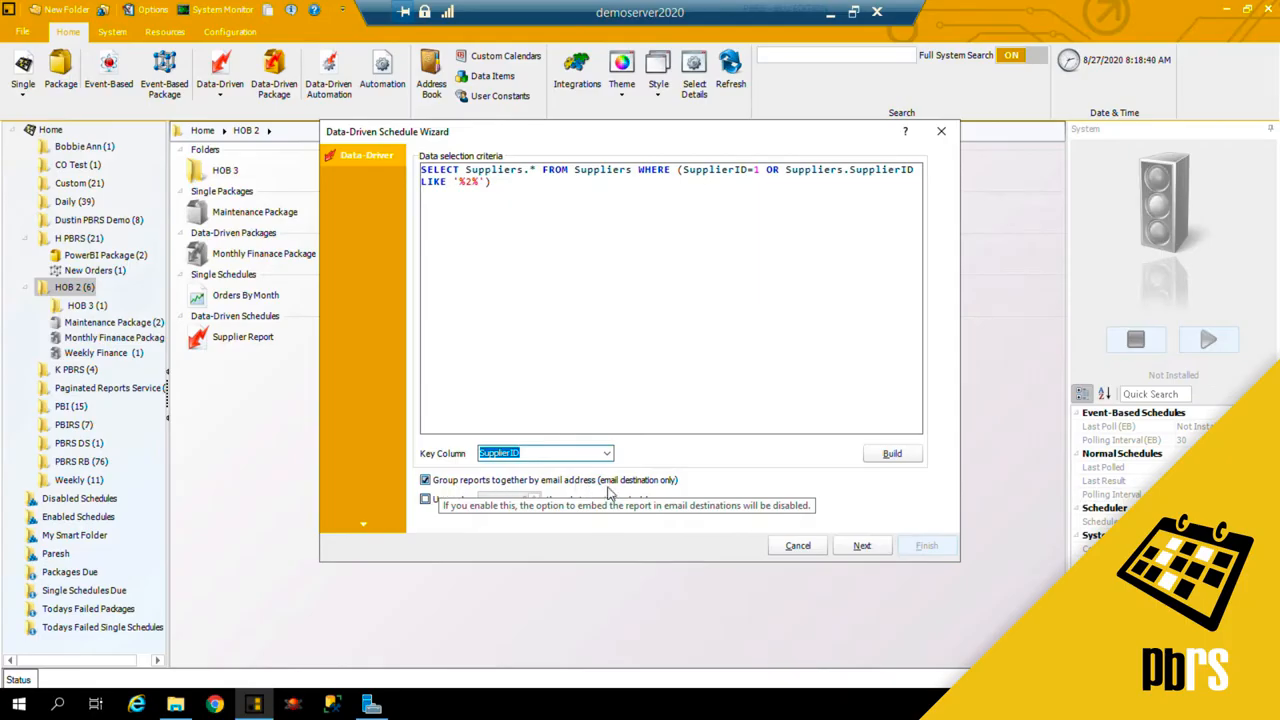
{"action": "mouse_move", "coordinate": [728, 488]}
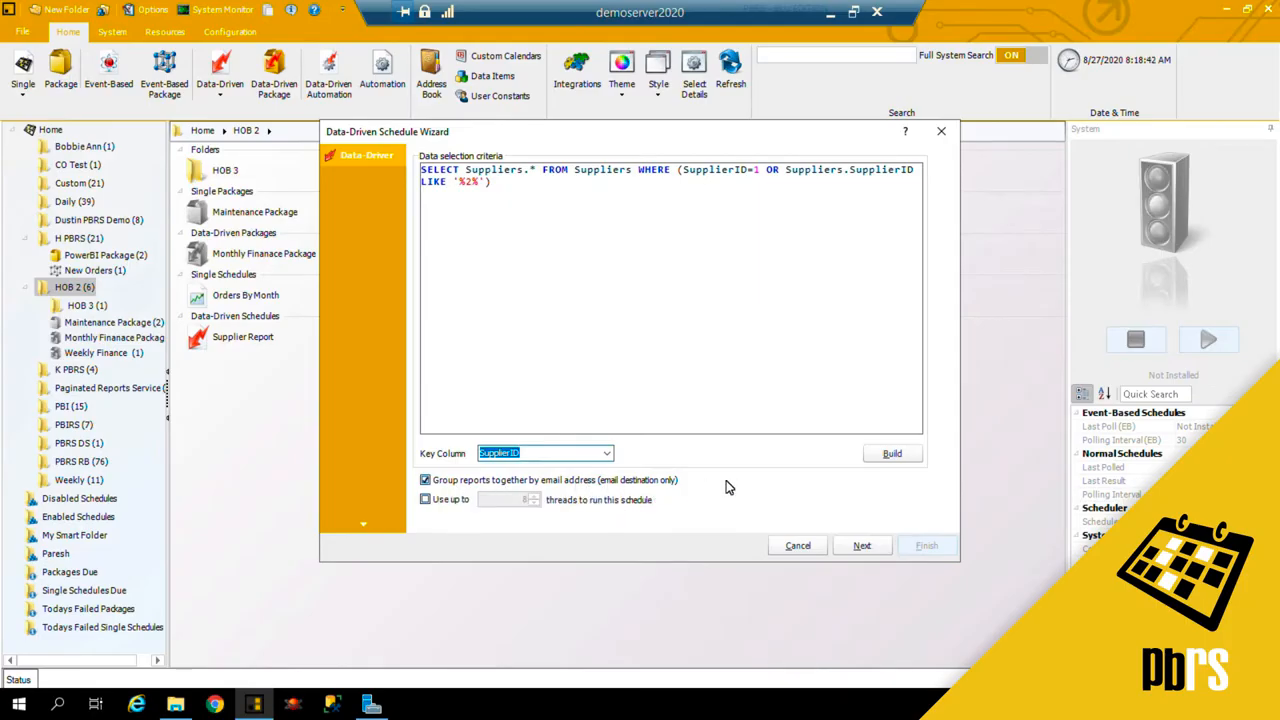
{"action": "mouse_move", "coordinate": [708, 490]}
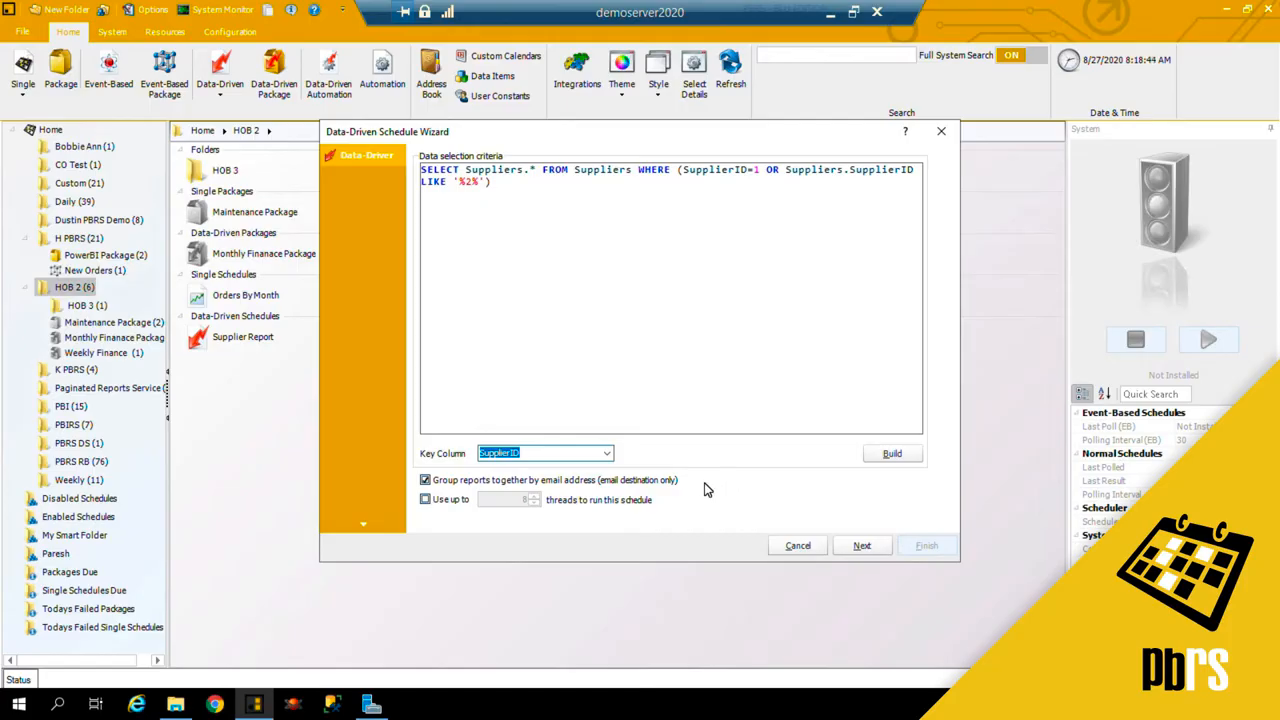
{"action": "mouse_move", "coordinate": [696, 488]}
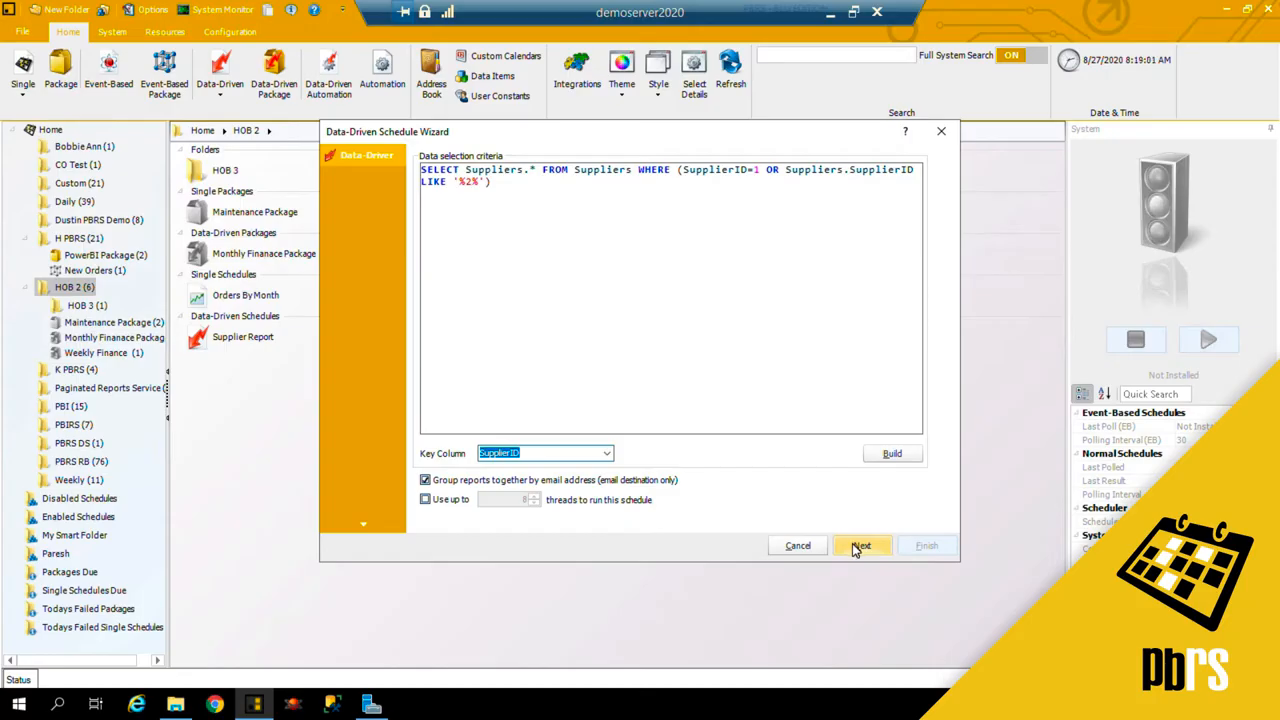
{"action": "left_click", "coordinate": [862, 544]}
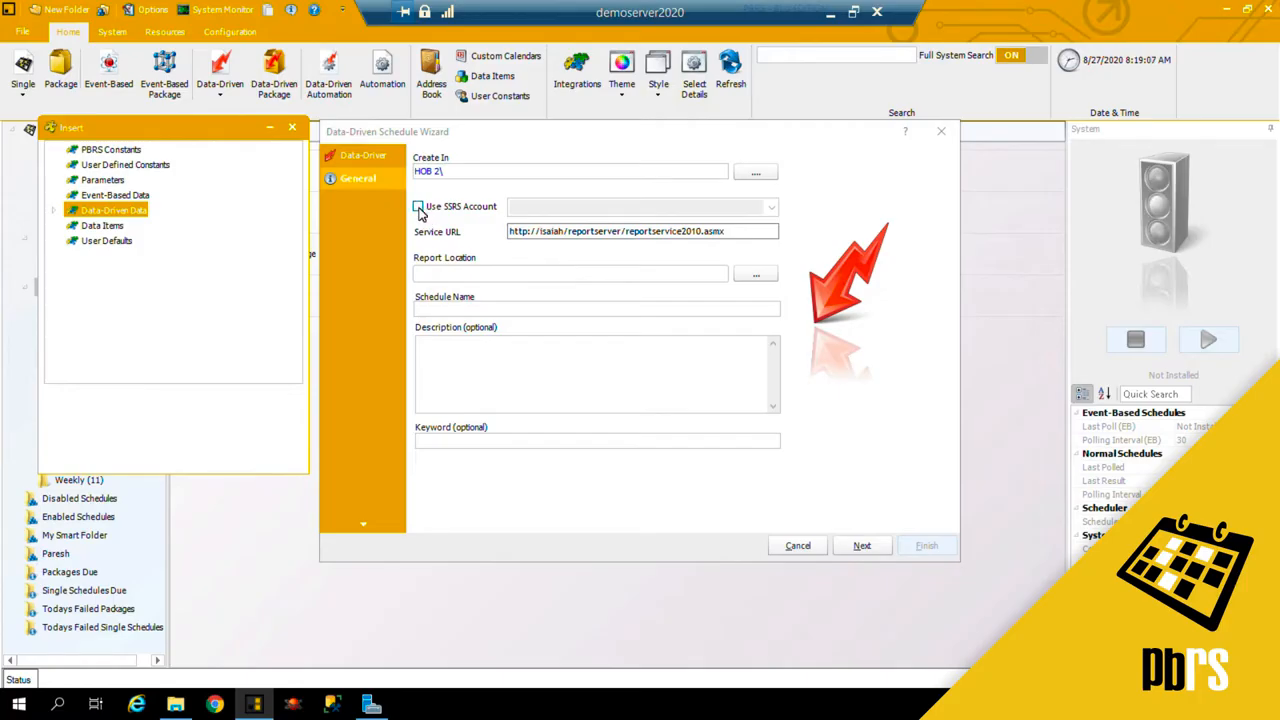
Step: Use the stored SSRS Account for accessing the report server
{"action": "left_click", "coordinate": [416, 206]}
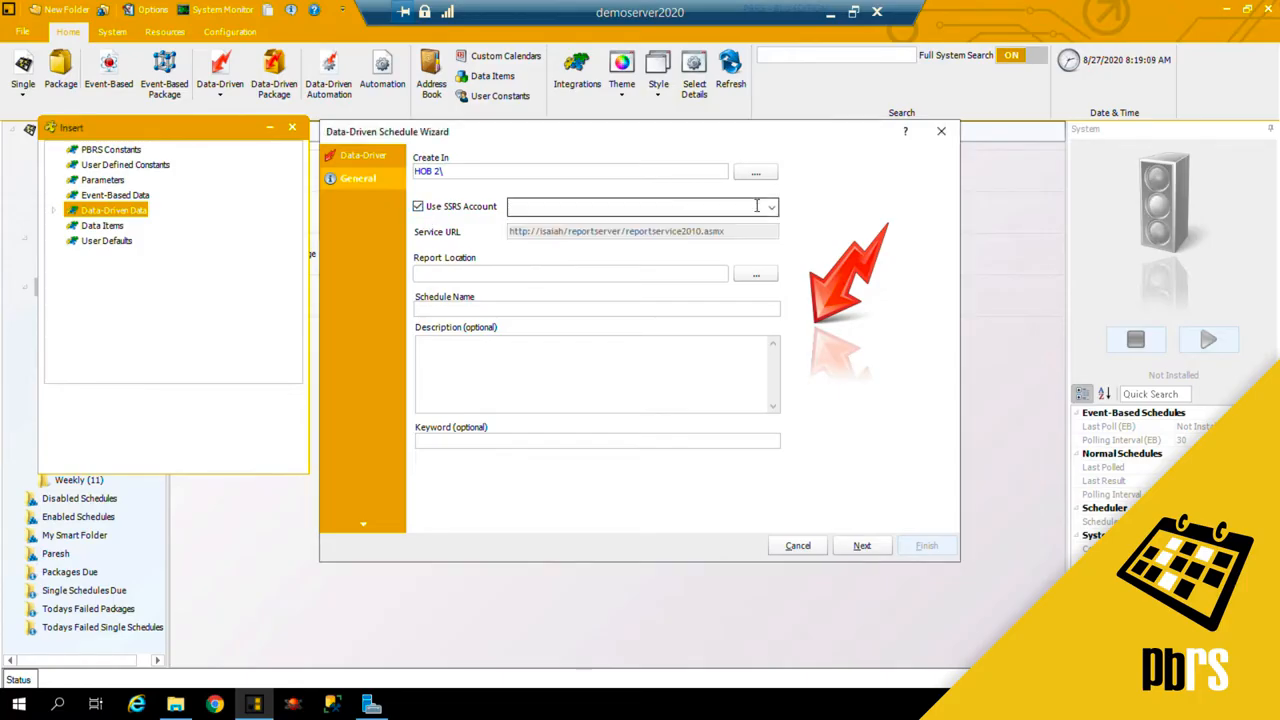
{"action": "left_click", "coordinate": [768, 206]}
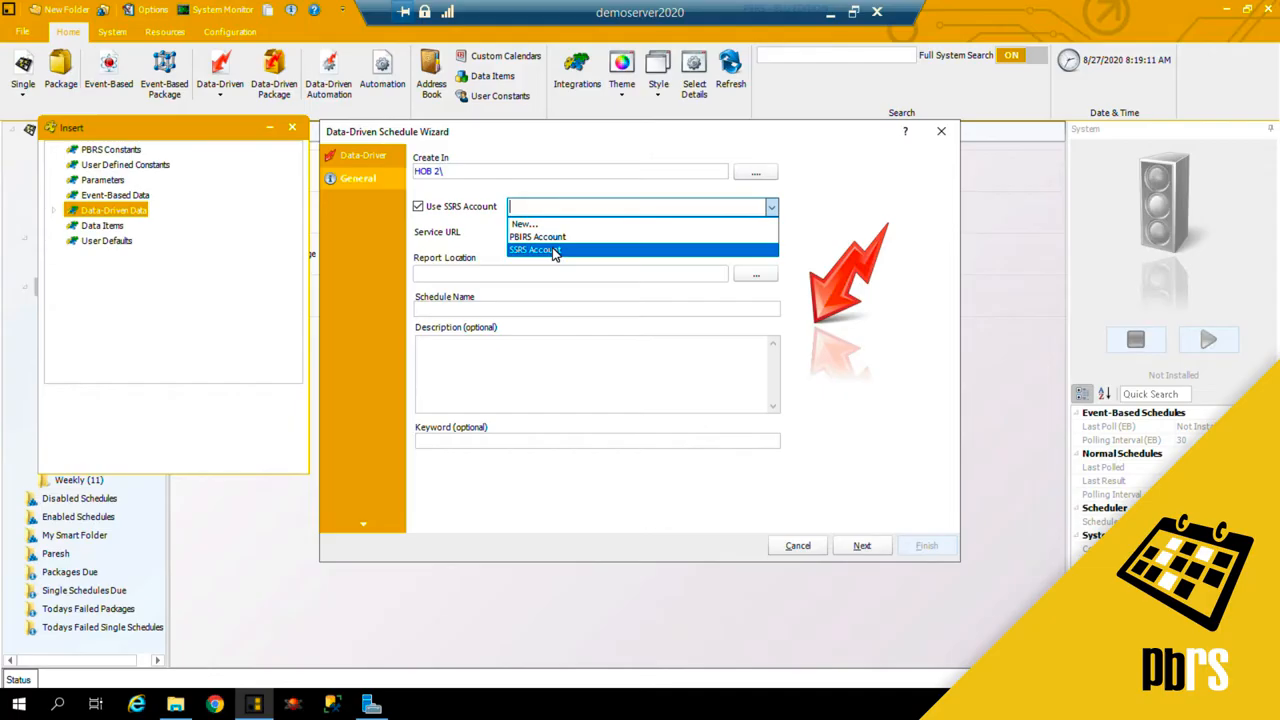
{"action": "left_click", "coordinate": [536, 248]}
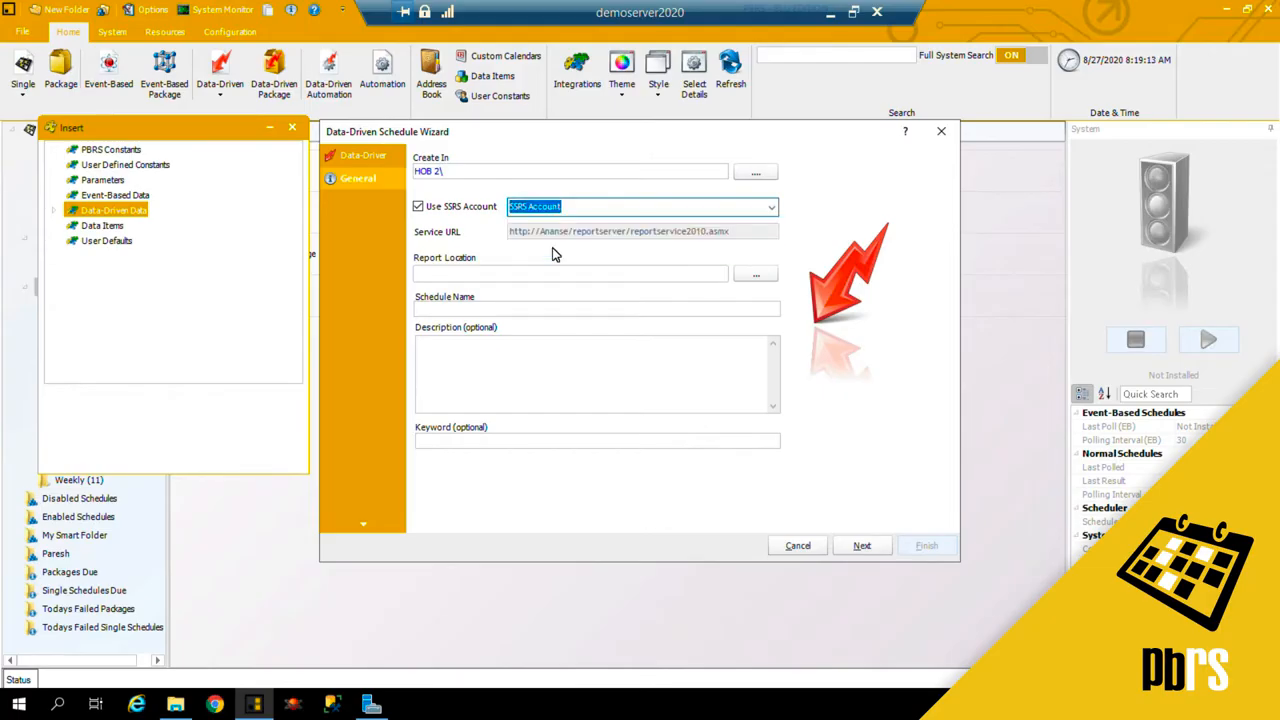
{"action": "mouse_move", "coordinate": [744, 270]}
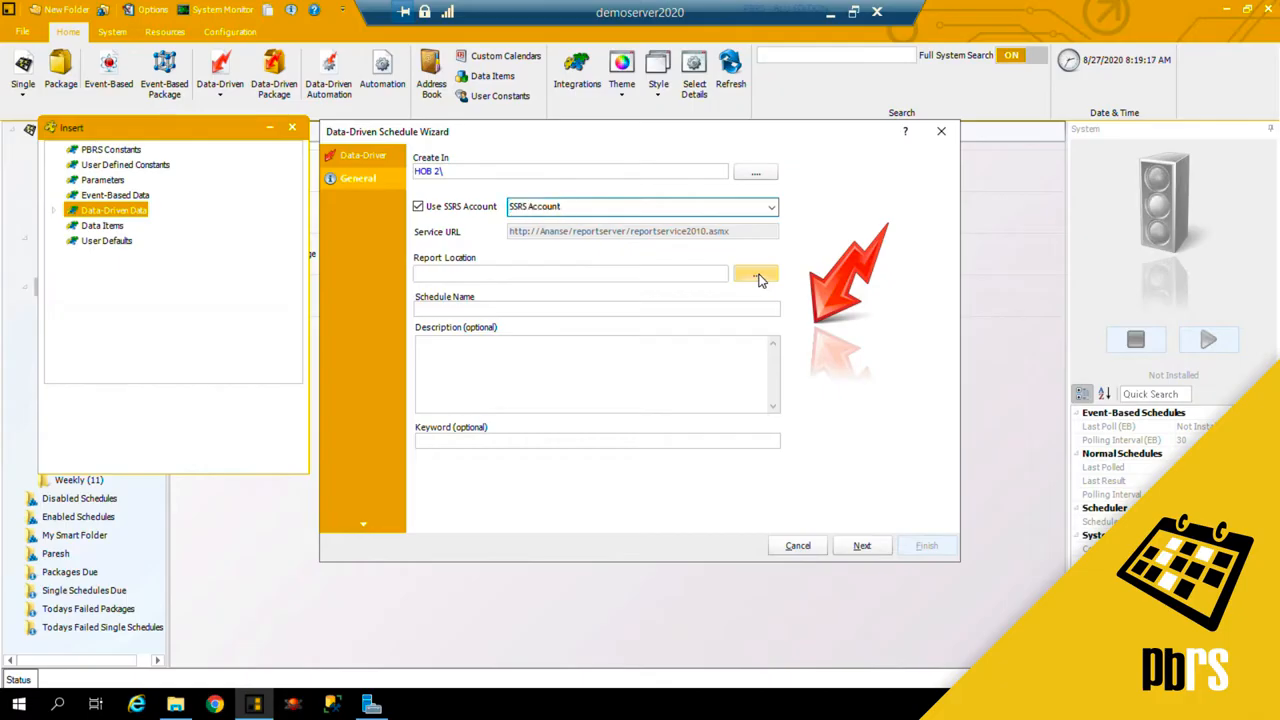
Step: Select the Samples/Supplier Information report, filling Report Location and Schedule Name
{"action": "left_click", "coordinate": [754, 272]}
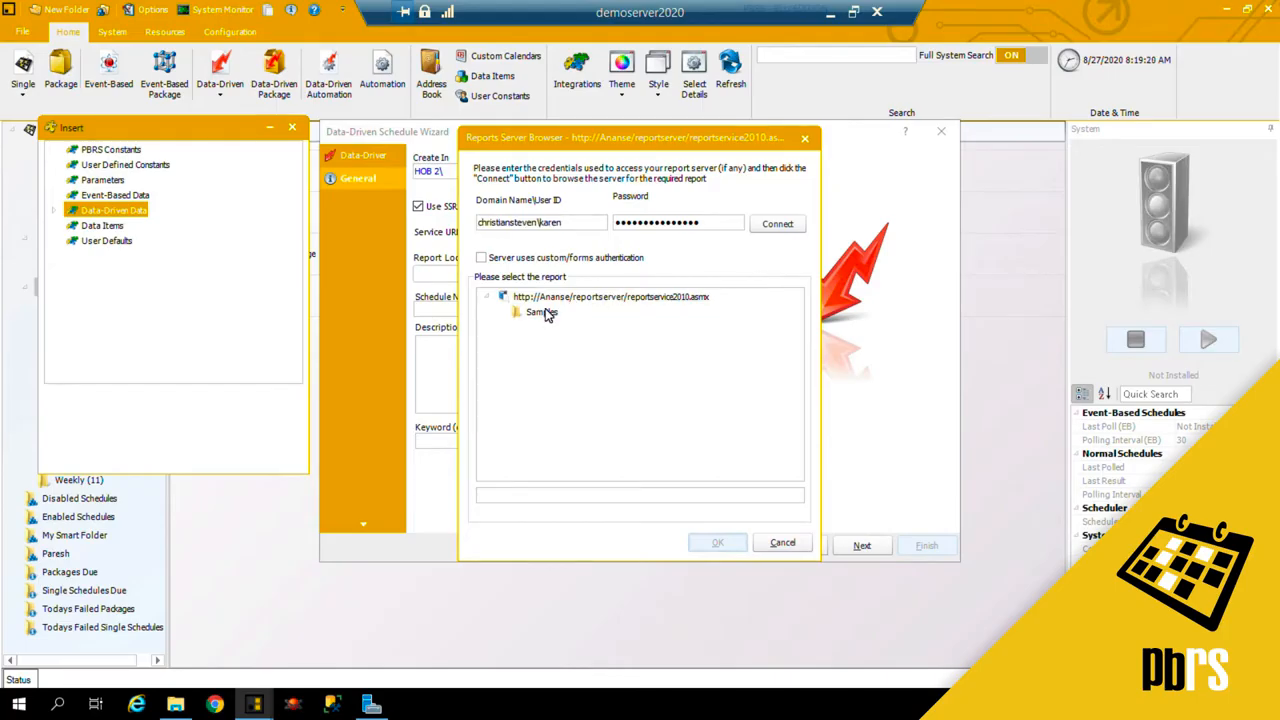
{"action": "left_click", "coordinate": [516, 312]}
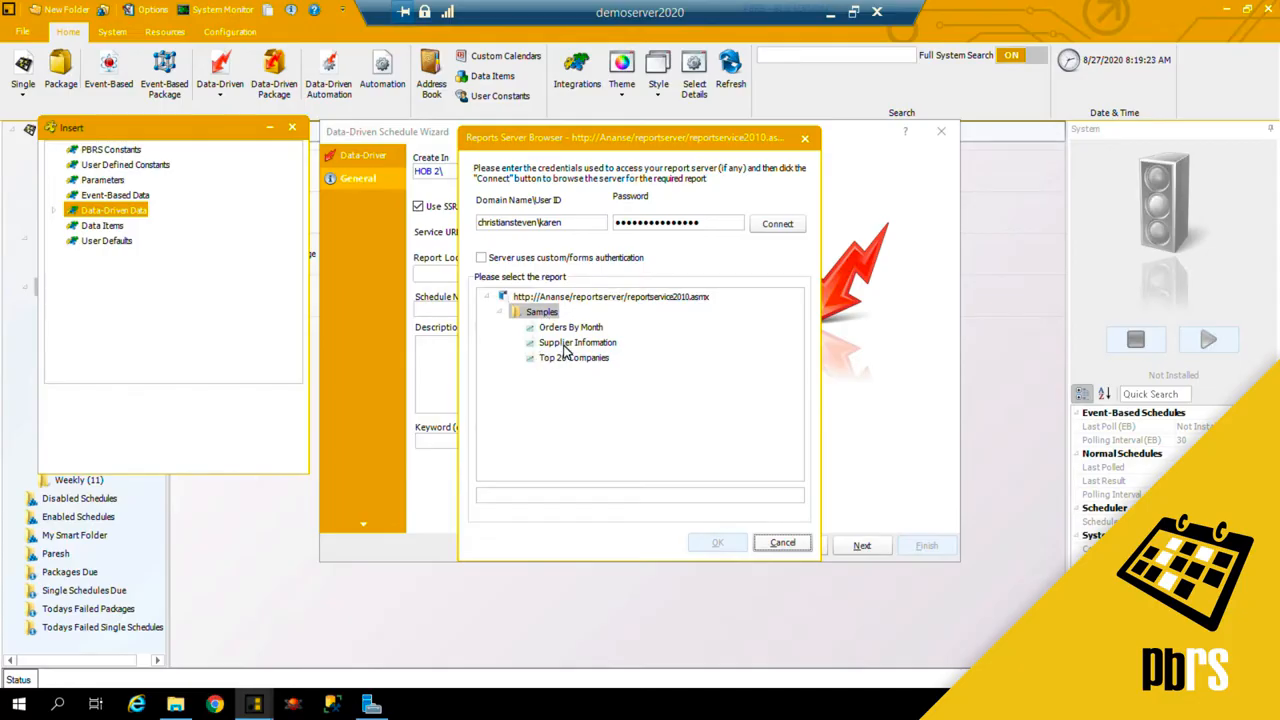
{"action": "left_click", "coordinate": [576, 342]}
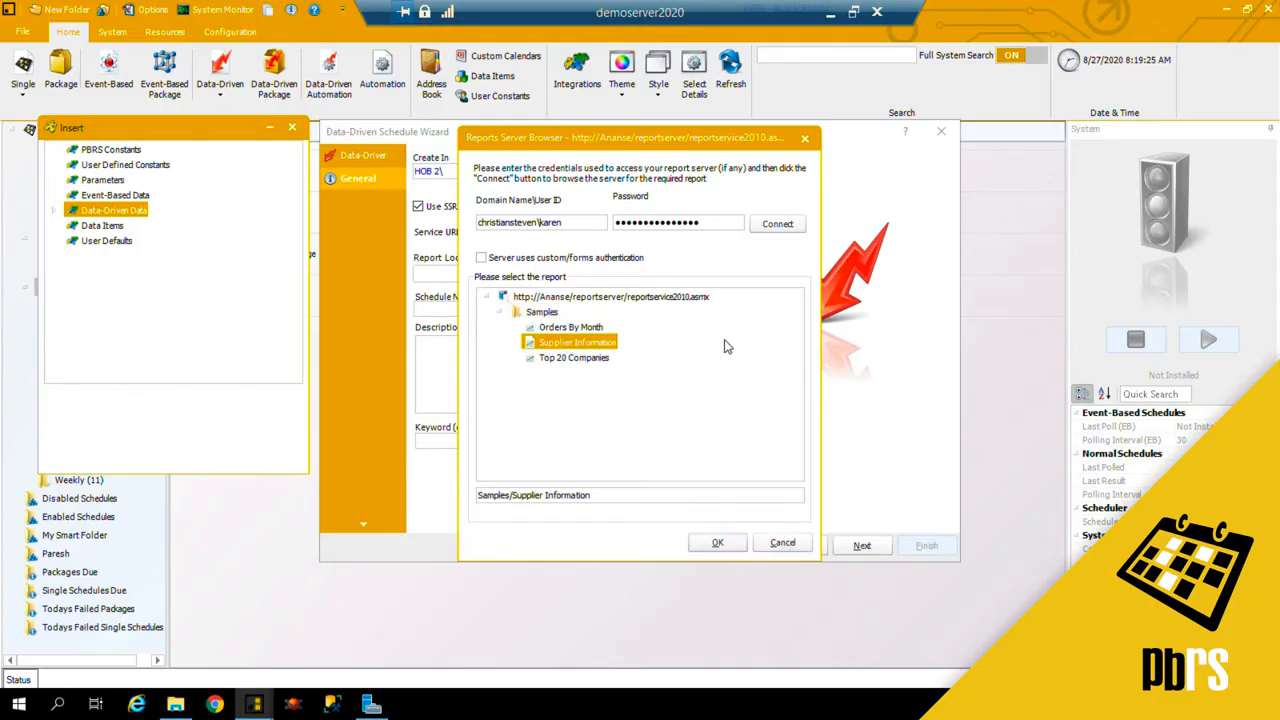
{"action": "left_click", "coordinate": [716, 542]}
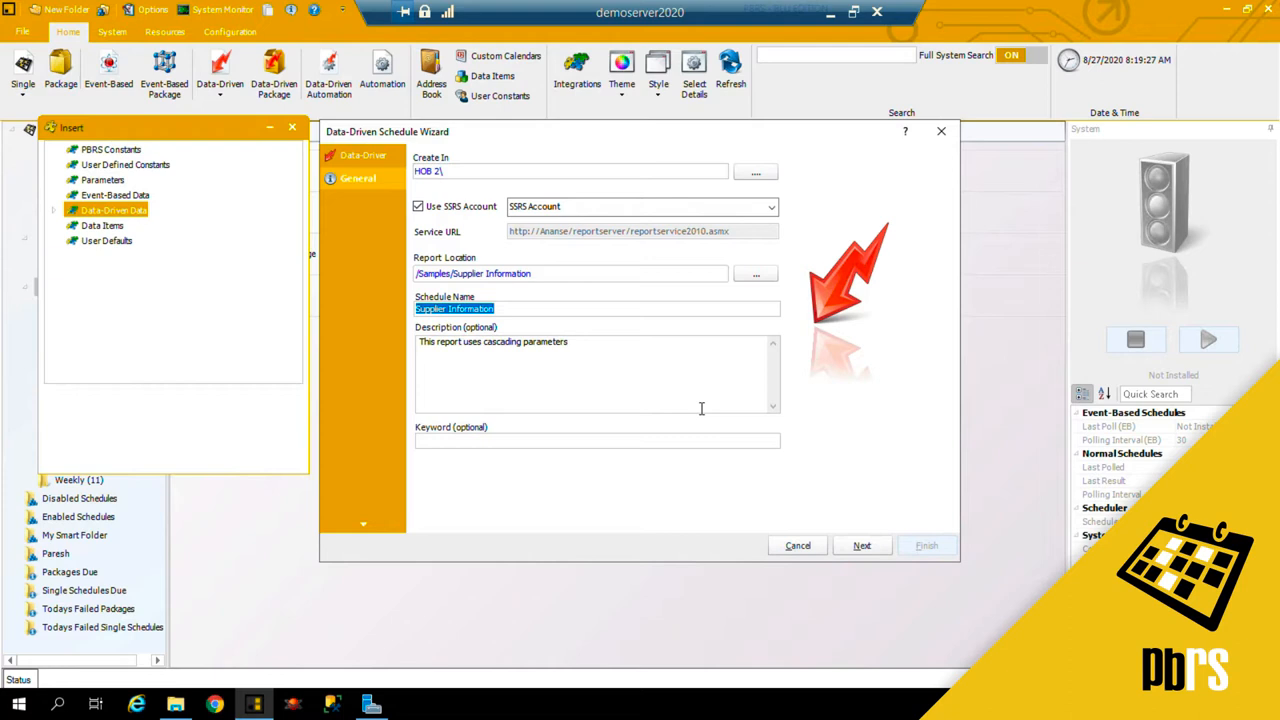
{"action": "mouse_move", "coordinate": [856, 520]}
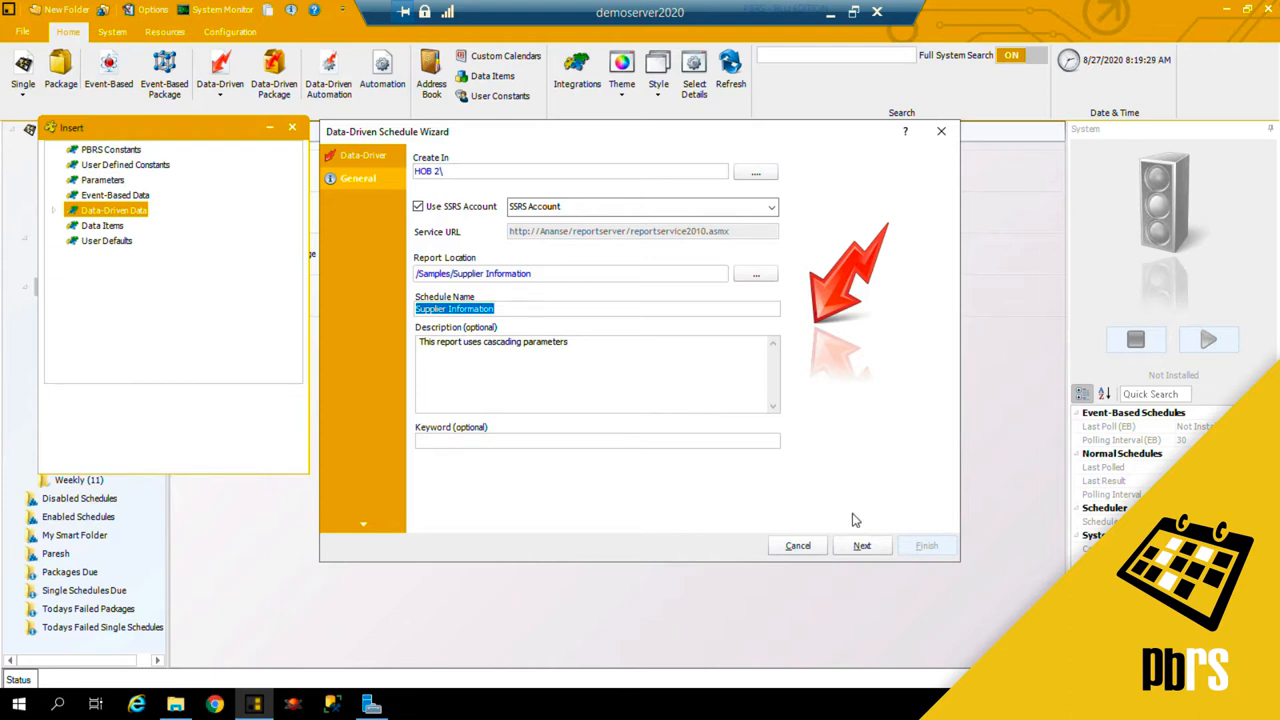
Step: Set a weekly recurrence every 1 week across all seven days
{"action": "left_click", "coordinate": [862, 544]}
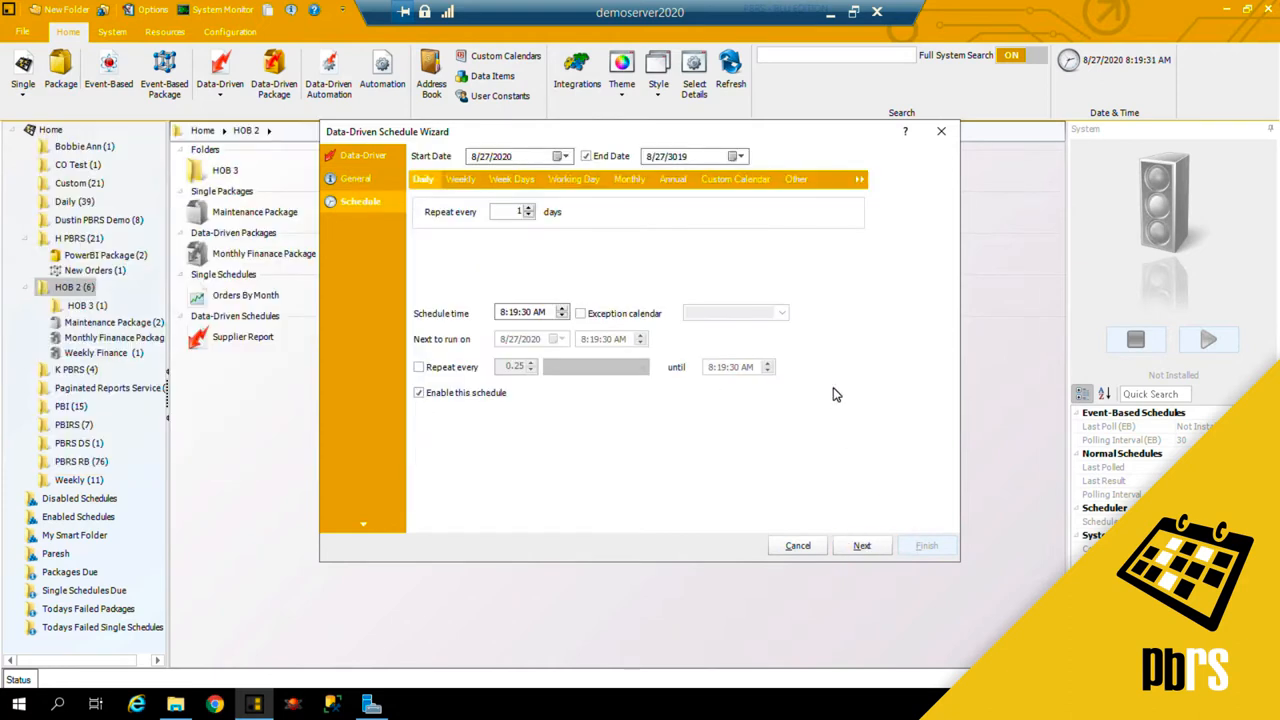
{"action": "mouse_move", "coordinate": [684, 244]}
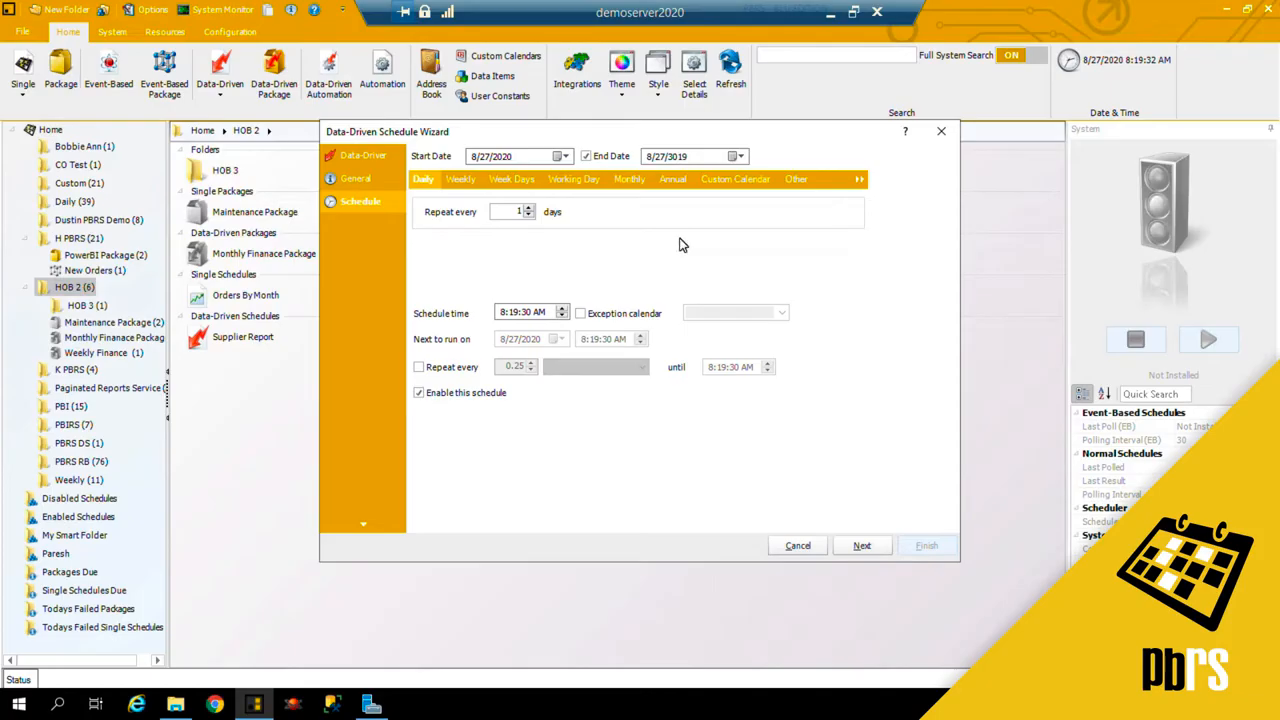
{"action": "mouse_move", "coordinate": [474, 262]}
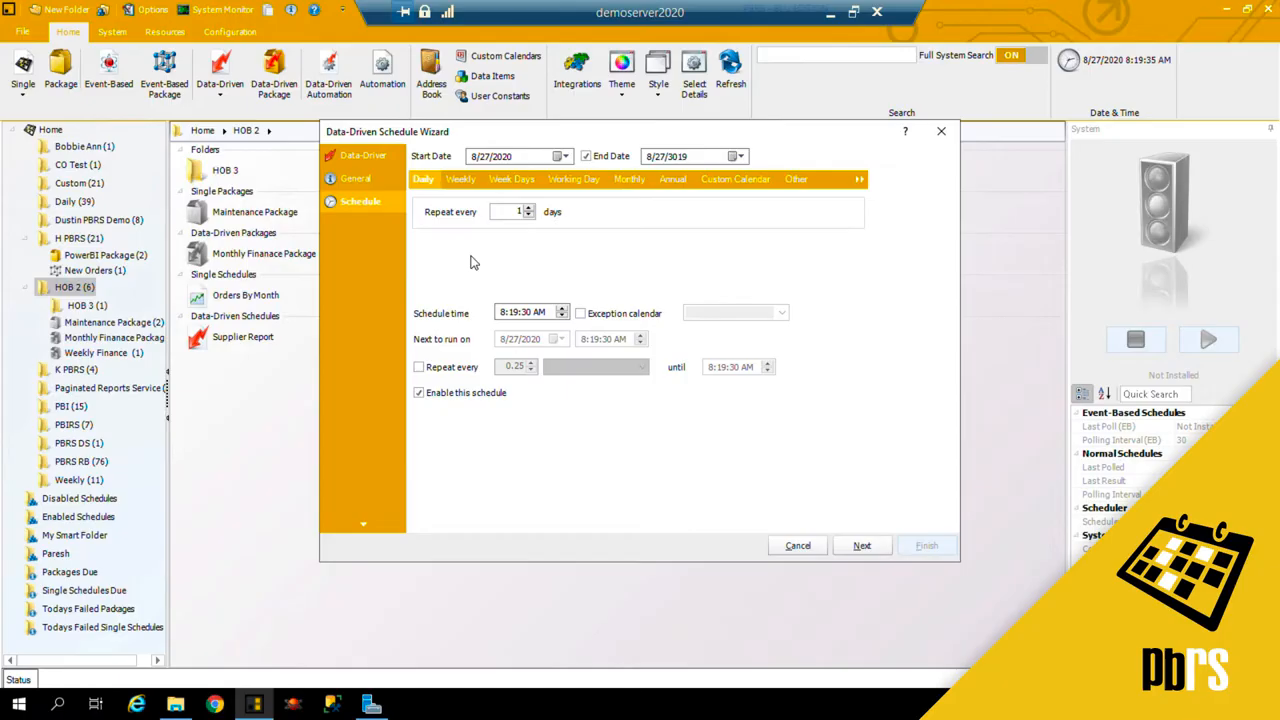
{"action": "mouse_move", "coordinate": [462, 178]}
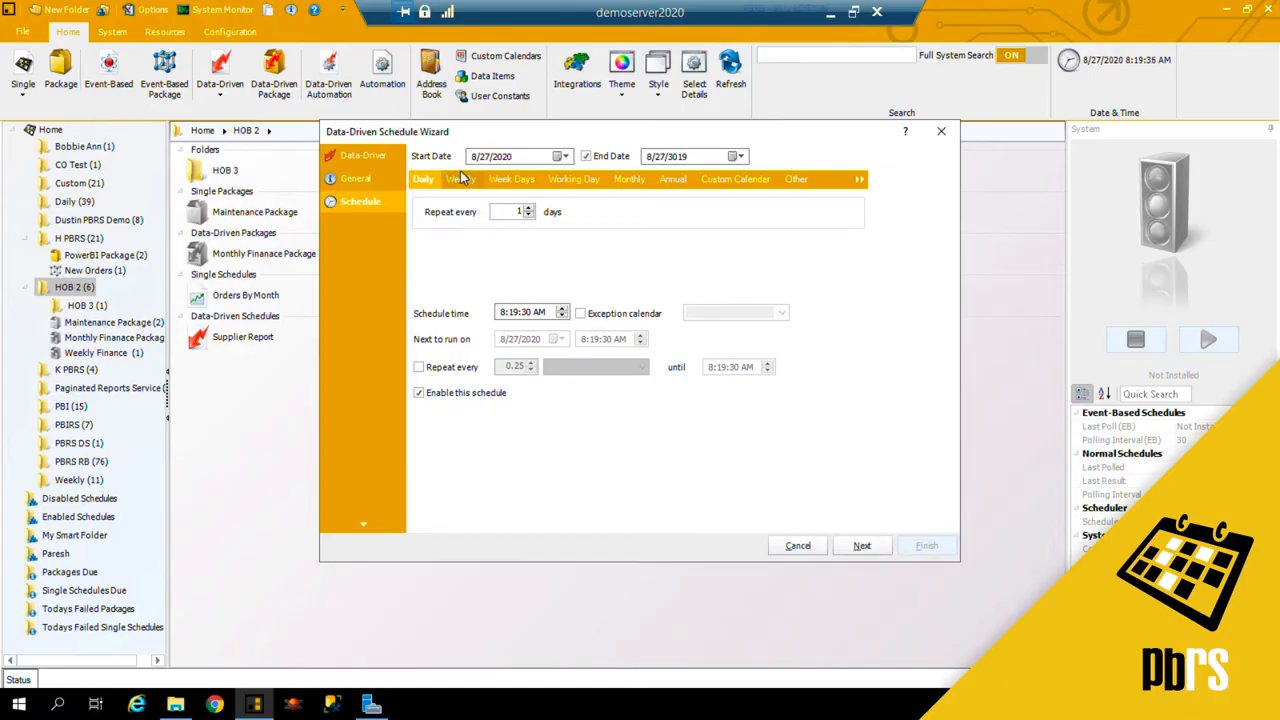
{"action": "left_click", "coordinate": [462, 180]}
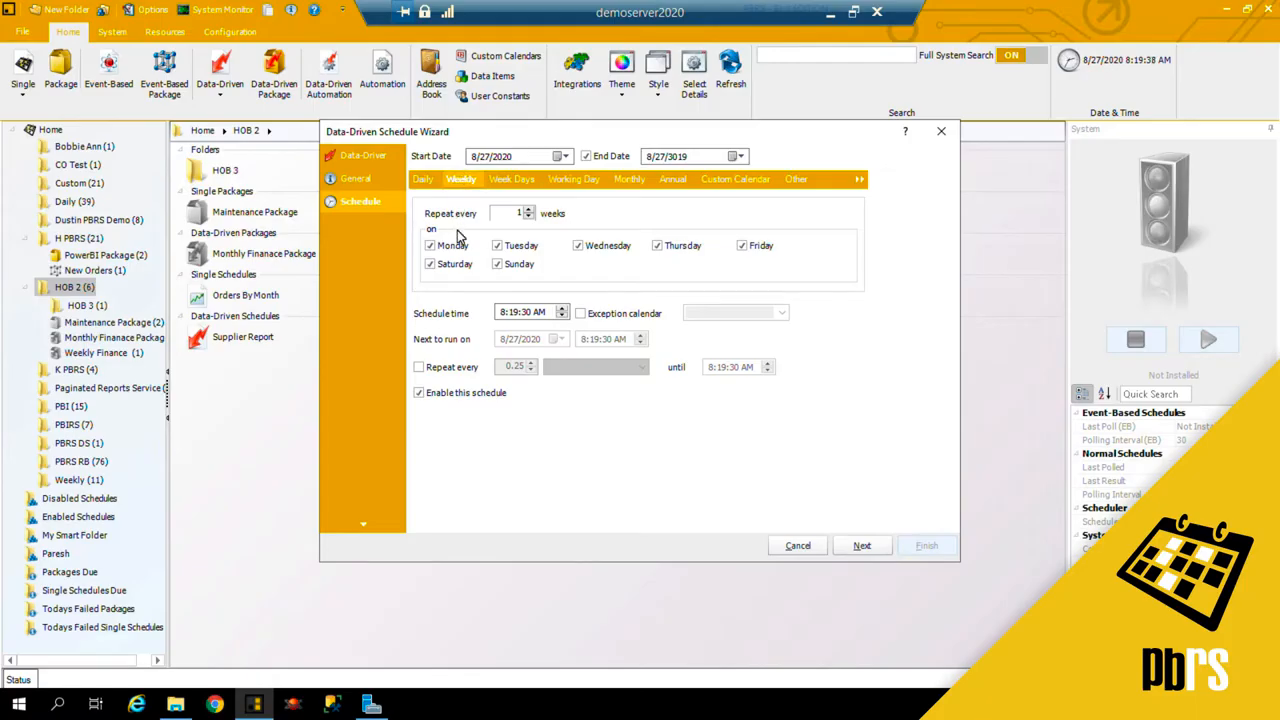
{"action": "mouse_move", "coordinate": [500, 228]}
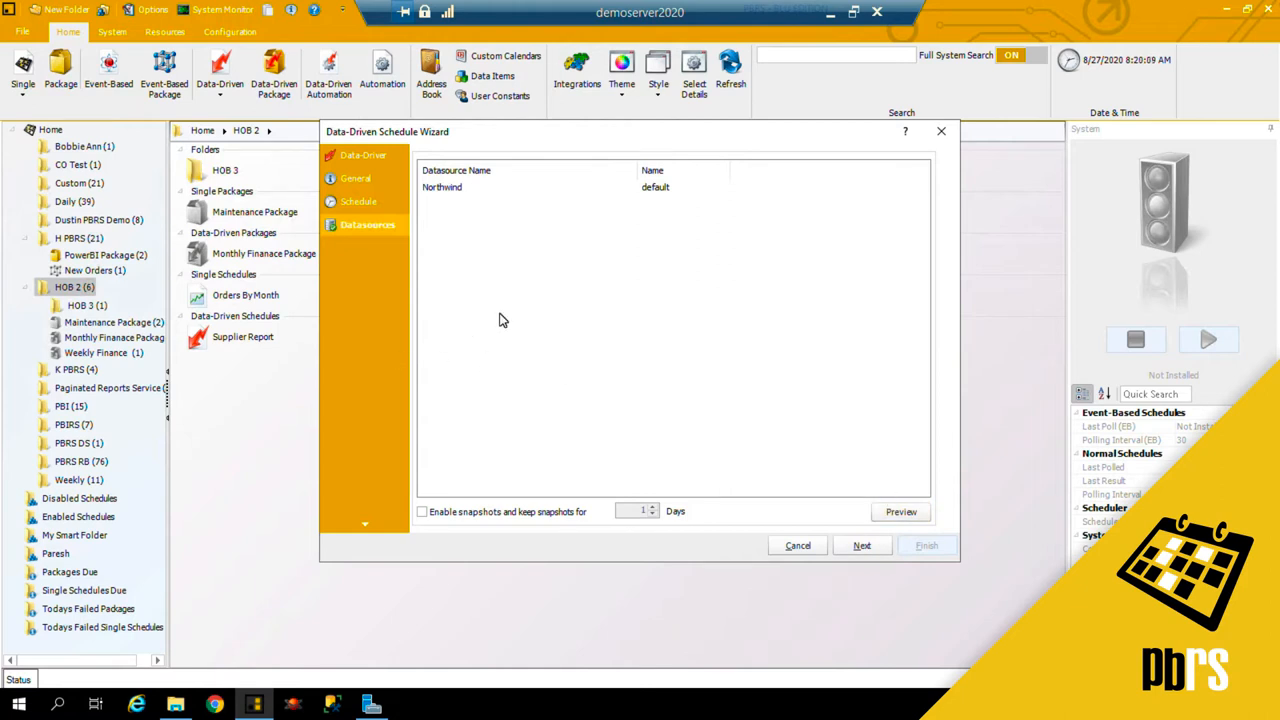
{"action": "mouse_move", "coordinate": [480, 224]}
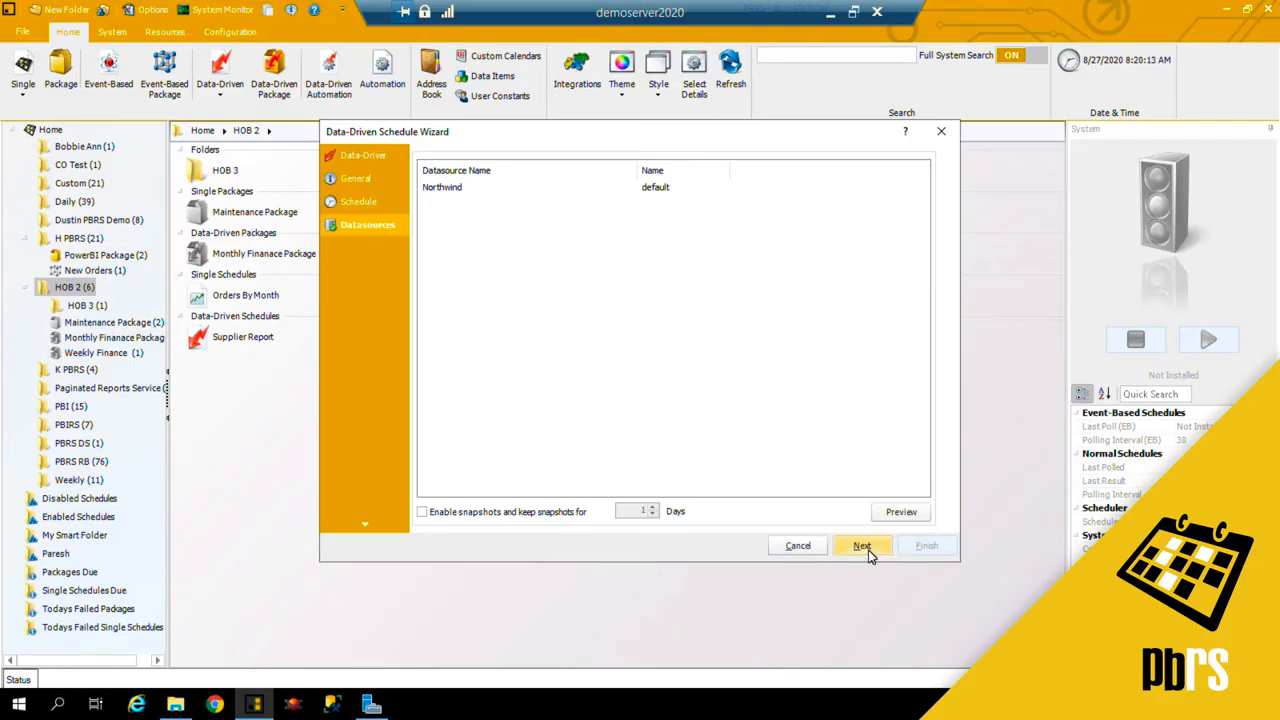
Step: Map the SupplierID report parameter to the data-driven SupplierID field
{"action": "left_click", "coordinate": [862, 544]}
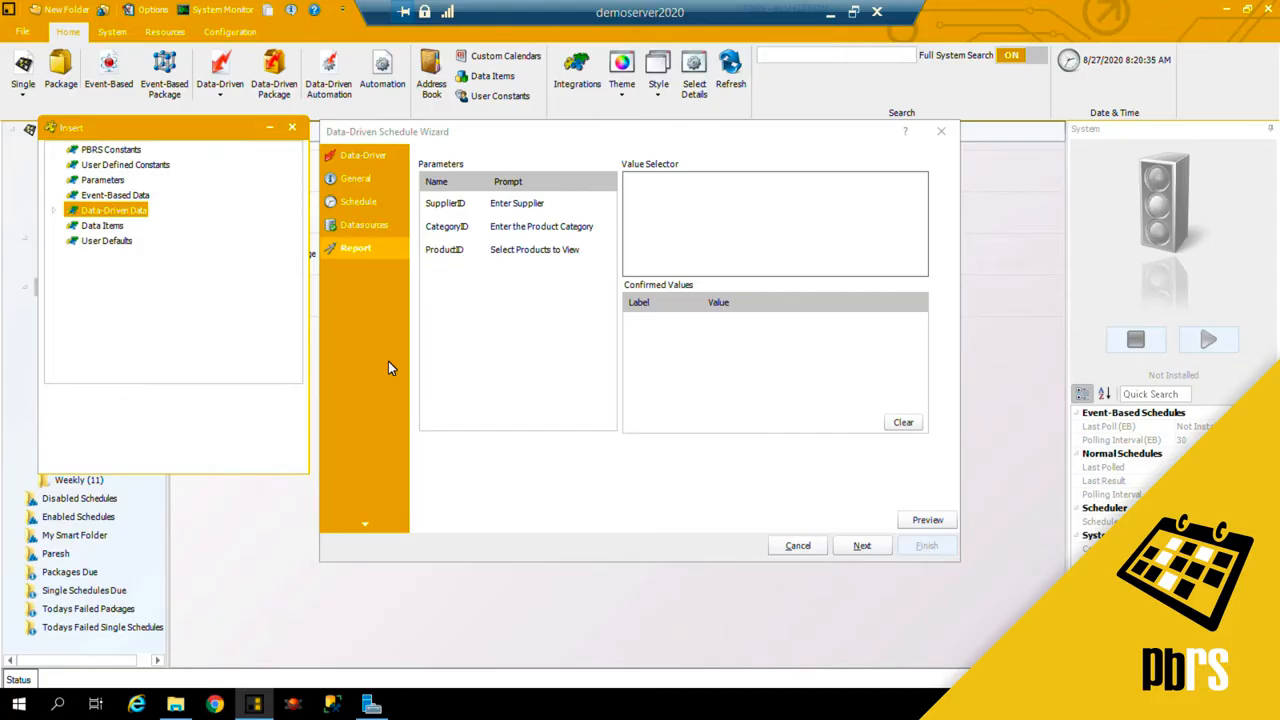
{"action": "mouse_move", "coordinate": [438, 354]}
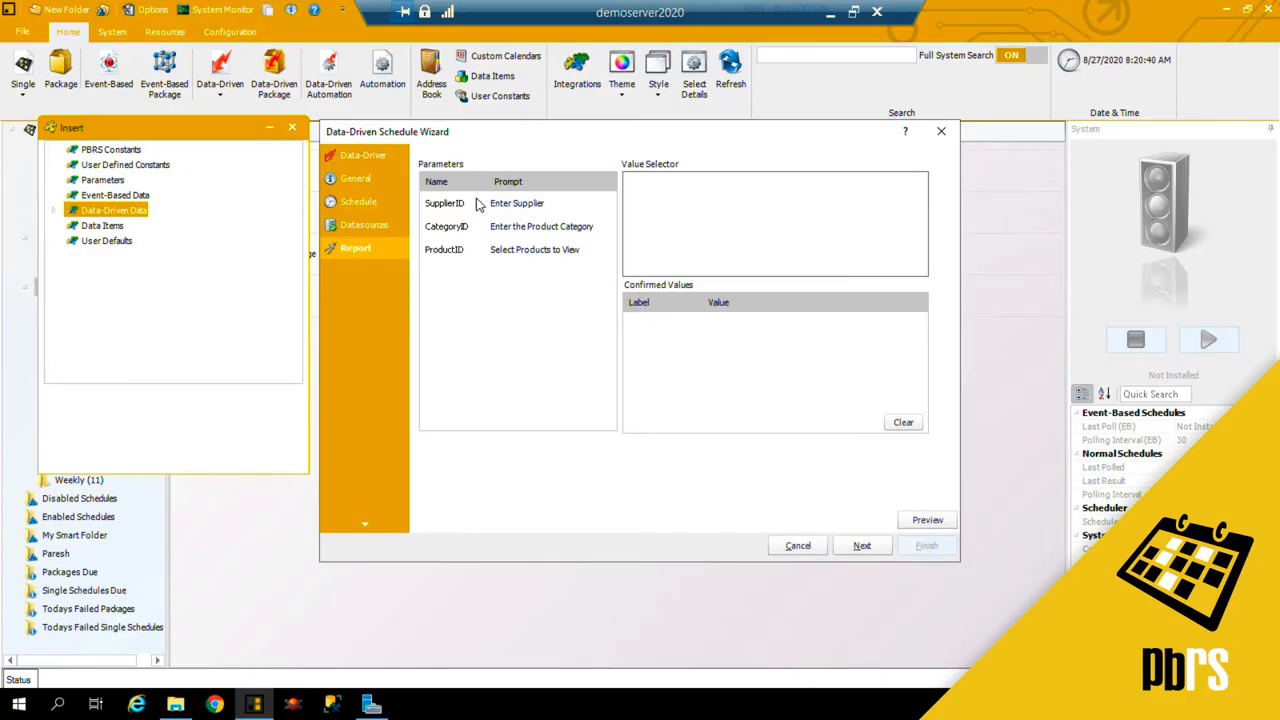
{"action": "left_click", "coordinate": [444, 202]}
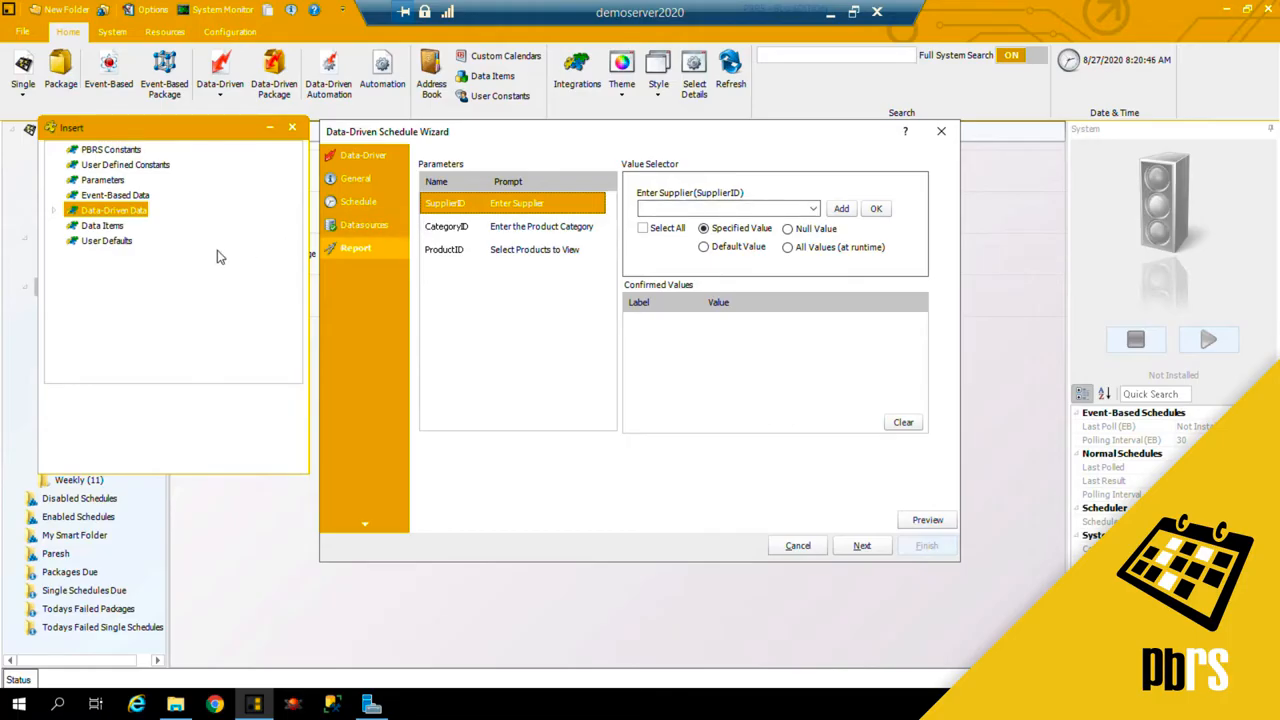
{"action": "left_click", "coordinate": [58, 210]}
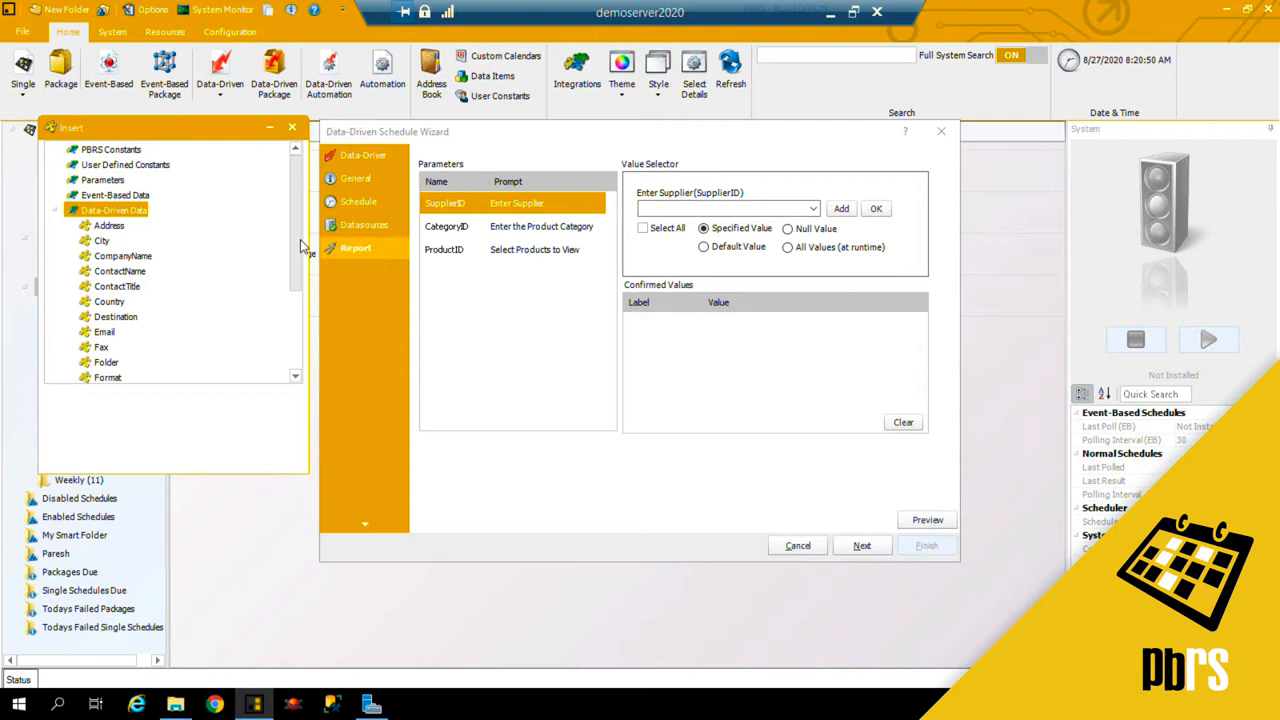
{"action": "scroll", "scroll_direction": "down", "scroll_amount": 3}
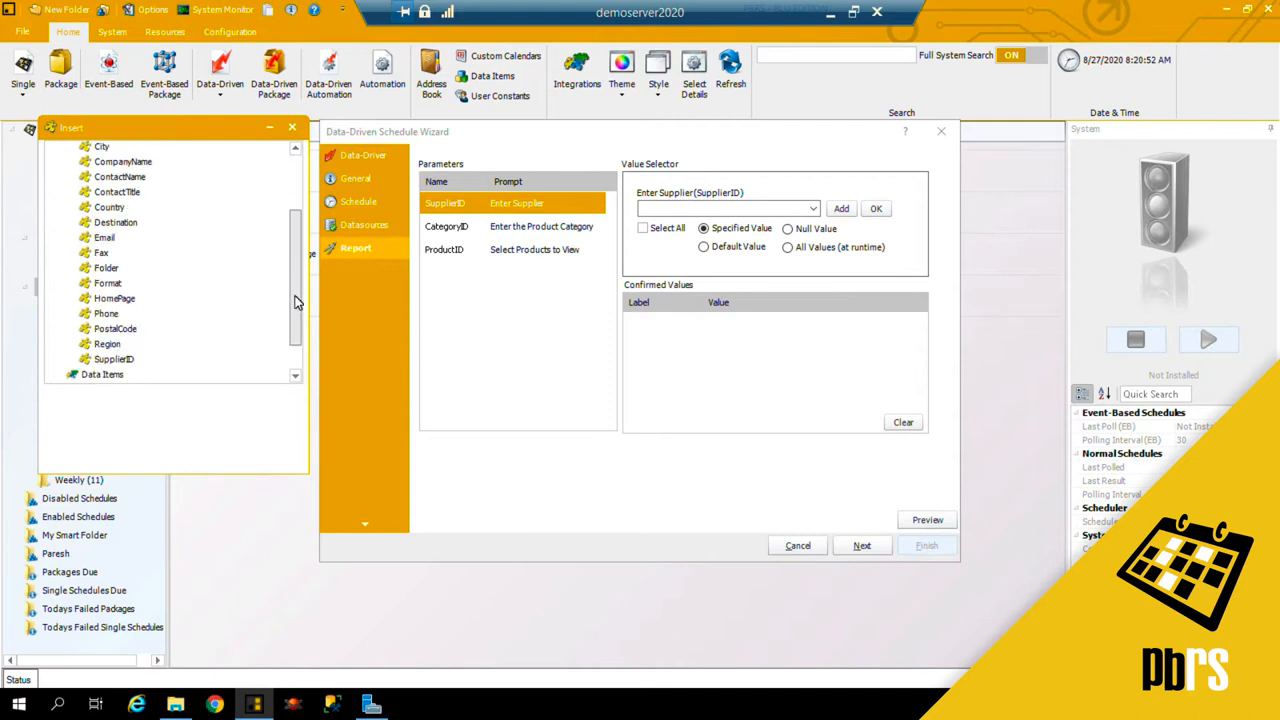
{"action": "left_click", "coordinate": [112, 358]}
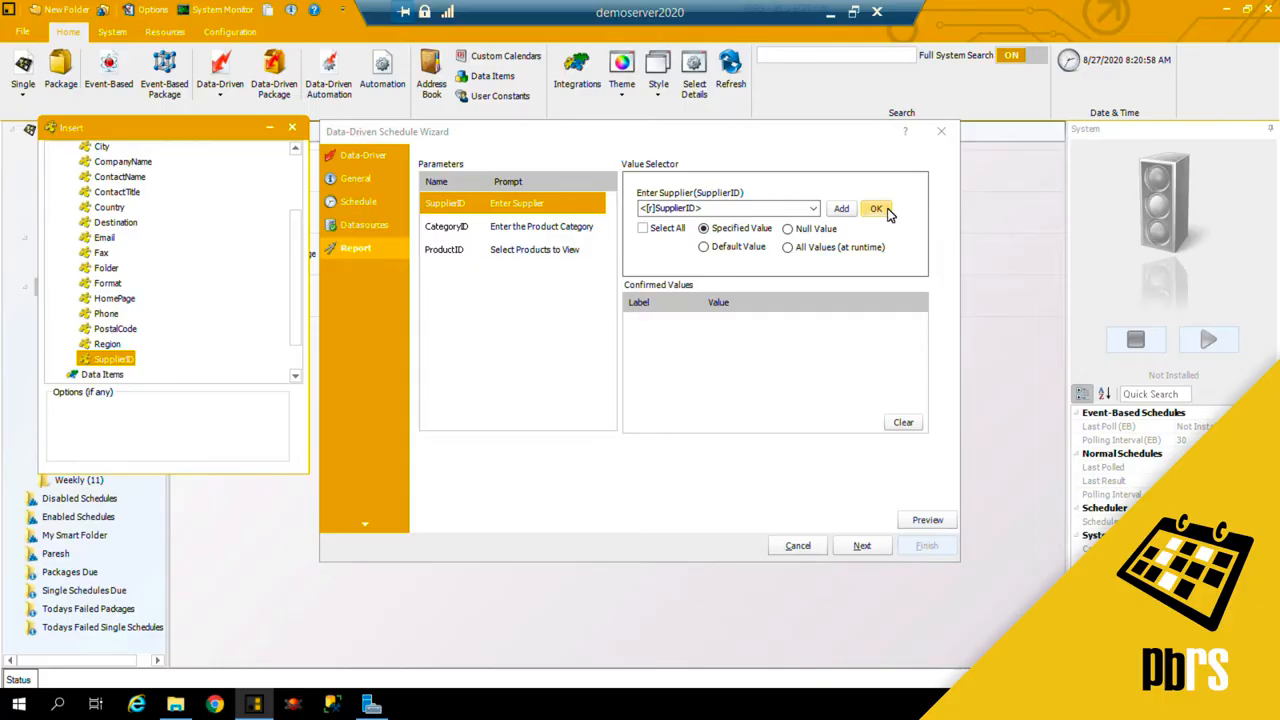
{"action": "left_click", "coordinate": [840, 208]}
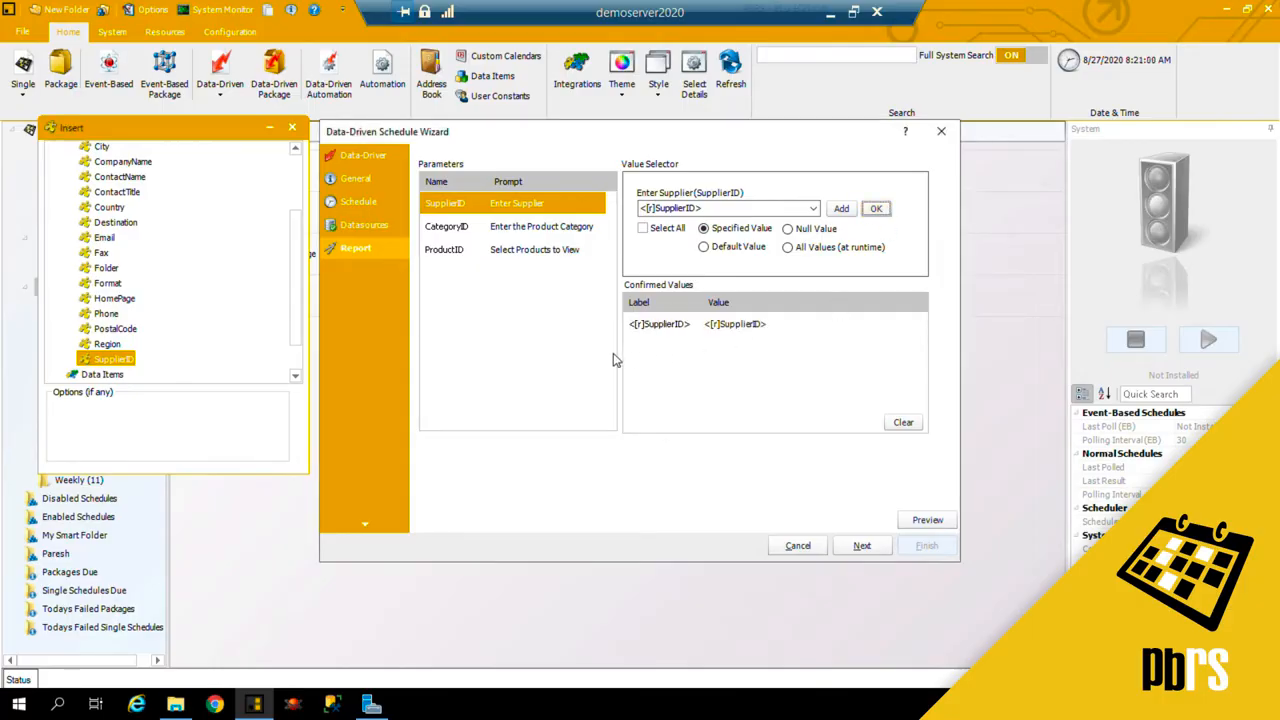
Step: Let the products parameter take All Values at runtime
{"action": "left_click", "coordinate": [448, 226]}
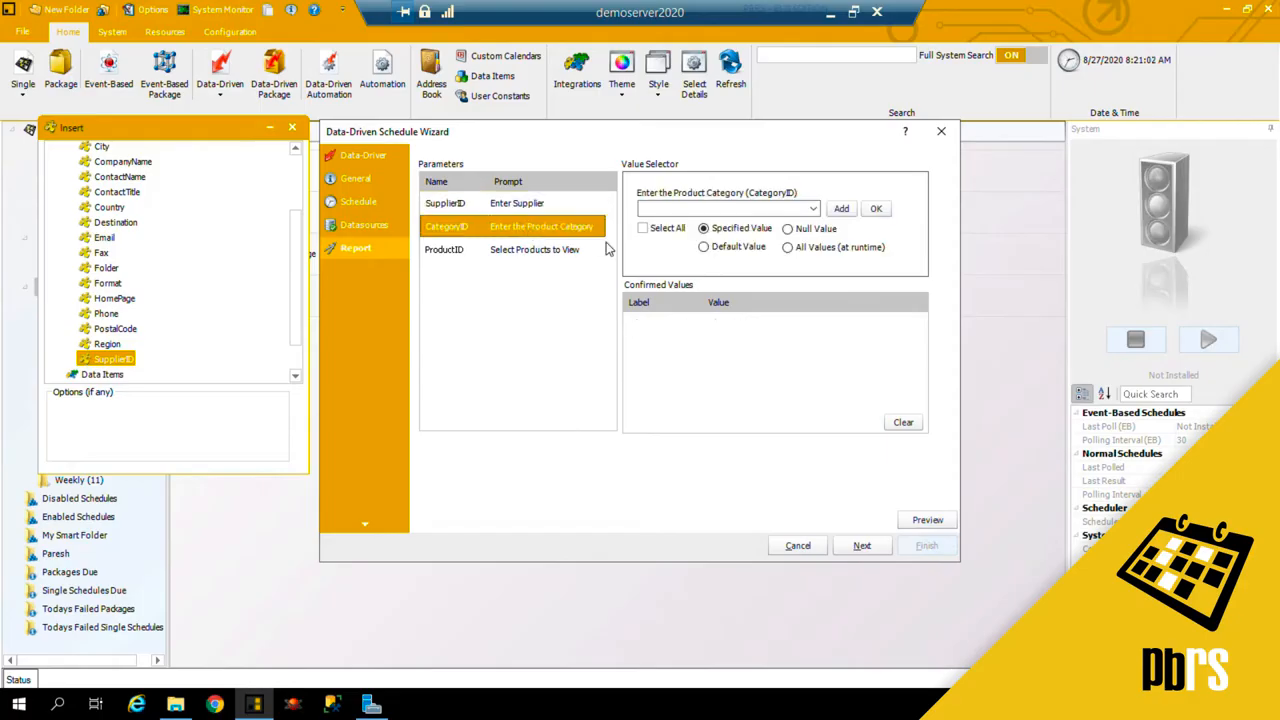
{"action": "left_click", "coordinate": [792, 248]}
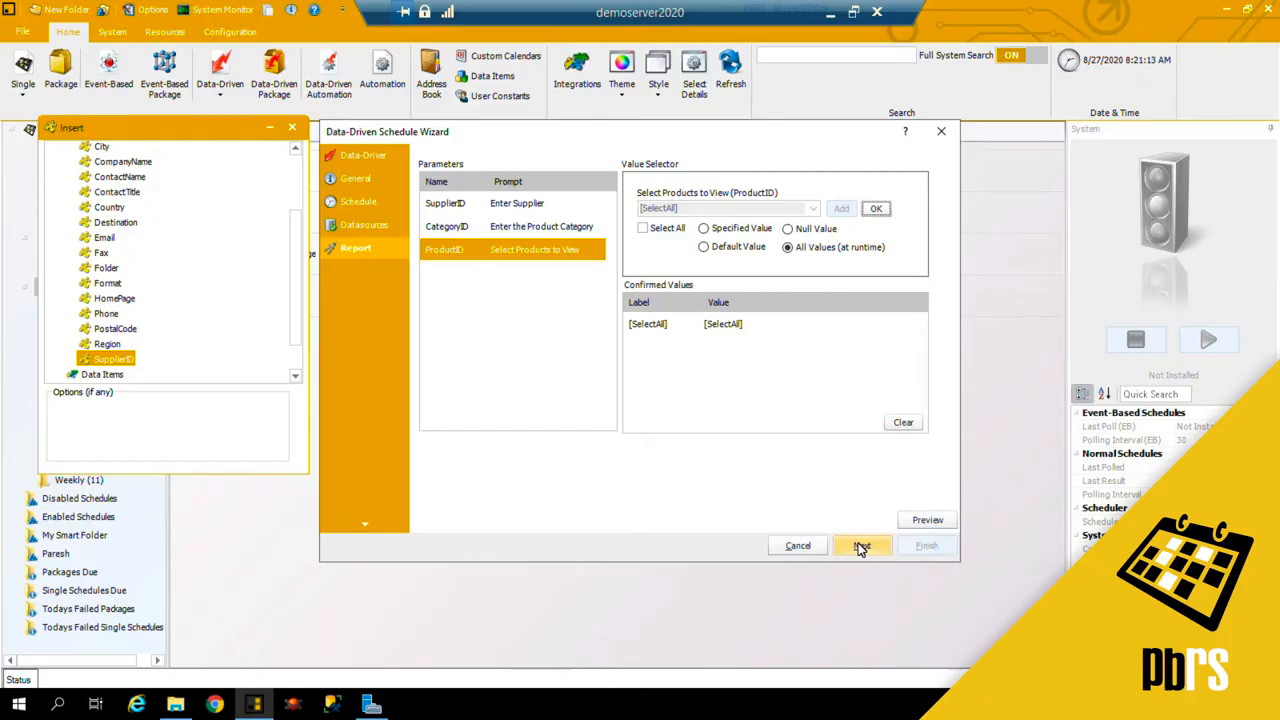
Step: On the Destinations step, add a new Email destination
{"action": "left_click", "coordinate": [860, 546]}
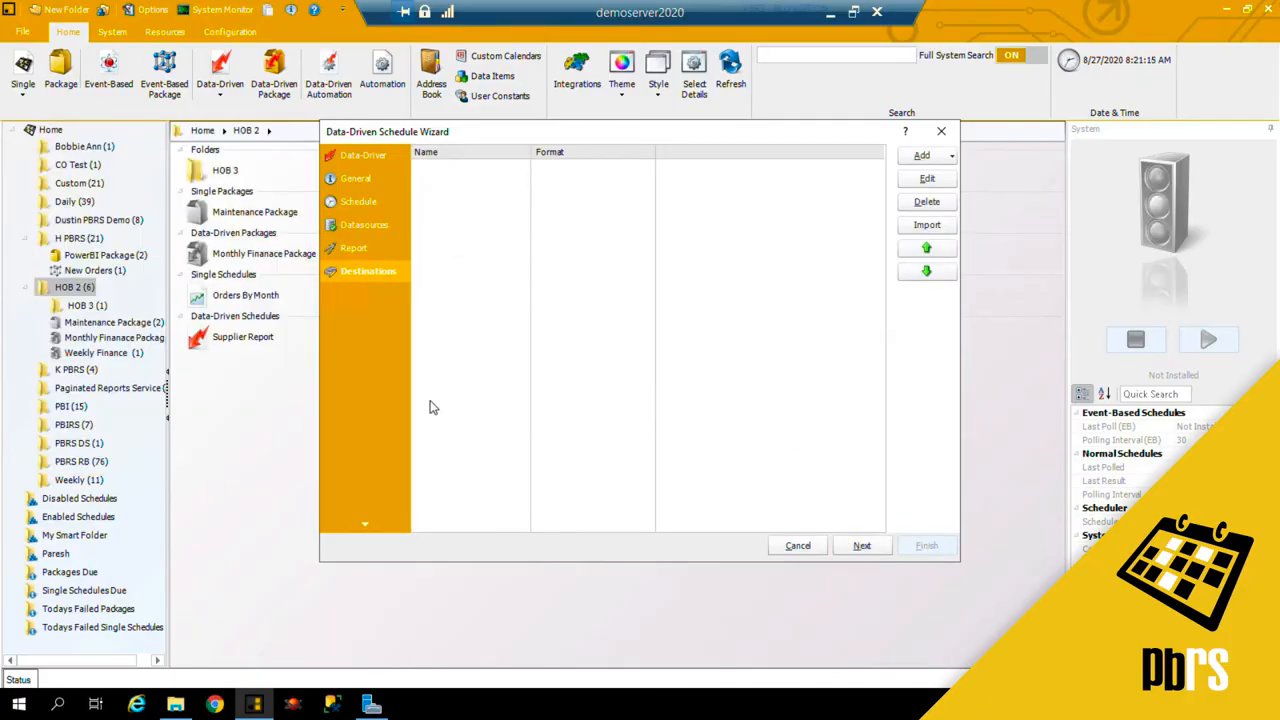
{"action": "mouse_move", "coordinate": [572, 408]}
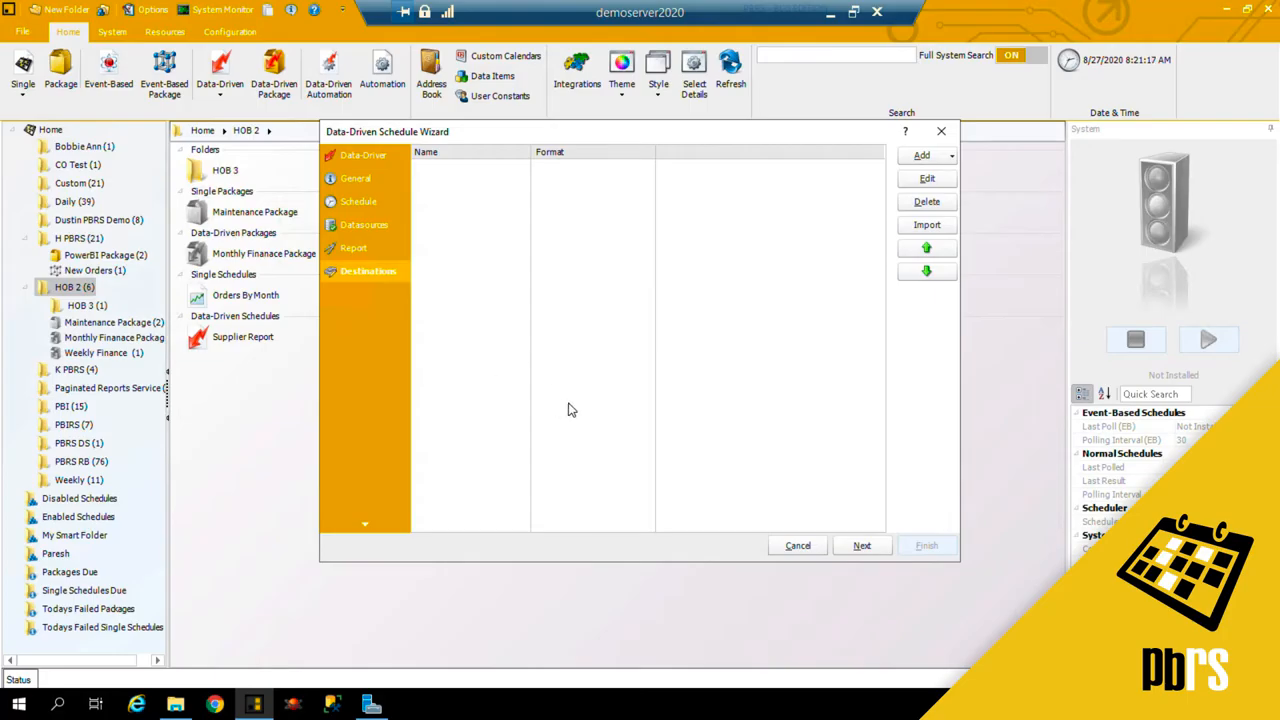
{"action": "mouse_move", "coordinate": [718, 358]}
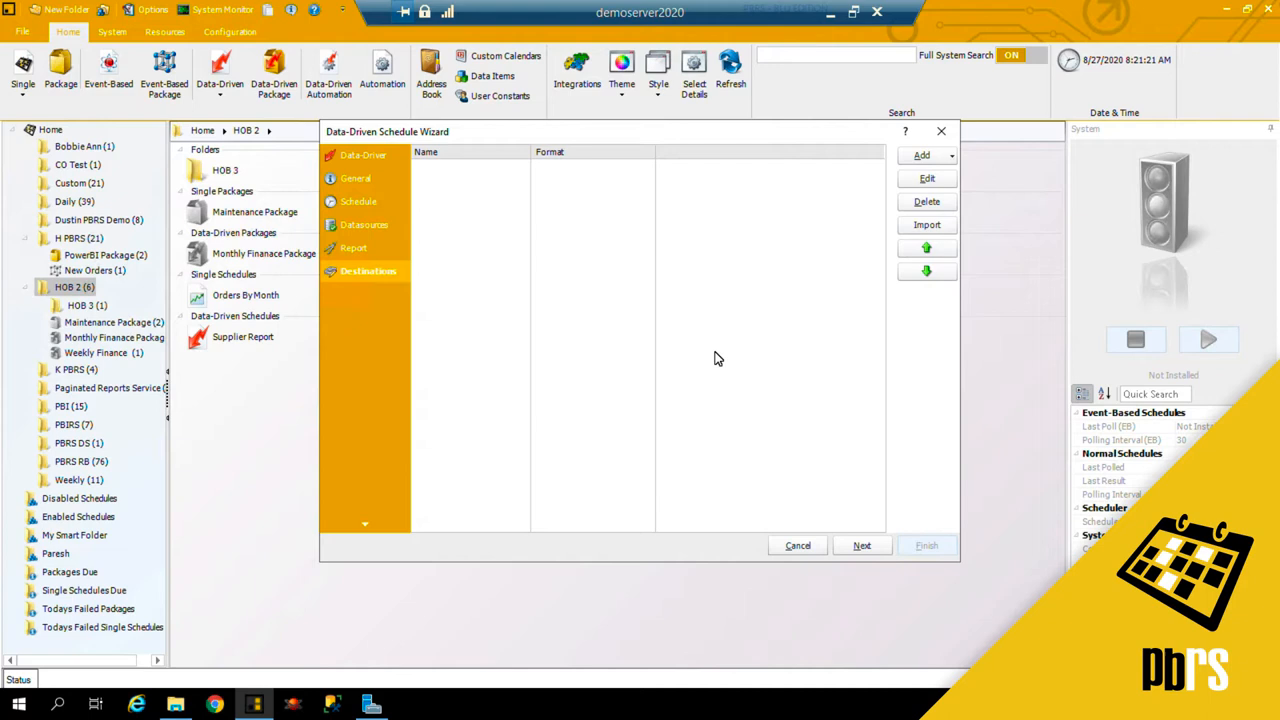
{"action": "mouse_move", "coordinate": [750, 346]}
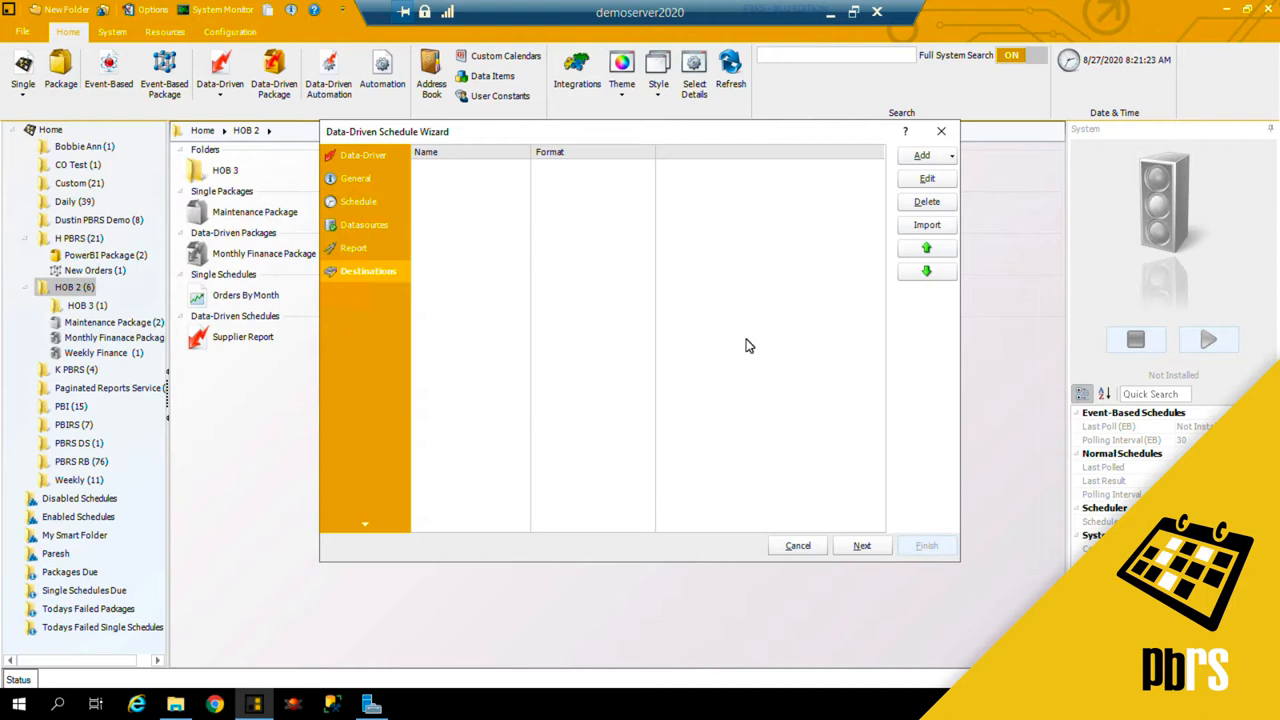
{"action": "mouse_move", "coordinate": [962, 160]}
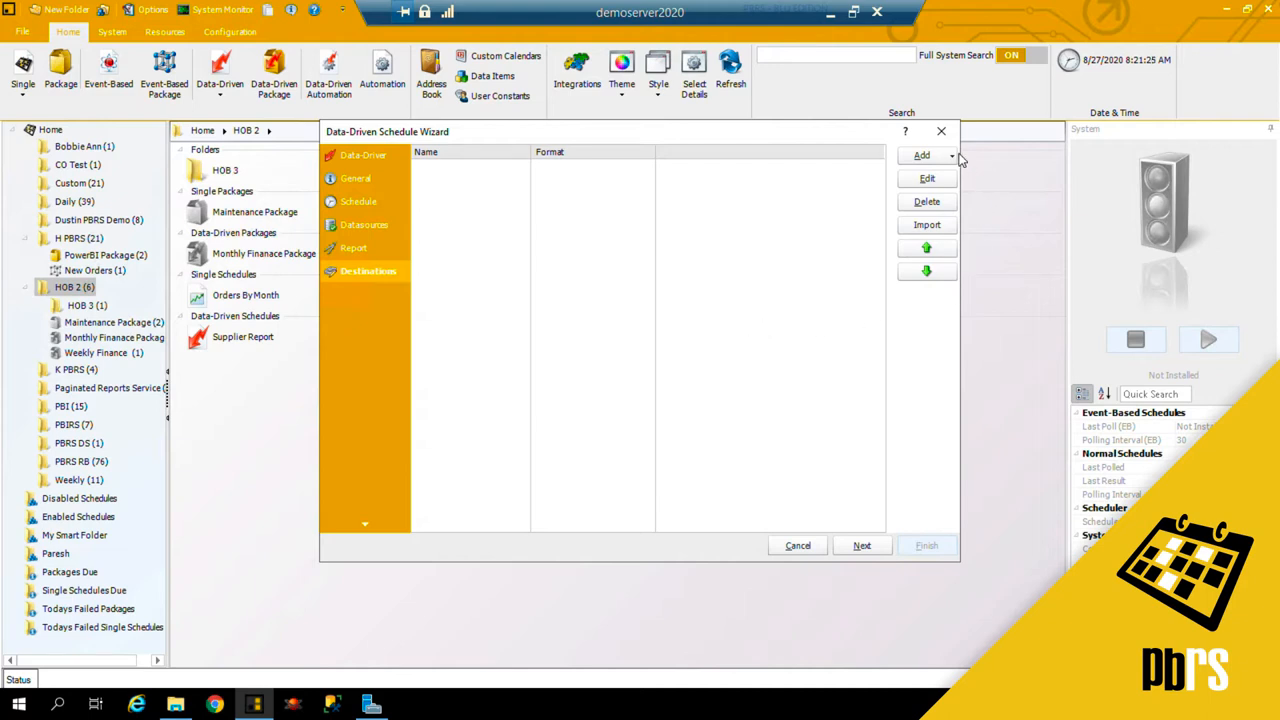
{"action": "left_click", "coordinate": [940, 156]}
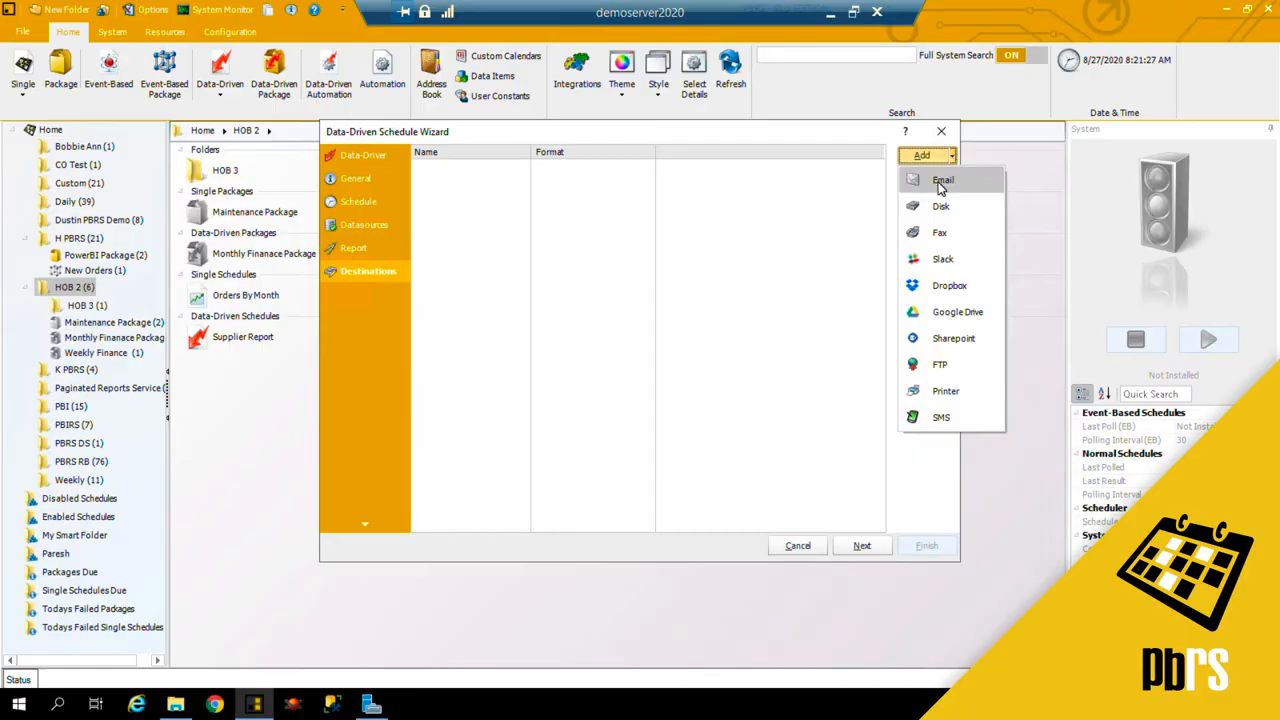
{"action": "left_click", "coordinate": [944, 180]}
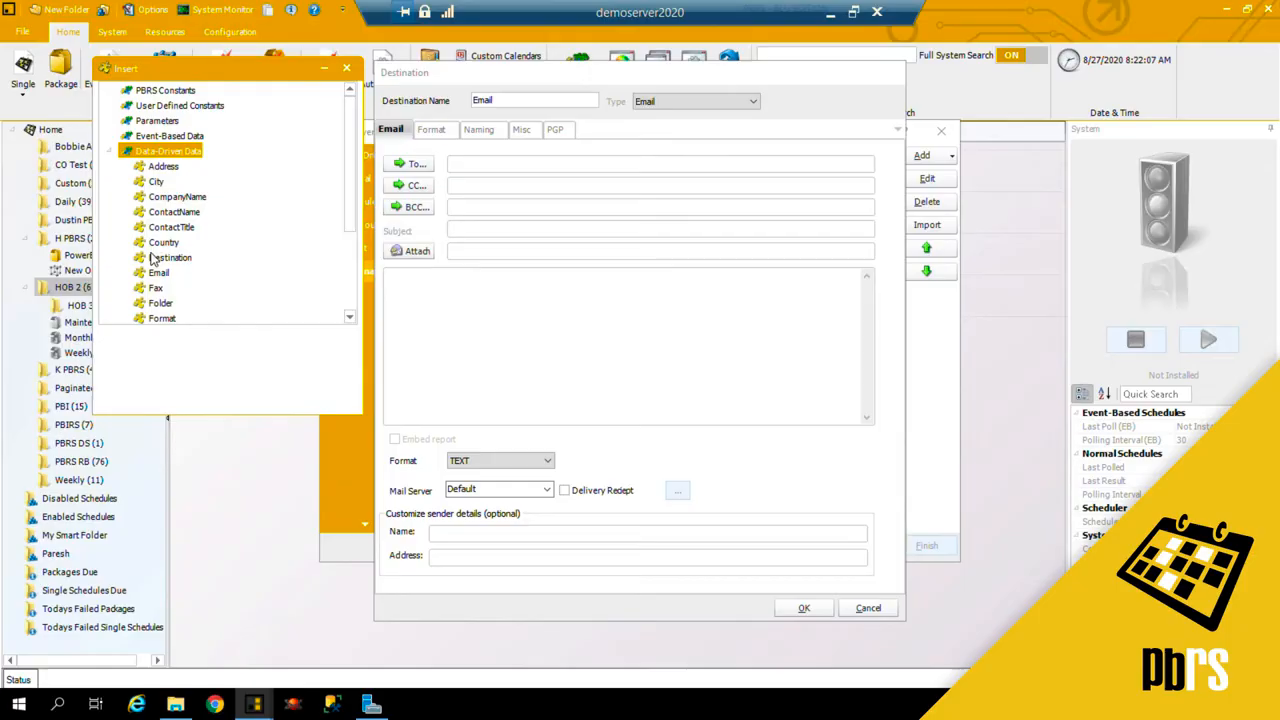
Step: Send to the data-driven Email field with subject '<CompanyName> Weekly Report'
{"action": "left_click", "coordinate": [160, 272]}
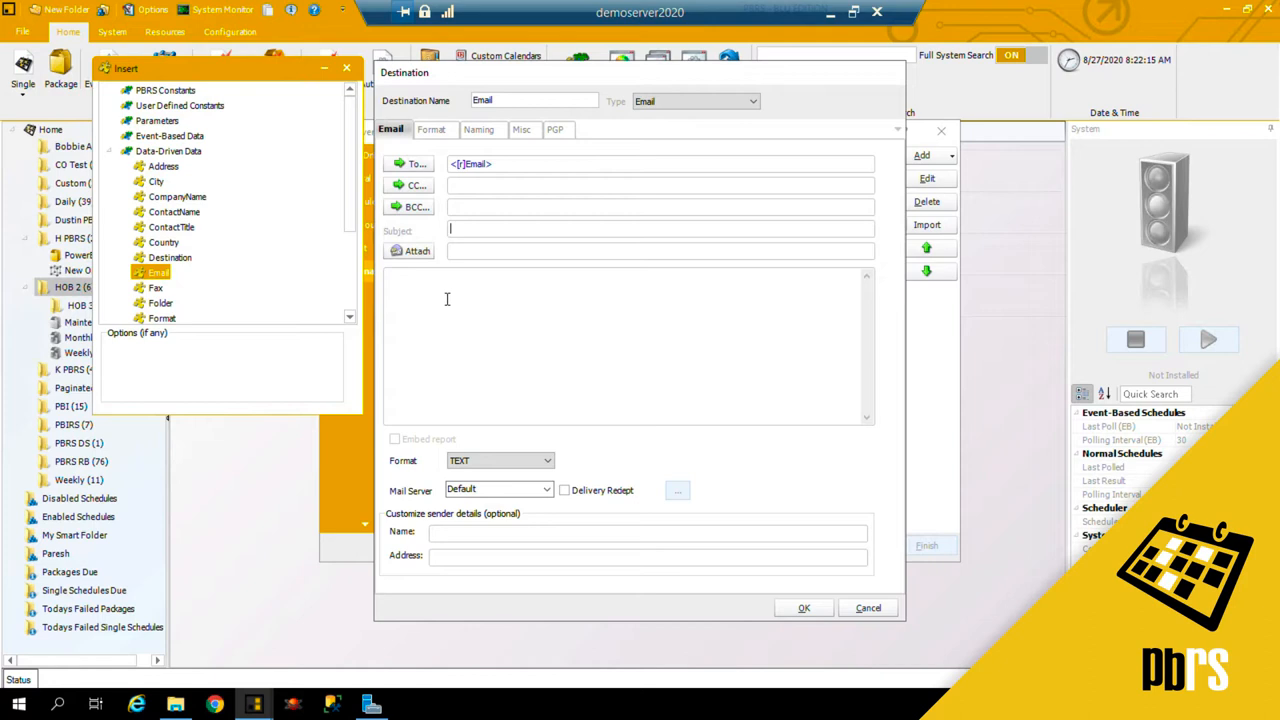
{"action": "mouse_move", "coordinate": [312, 332]}
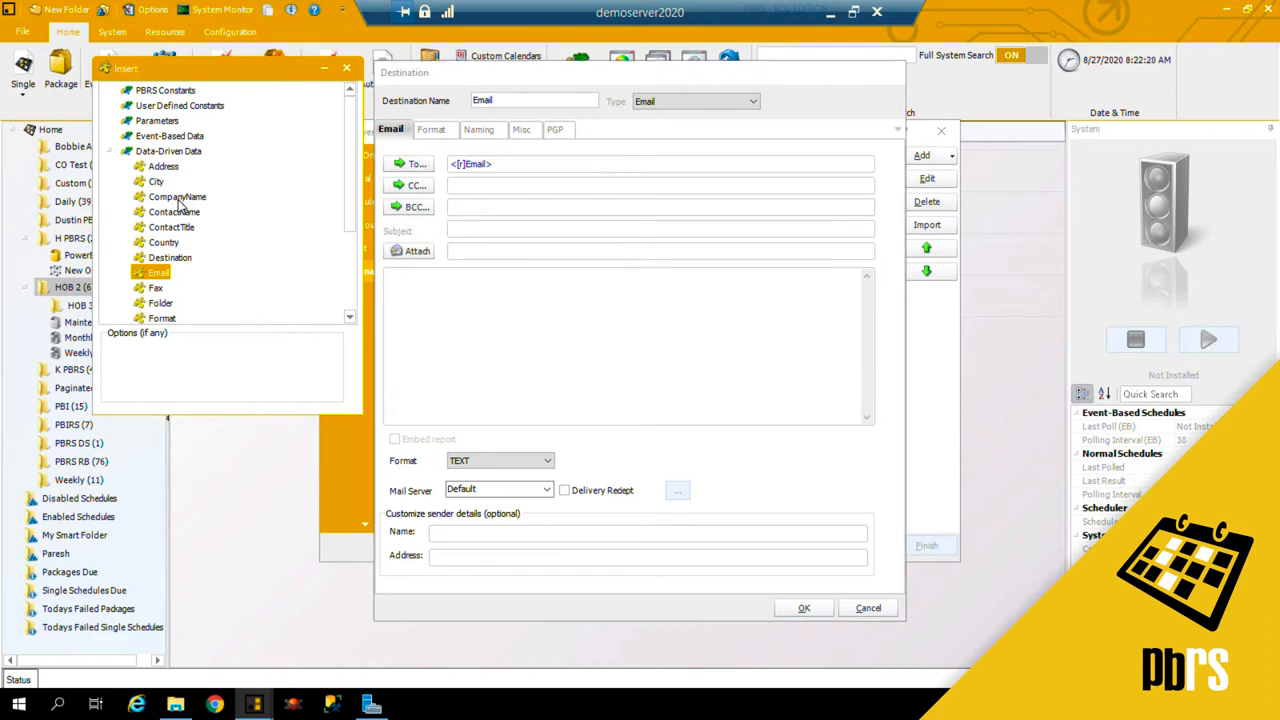
{"action": "double_click", "coordinate": [178, 196]}
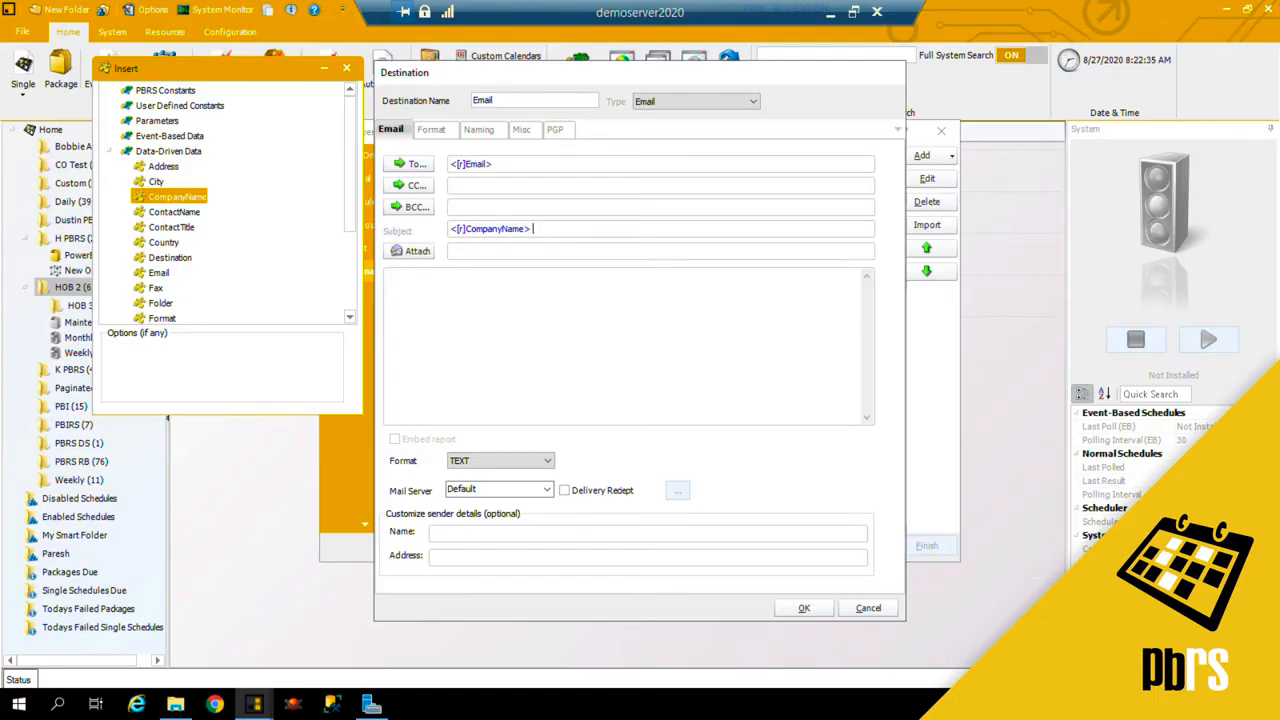
{"action": "type", "text": "Weekly"}
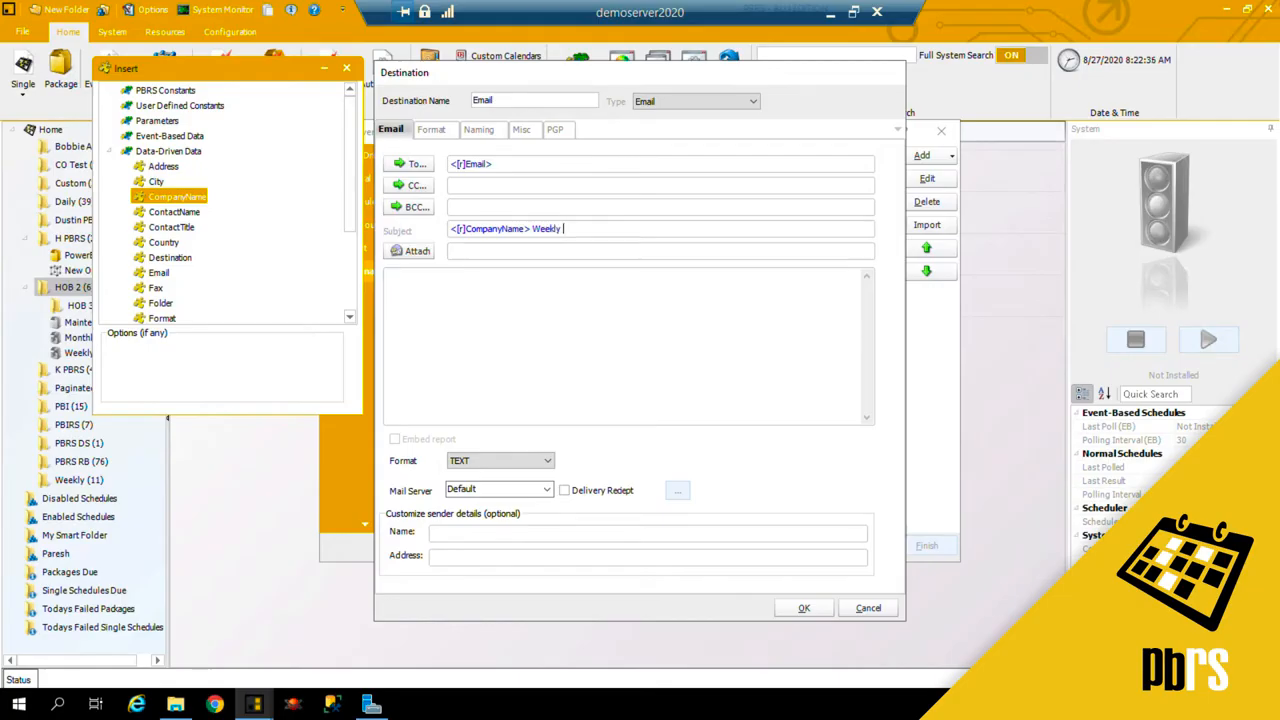
{"action": "type", "text": "Repo"}
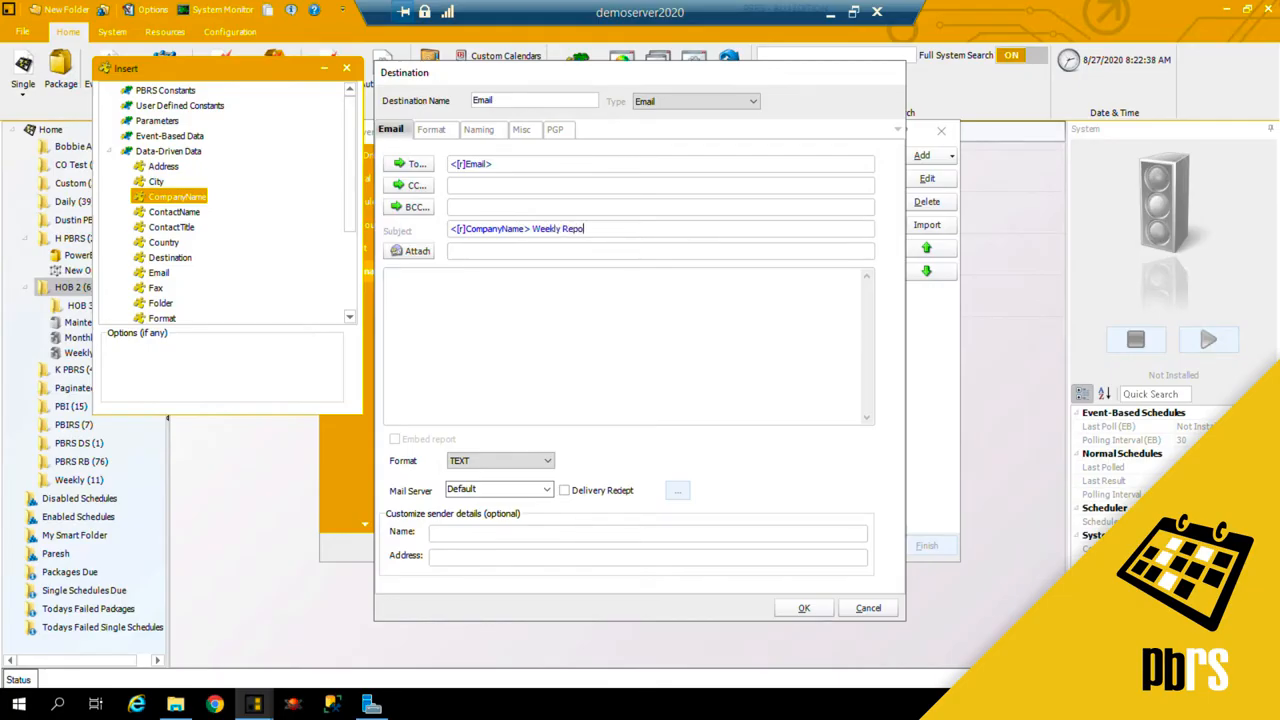
{"action": "type", "text": "rt"}
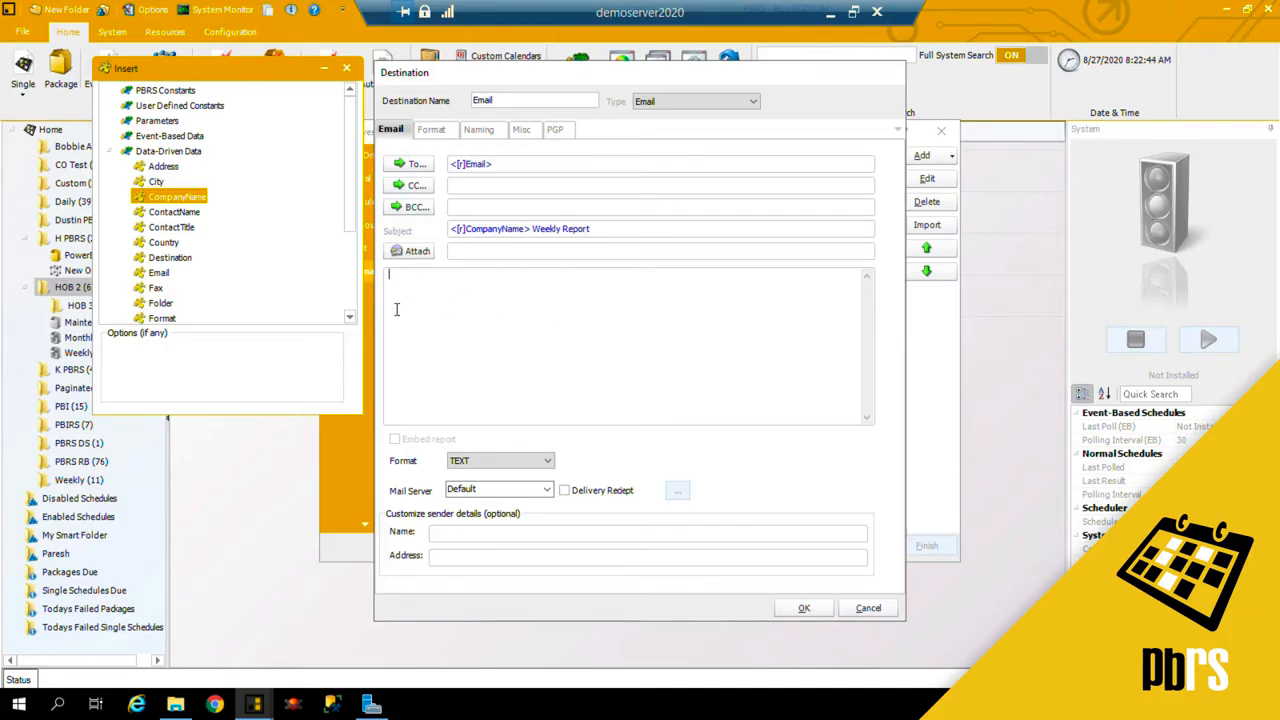
Step: Write the HTML body 'Dear <ContactName>, Your report ready,' ending with Thank you
{"action": "type", "text": "Dear"}
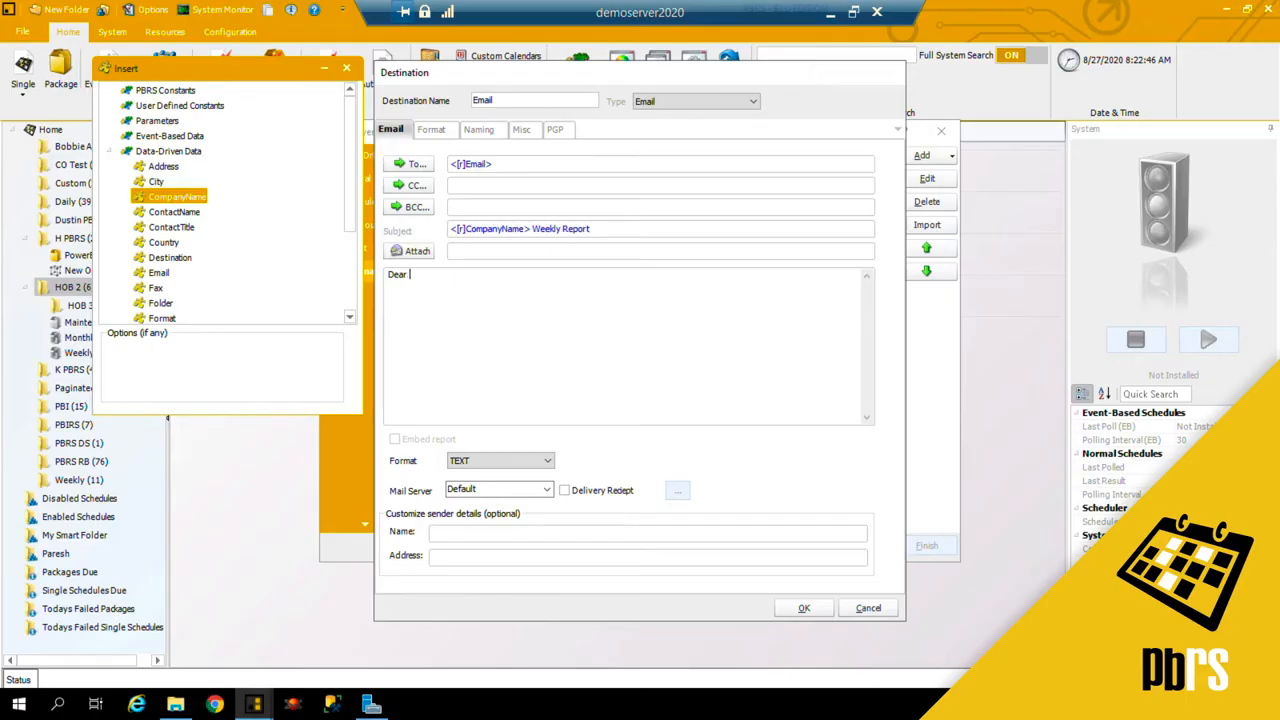
{"action": "mouse_move", "coordinate": [252, 288]}
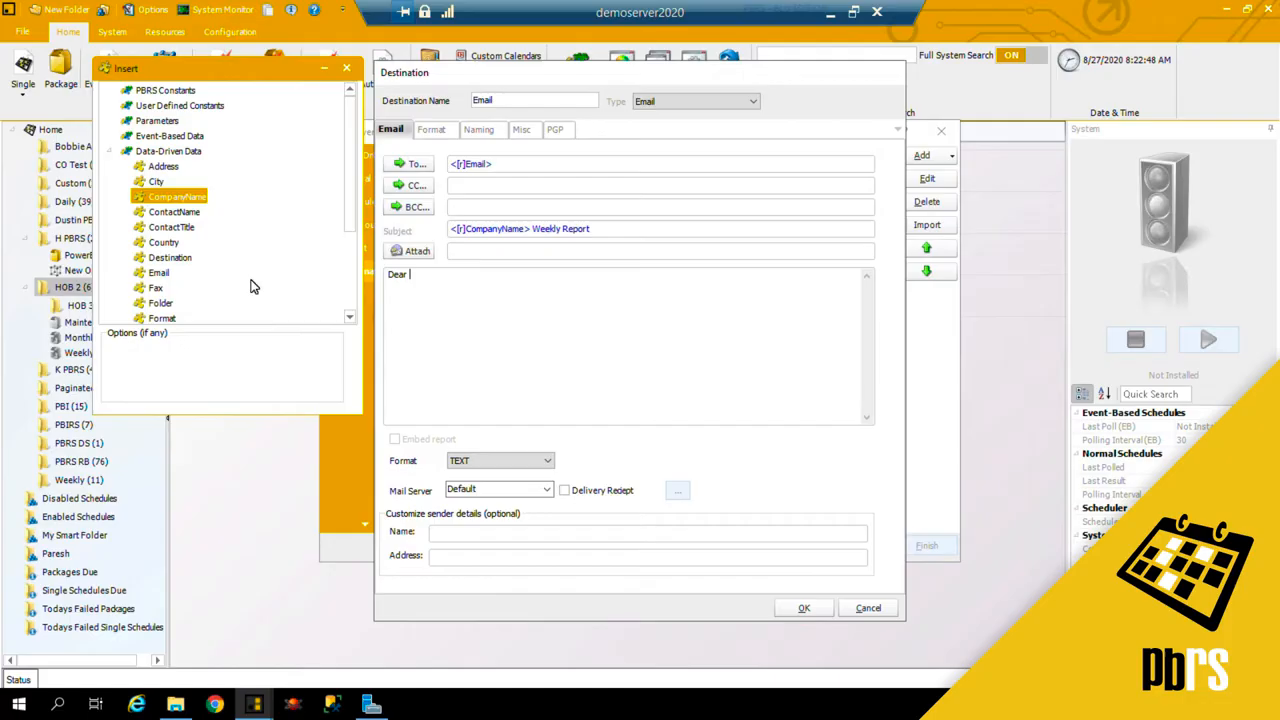
{"action": "double_click", "coordinate": [174, 212]}
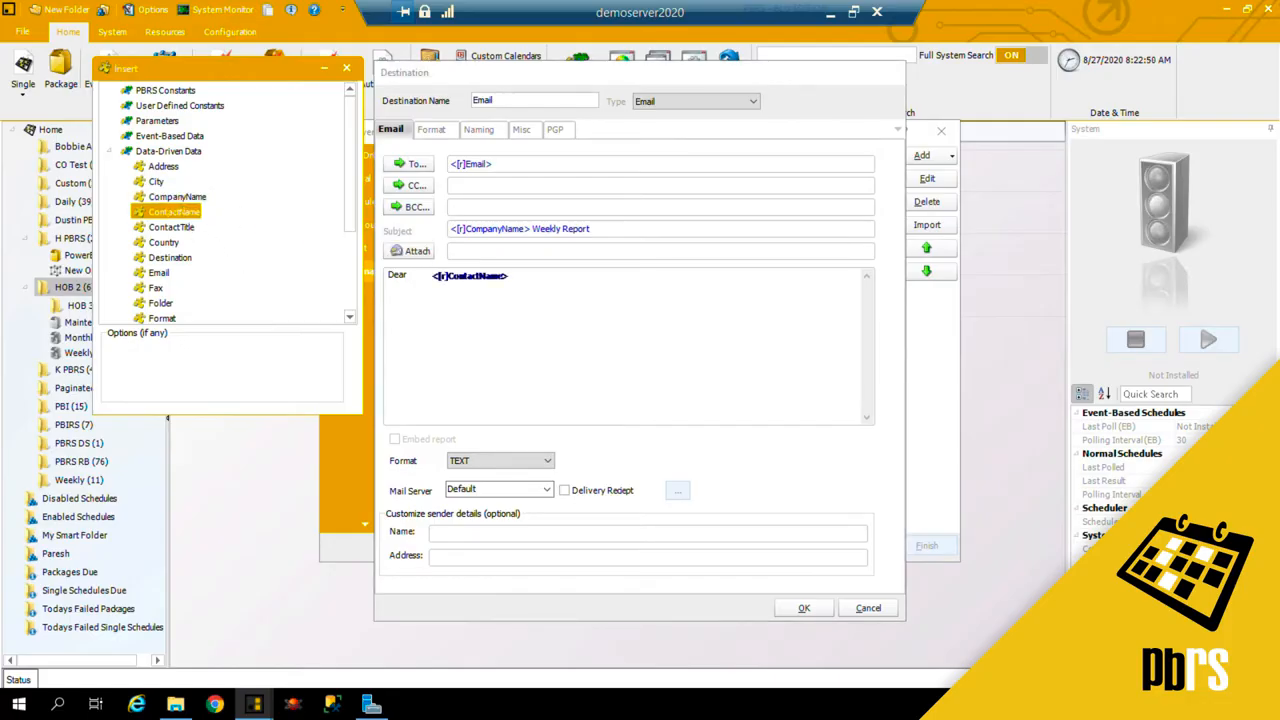
{"action": "left_click", "coordinate": [488, 276]}
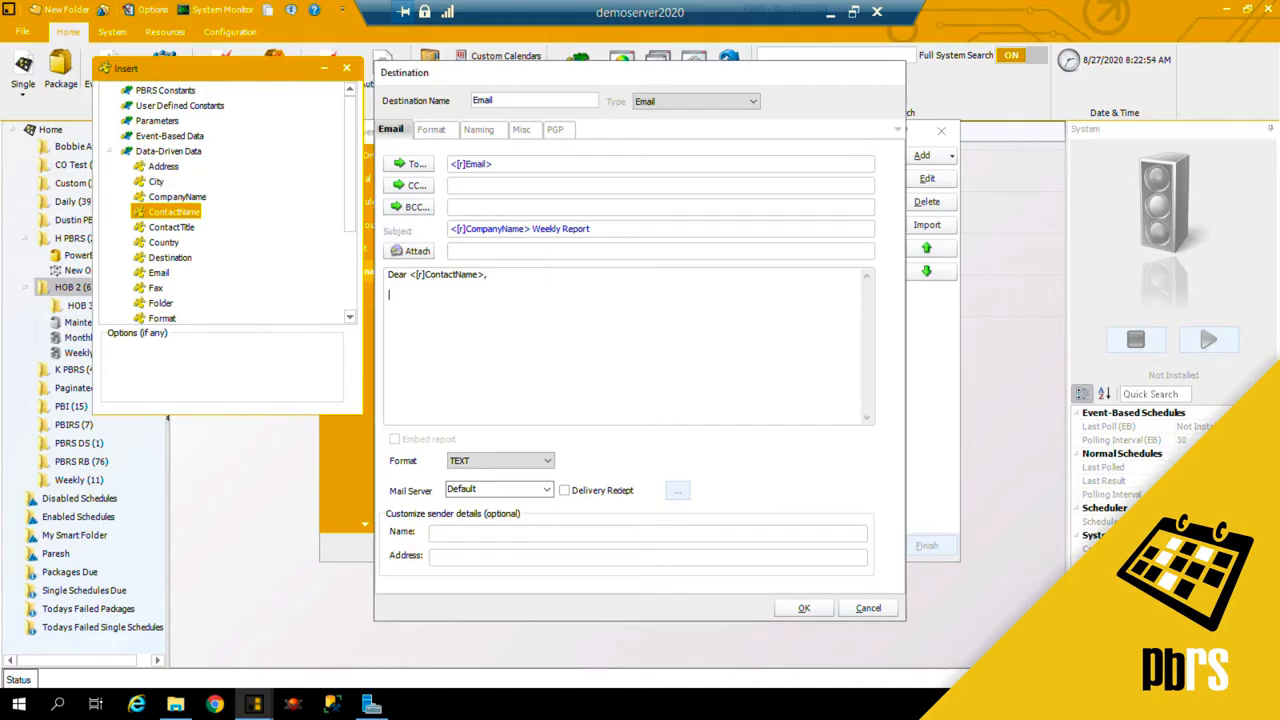
{"action": "type", "text": "Your"}
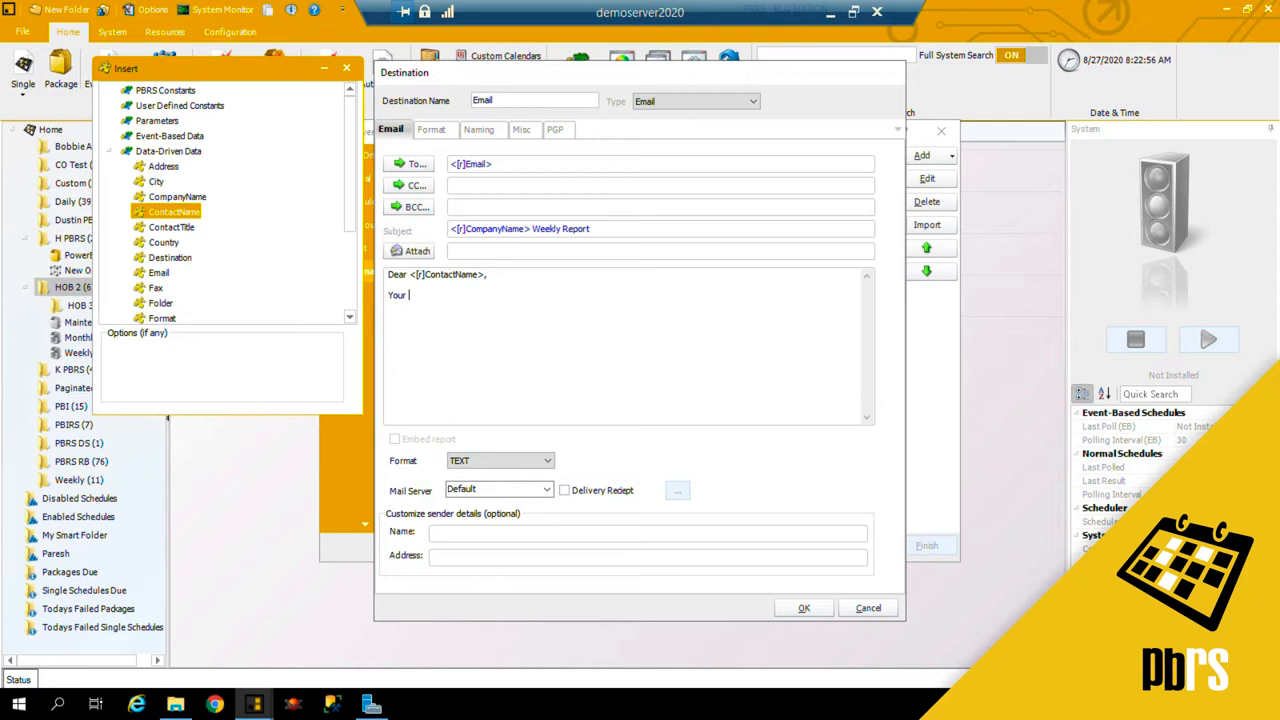
{"action": "type", "text": "reports a"}
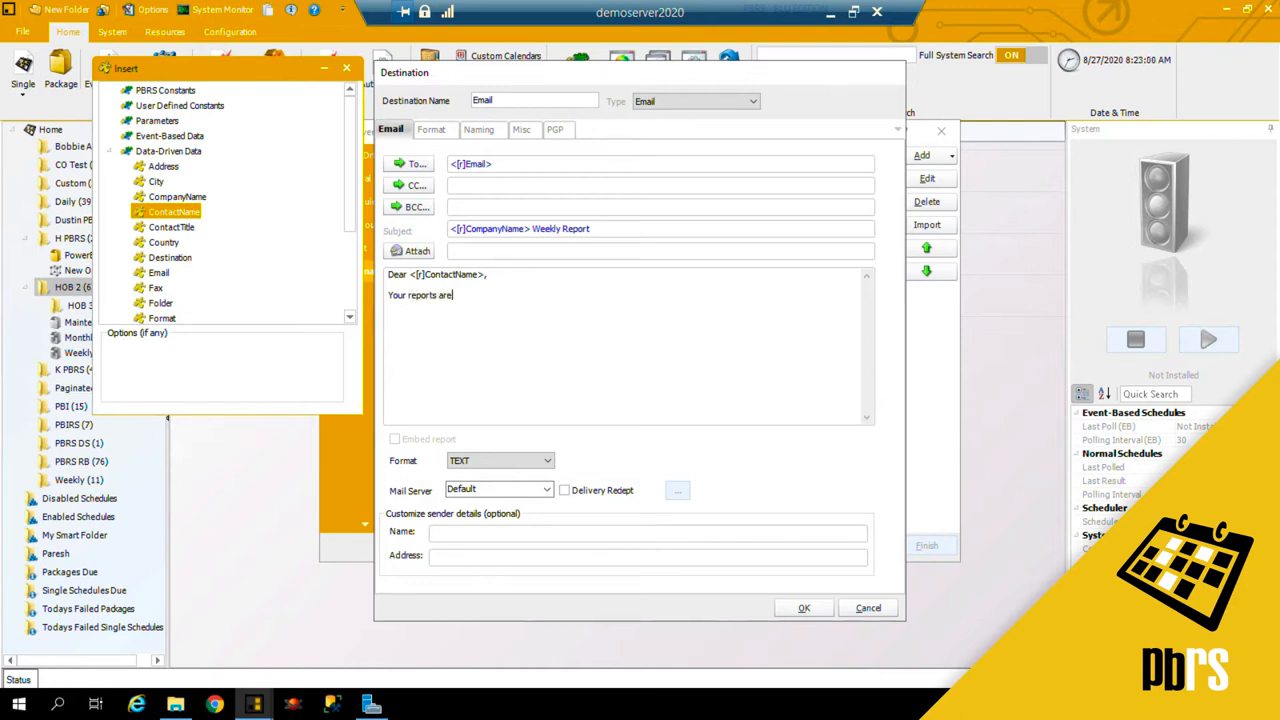
{"action": "type", "text": "ready"}
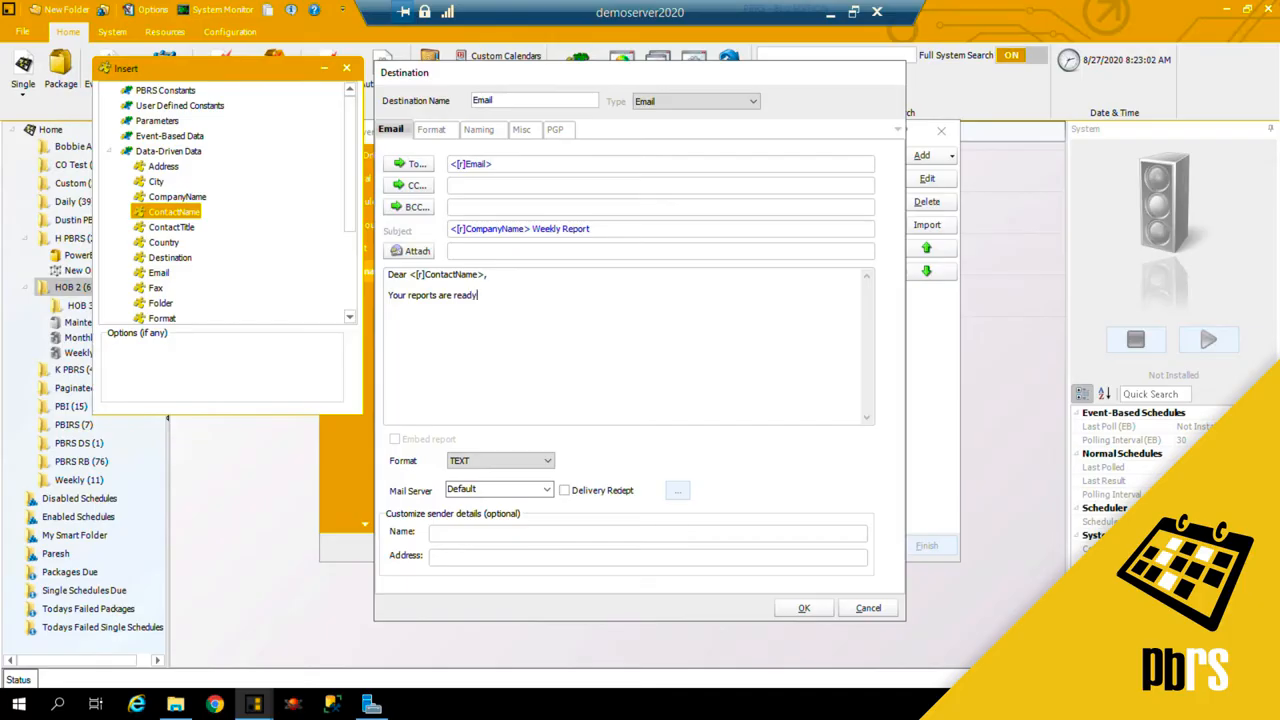
{"action": "type", "text": ","}
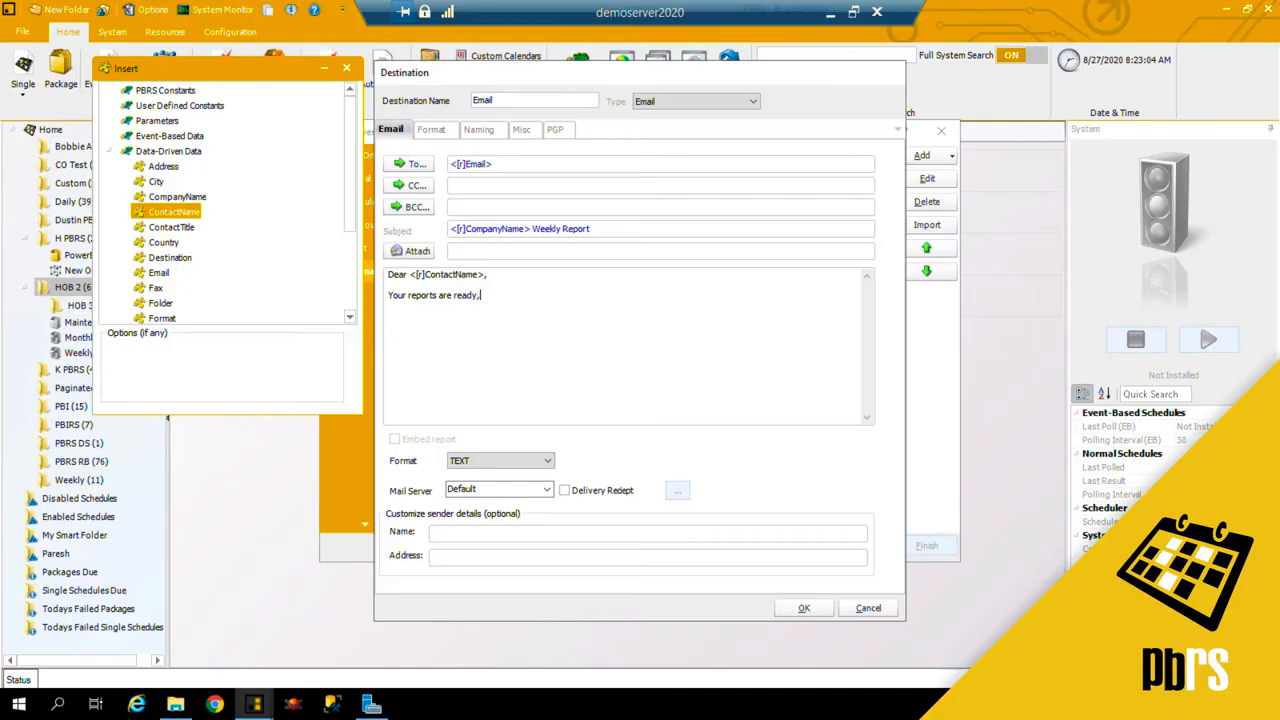
{"action": "key", "text": "Enter"}
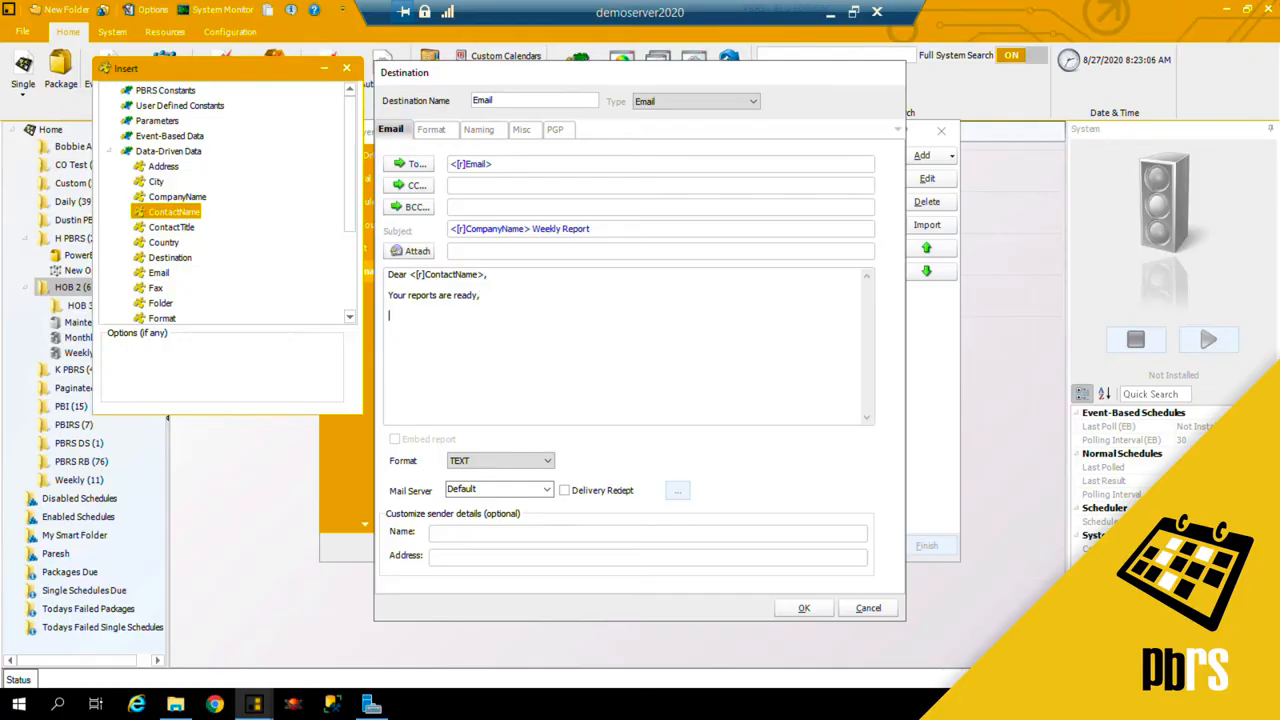
{"action": "type", "text": "Thank you"}
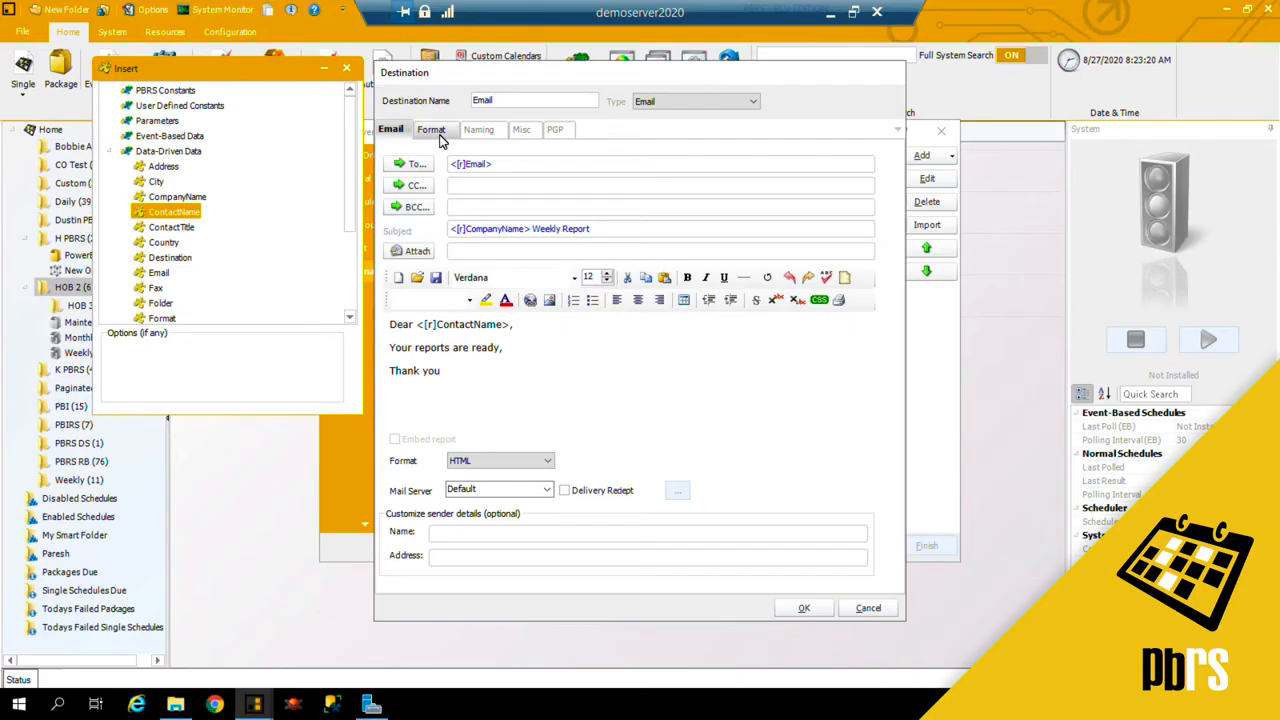
Step: Output as Acrobat PDF with PDF options enabled and owner/user passwords set
{"action": "left_click", "coordinate": [434, 128]}
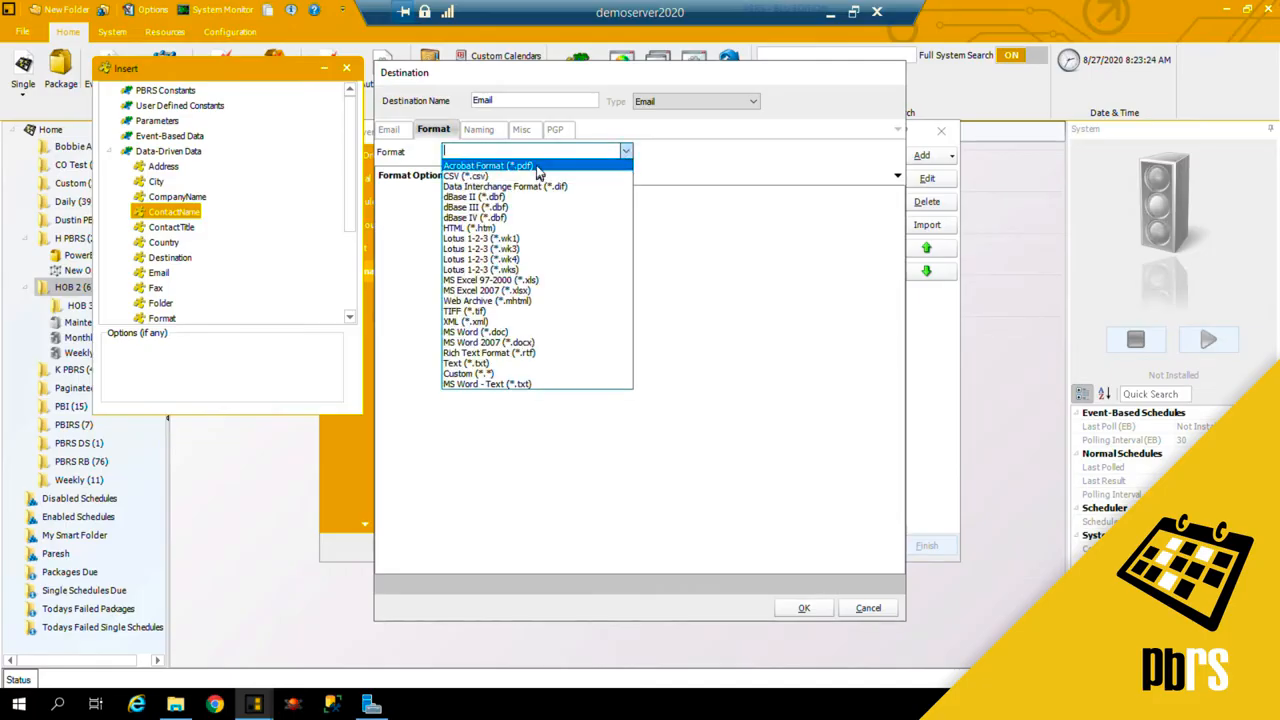
{"action": "left_click", "coordinate": [488, 164]}
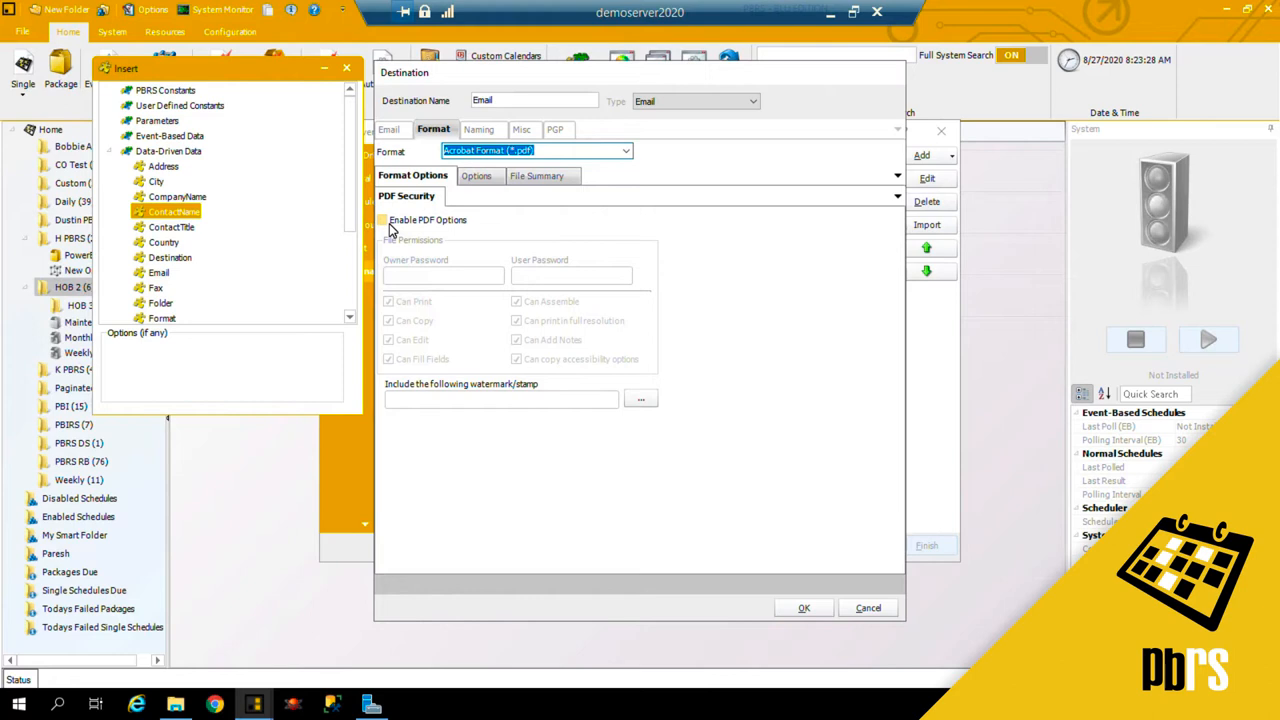
{"action": "left_click", "coordinate": [382, 220]}
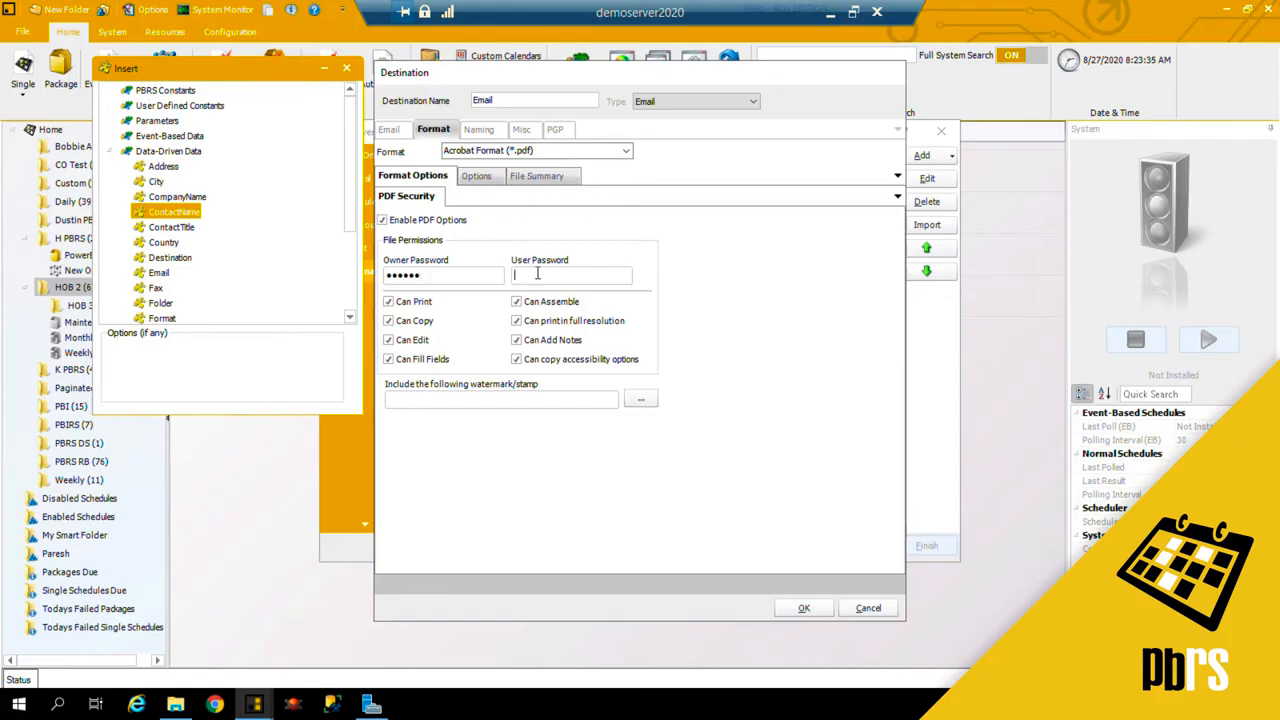
{"action": "type", "text": "•••••"}
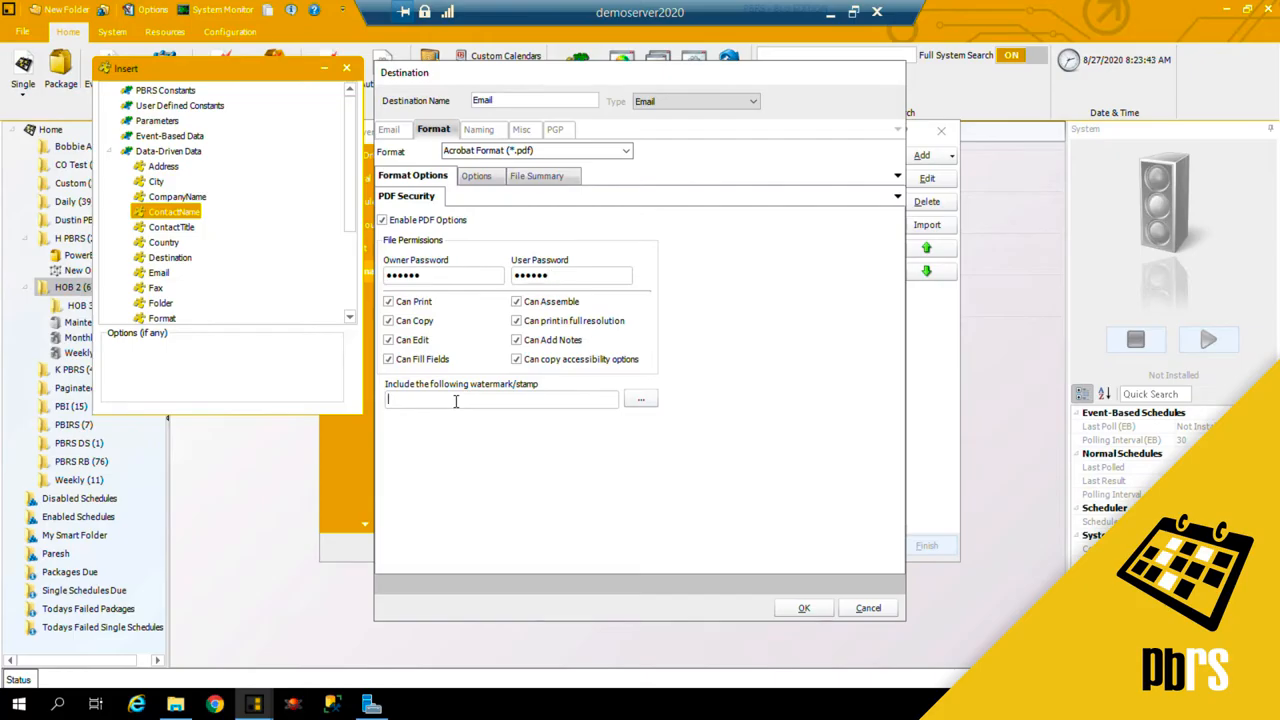
Step: Add Confidential as the PDF watermark text
{"action": "type", "text": "C"}
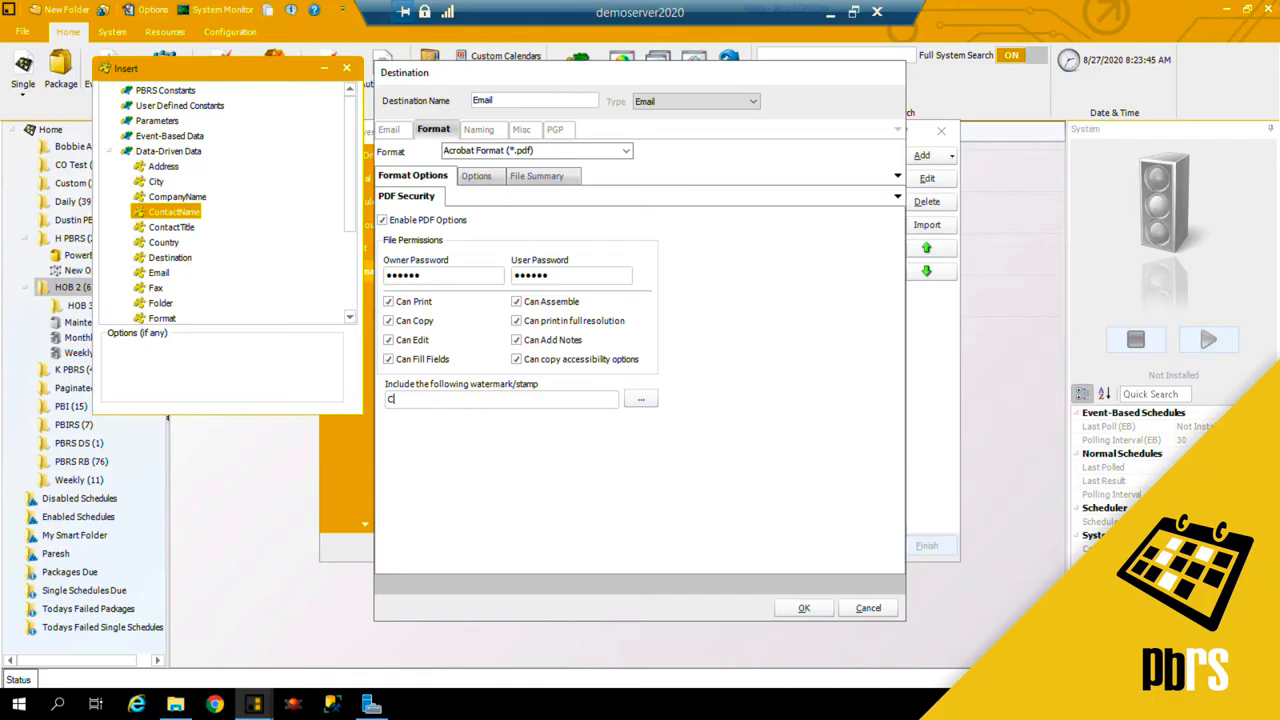
{"action": "type", "text": "onfidential"}
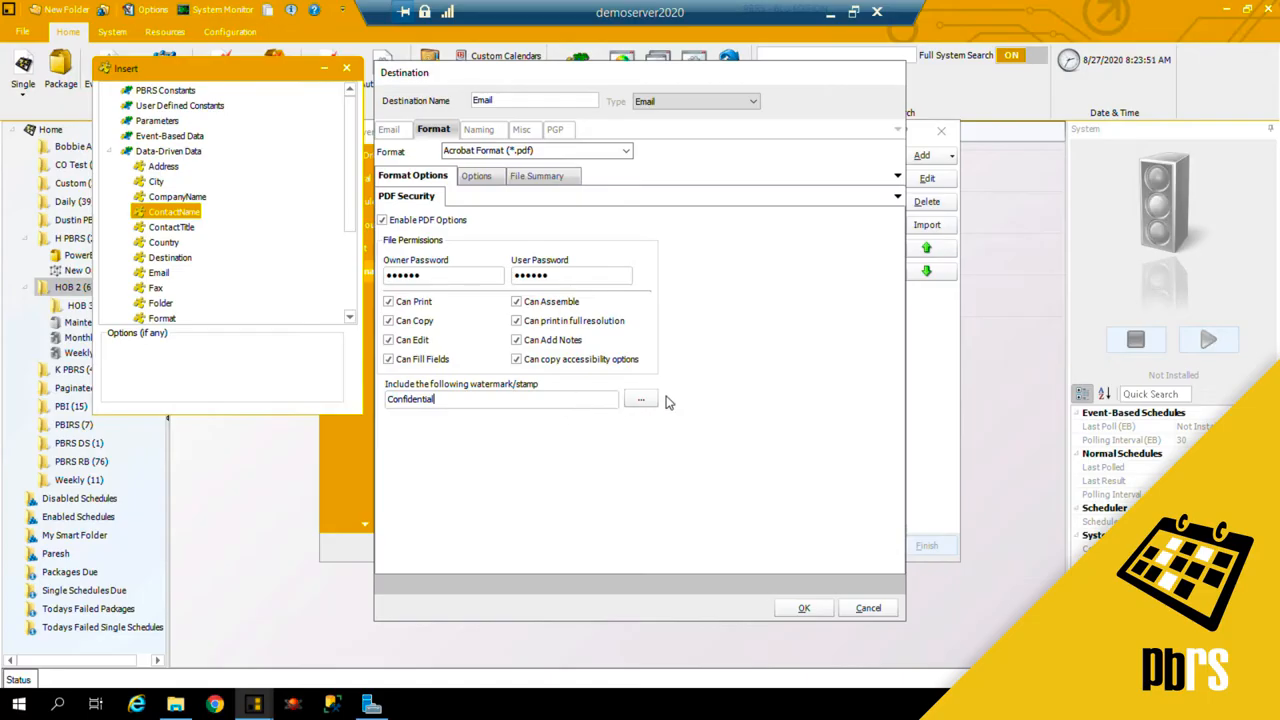
Step: Give the Confidential watermark a bold 36-point Microsoft Sans Serif font
{"action": "left_click", "coordinate": [640, 400]}
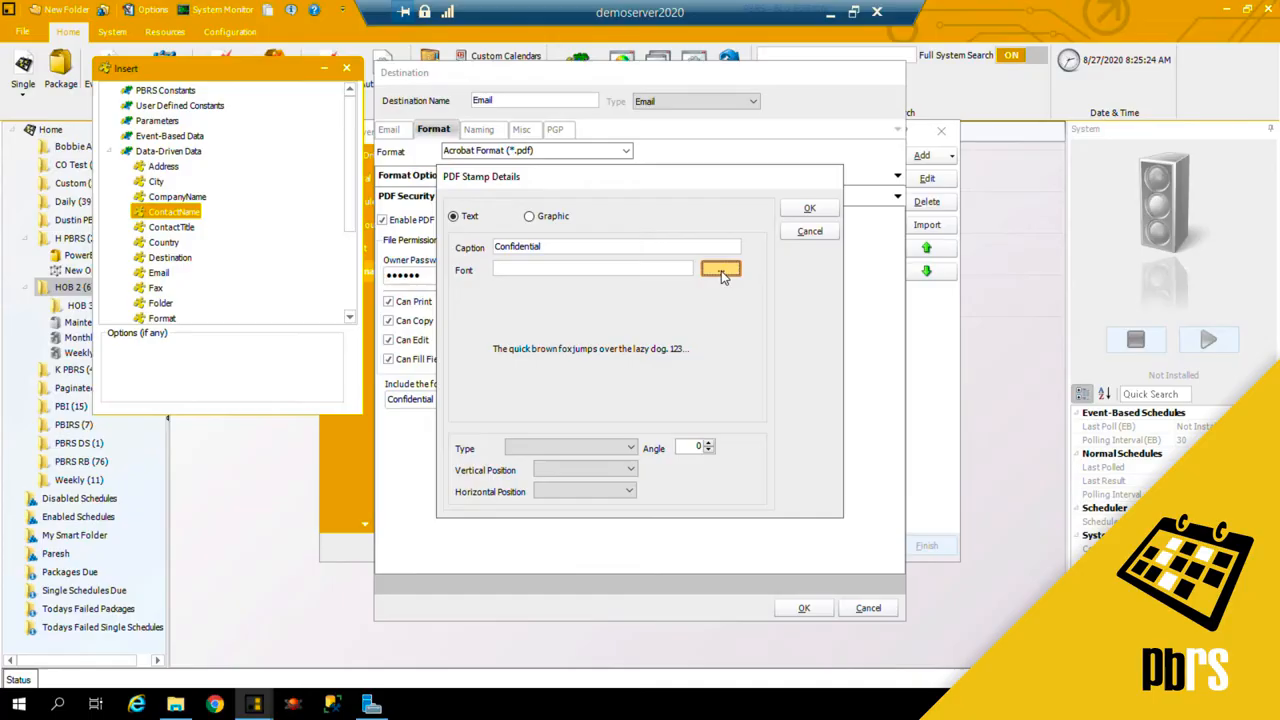
{"action": "left_click", "coordinate": [720, 268]}
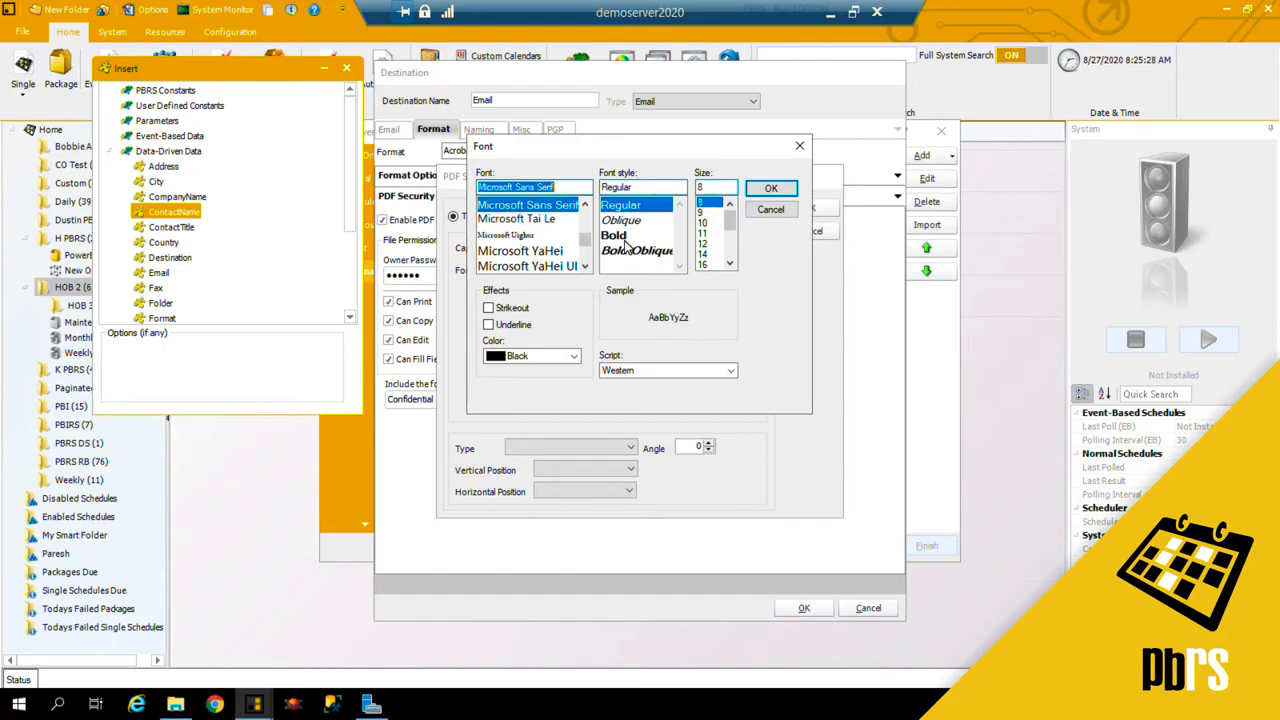
{"action": "left_click", "coordinate": [616, 236]}
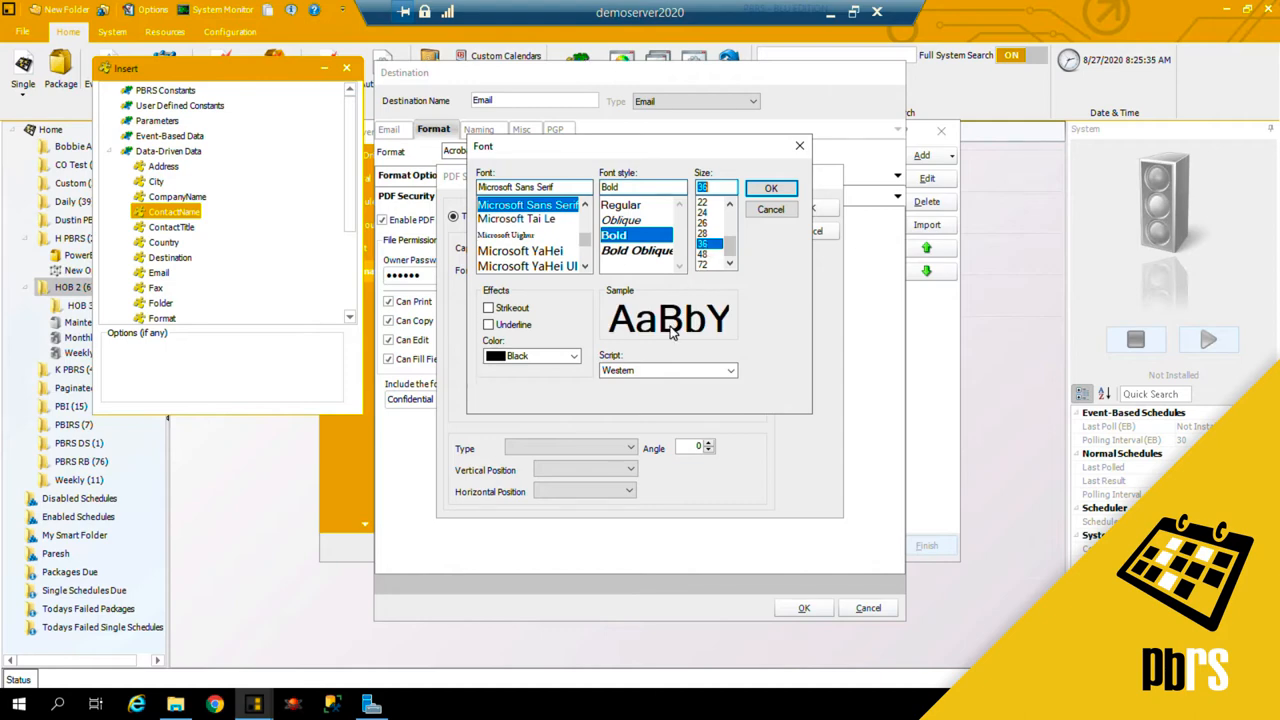
{"action": "left_click", "coordinate": [772, 188]}
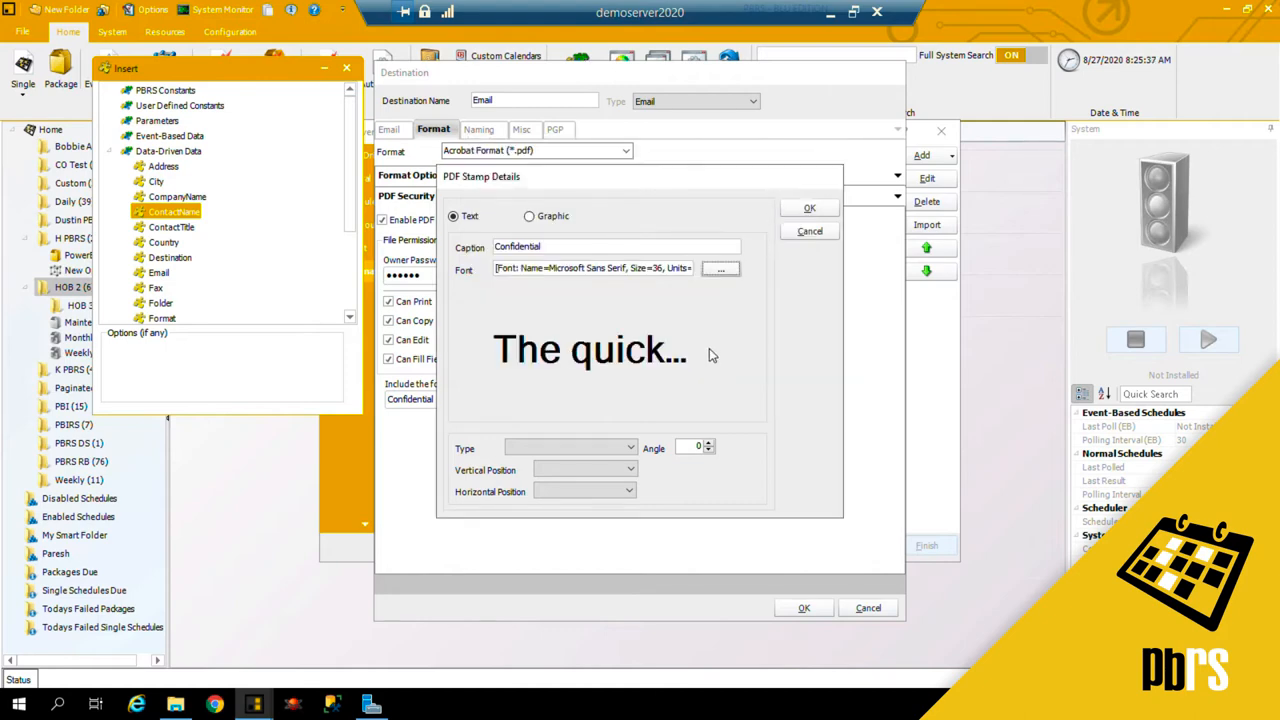
Step: Make the watermark an Overlay at angle 45, vertical Middle, horizontal Center, and confirm
{"action": "left_click", "coordinate": [626, 448]}
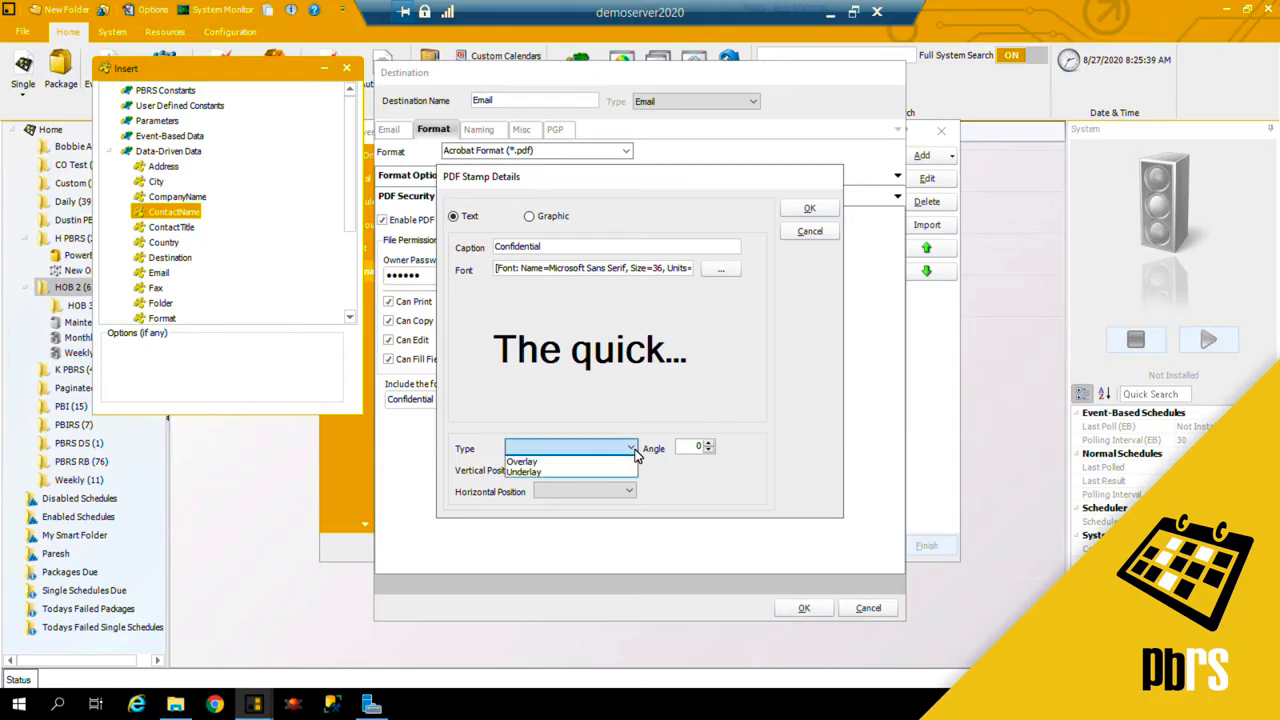
{"action": "mouse_move", "coordinate": [560, 460]}
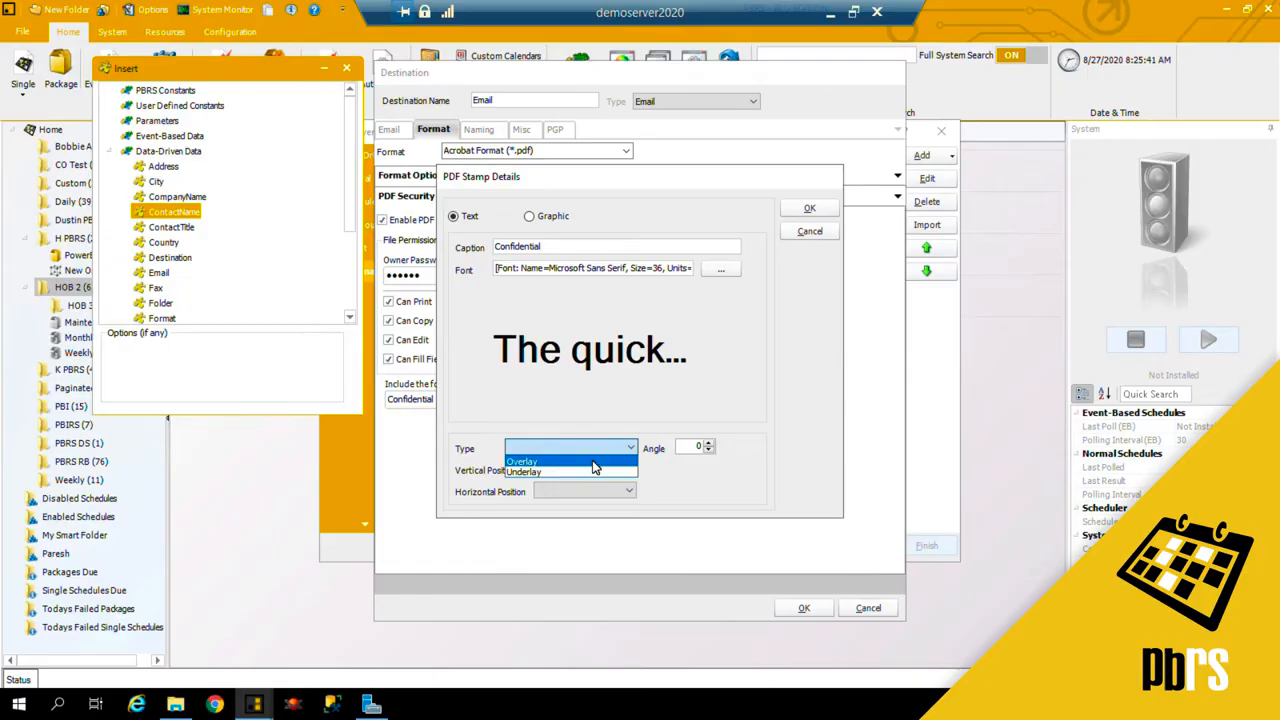
{"action": "left_click", "coordinate": [550, 460]}
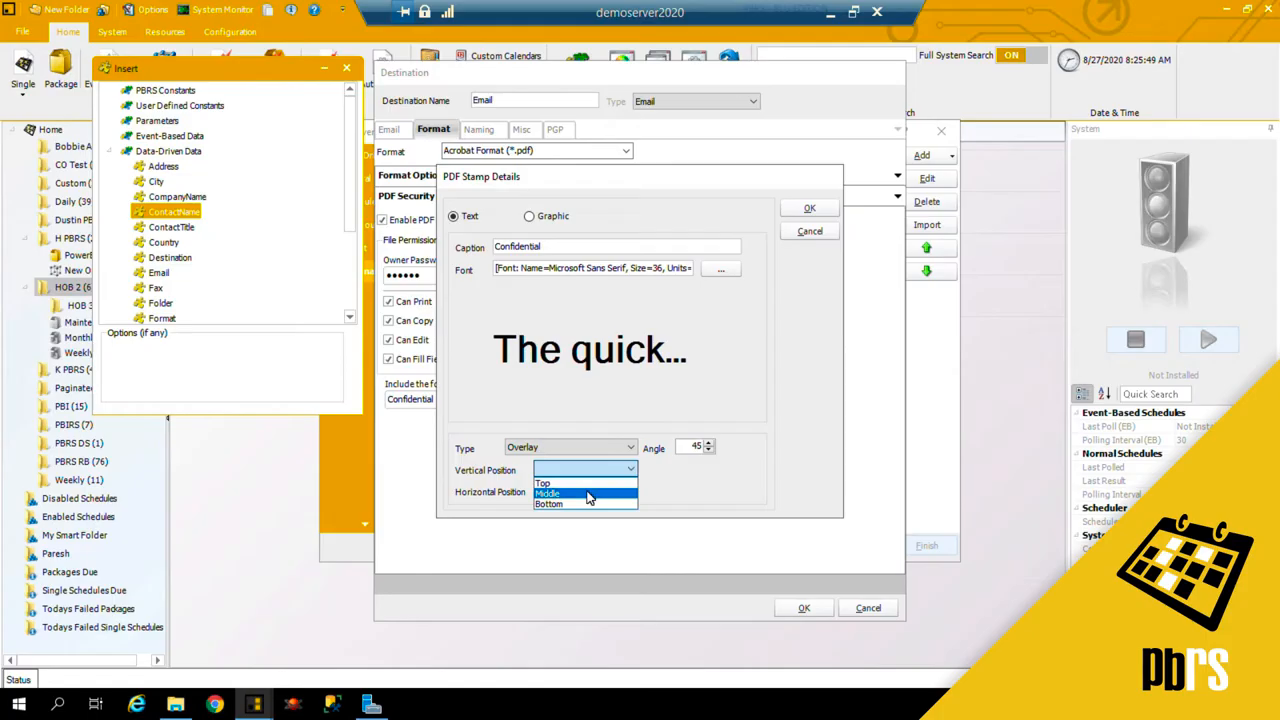
{"action": "left_click", "coordinate": [576, 494]}
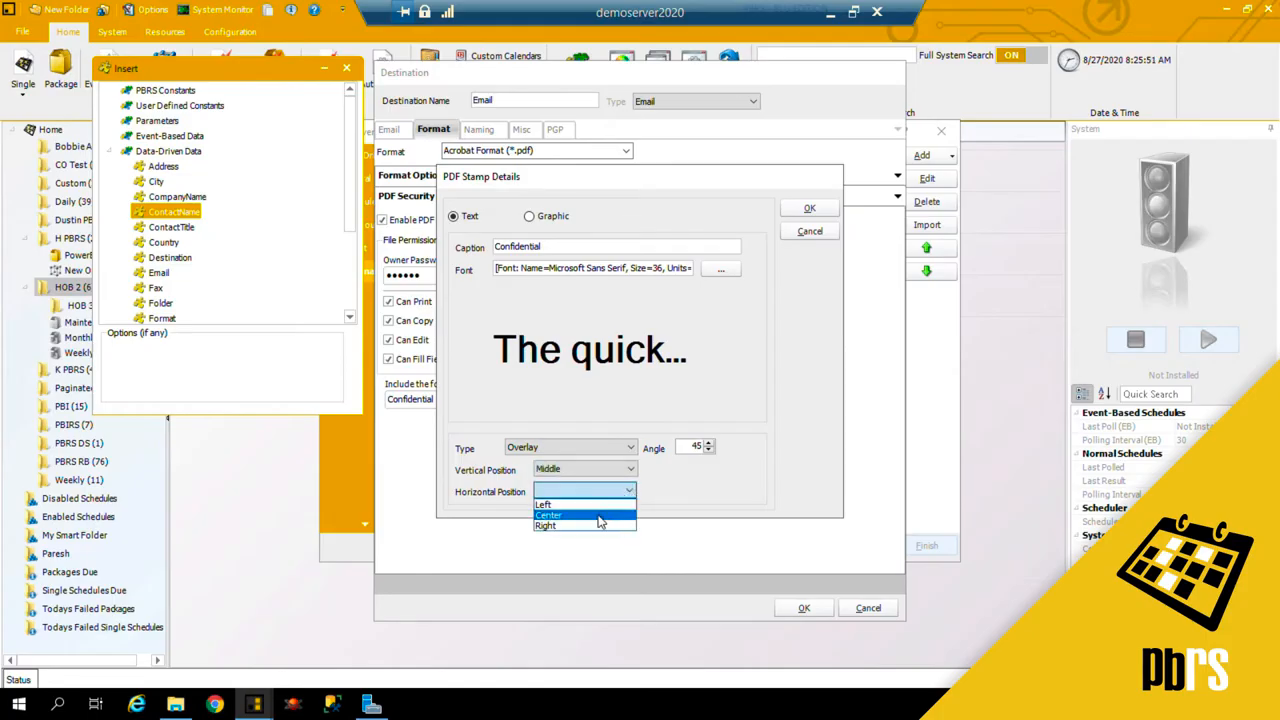
{"action": "left_click", "coordinate": [544, 512]}
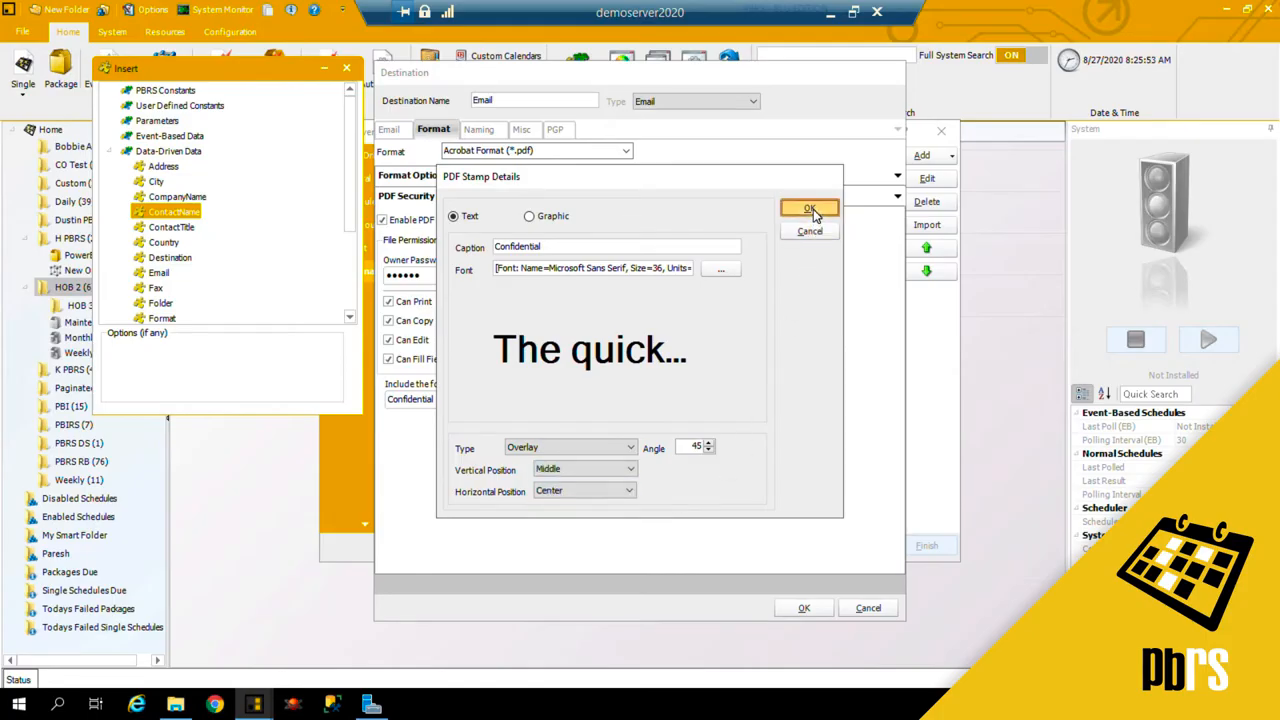
{"action": "left_click", "coordinate": [810, 208]}
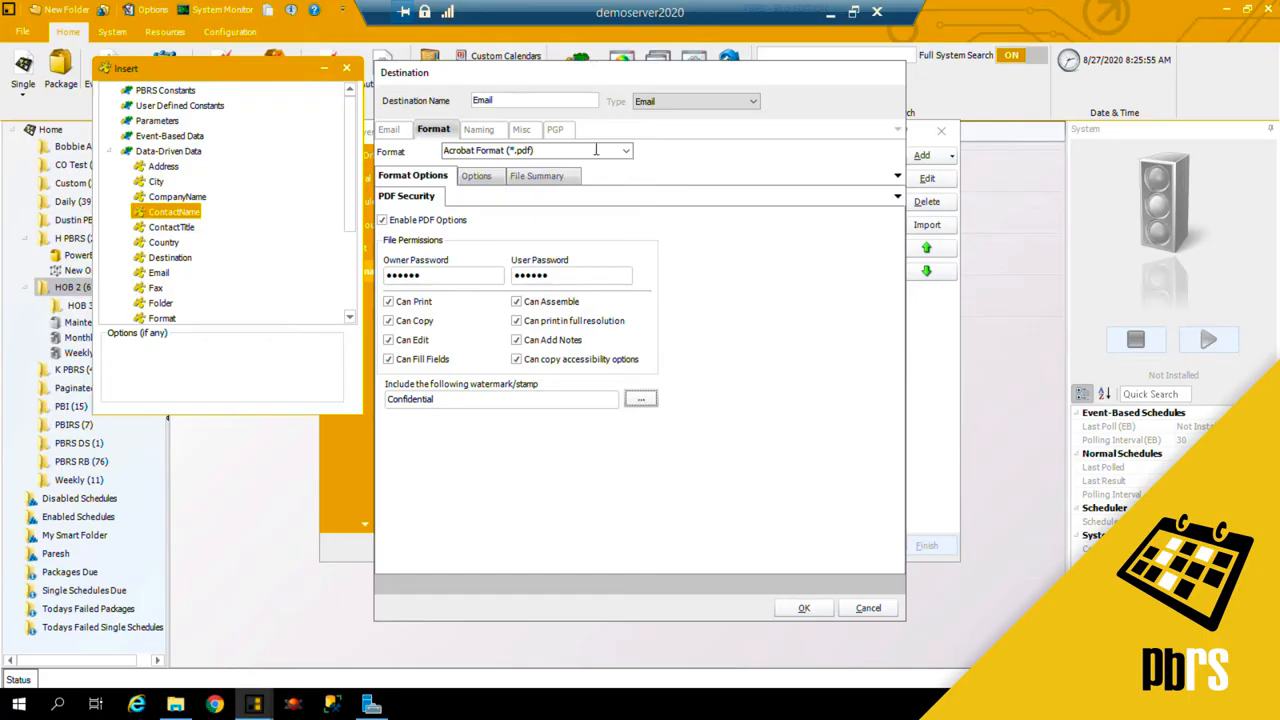
Step: Replace the SupplierID custom file name with the CompanyName data-driven field
{"action": "left_click", "coordinate": [480, 128]}
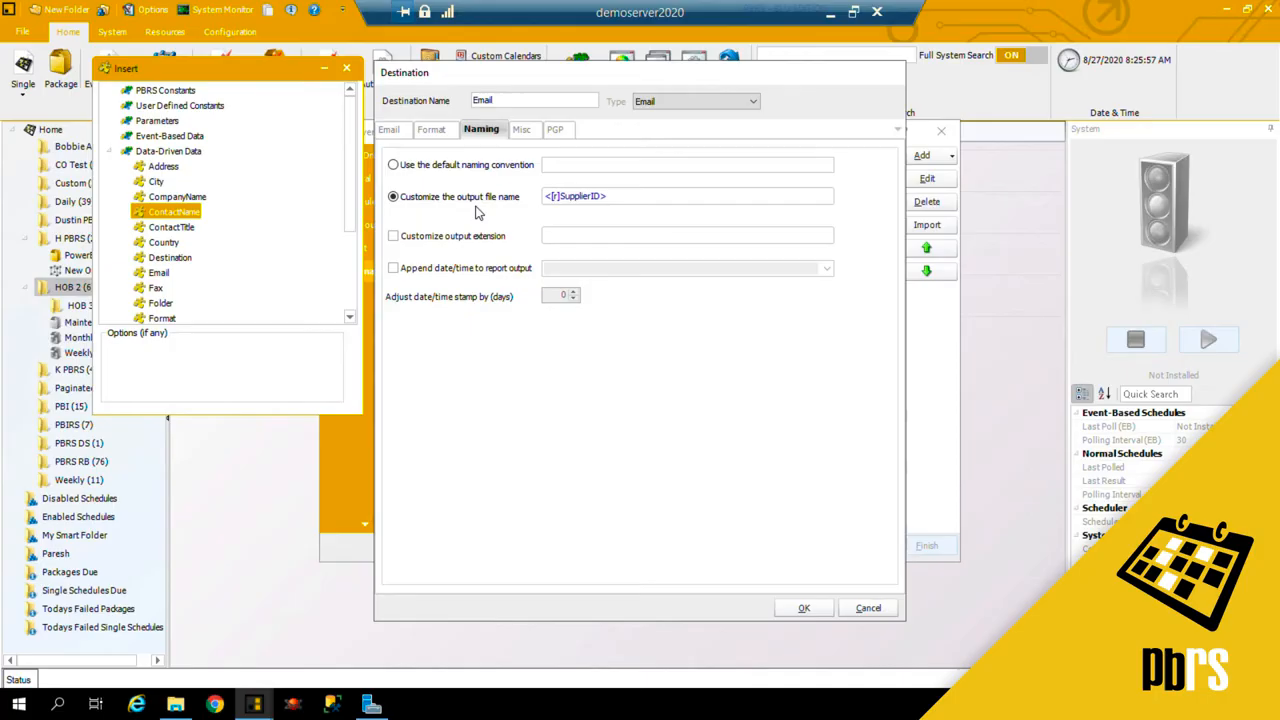
{"action": "mouse_move", "coordinate": [496, 212]}
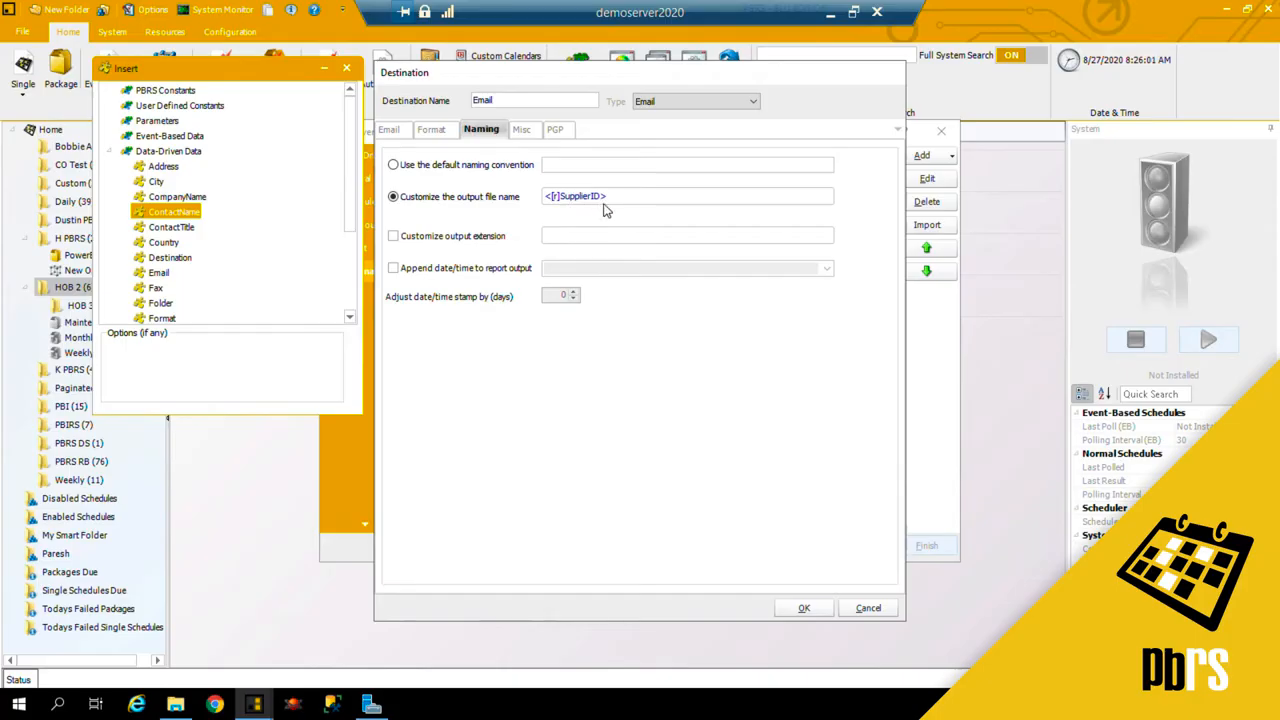
{"action": "left_click", "coordinate": [614, 196]}
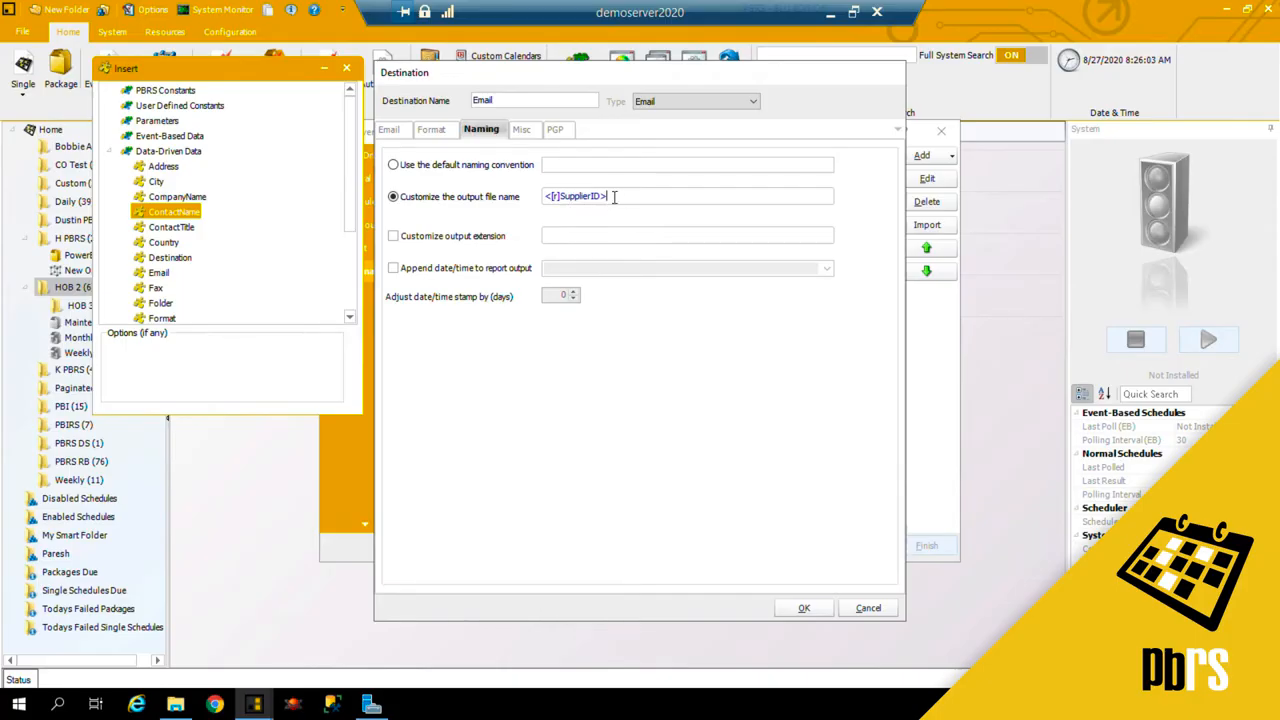
{"action": "triple_click", "coordinate": [576, 196]}
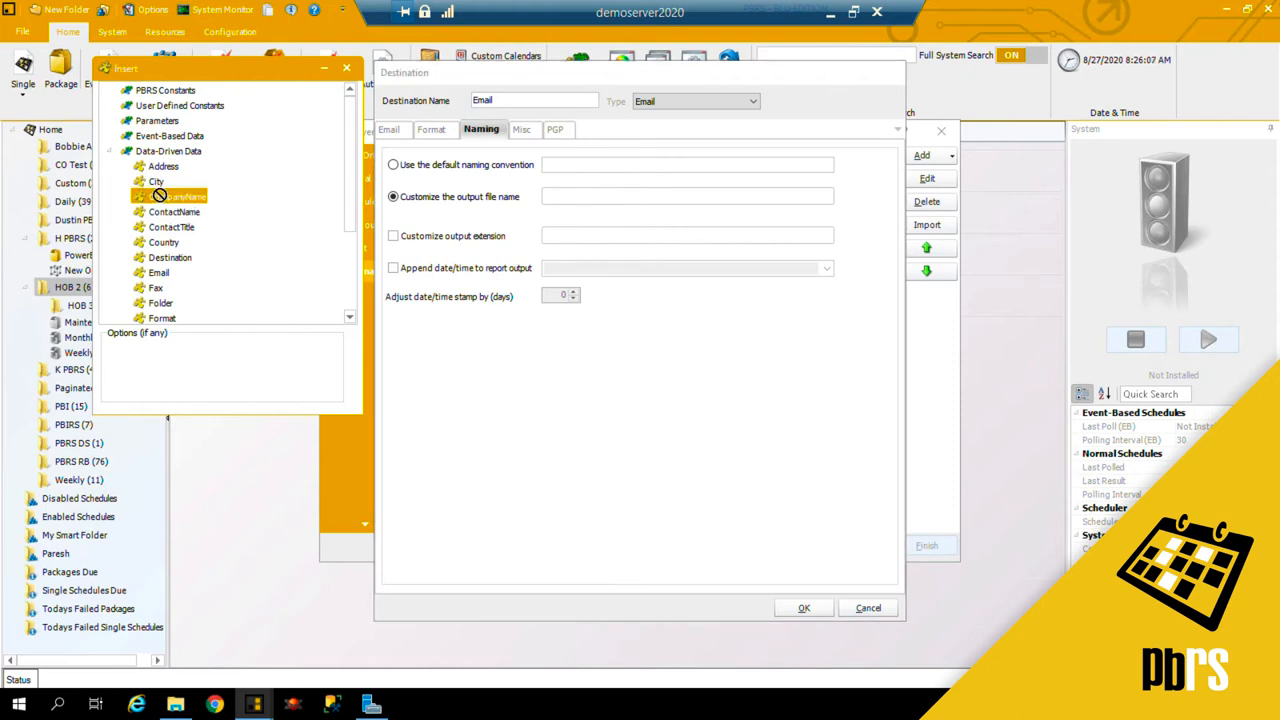
{"action": "double_click", "coordinate": [178, 196]}
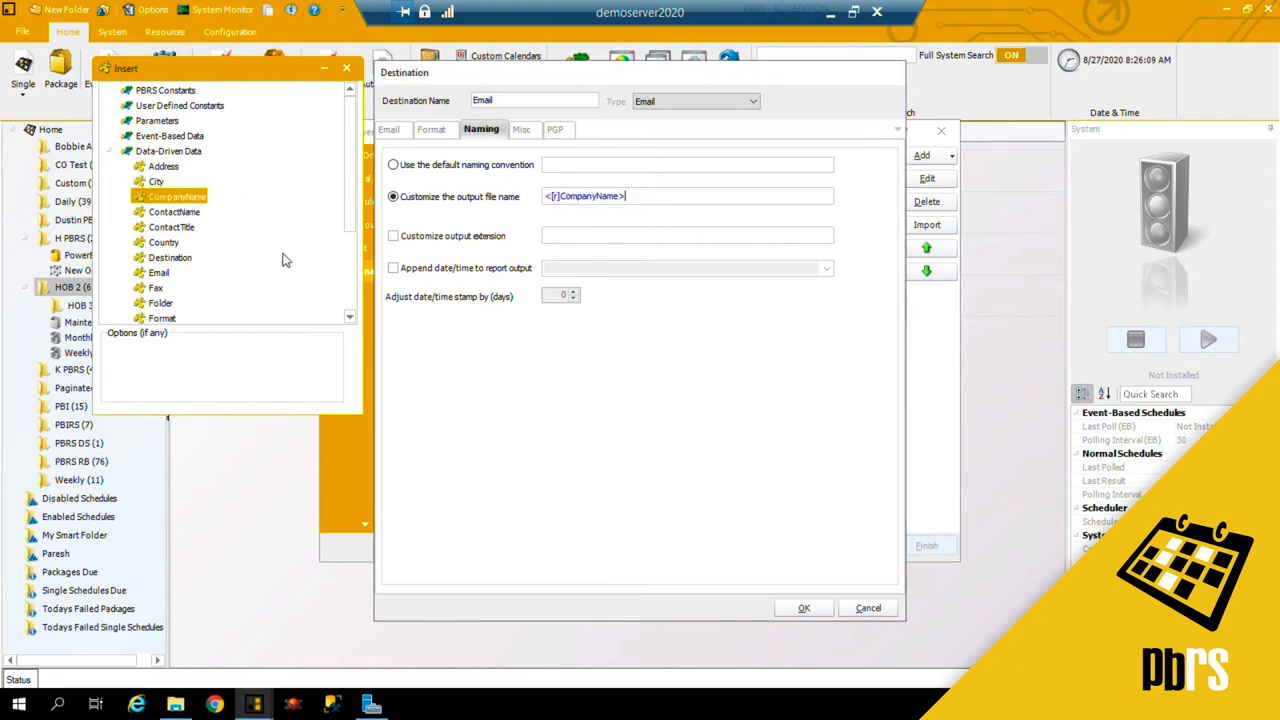
{"action": "scroll", "scroll_direction": "down", "scroll_amount": 3}
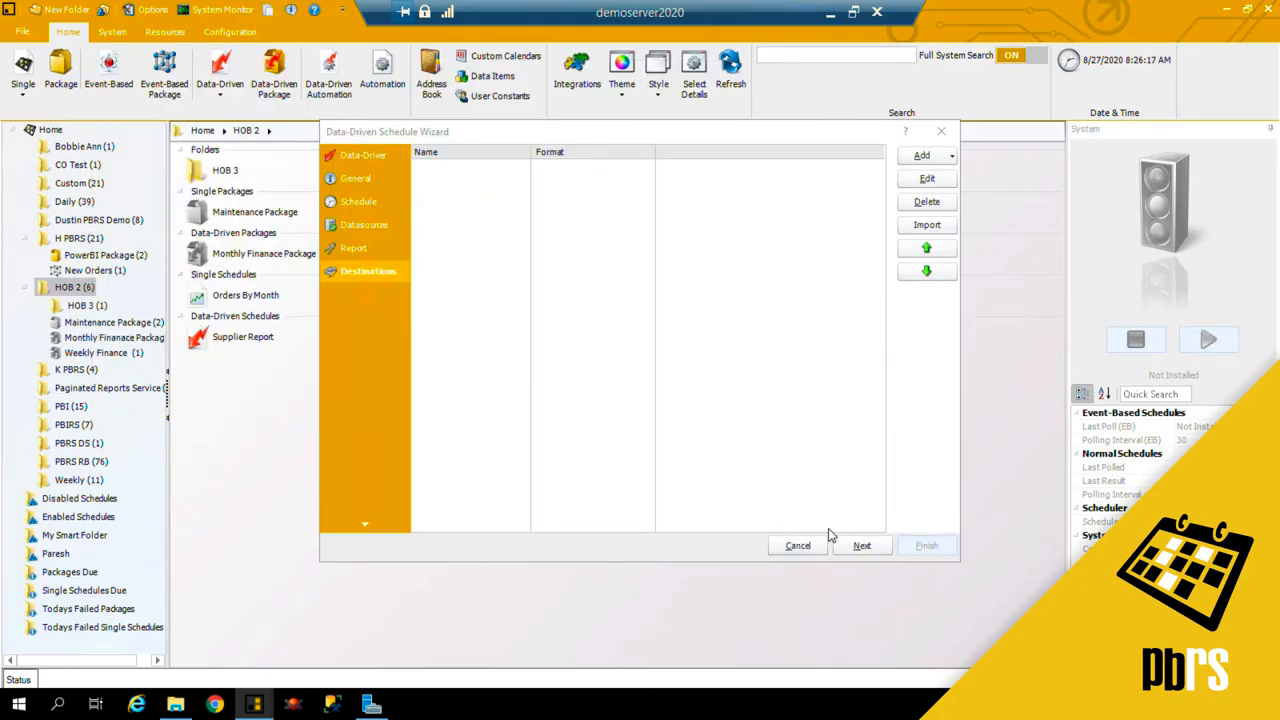
Step: Add a new Disk destination alongside the Email PDF destination
{"action": "left_click", "coordinate": [922, 156]}
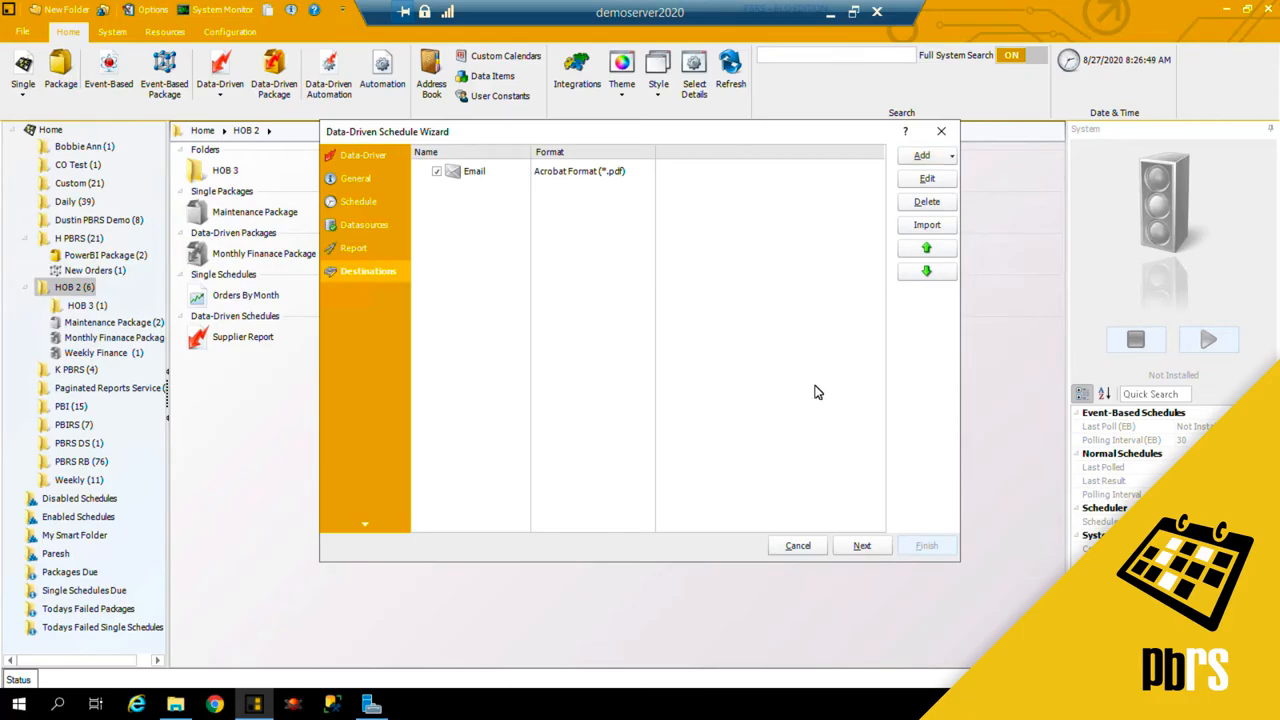
{"action": "mouse_move", "coordinate": [816, 386]}
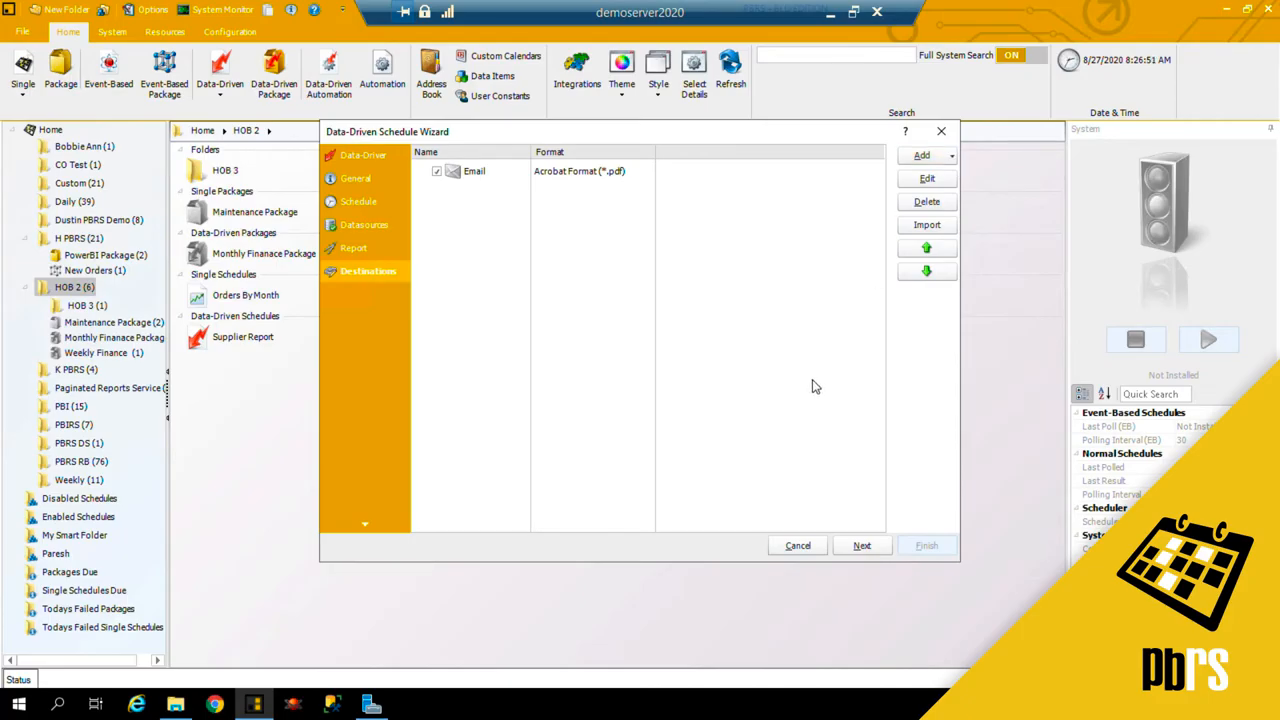
{"action": "mouse_move", "coordinate": [778, 274]}
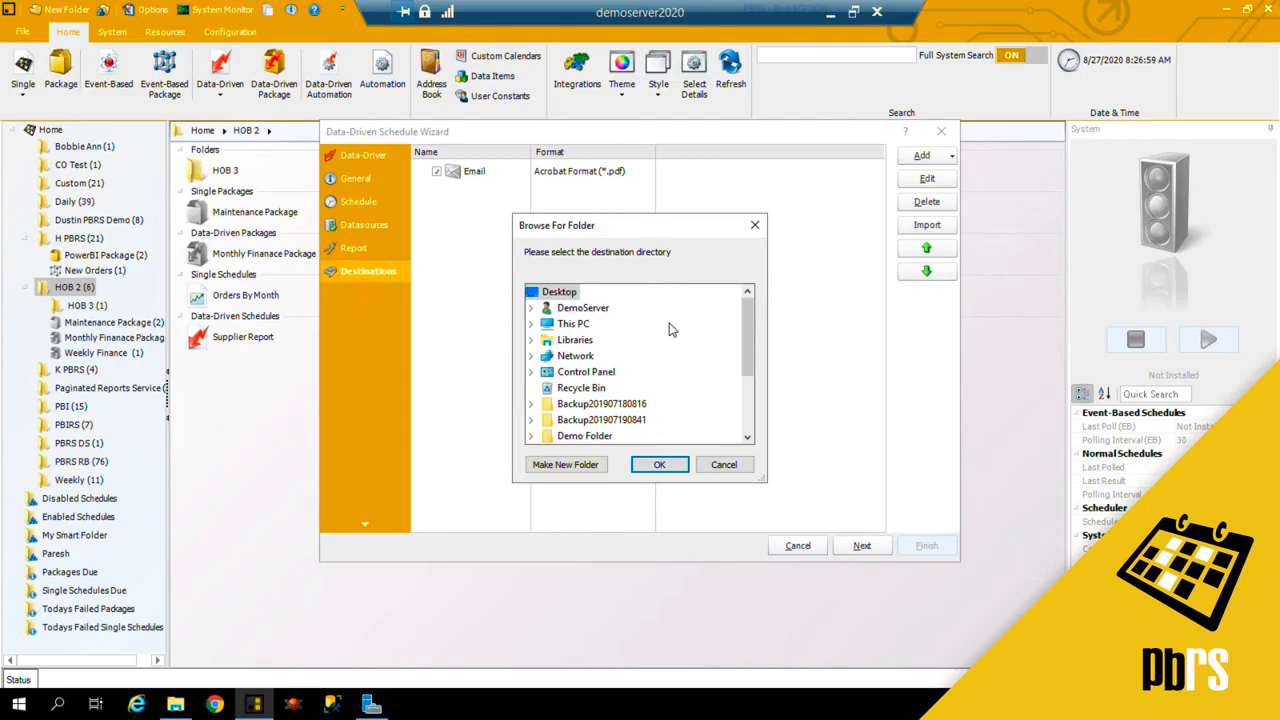
{"action": "mouse_move", "coordinate": [664, 340]}
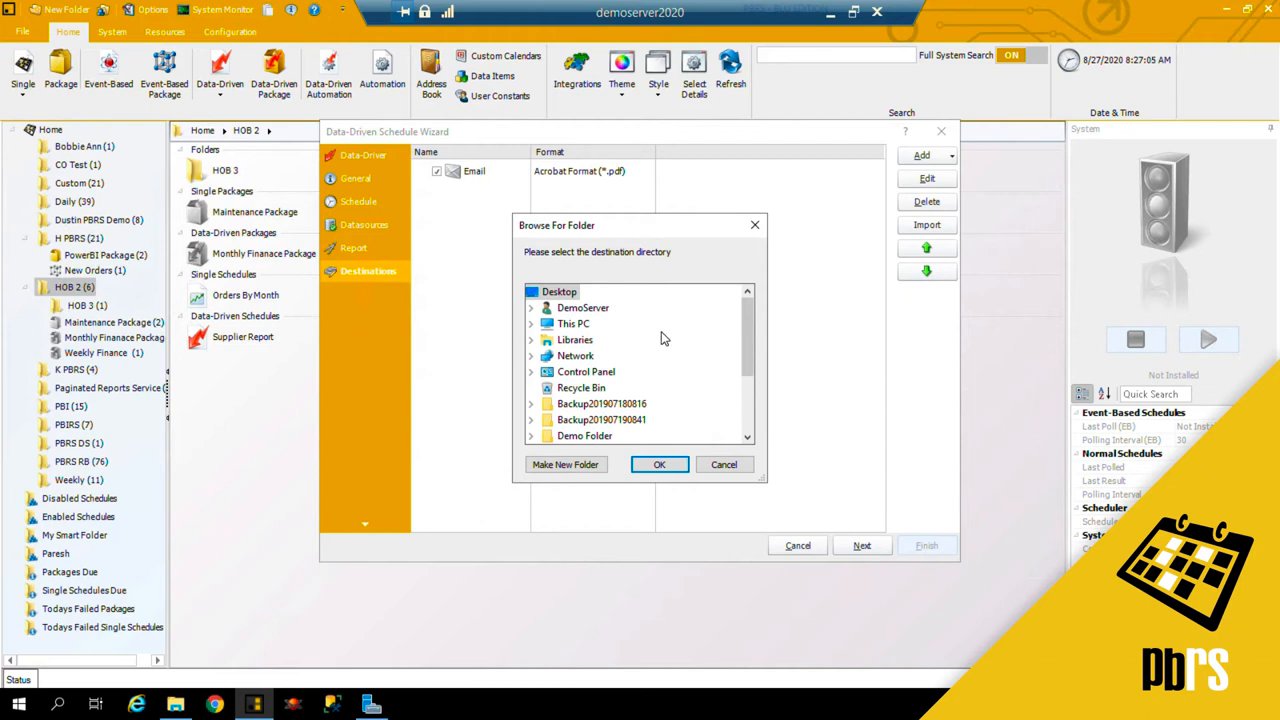
{"action": "mouse_move", "coordinate": [664, 356]}
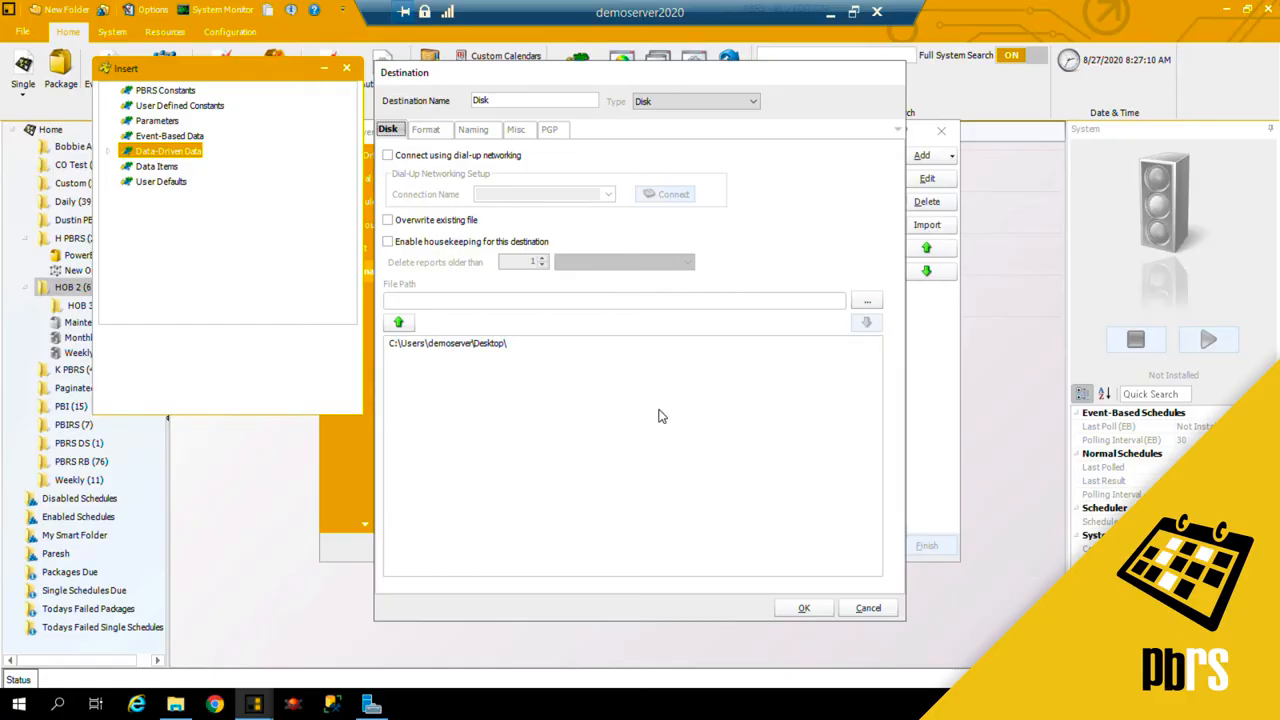
Step: Replace the Desktop path with the data-driven Folder field and choose MS Excel 97-2000 output
{"action": "left_click", "coordinate": [446, 344]}
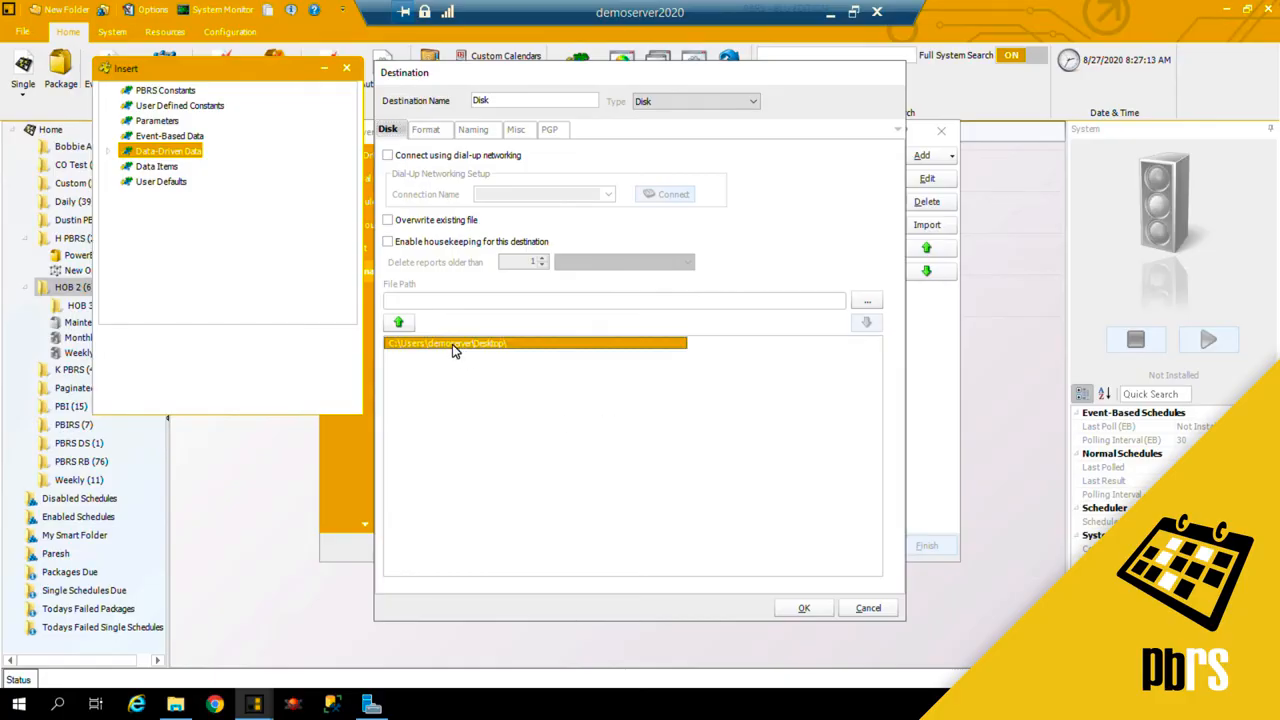
{"action": "mouse_move", "coordinate": [540, 348]}
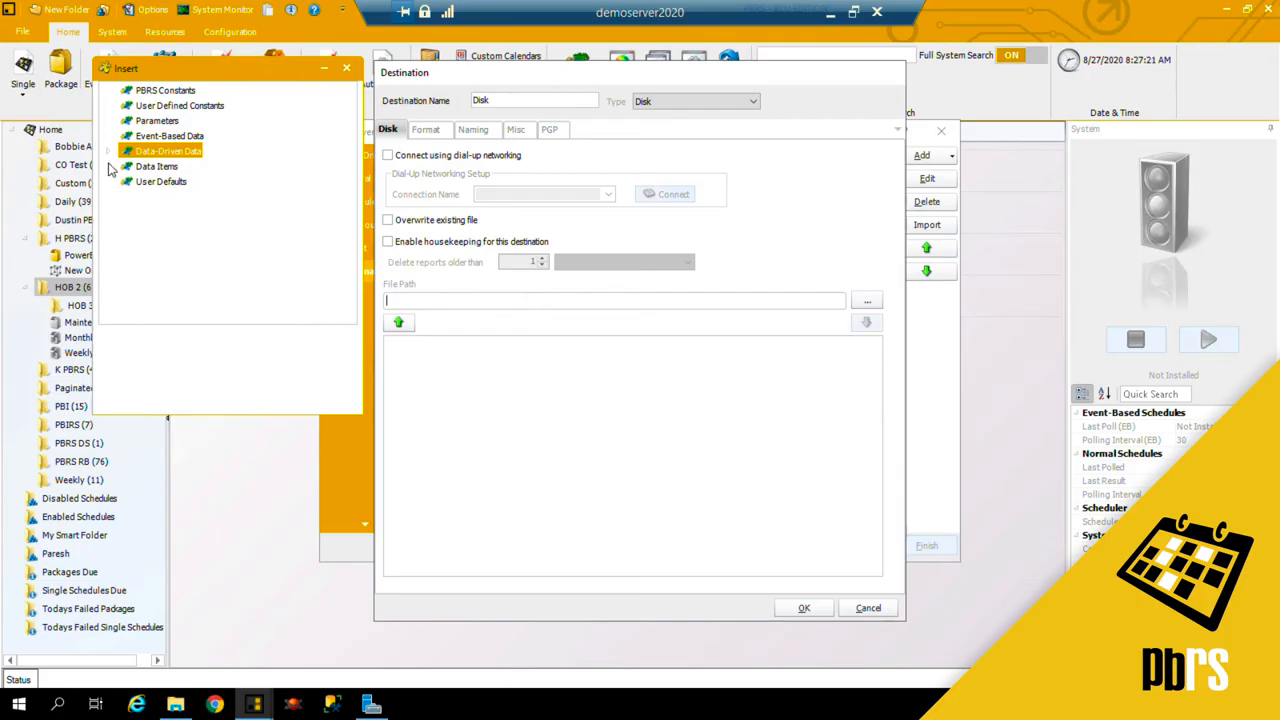
{"action": "left_click", "coordinate": [116, 152]}
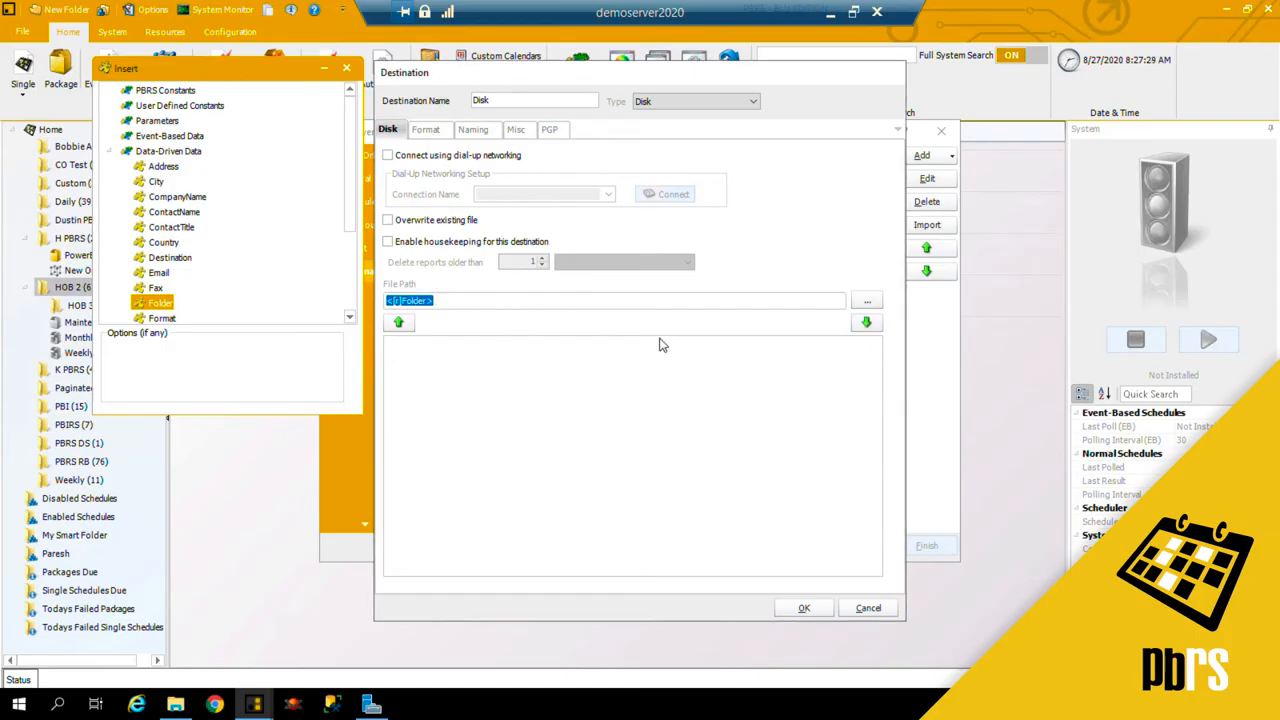
{"action": "left_click", "coordinate": [398, 320]}
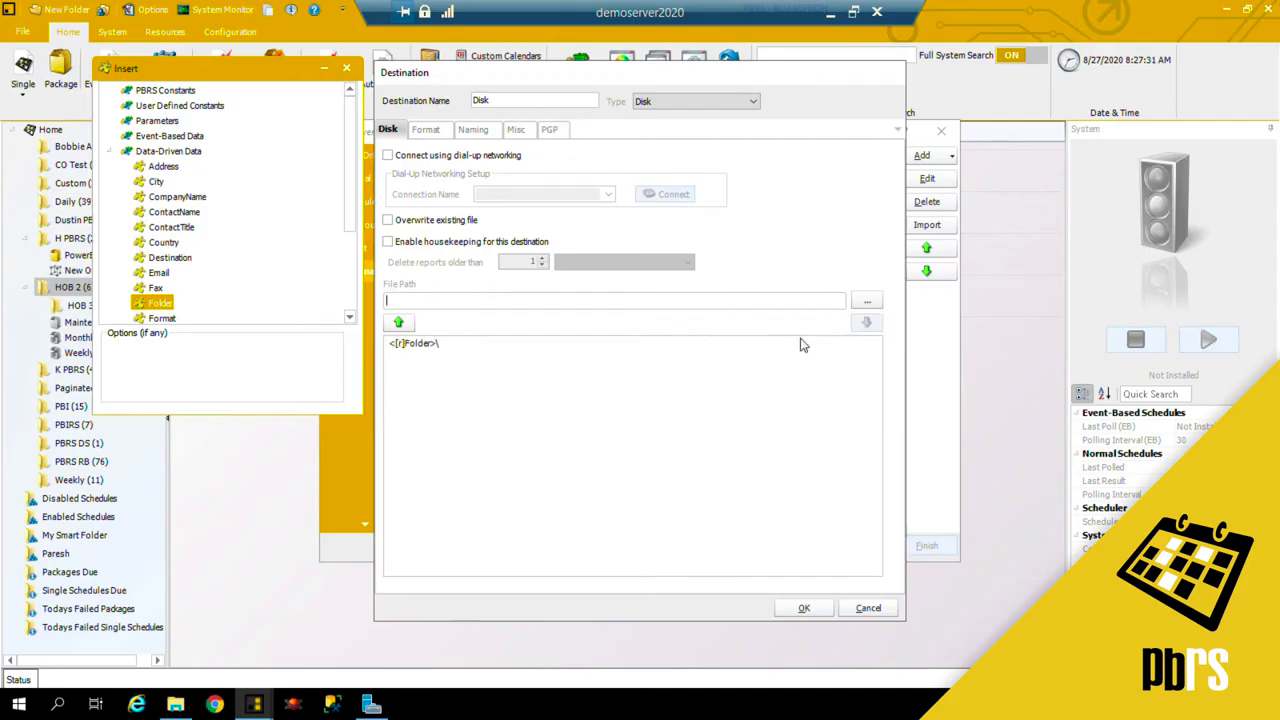
{"action": "mouse_move", "coordinate": [458, 364]}
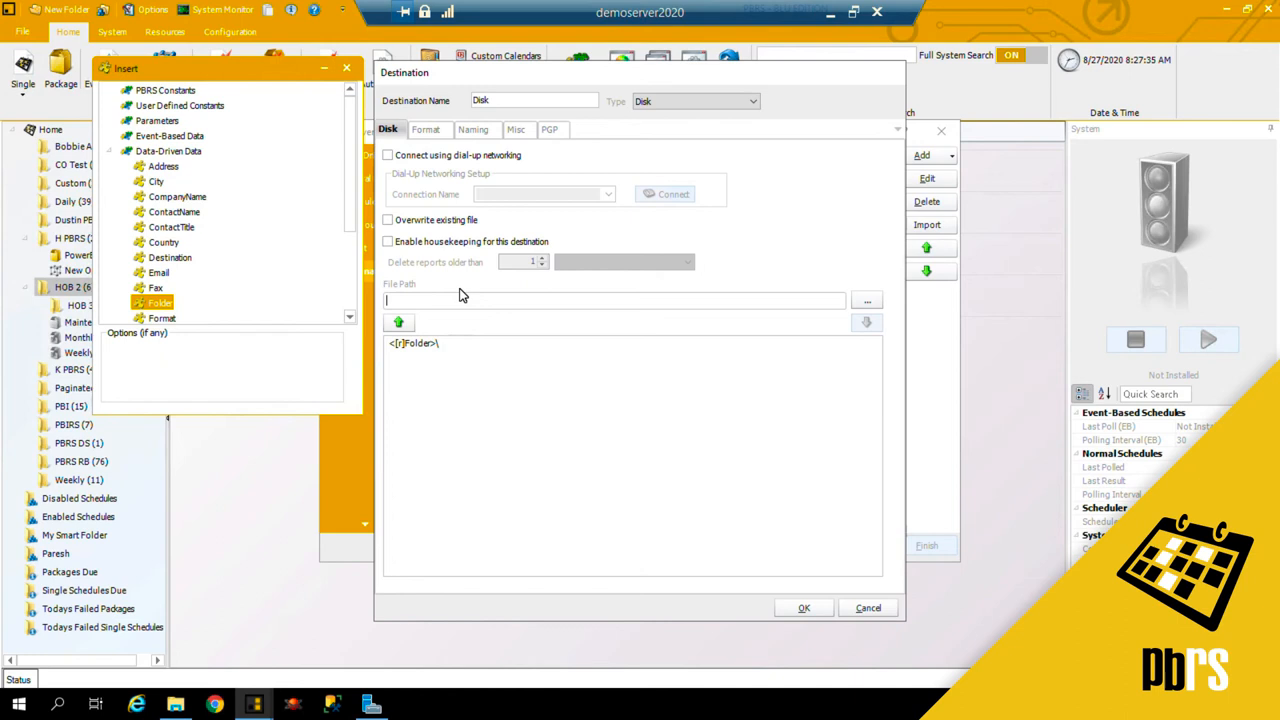
{"action": "left_click", "coordinate": [428, 128]}
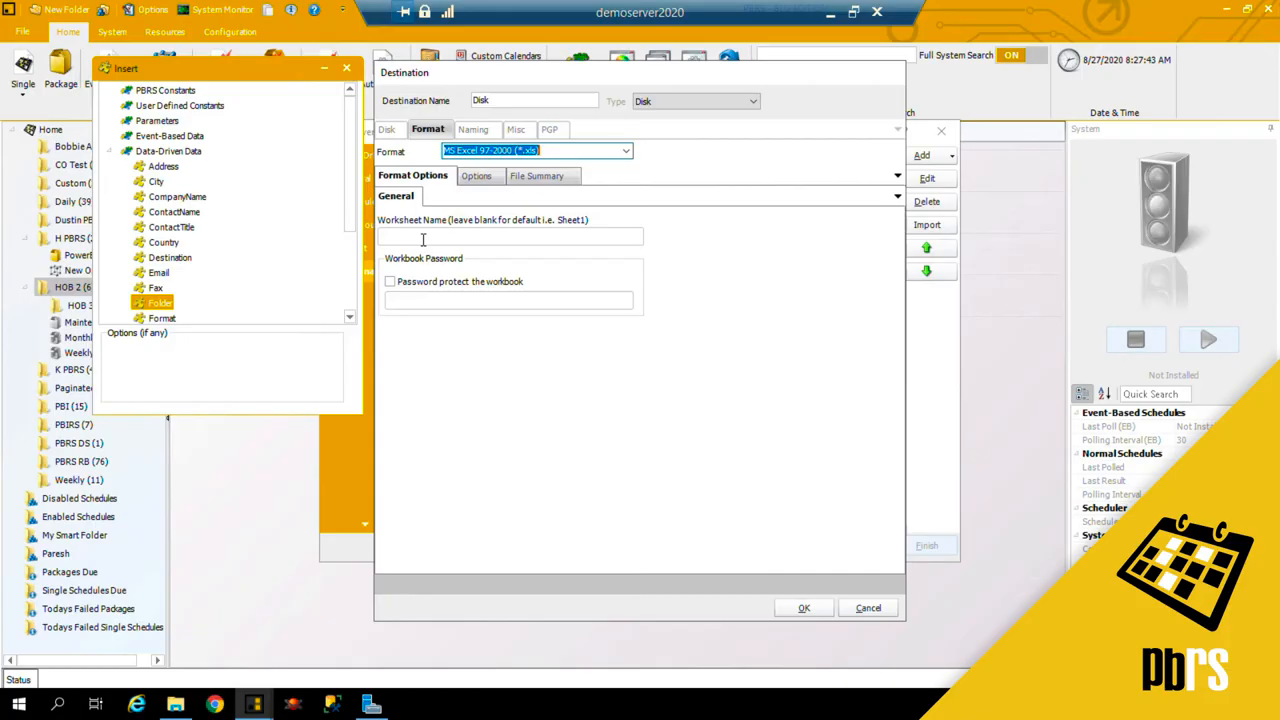
Step: Name the worksheet after CompanyName, password-protect the workbook, and save the Disk destination
{"action": "left_click", "coordinate": [510, 236]}
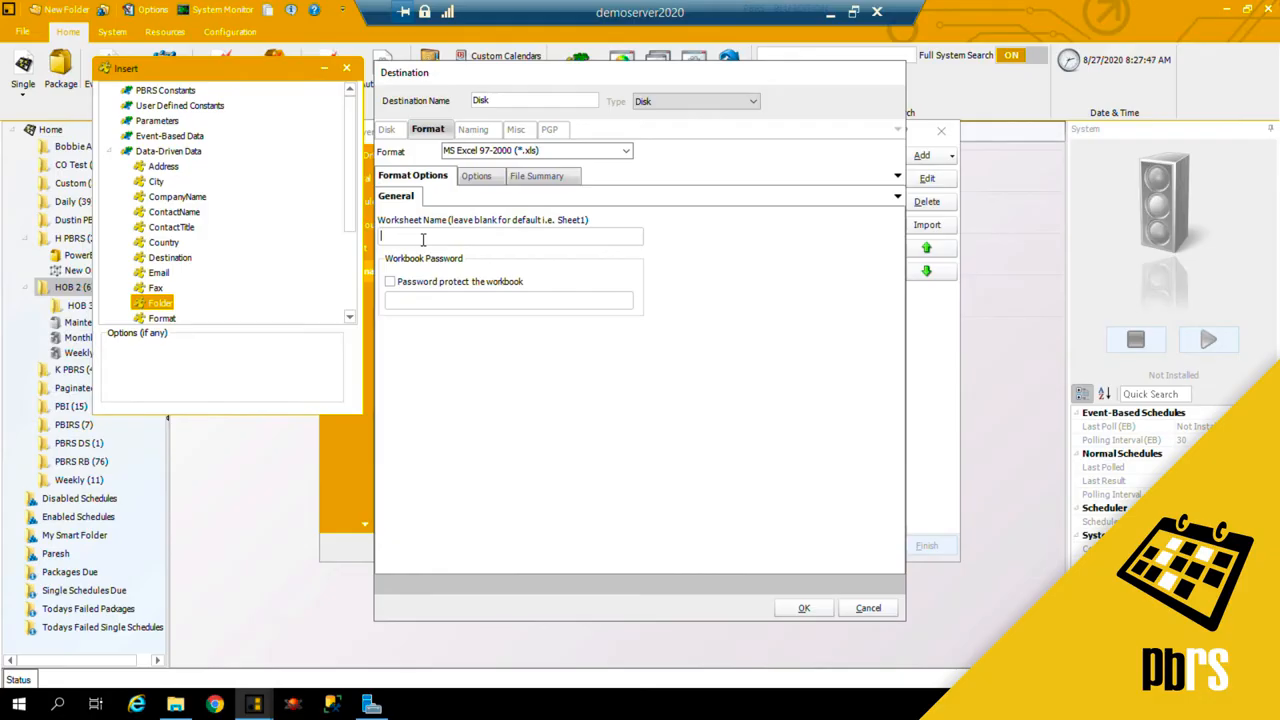
{"action": "mouse_move", "coordinate": [552, 236]}
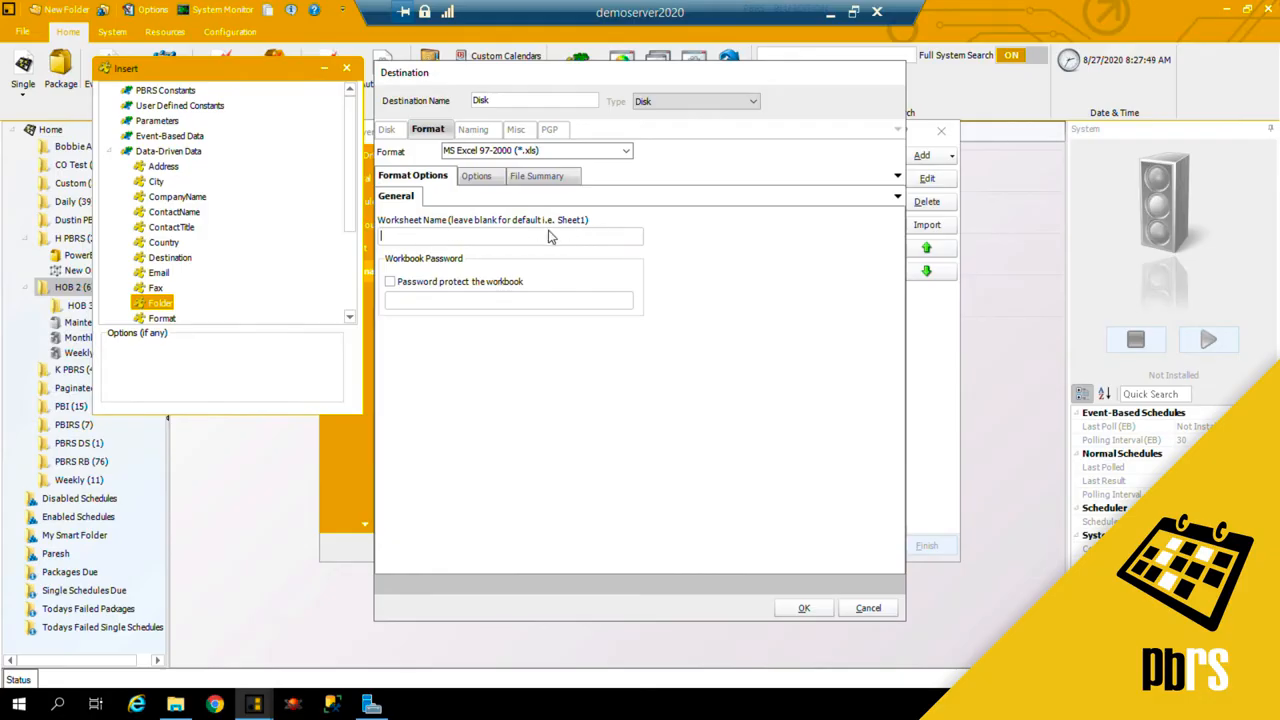
{"action": "mouse_move", "coordinate": [176, 200]}
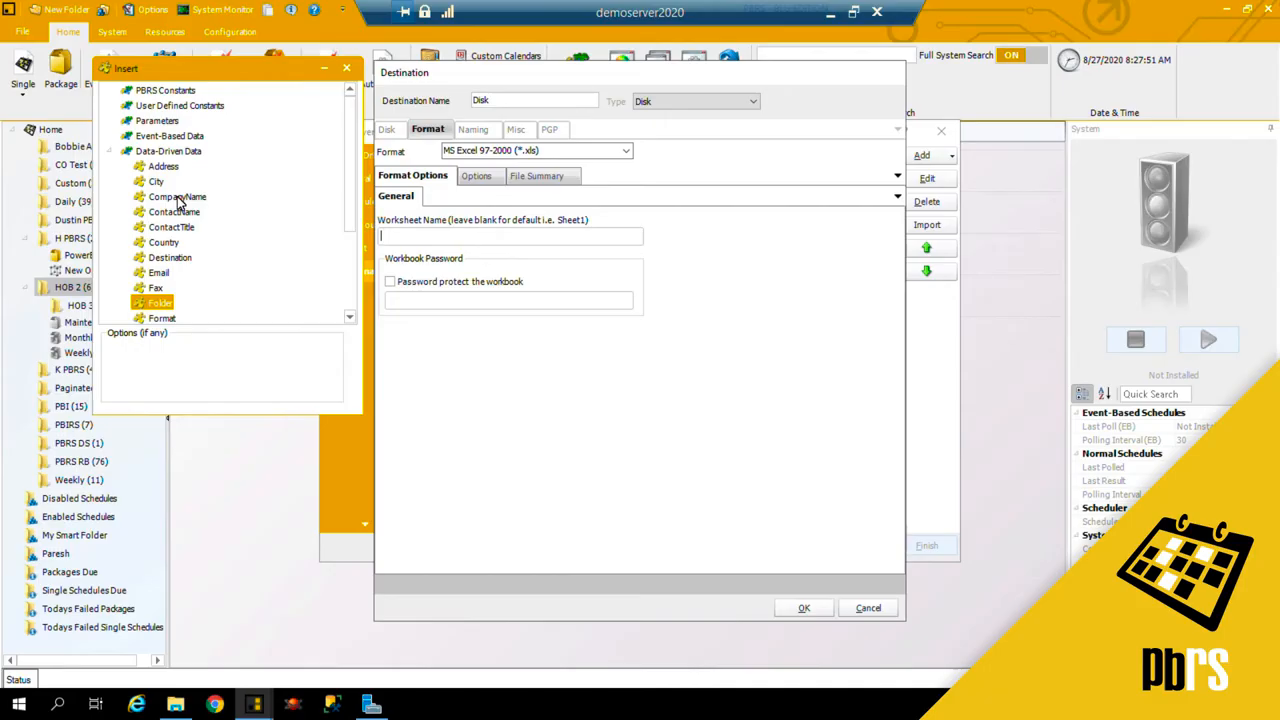
{"action": "double_click", "coordinate": [176, 196]}
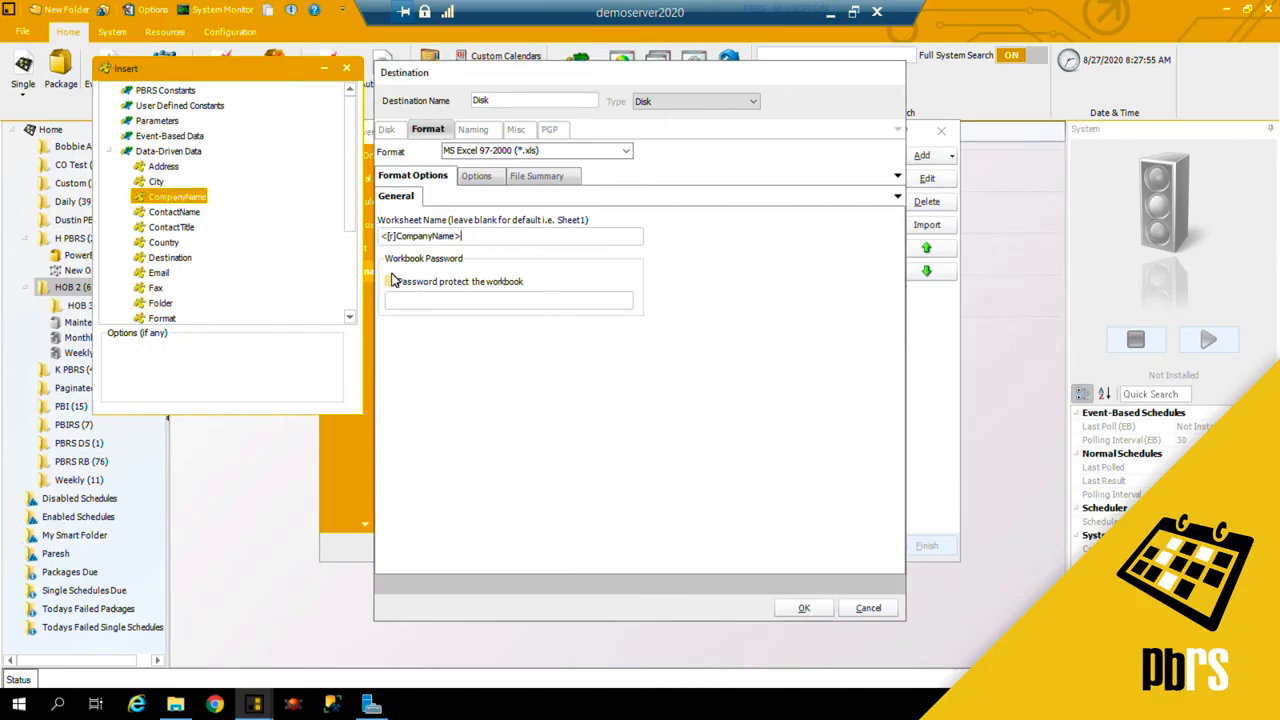
{"action": "left_click", "coordinate": [390, 280]}
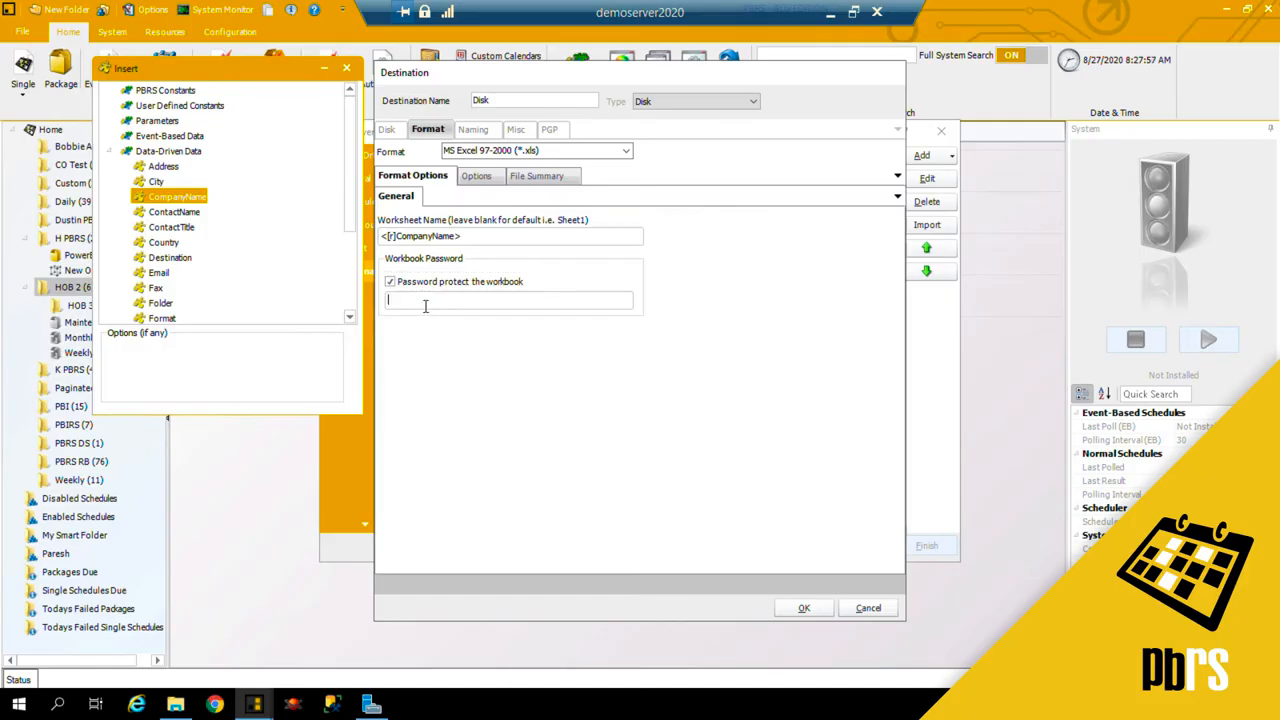
{"action": "type", "text": "•••••"}
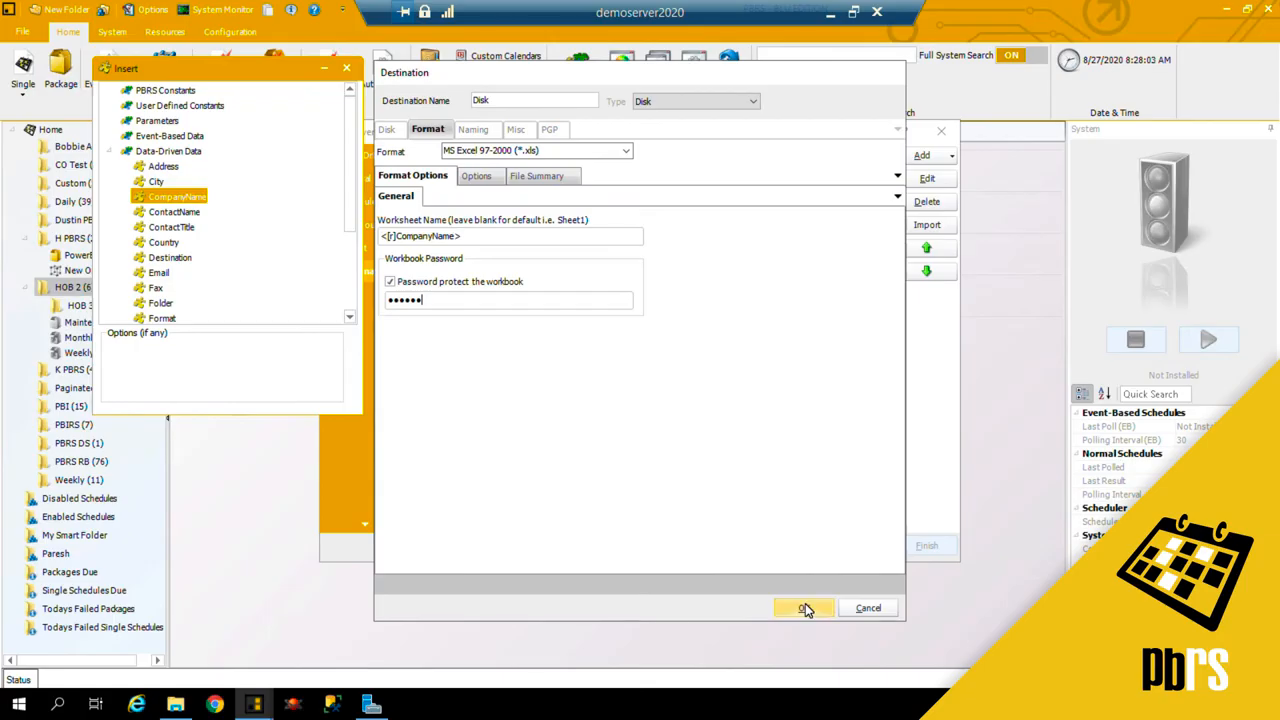
{"action": "left_click", "coordinate": [804, 608]}
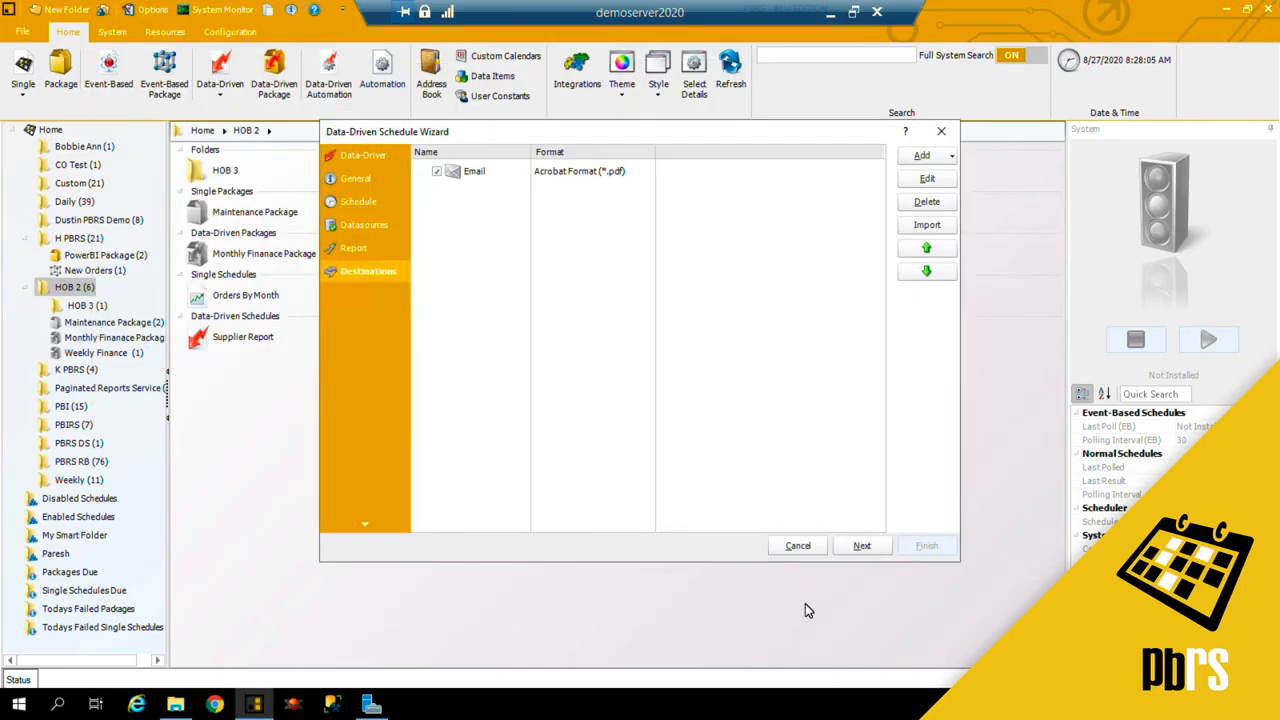
Step: Continue from the Email and Disk destinations list to the exception handling step
{"action": "left_click", "coordinate": [920, 156]}
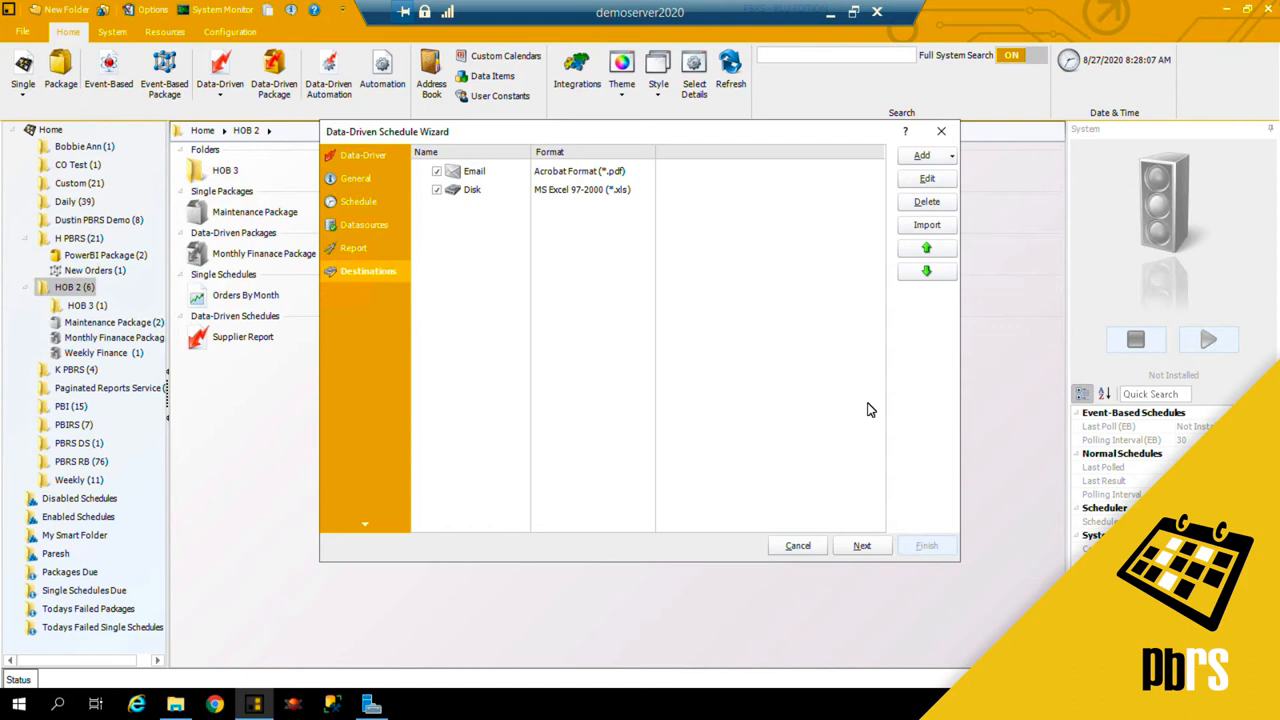
{"action": "mouse_move", "coordinate": [866, 464]}
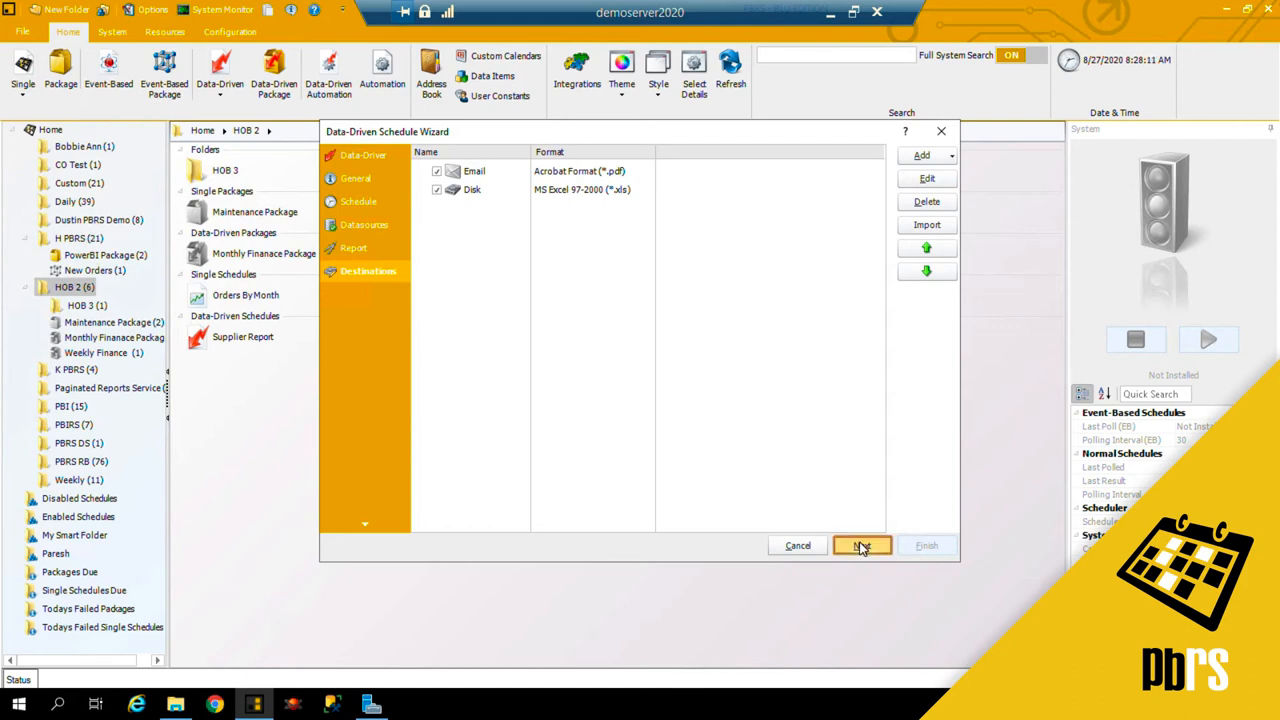
{"action": "left_click", "coordinate": [862, 544]}
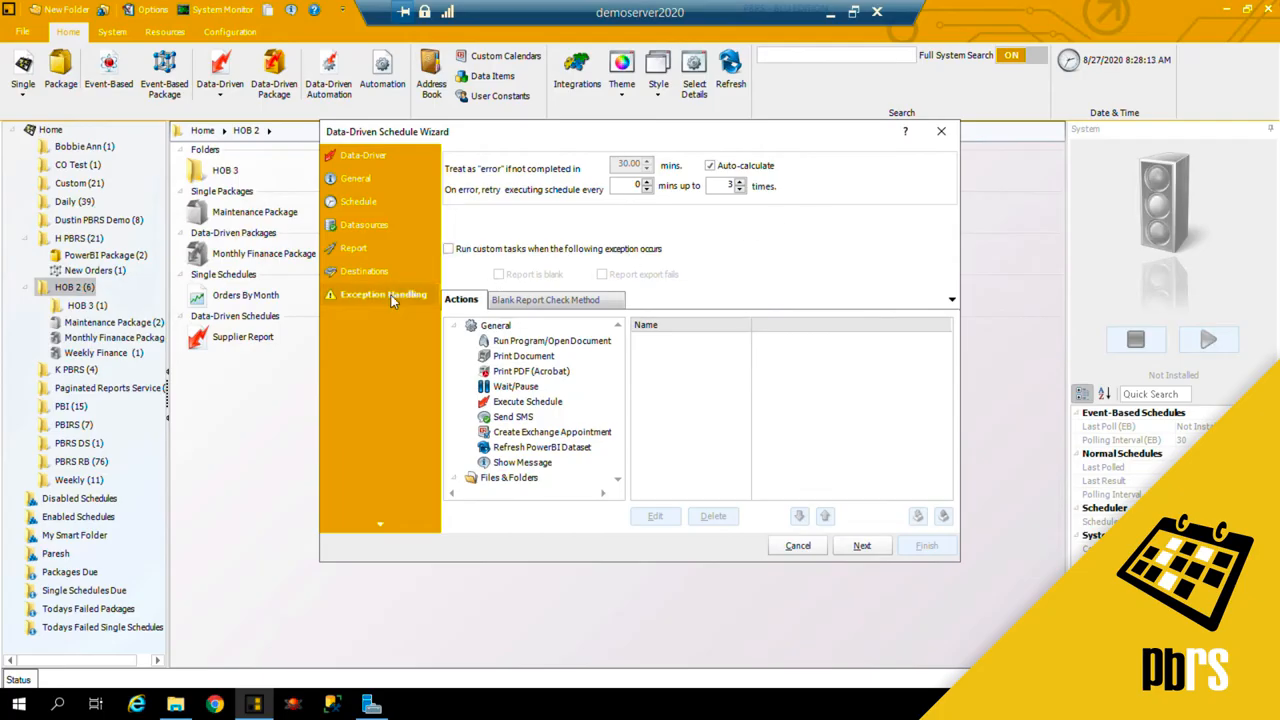
{"action": "mouse_move", "coordinate": [408, 296]}
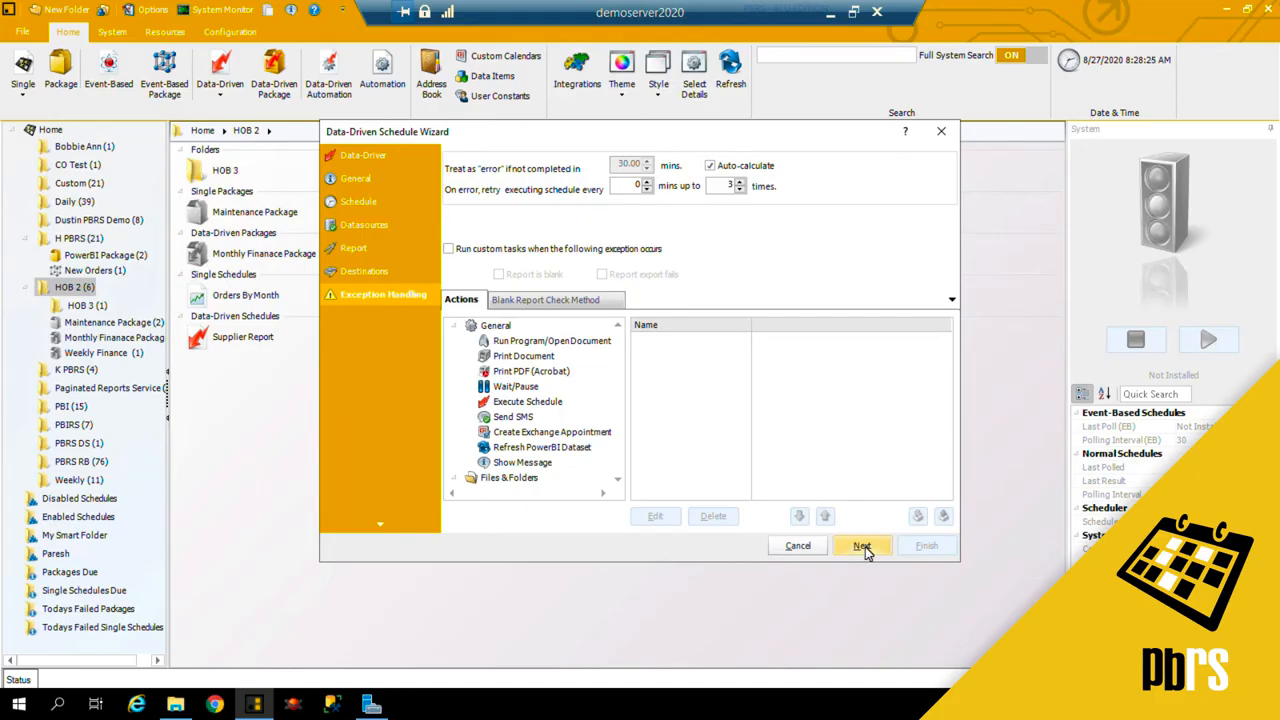
Step: Accept the default exception handling and advance to custom tasks
{"action": "left_click", "coordinate": [862, 544]}
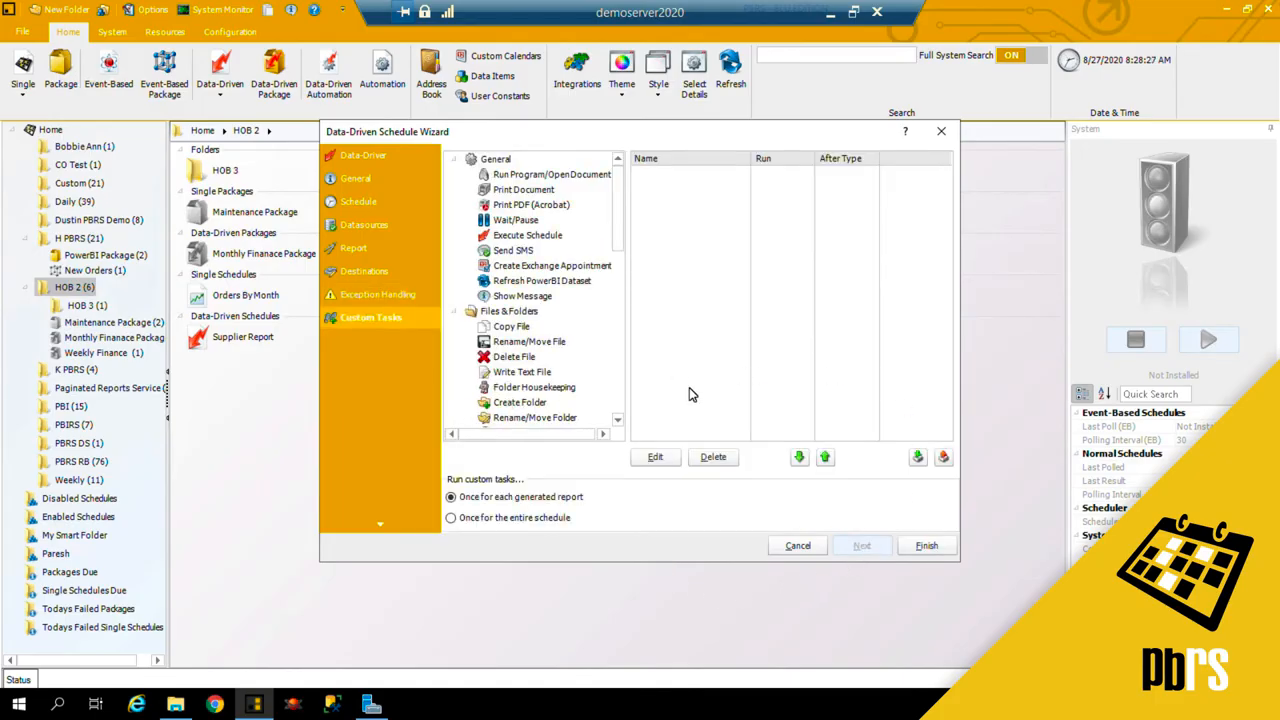
{"action": "mouse_move", "coordinate": [576, 330]}
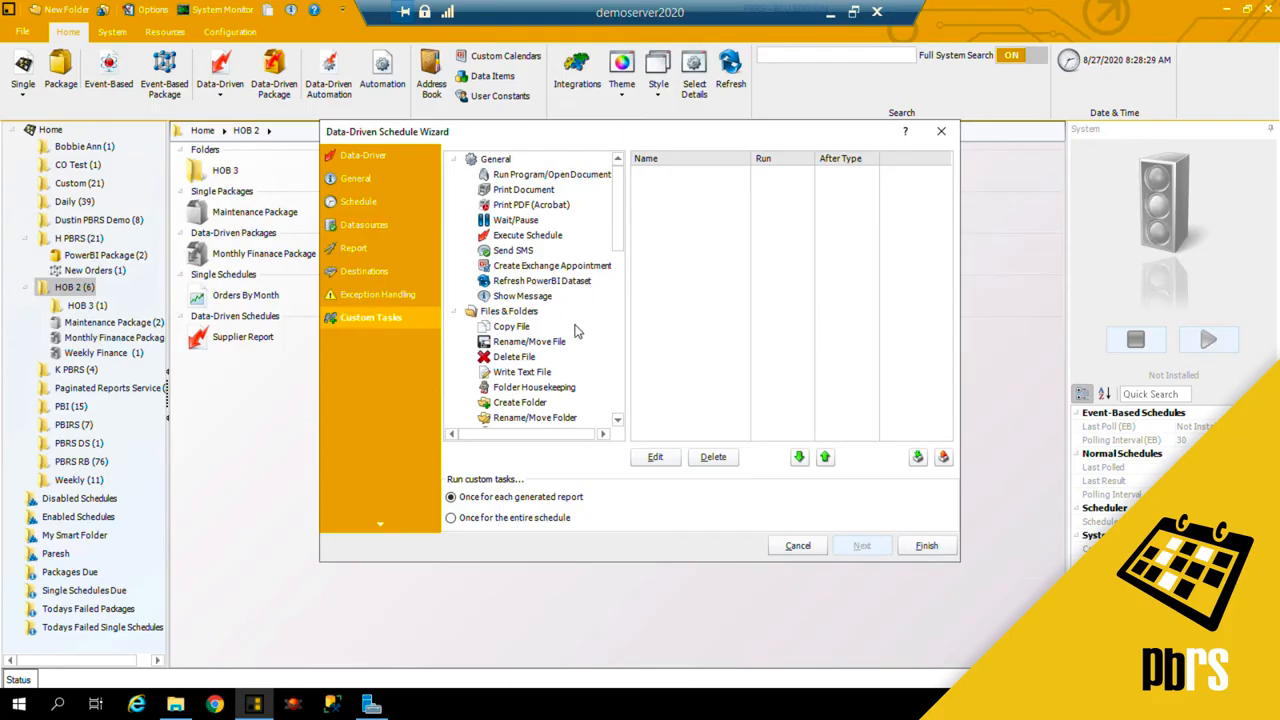
{"action": "mouse_move", "coordinate": [668, 340]}
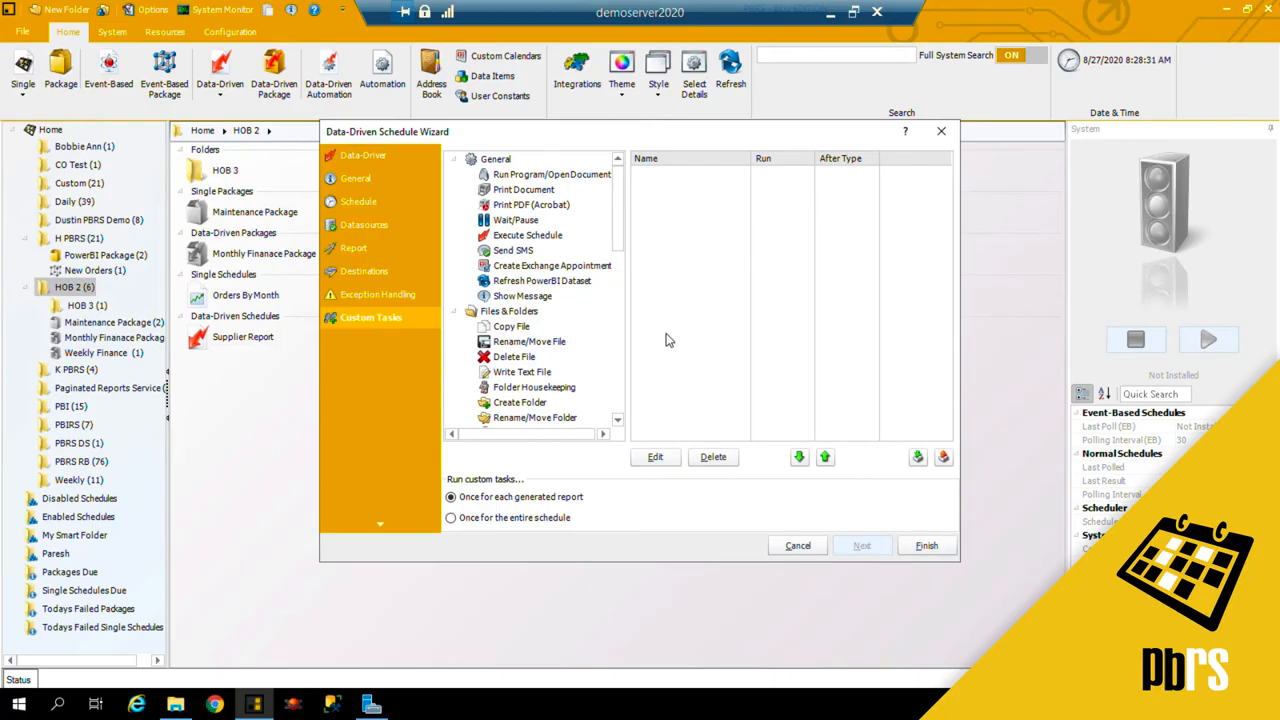
{"action": "mouse_move", "coordinate": [704, 320]}
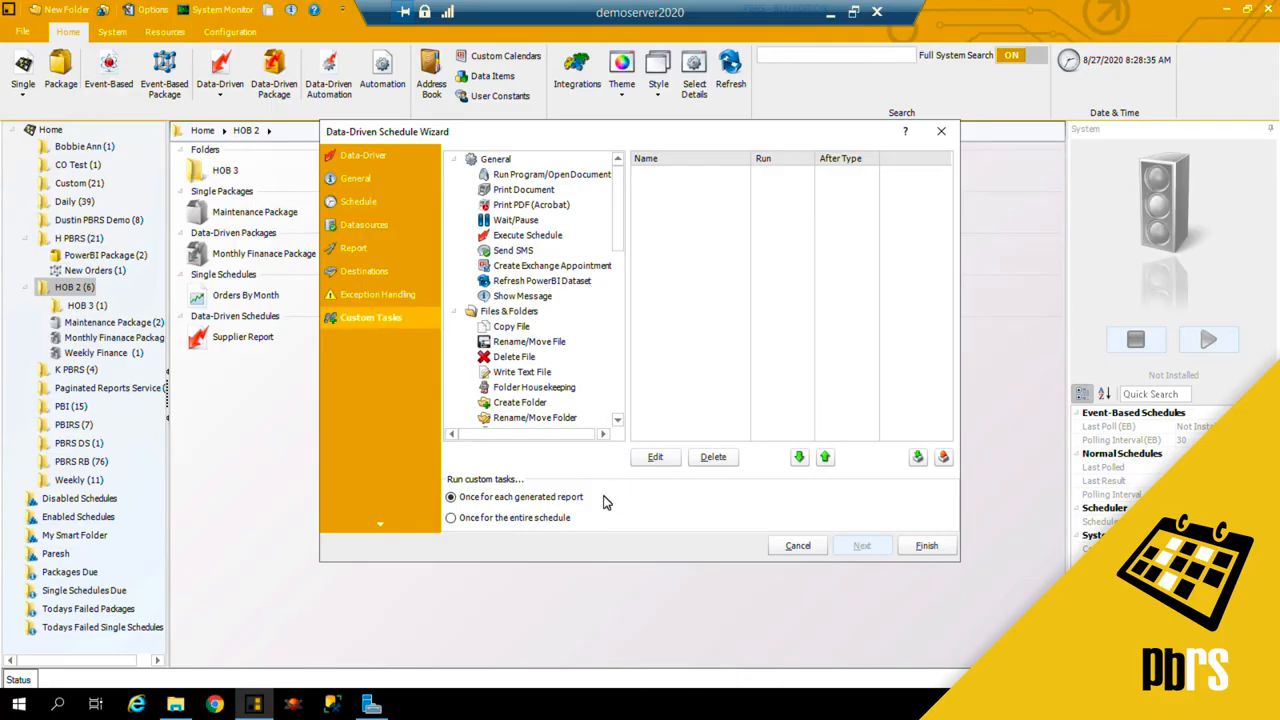
{"action": "mouse_move", "coordinate": [592, 528]}
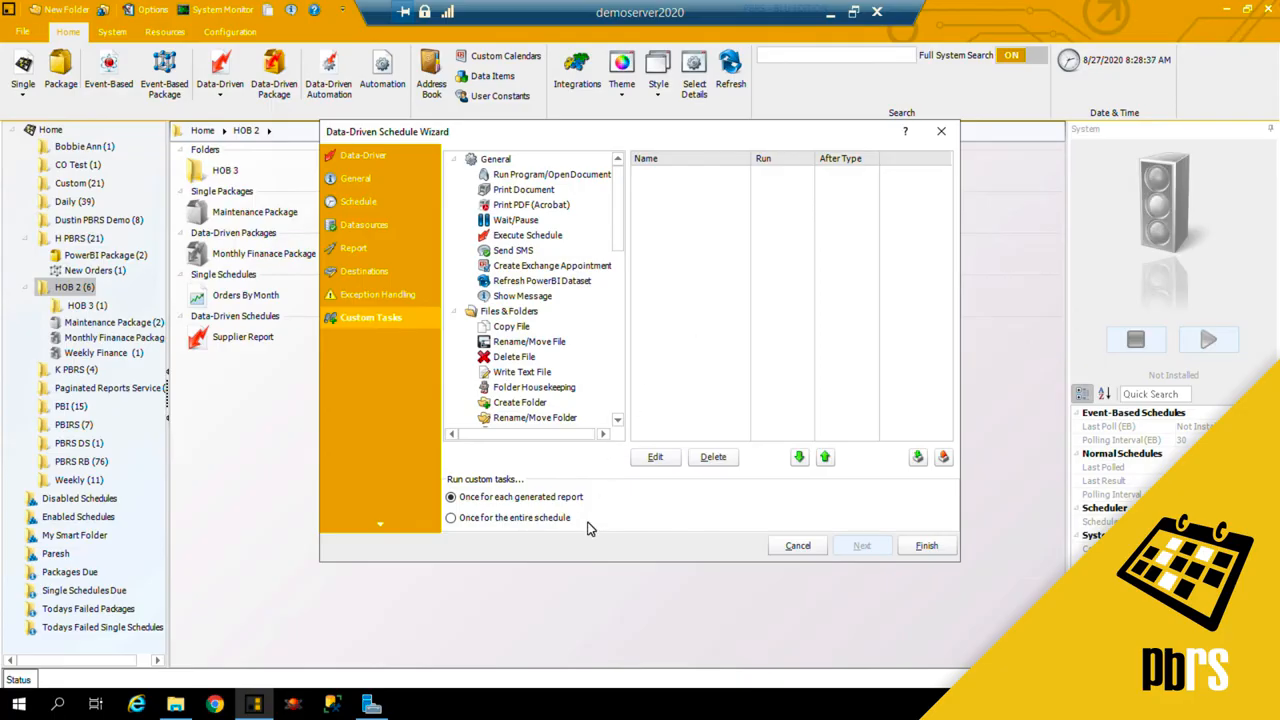
{"action": "mouse_move", "coordinate": [838, 496]}
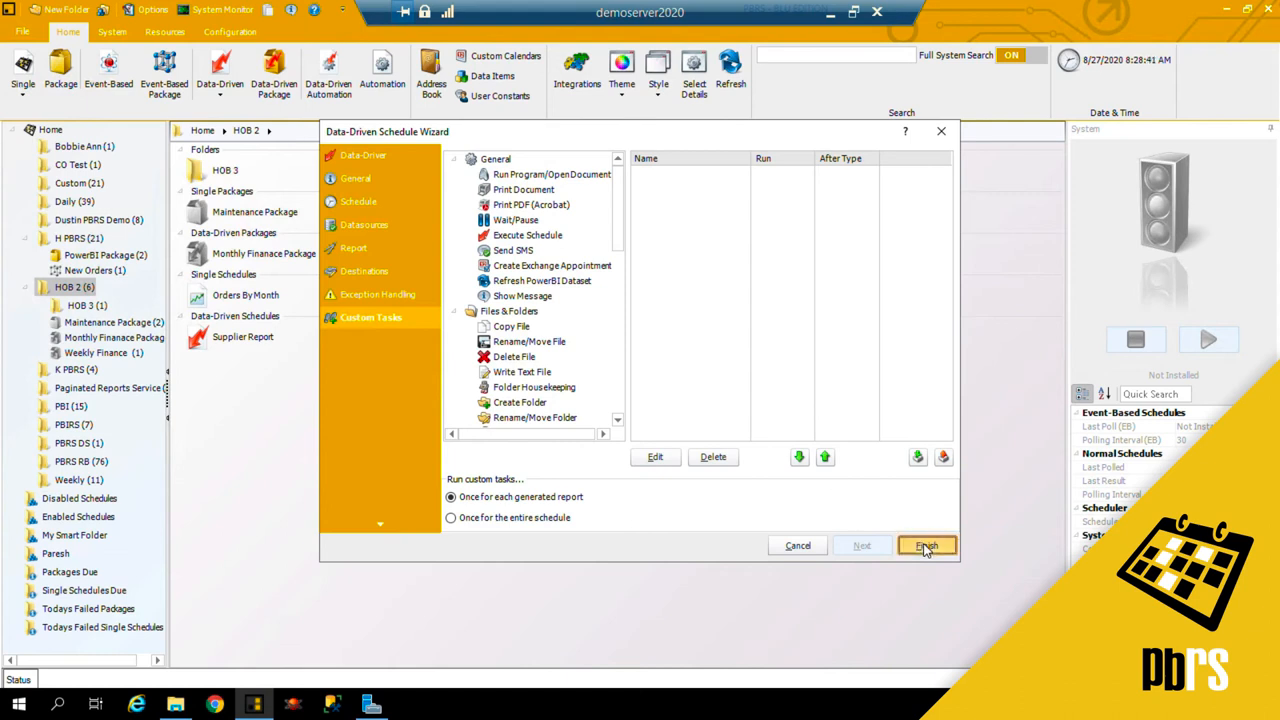
Step: Finish the wizard, saving the Supplier Information data-driven schedule into HOB 2
{"action": "left_click", "coordinate": [926, 544]}
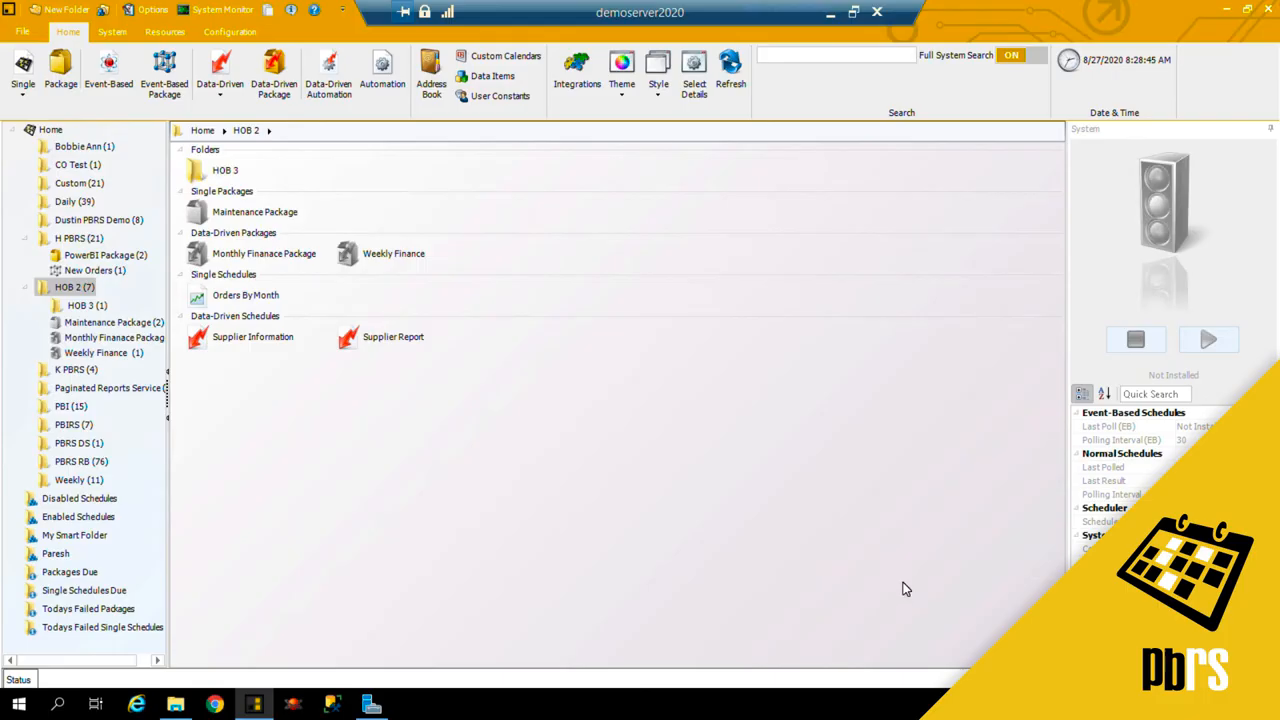
{"action": "mouse_move", "coordinate": [262, 342]}
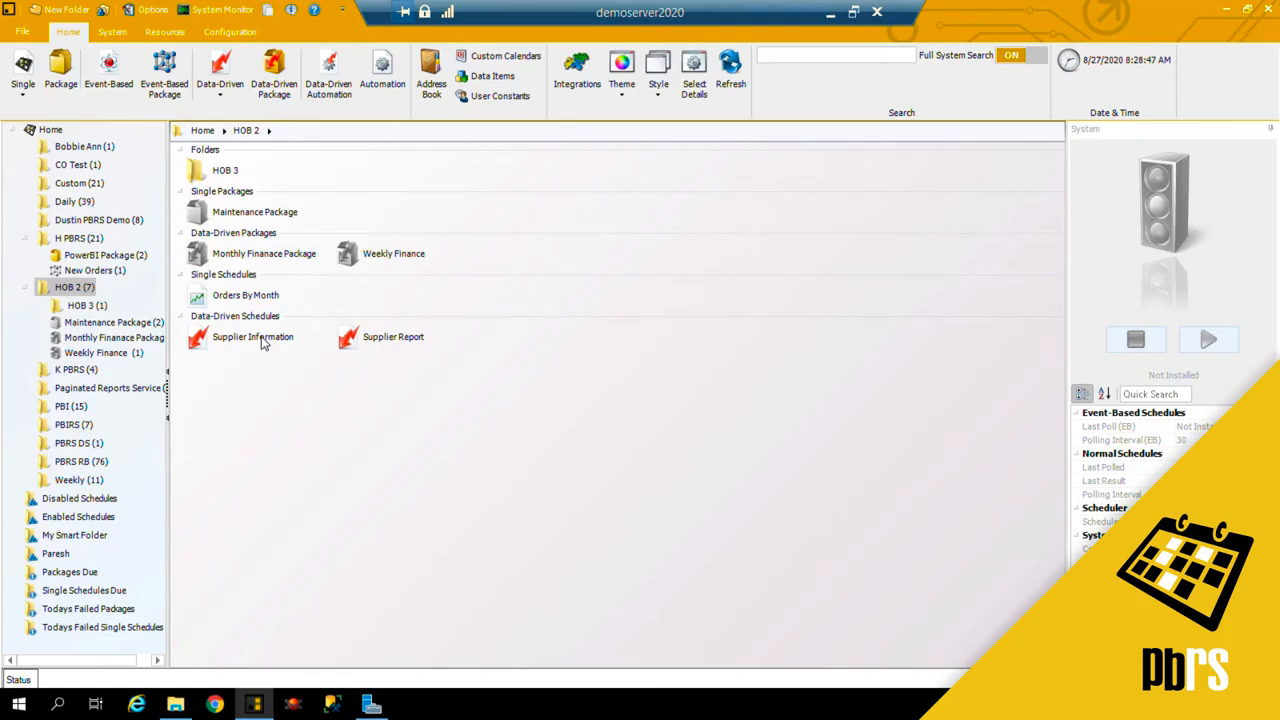
Step: Execute the Supplier Information schedule immediately and acknowledge the completion message
{"action": "left_click", "coordinate": [252, 336]}
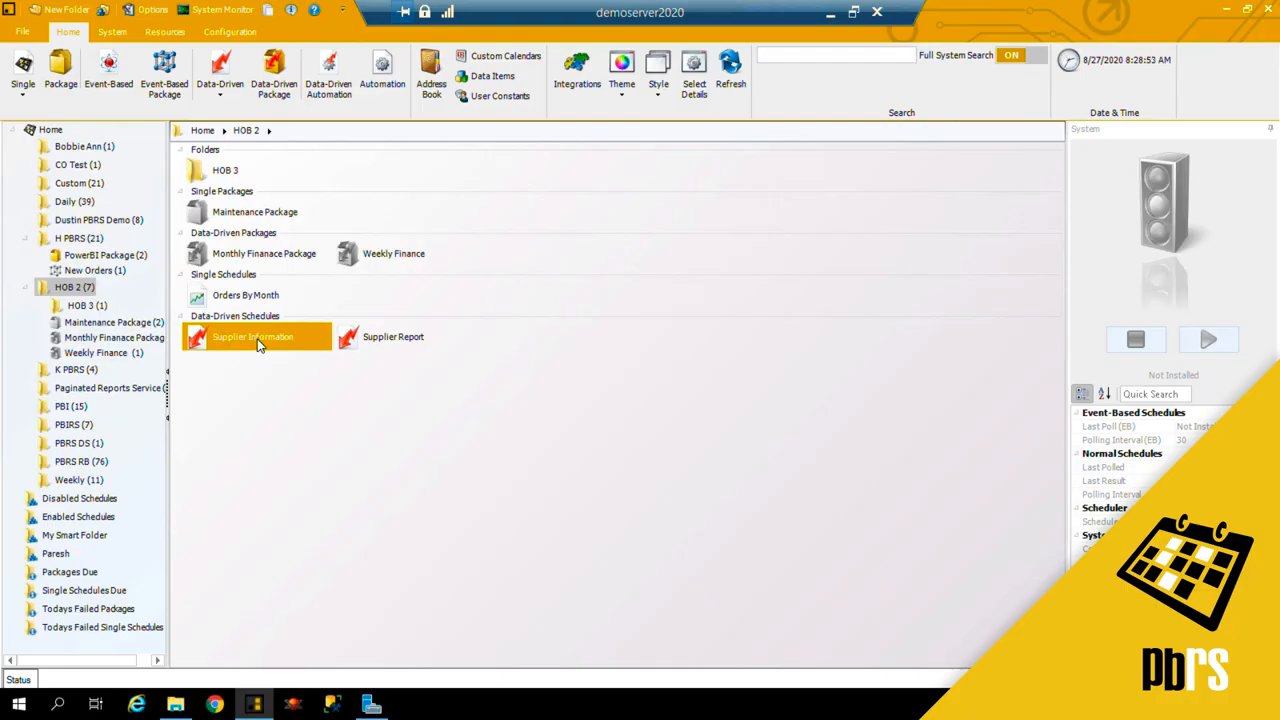
{"action": "right_click", "coordinate": [256, 336]}
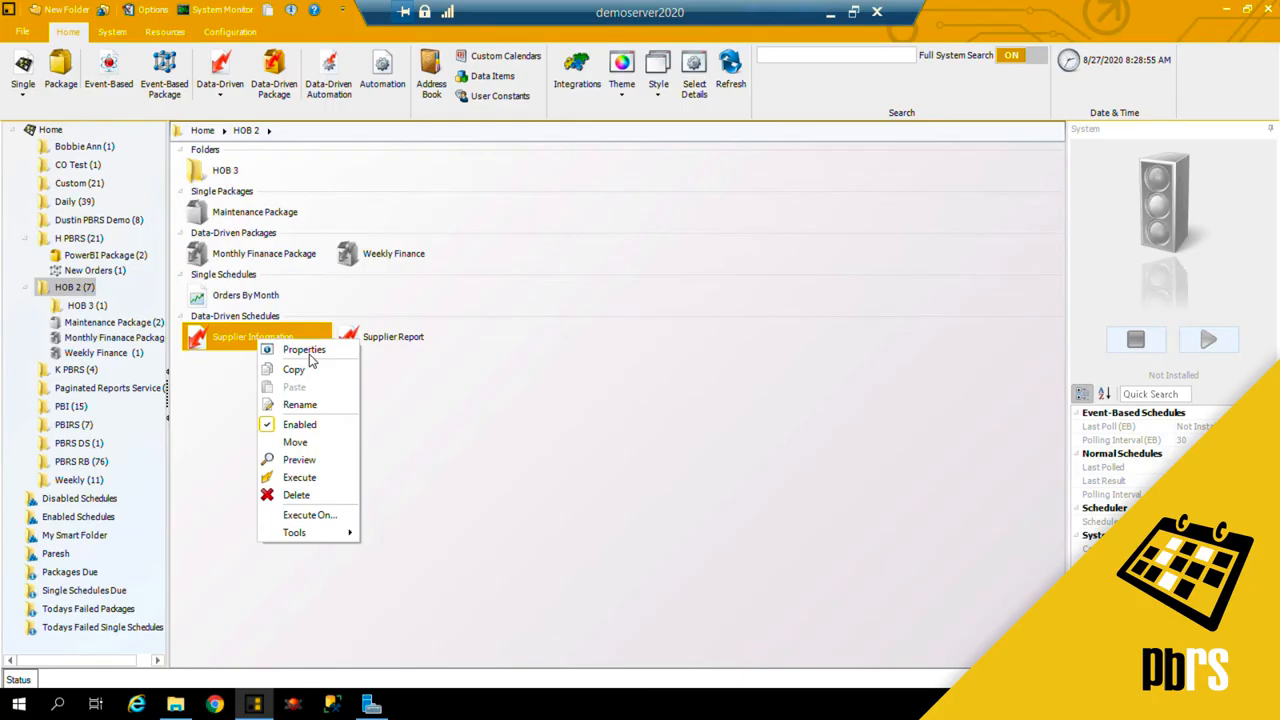
{"action": "left_click", "coordinate": [300, 476]}
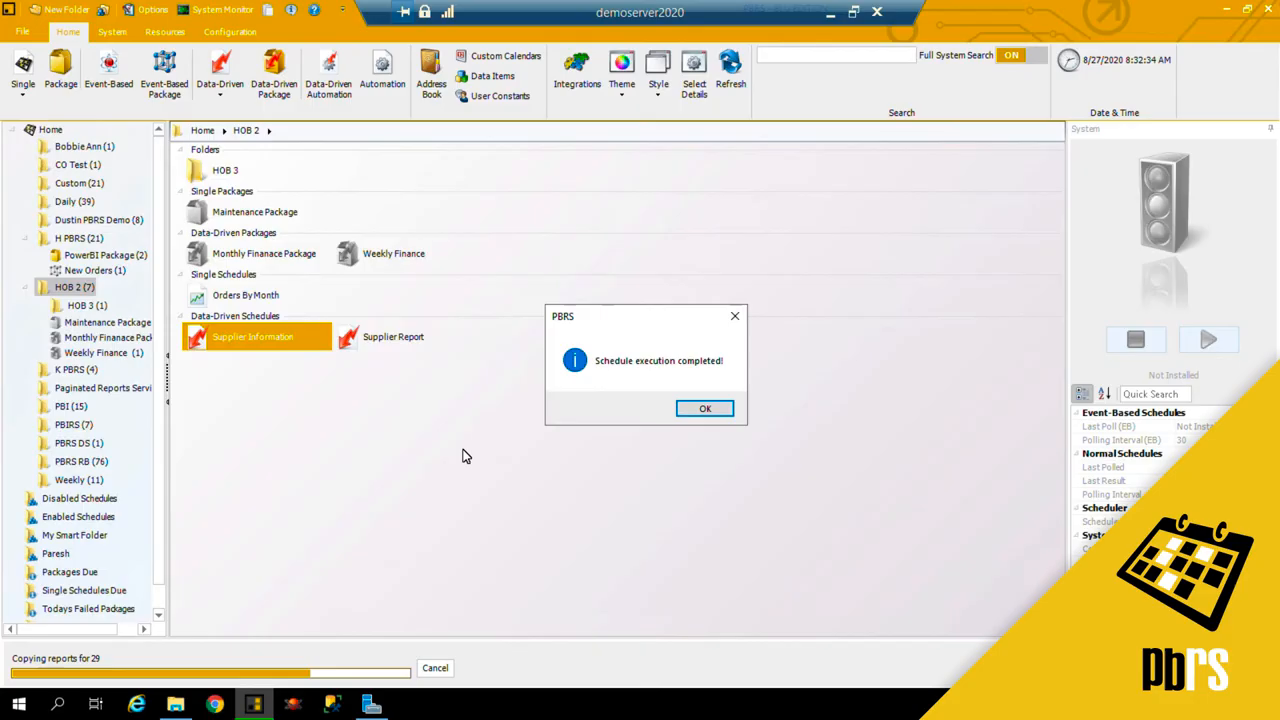
{"action": "mouse_move", "coordinate": [504, 406]}
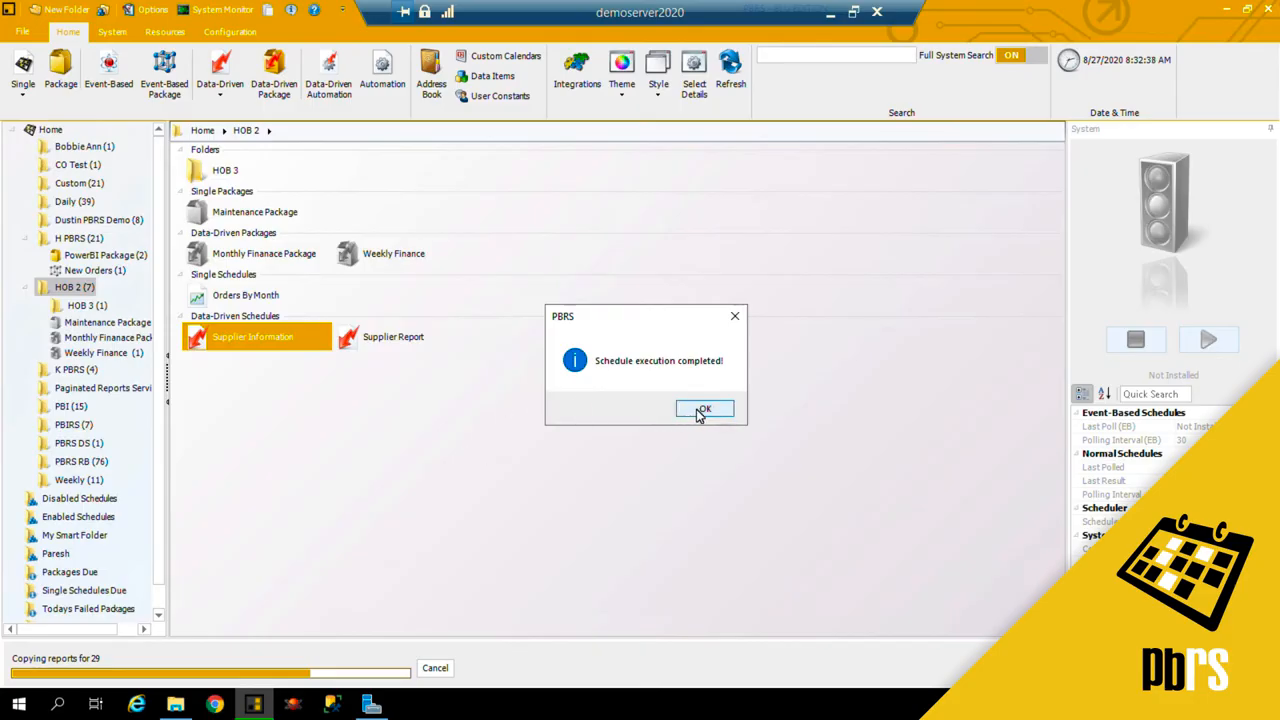
{"action": "left_click", "coordinate": [704, 408]}
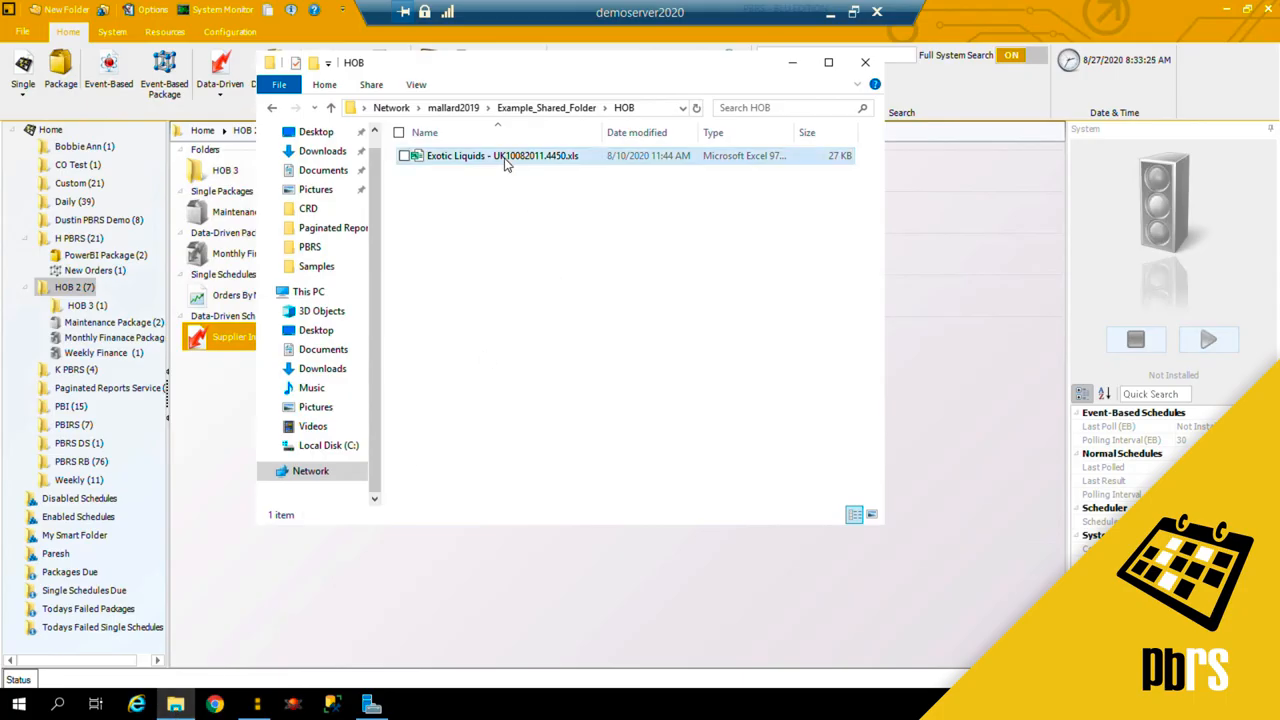
Step: Open the generated Exotic Liquids .xls workbook from the HOB folder
{"action": "left_click", "coordinate": [510, 156]}
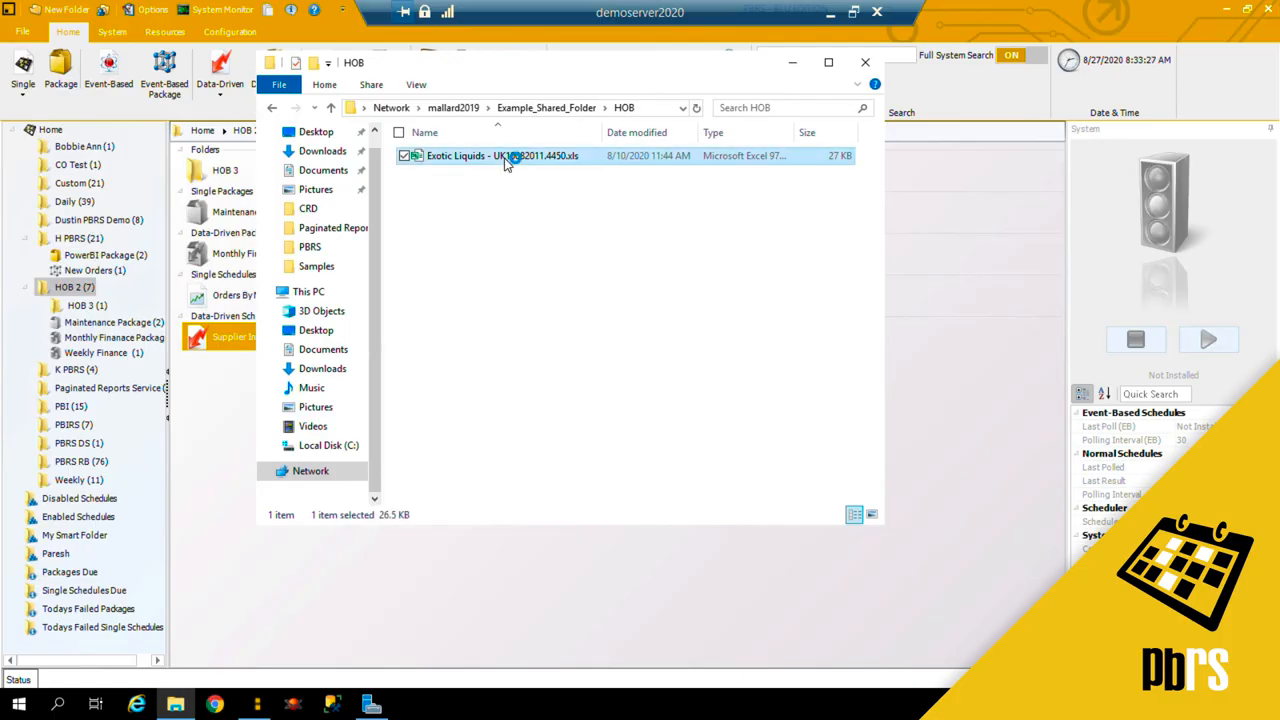
{"action": "double_click", "coordinate": [500, 156]}
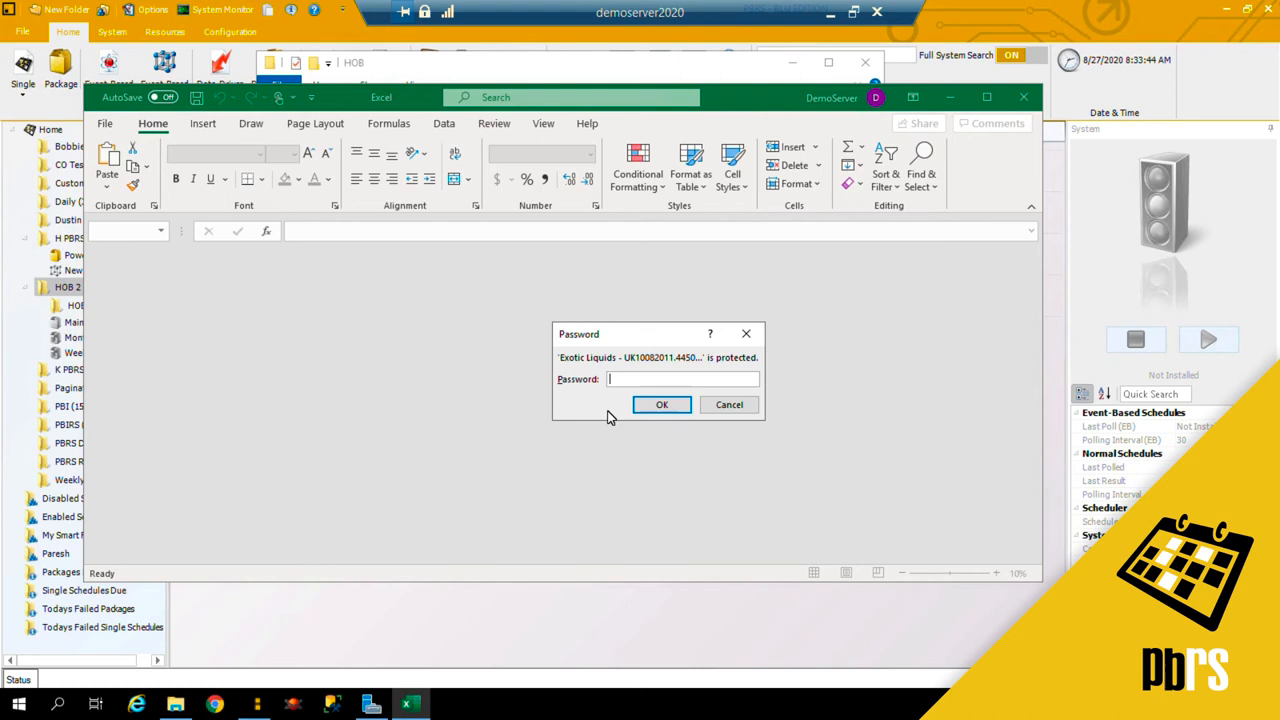
Step: Unlock the Exotic Liquids workbook with its password and maximize Excel to review the Supplier Information sheet
{"action": "type", "text": "••••••"}
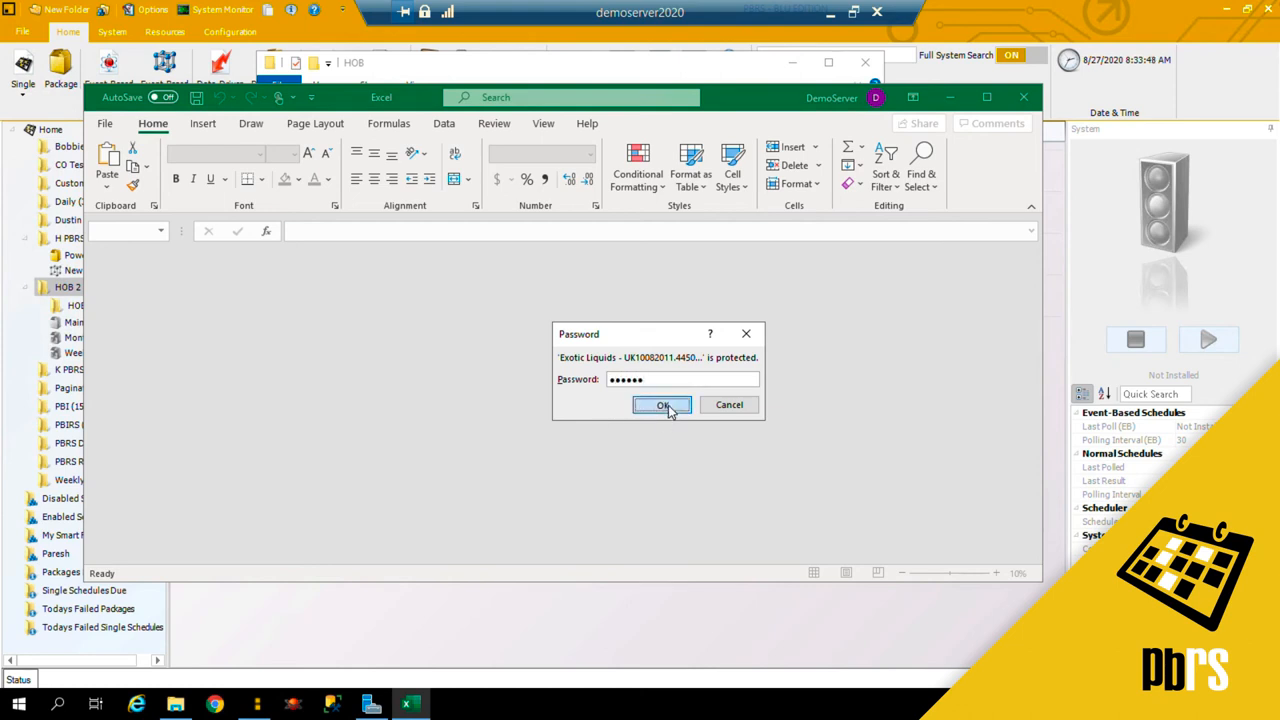
{"action": "left_click", "coordinate": [662, 404]}
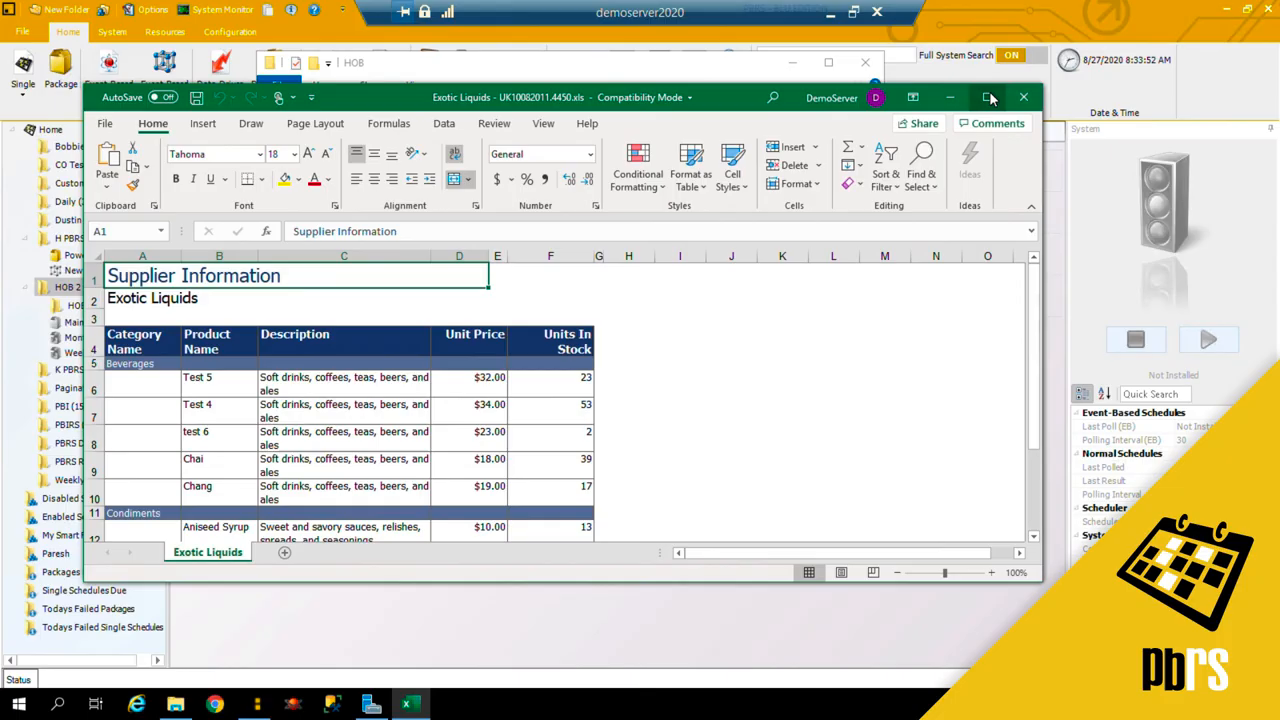
{"action": "left_click", "coordinate": [988, 96]}
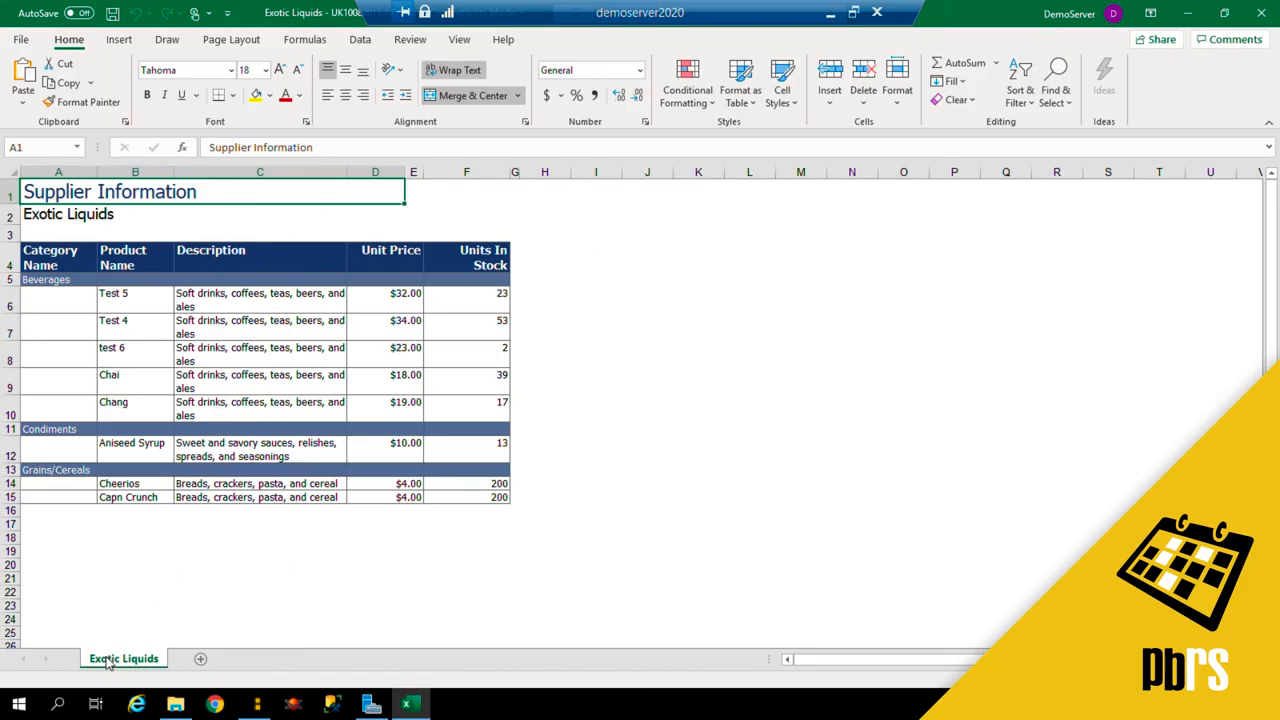
{"action": "mouse_move", "coordinate": [806, 404]}
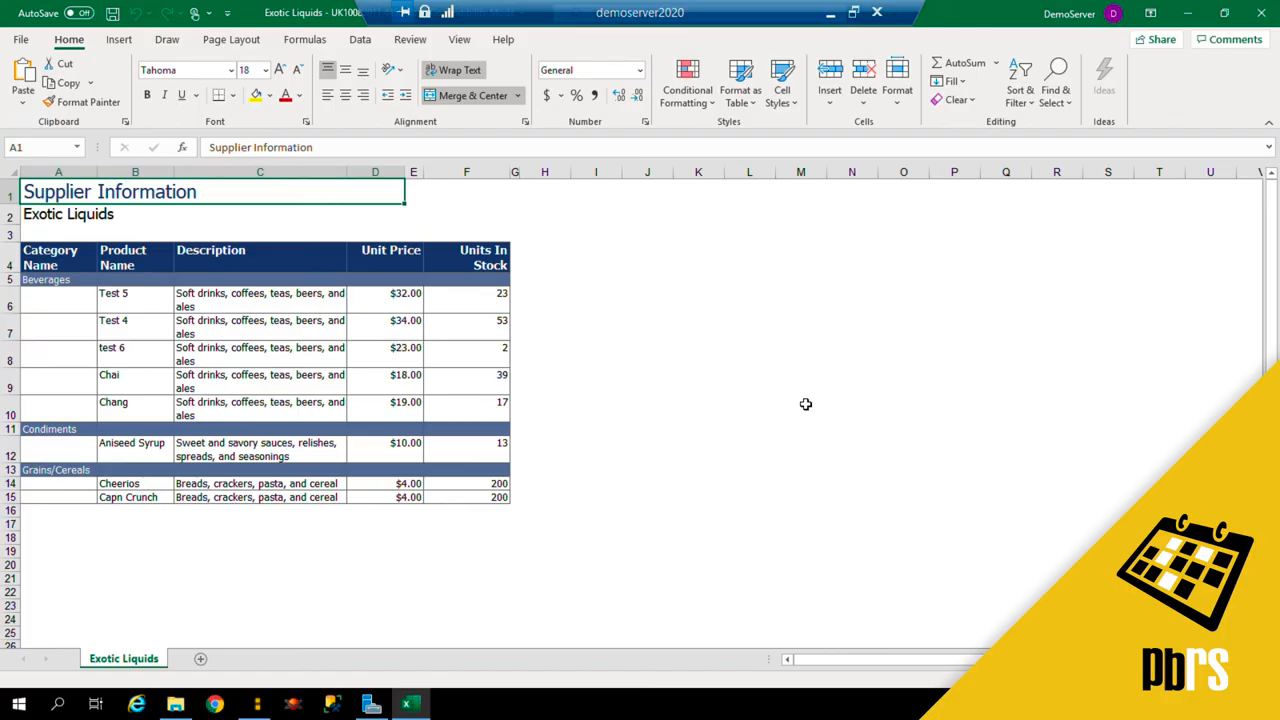
{"action": "mouse_move", "coordinate": [1044, 322]}
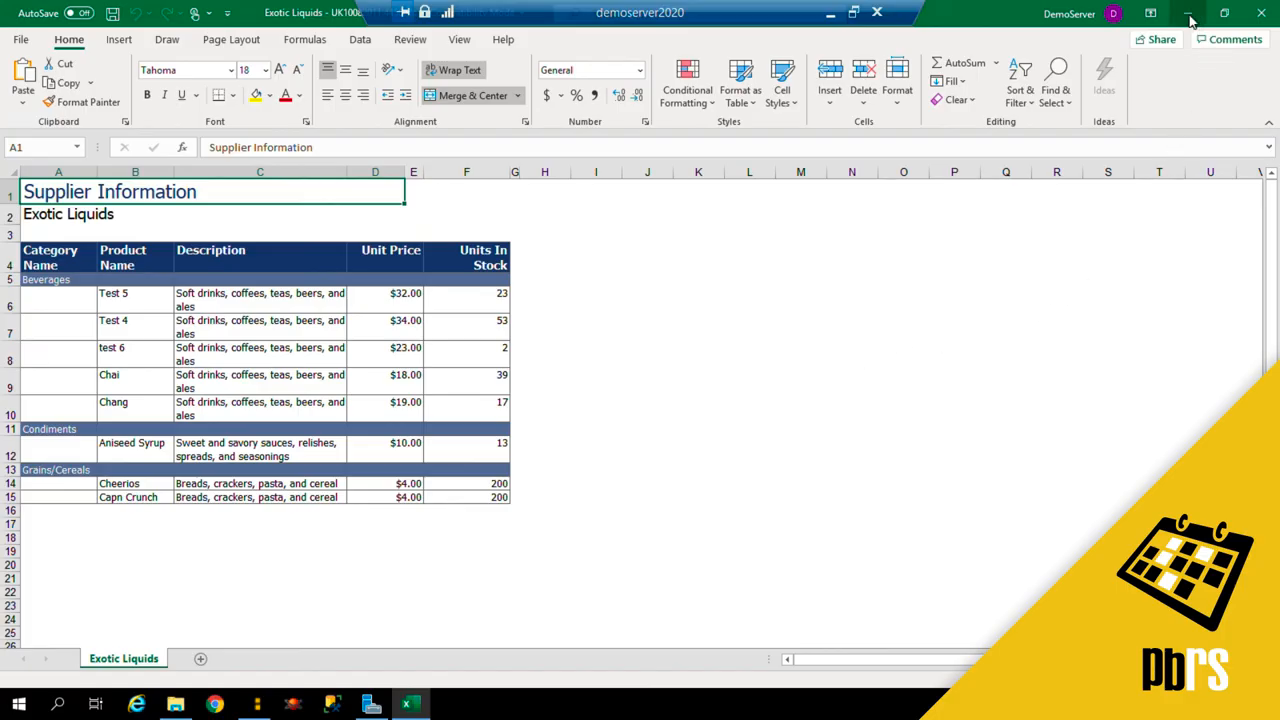
{"action": "mouse_move", "coordinate": [1194, 12]}
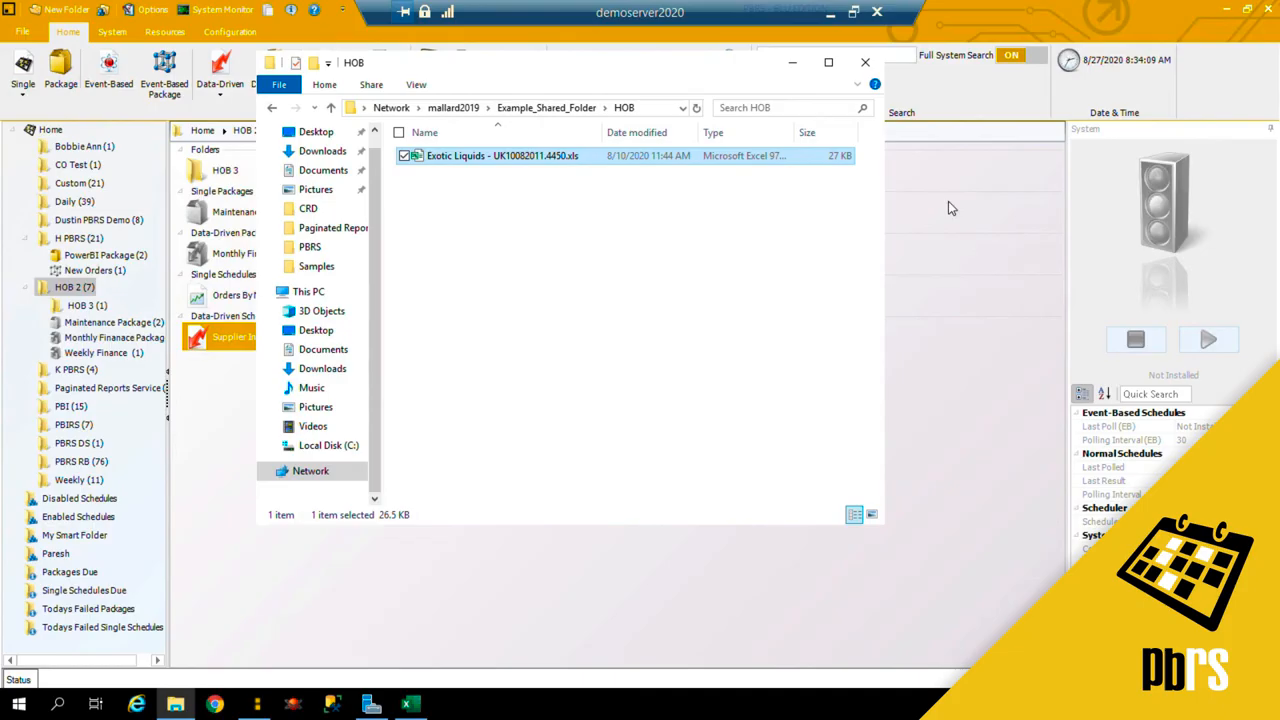
{"action": "mouse_move", "coordinate": [748, 370]}
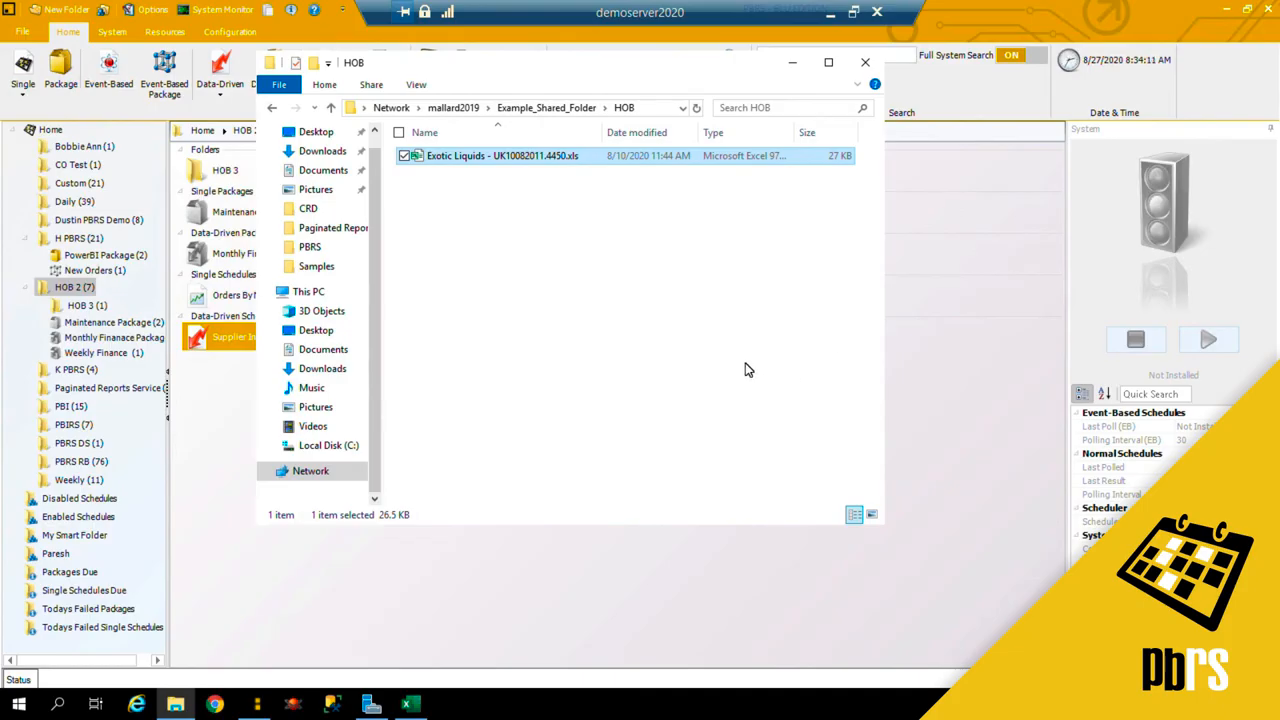
{"action": "mouse_move", "coordinate": [714, 384]}
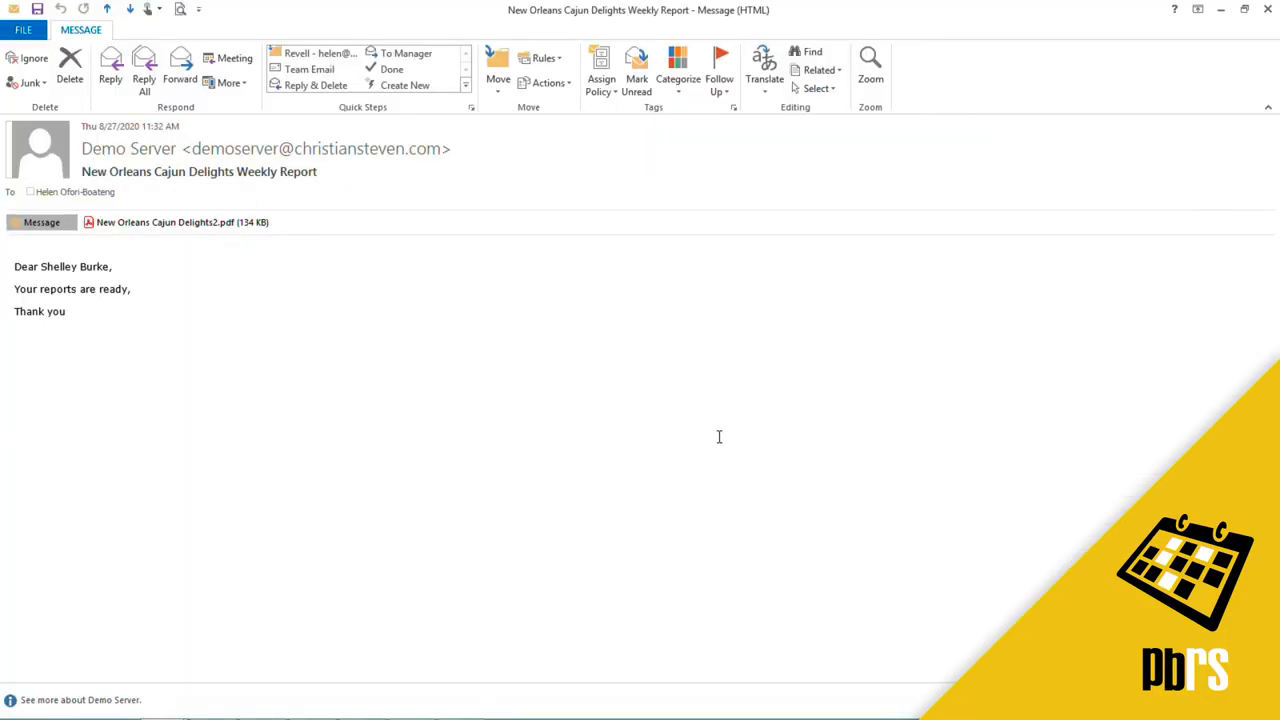
{"action": "mouse_move", "coordinate": [474, 456]}
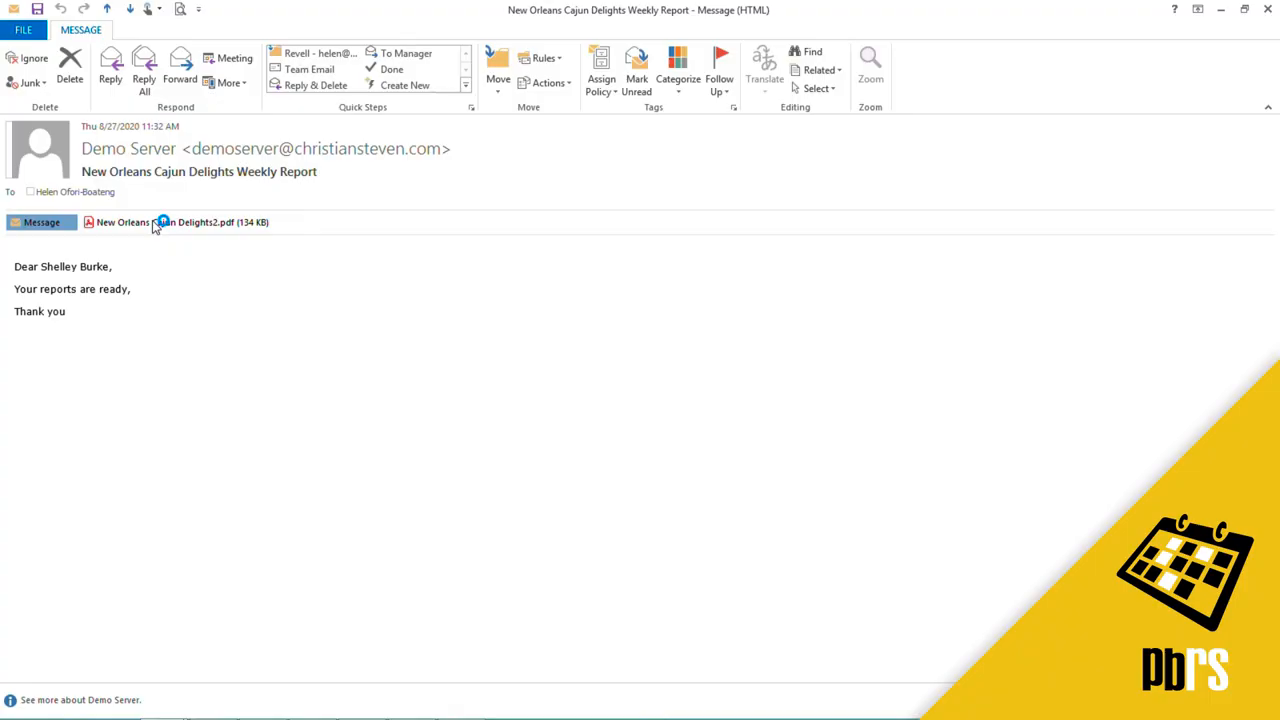
Step: Open the New Orleans Cajun Delights2.pdf attachment from the weekly report email
{"action": "double_click", "coordinate": [176, 222]}
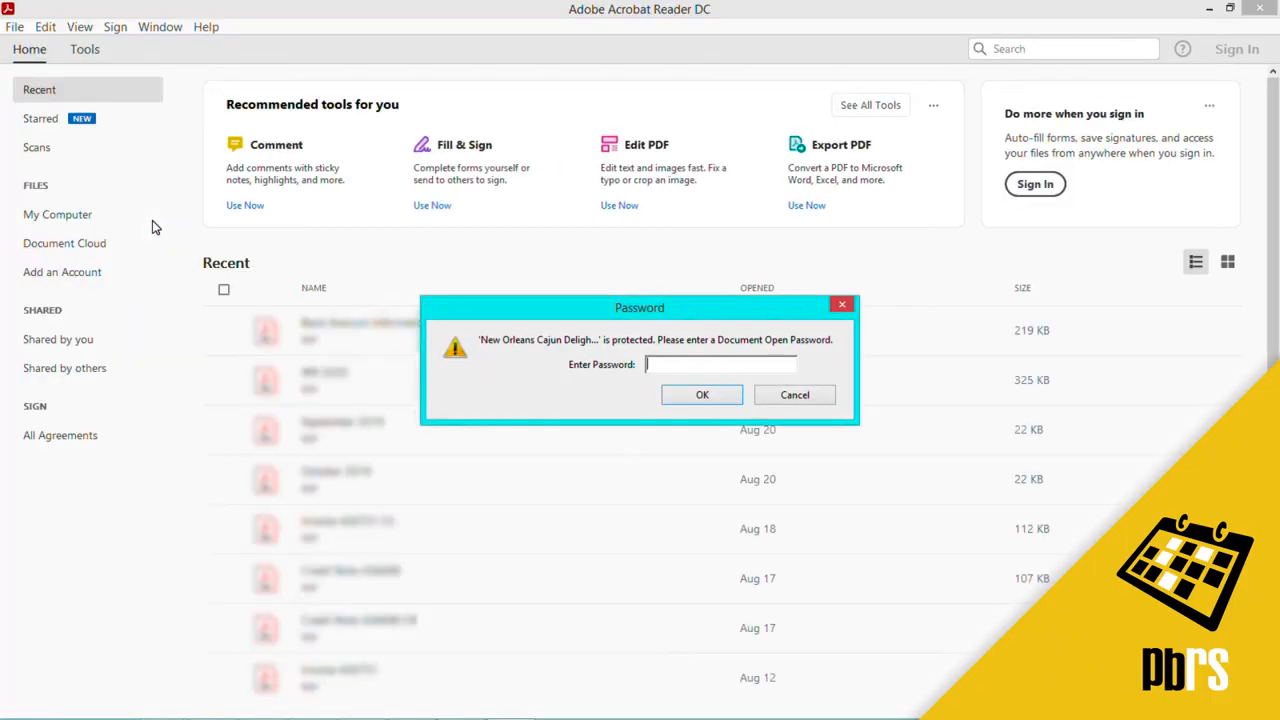
Step: Enter the document open password to unlock the New Orleans Cajun Delights PDF's Supplier Information page
{"action": "left_click", "coordinate": [720, 364]}
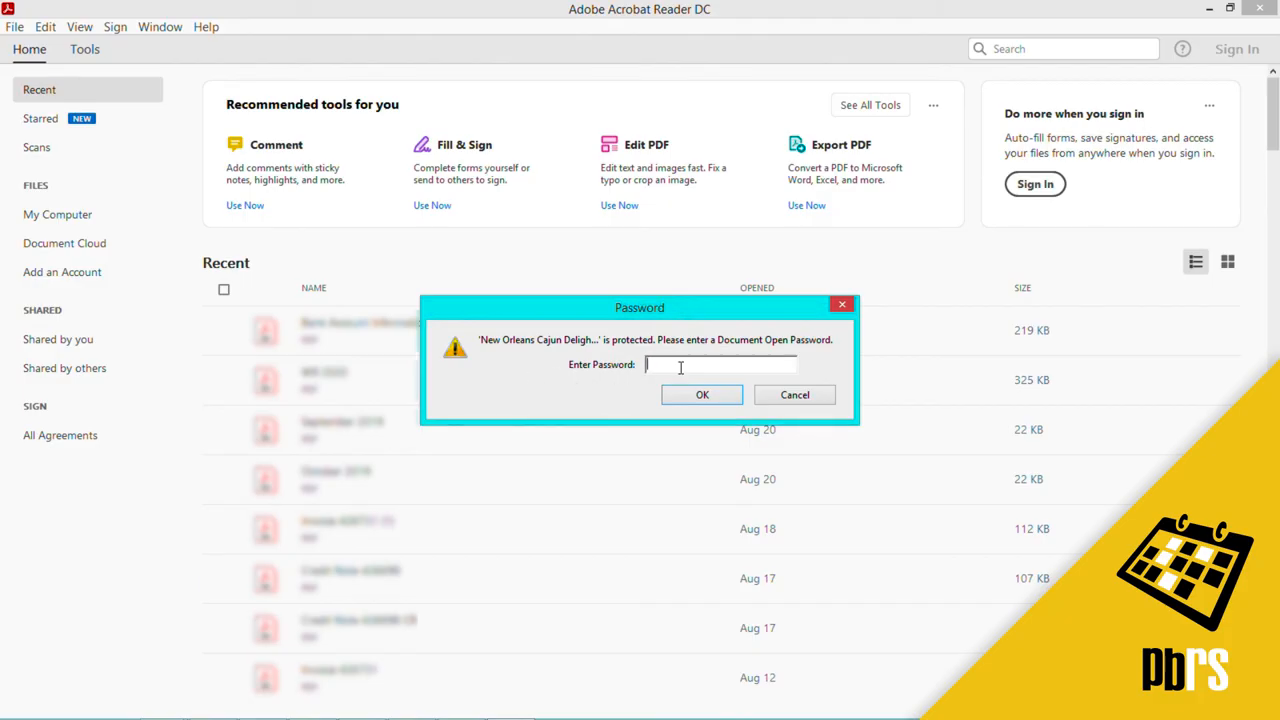
{"action": "type", "text": "****"}
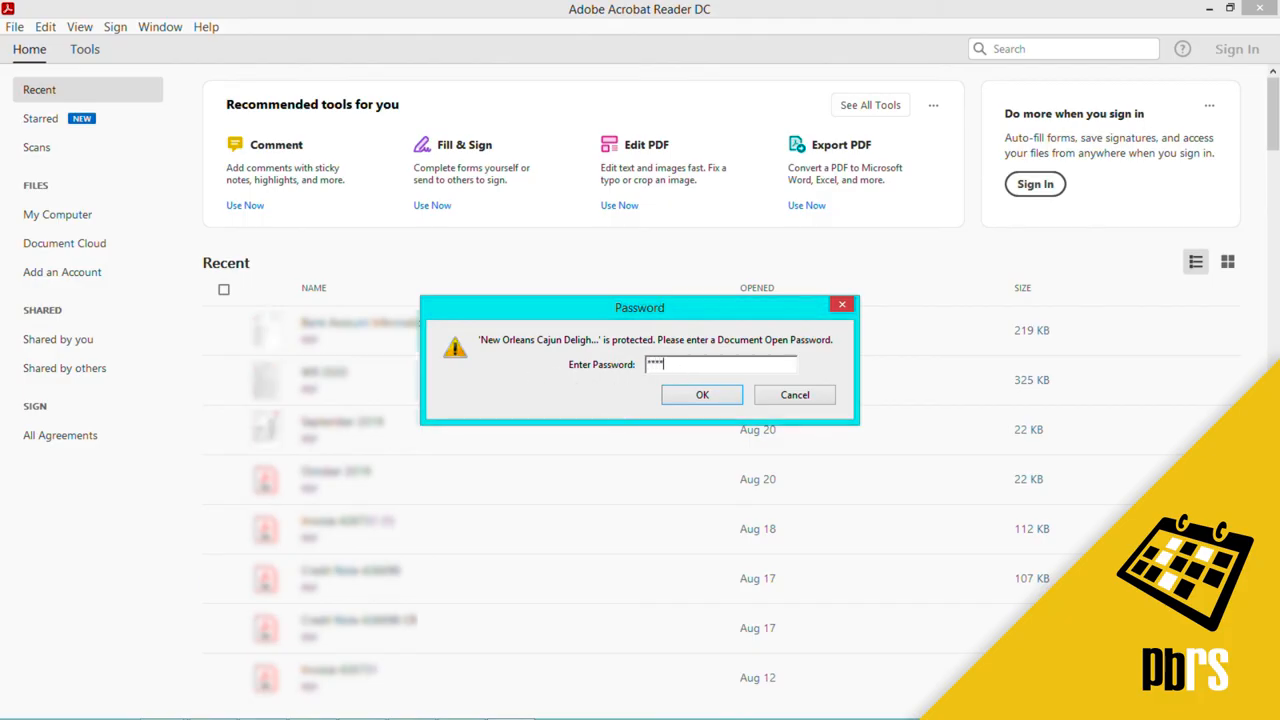
{"action": "type", "text": "**"}
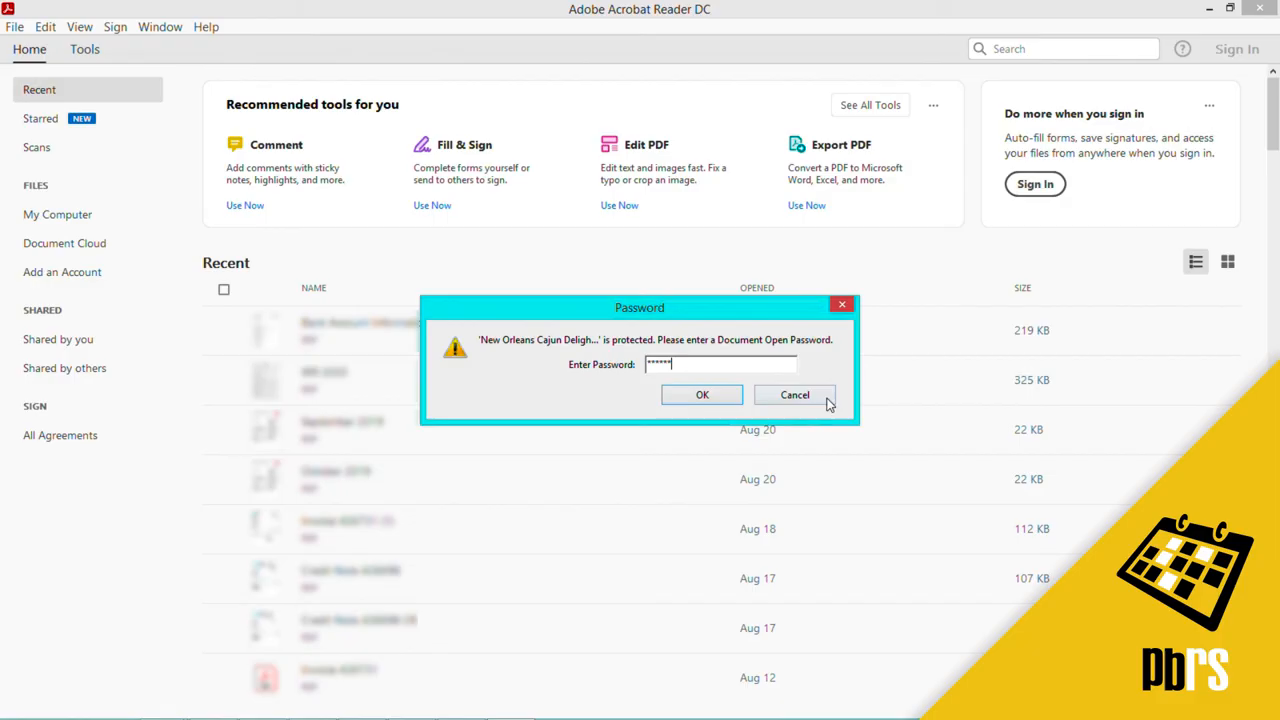
{"action": "left_click", "coordinate": [702, 394]}
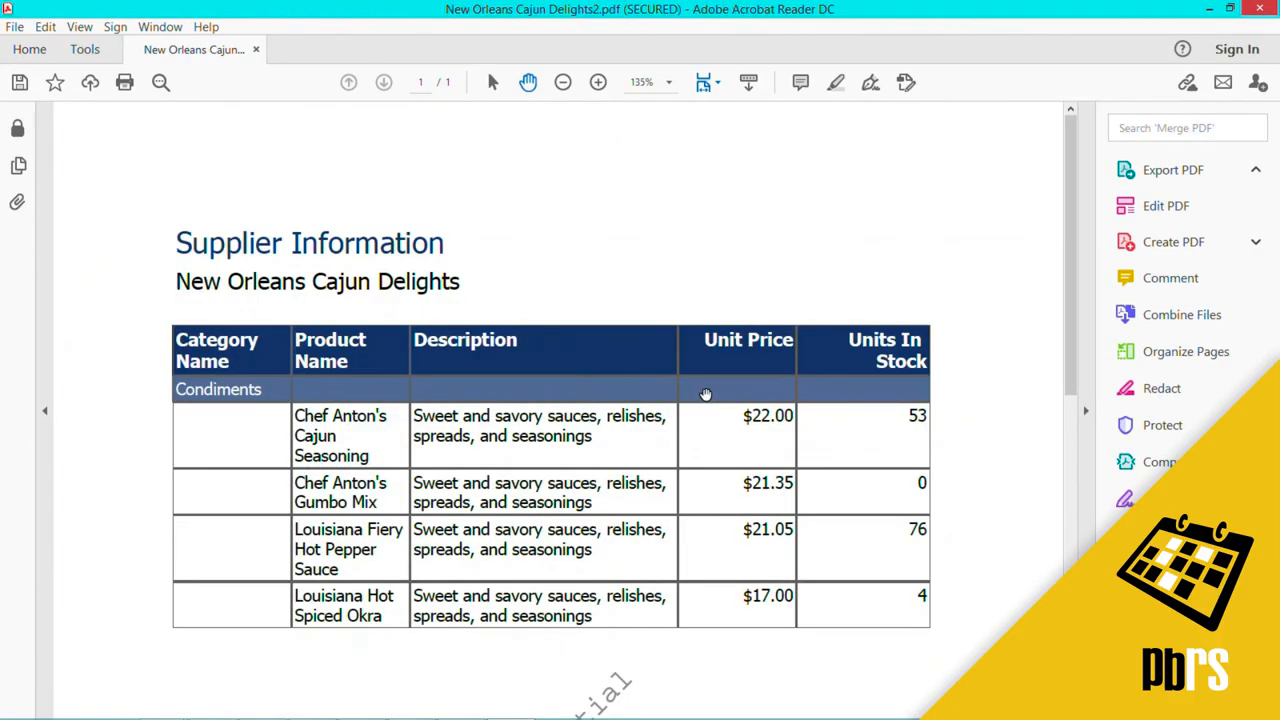
{"action": "left_click", "coordinate": [1174, 168]}
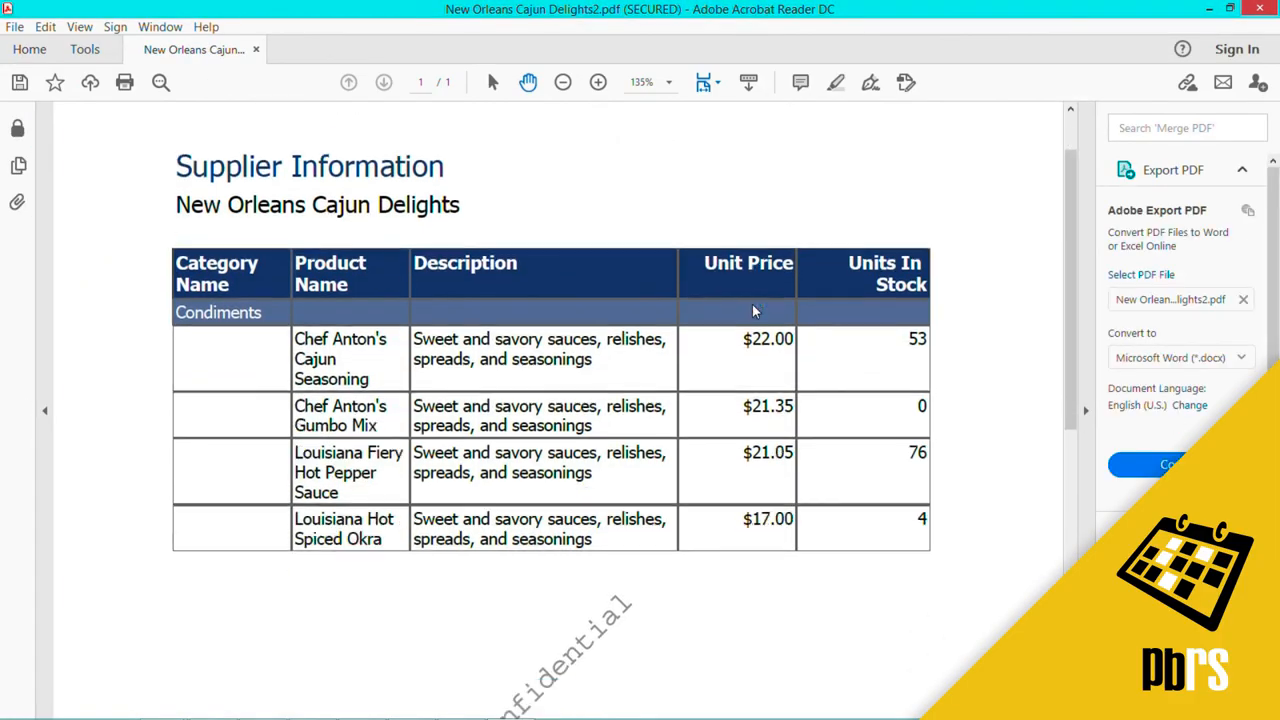
{"action": "scroll", "scroll_direction": "down", "scroll_amount": 3}
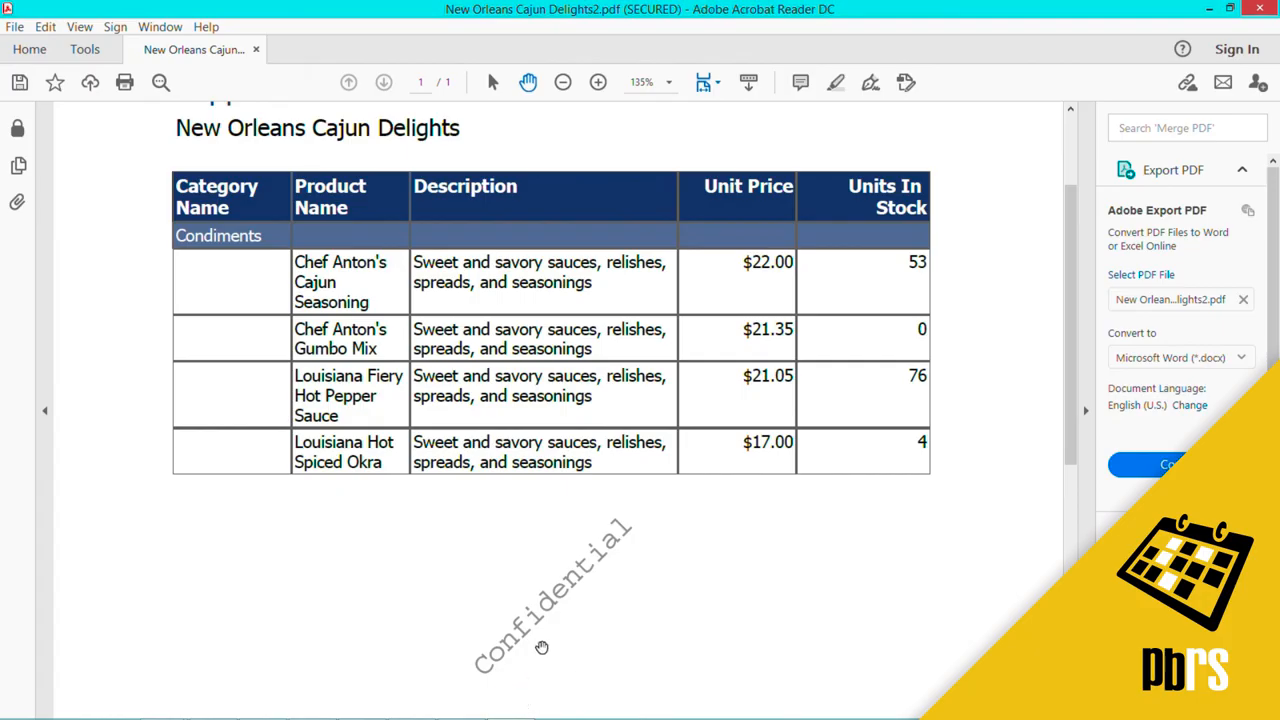
{"action": "mouse_move", "coordinate": [636, 564]}
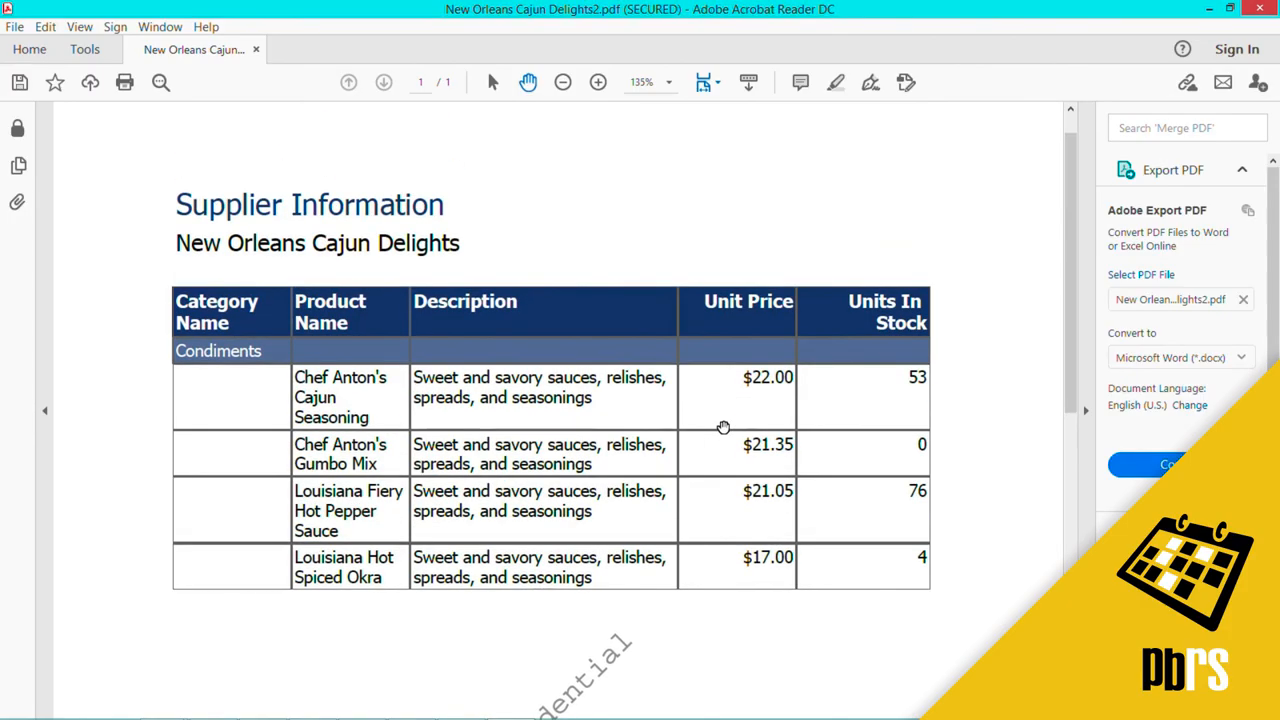
{"action": "scroll", "scroll_direction": "down", "scroll_amount": 3}
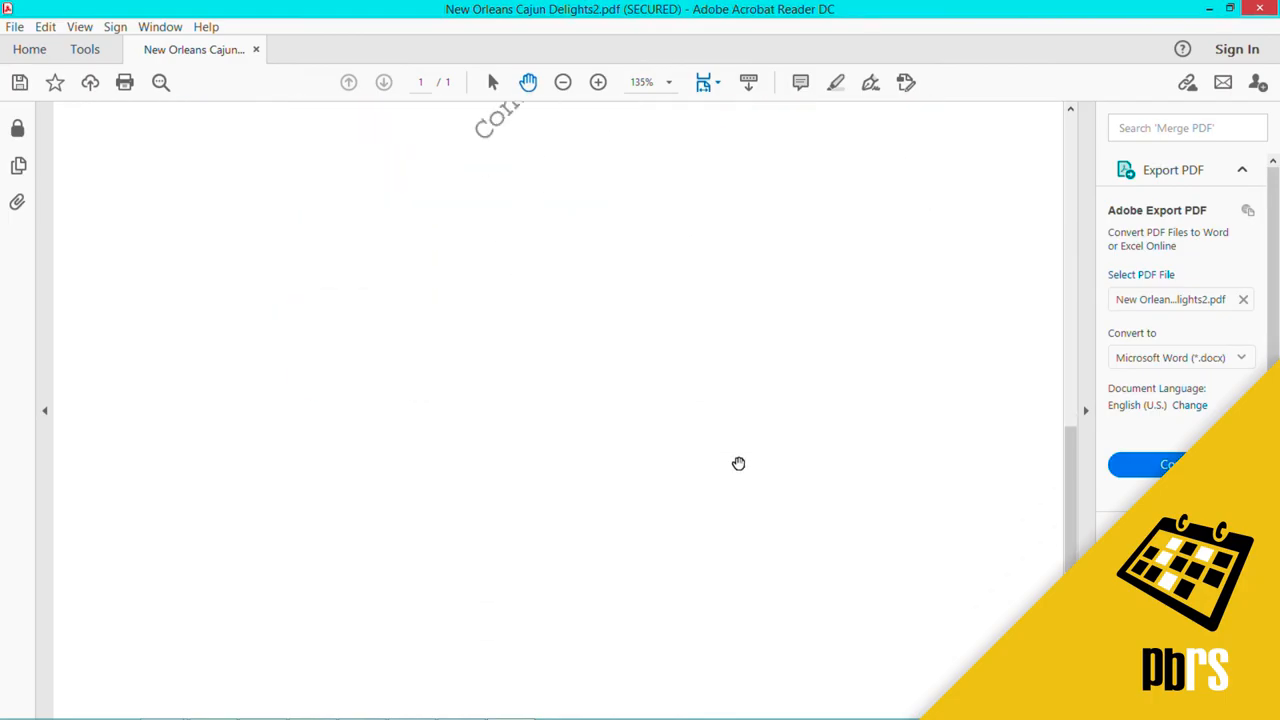
{"action": "scroll", "scroll_direction": "down", "scroll_amount": 3}
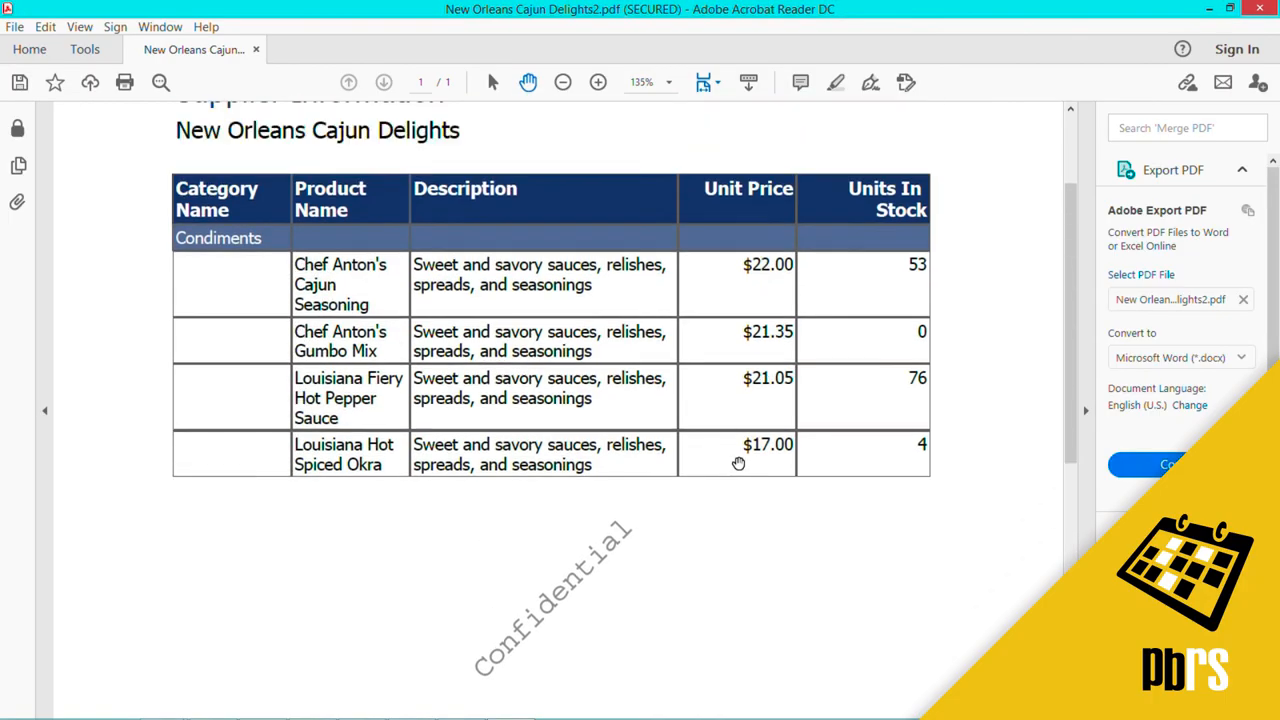